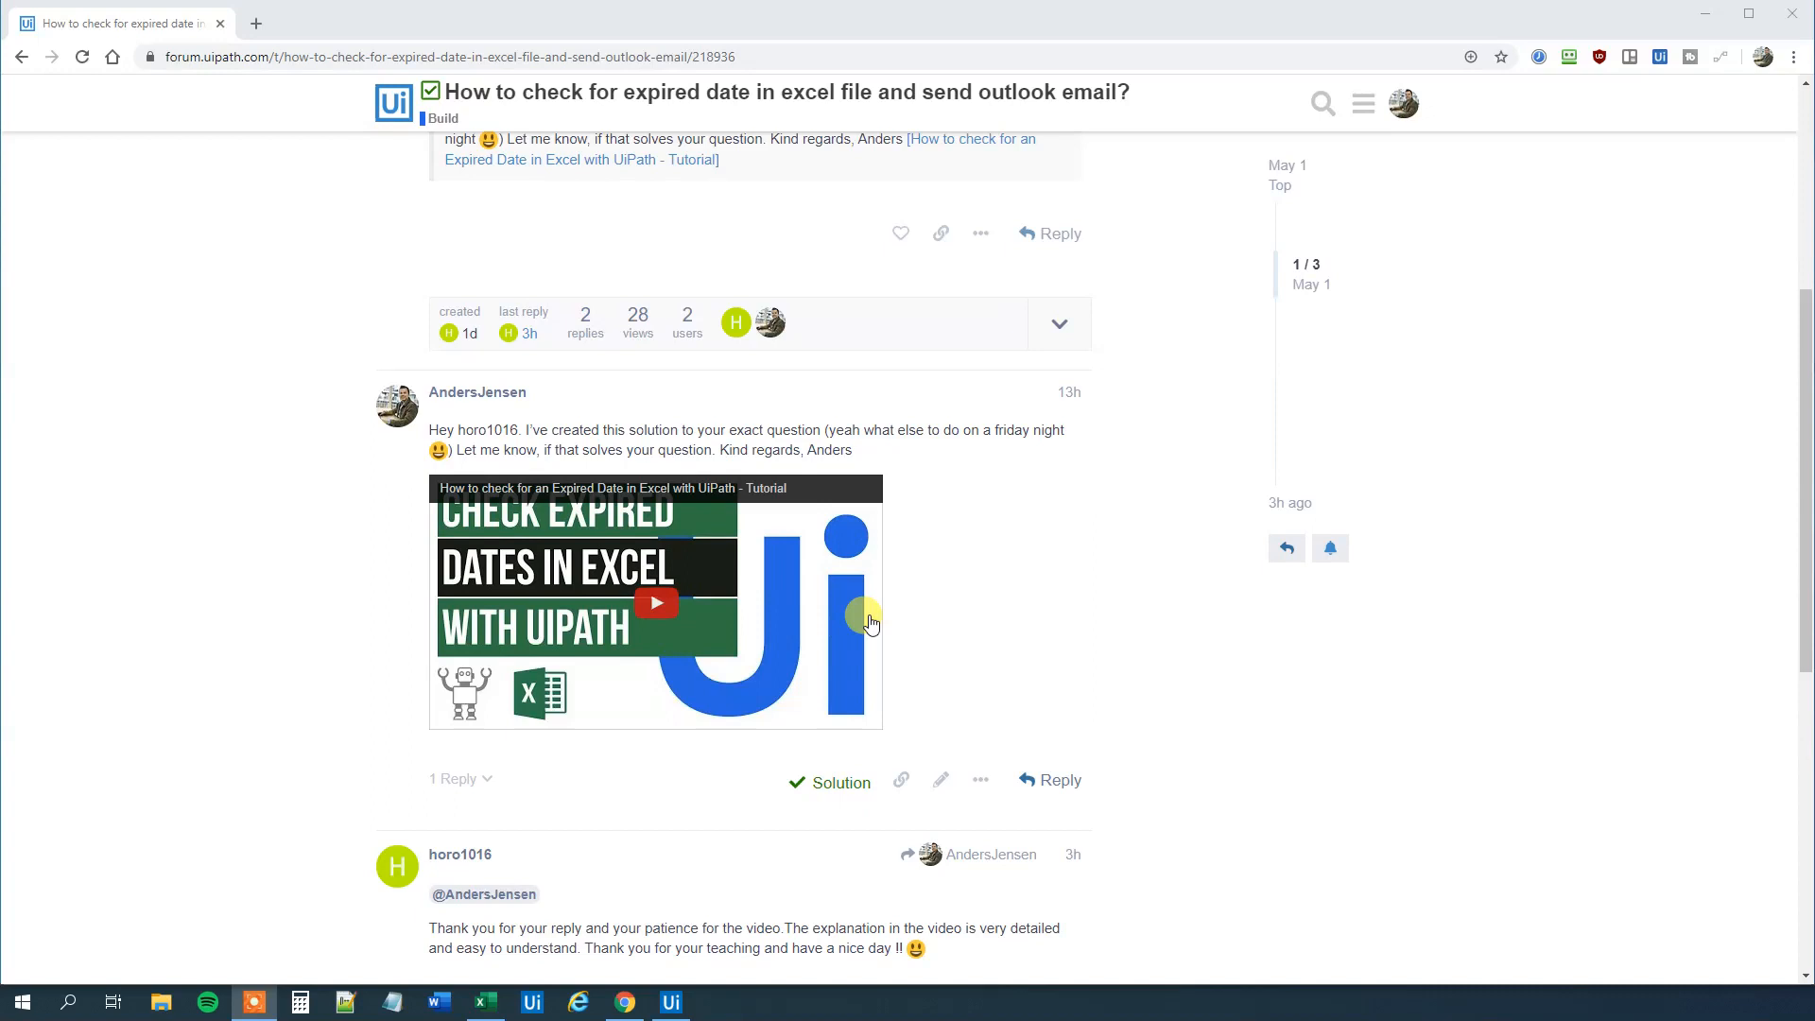
Step: Add an Excel Application Scope to the empty Main workflow from the 'excel' activity search
scroll(down, 3)
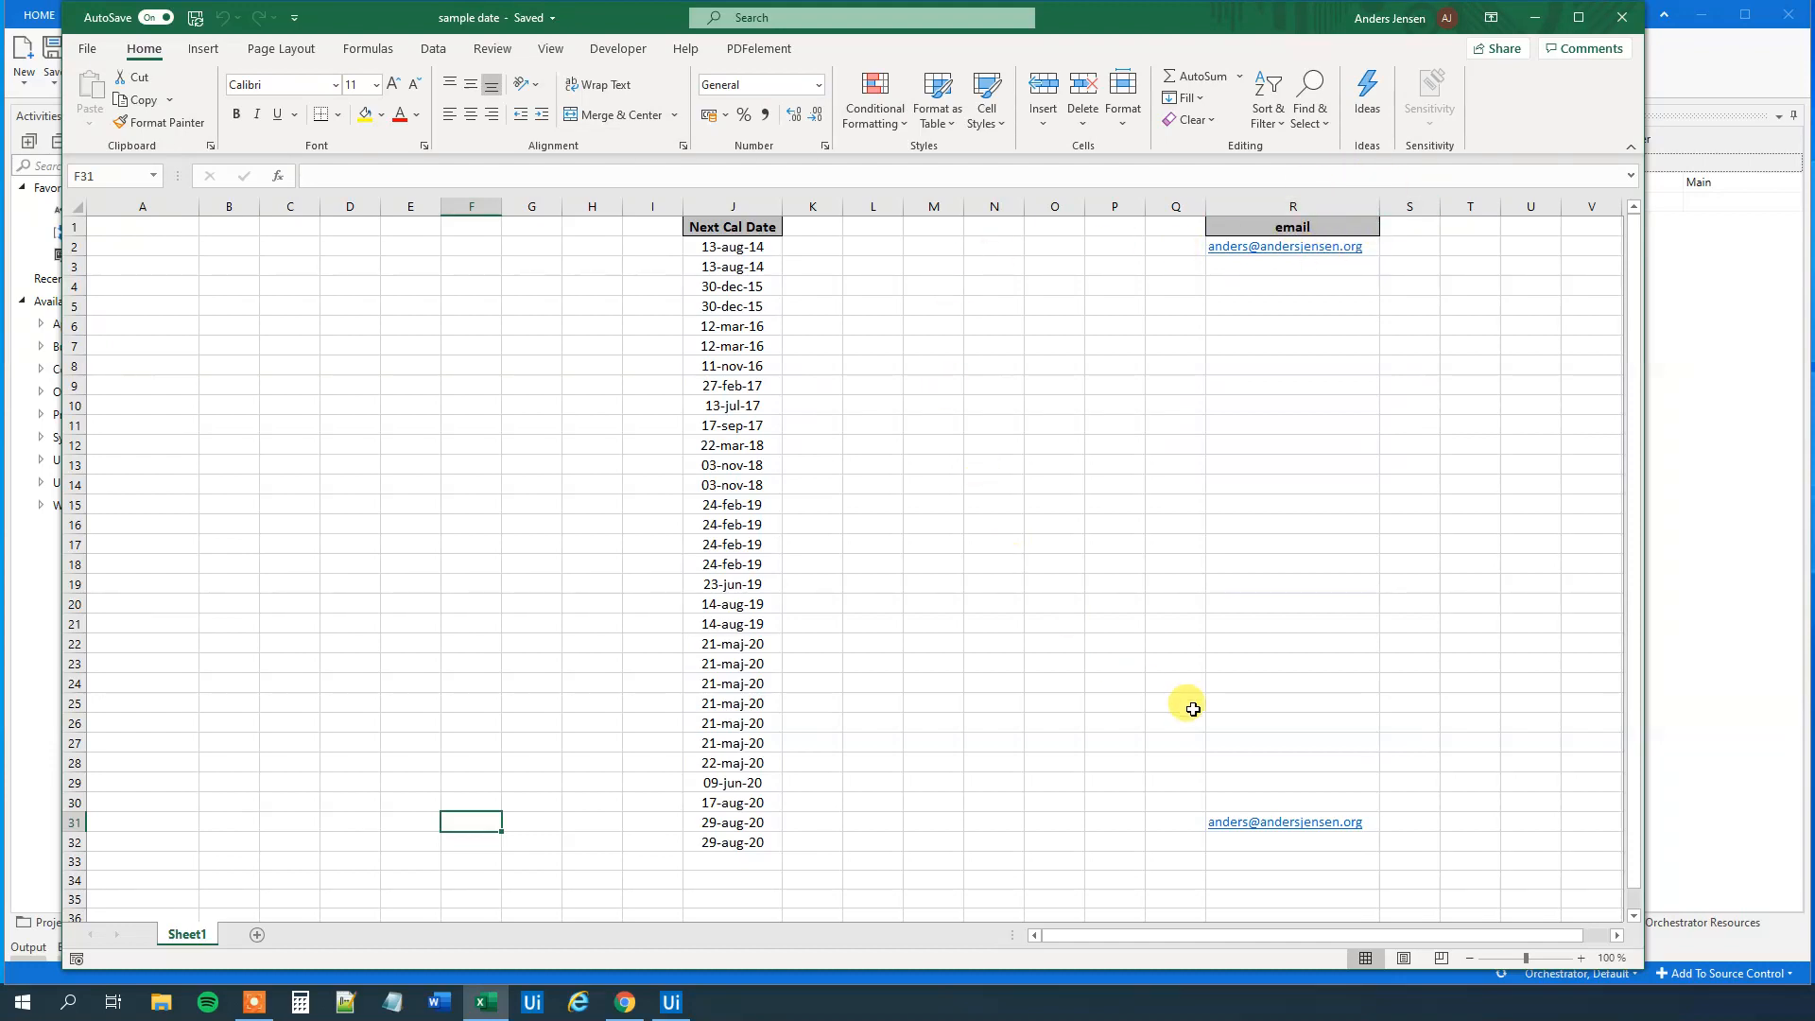
mouse_move(771, 661)
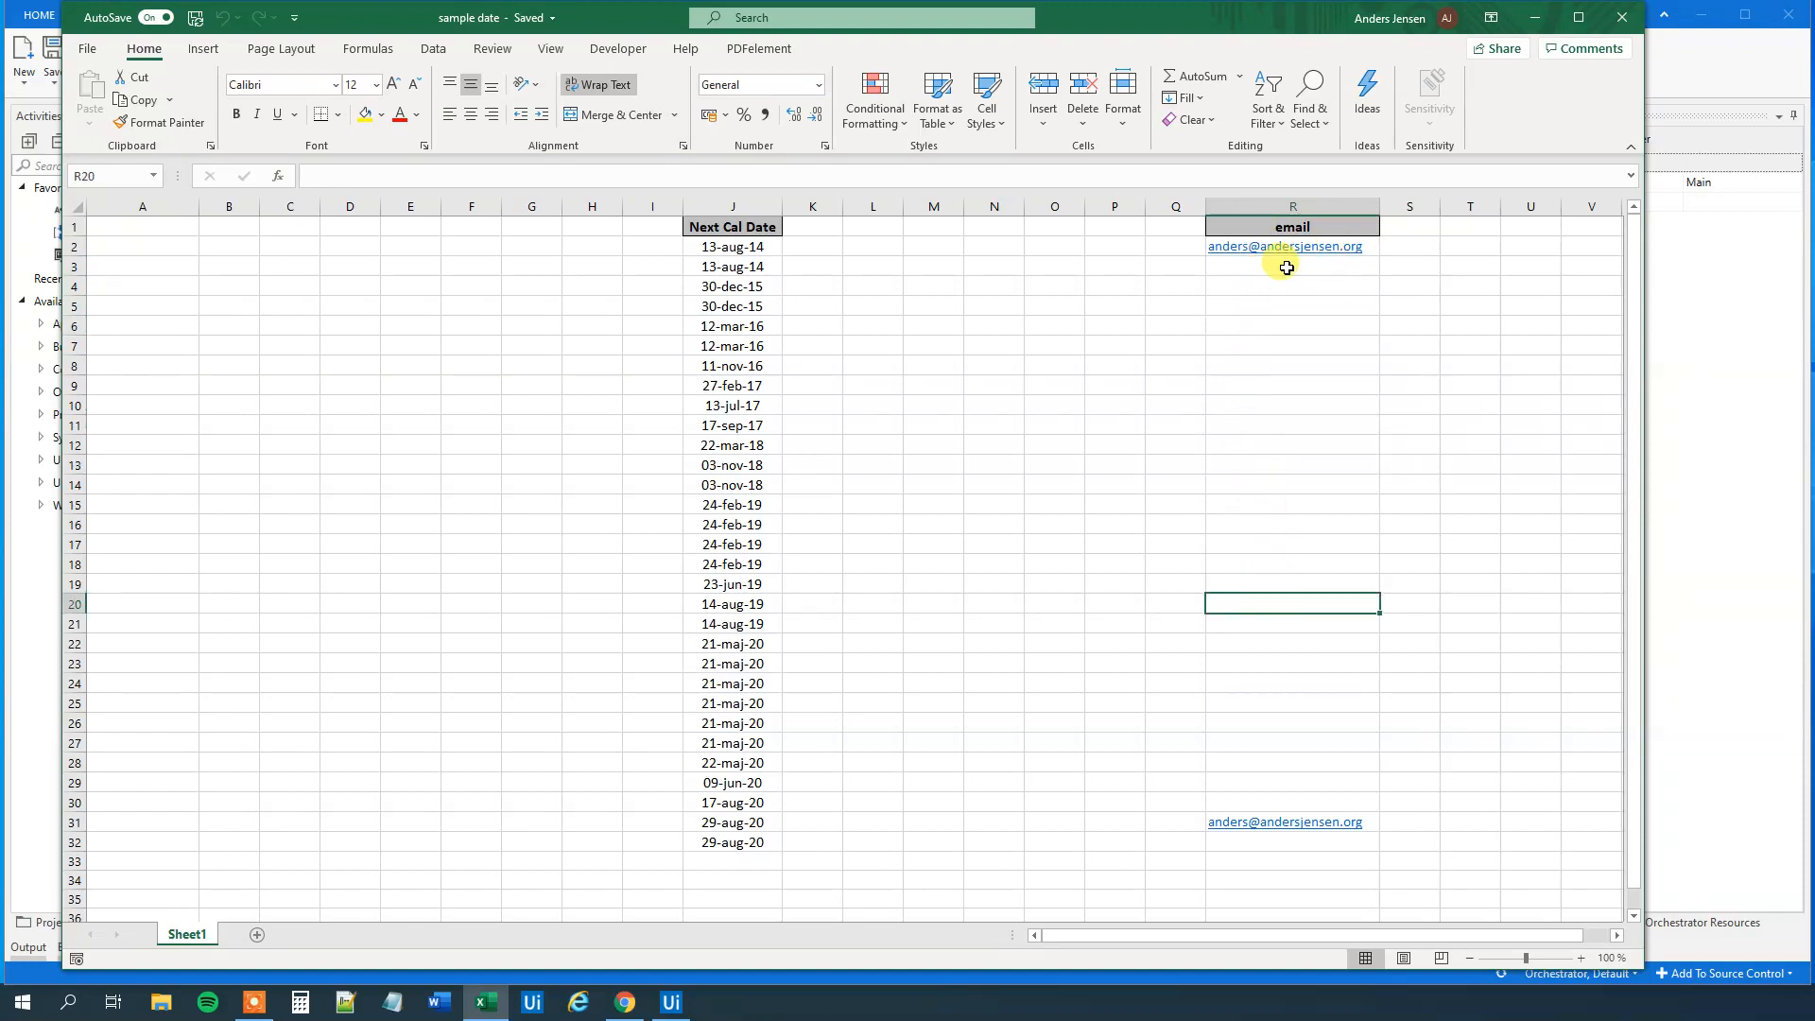
drag(1291, 267, 1291, 306)
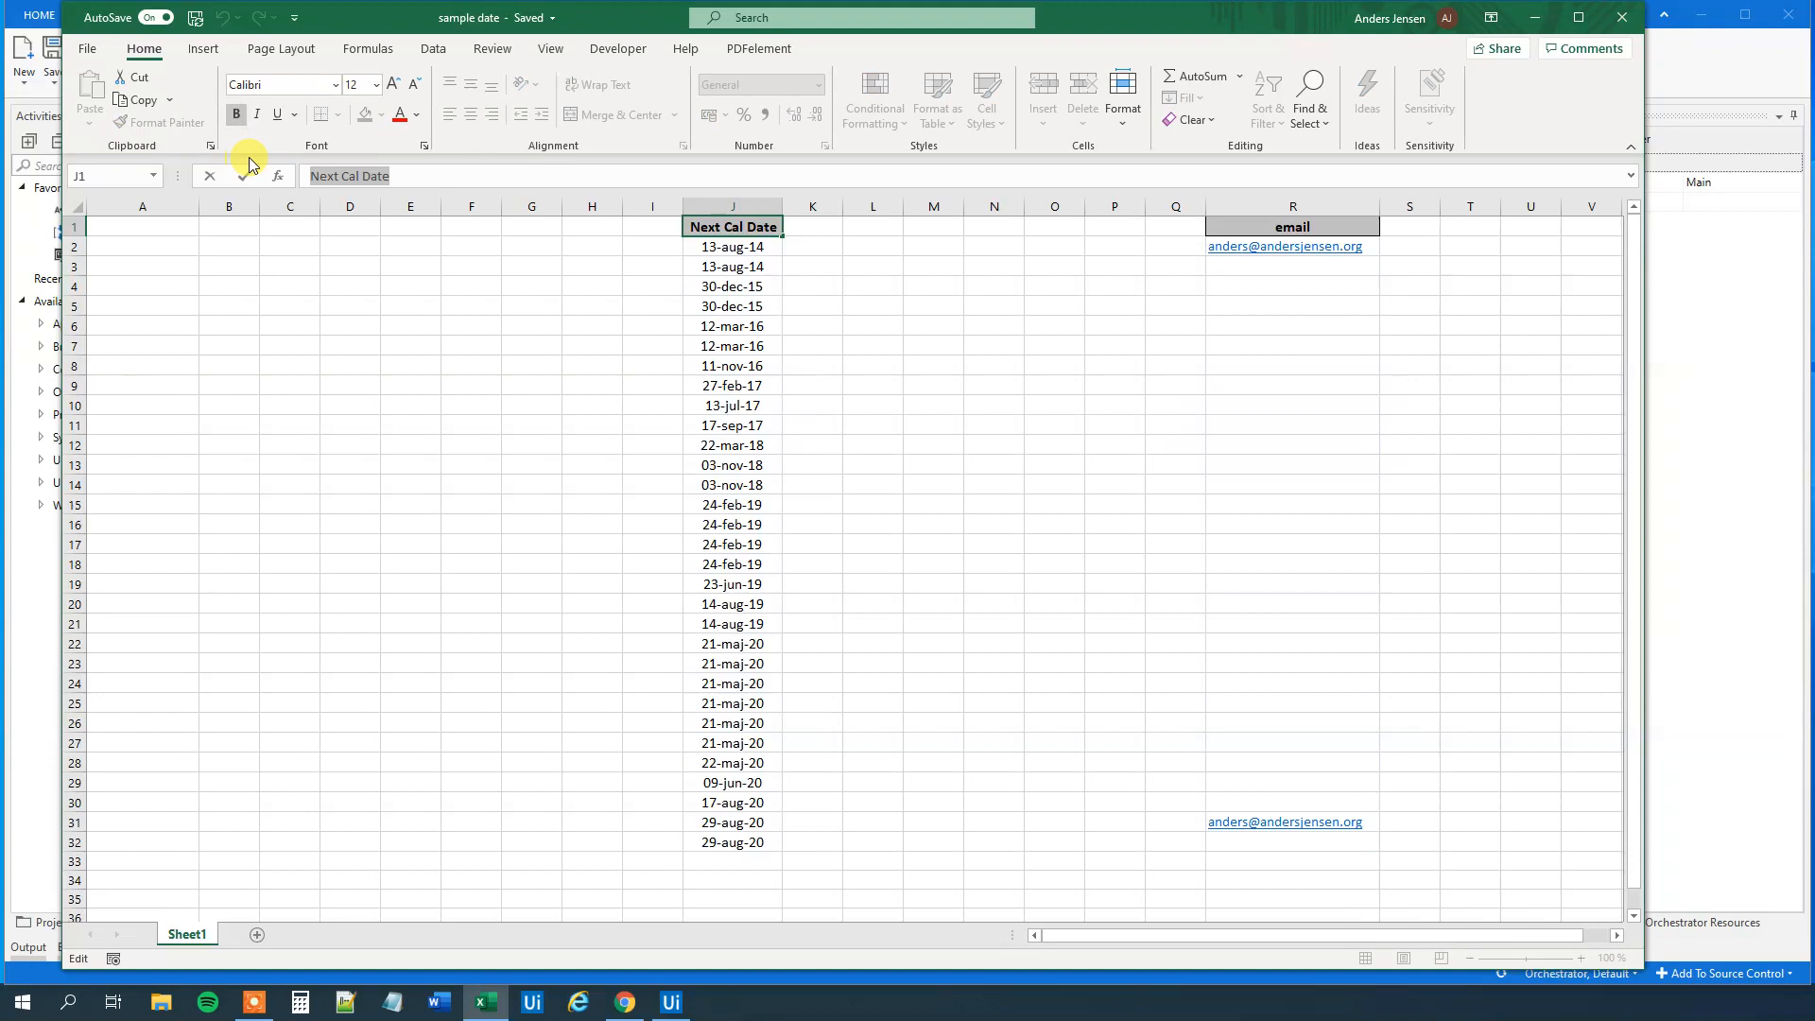
mouse_move(1586, 49)
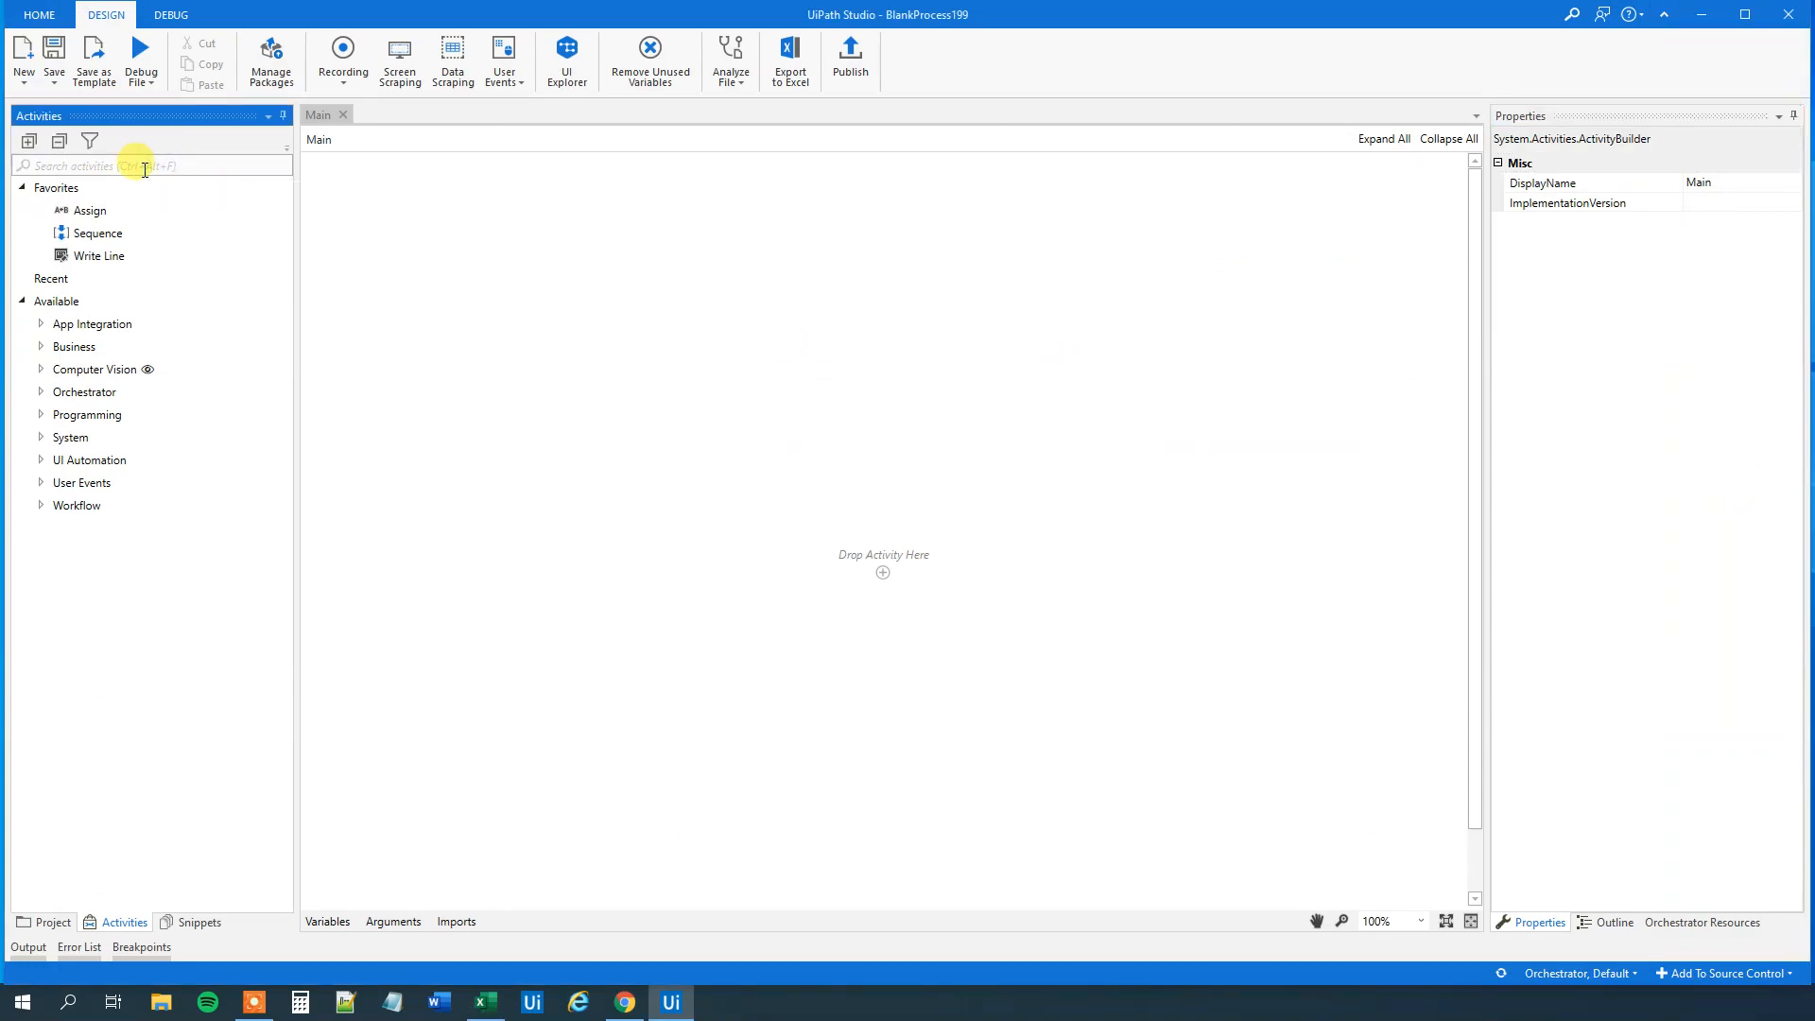
text(excel)
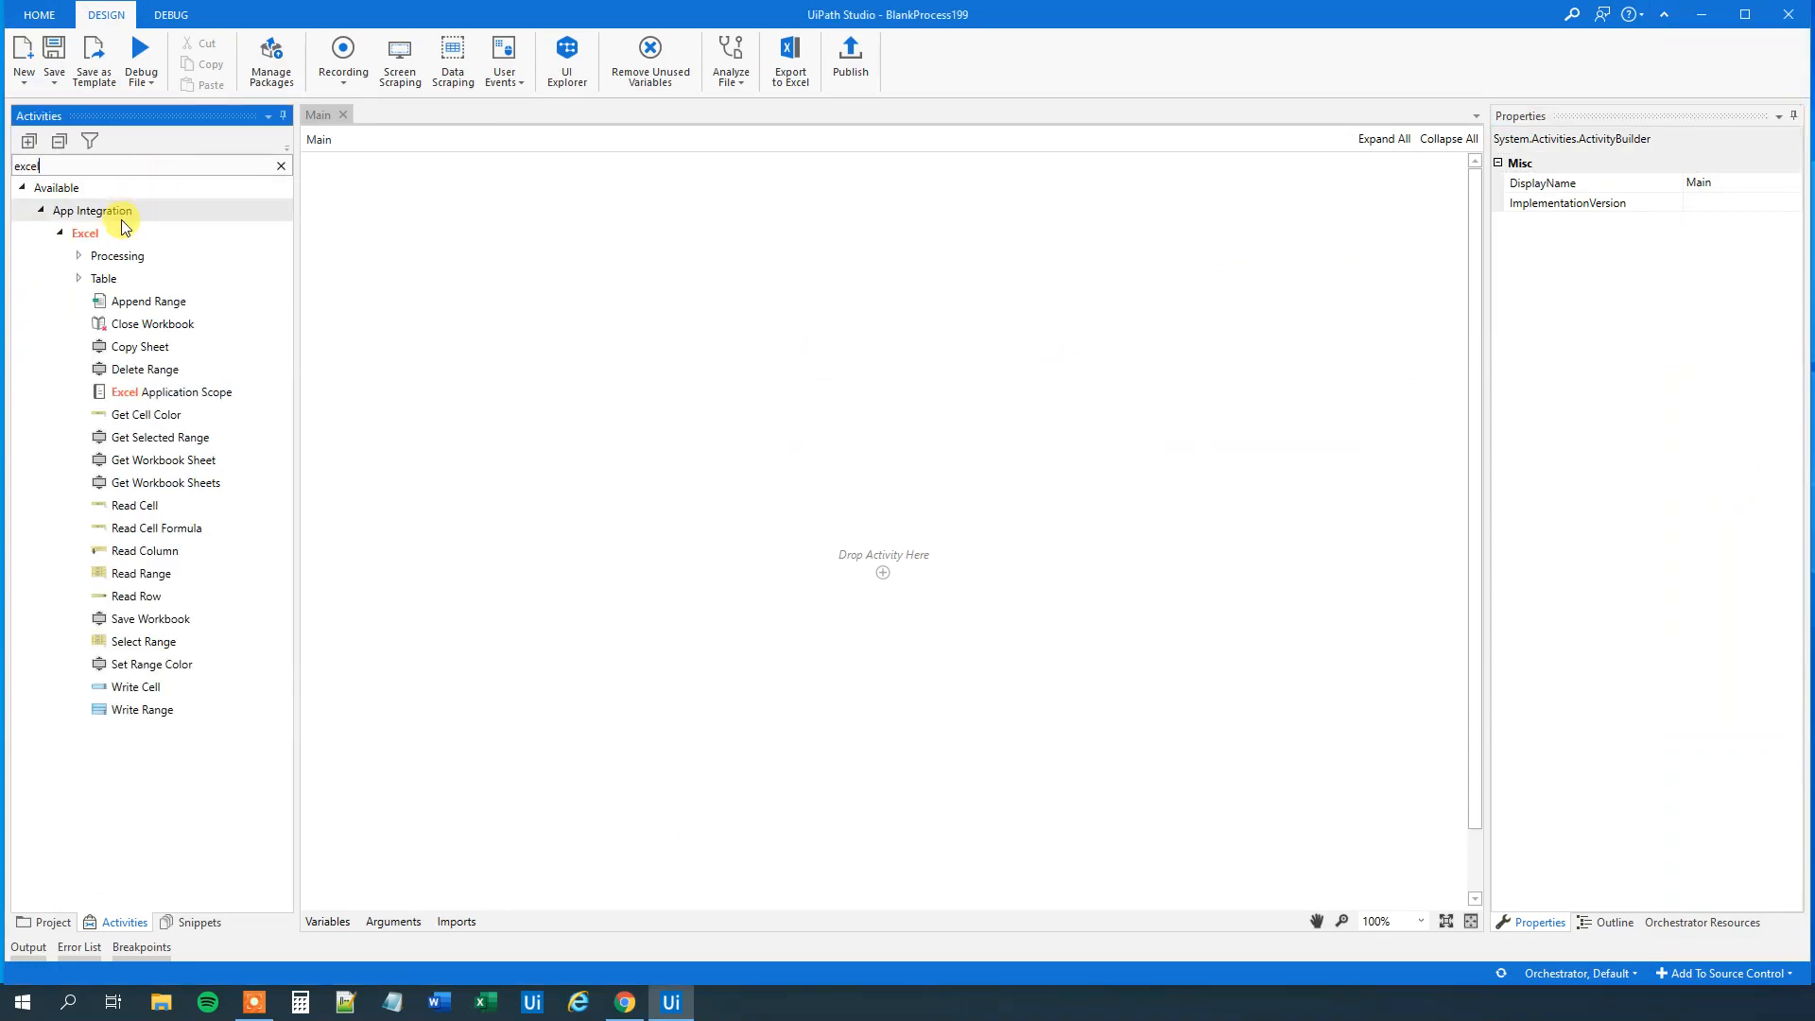
drag(172, 391, 866, 575)
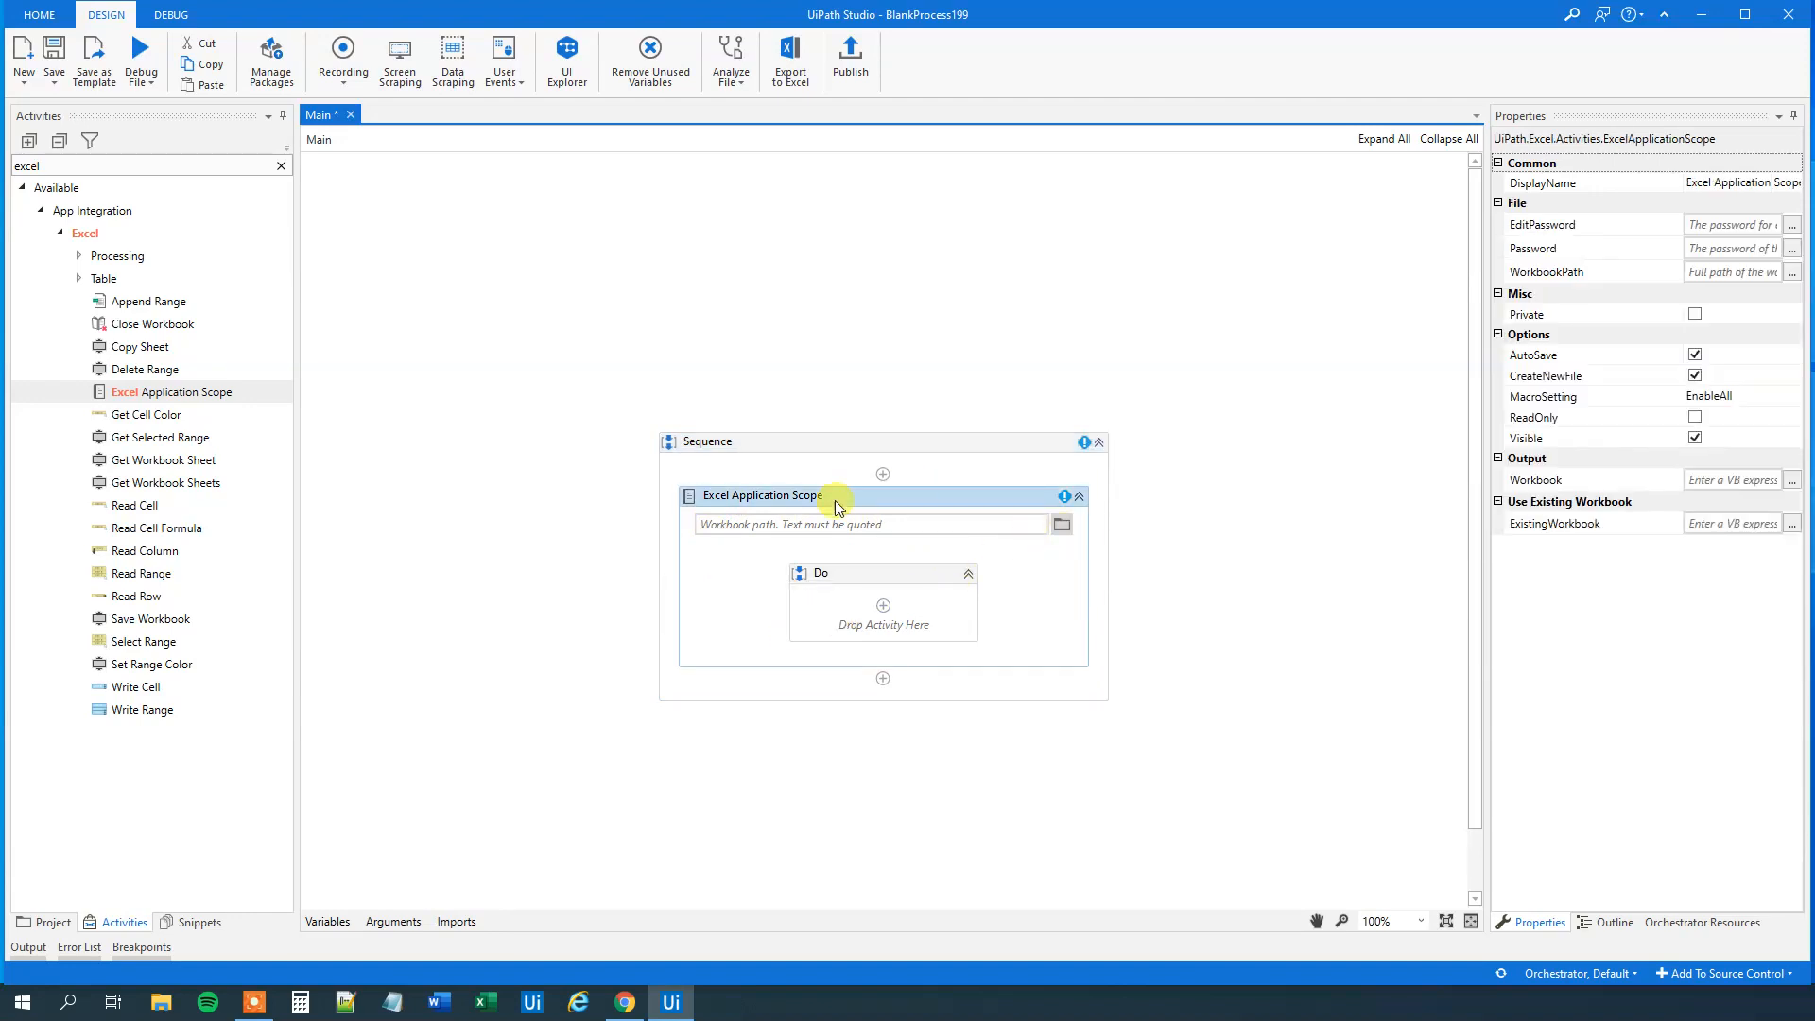
Step: Point the scope's workbook path to sample date.xlsx on the Desktop
click(1060, 524)
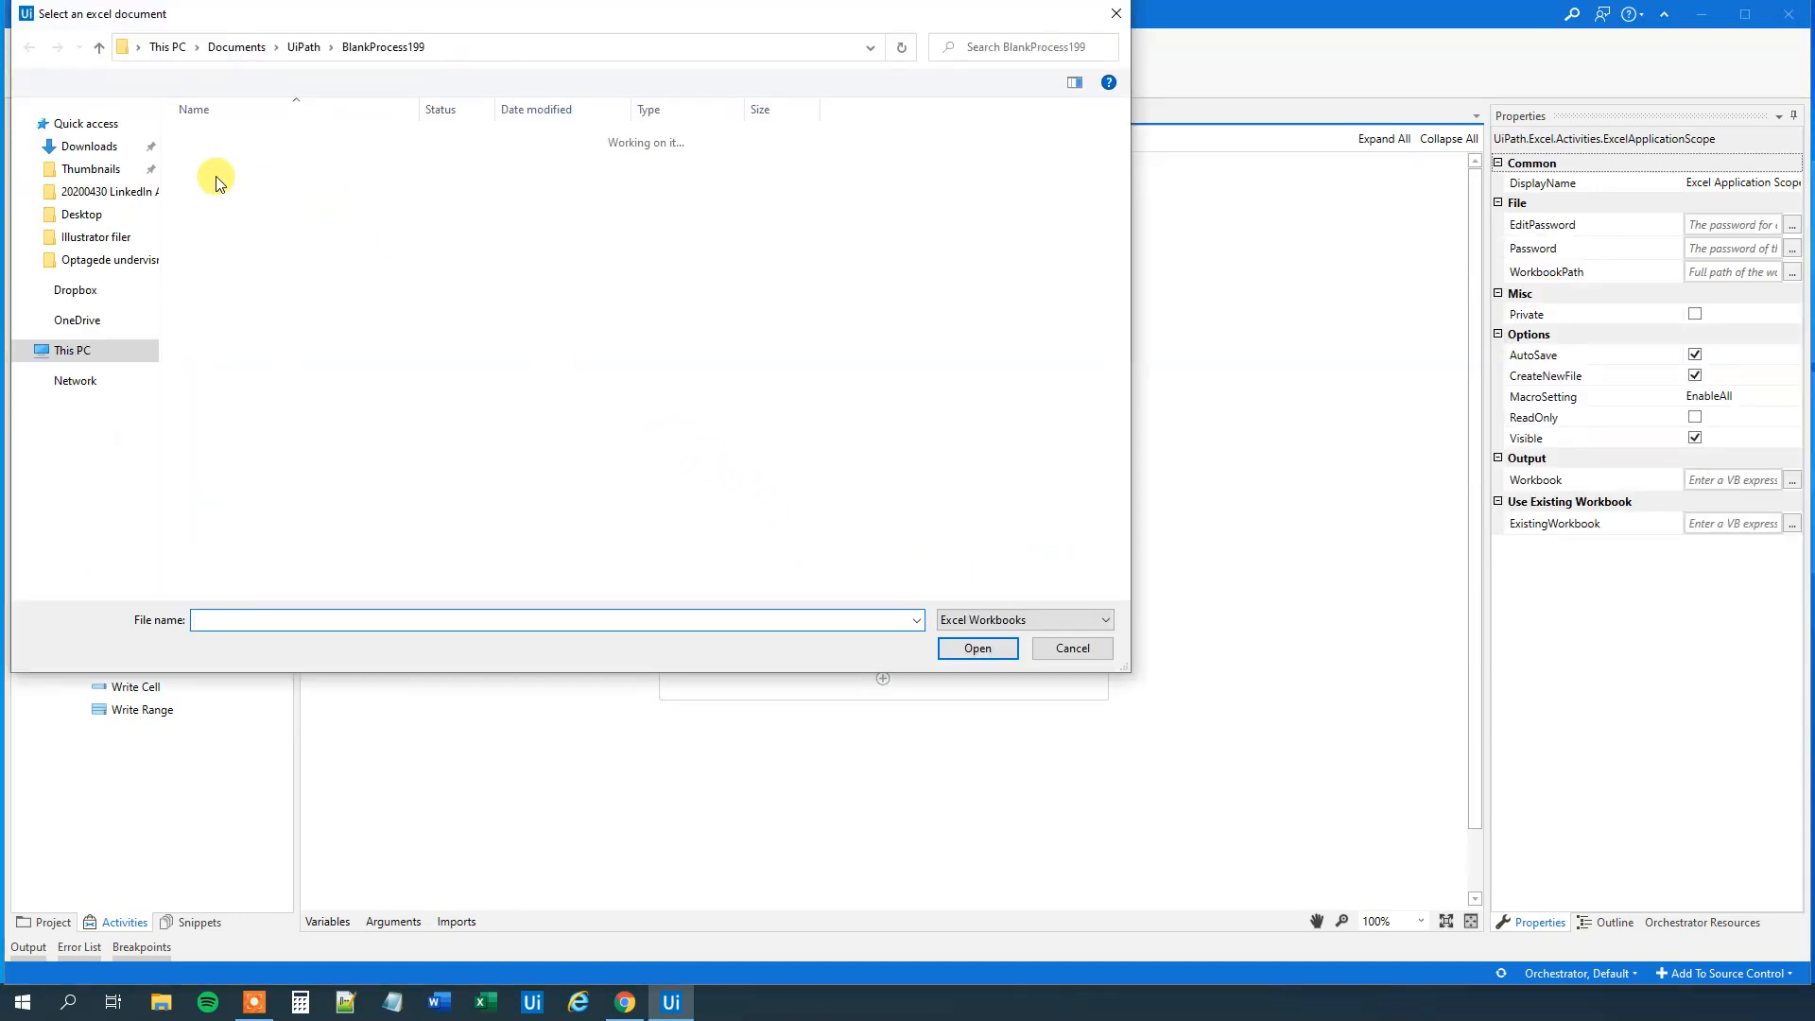
click(72, 350)
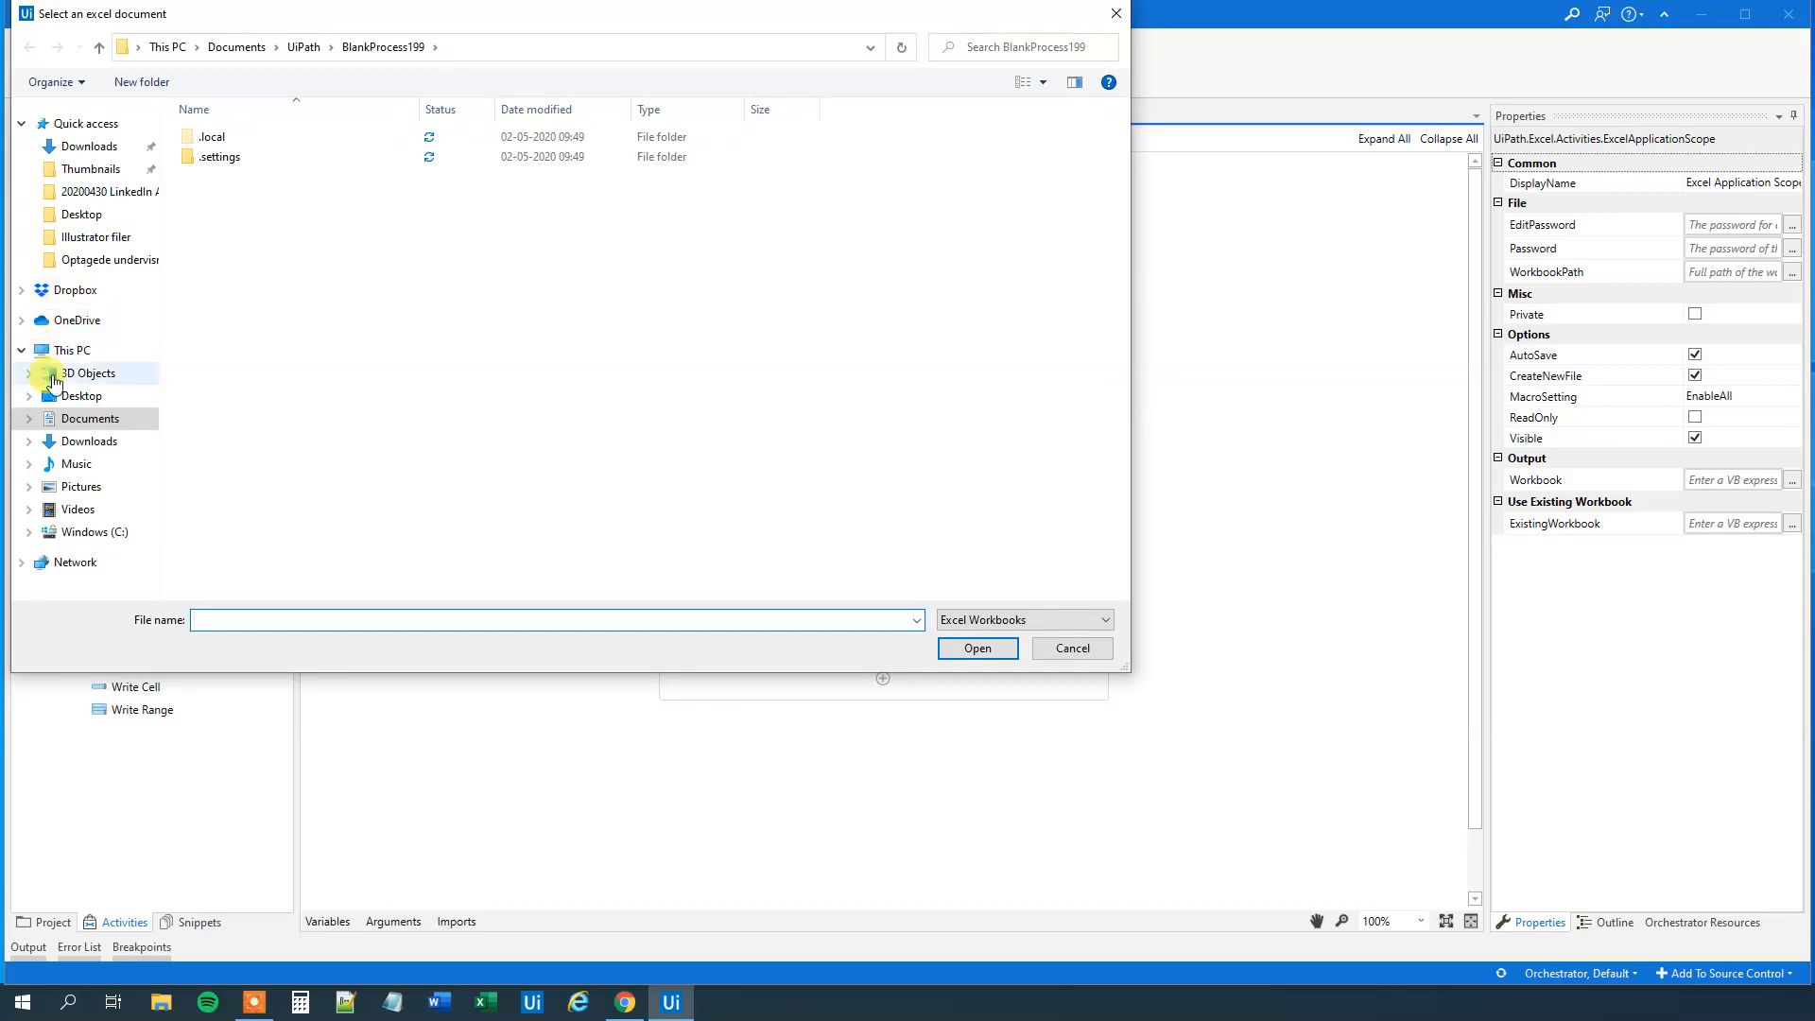
click(79, 395)
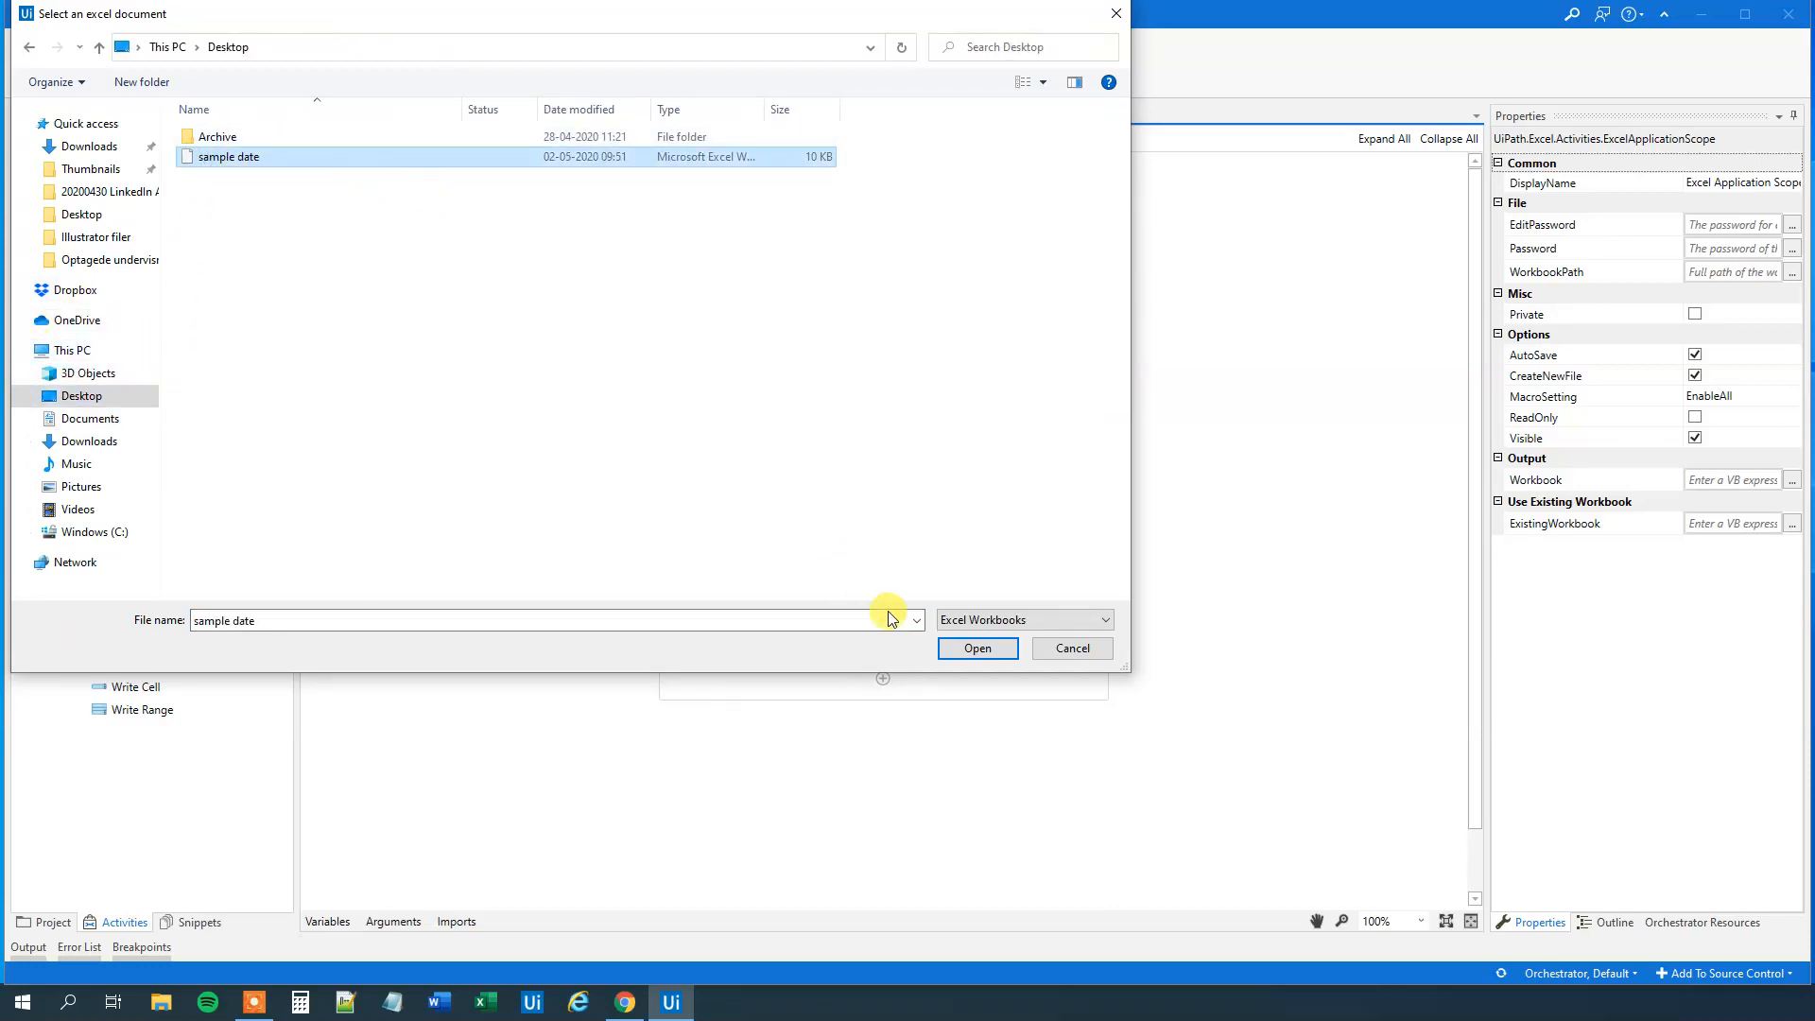
click(975, 649)
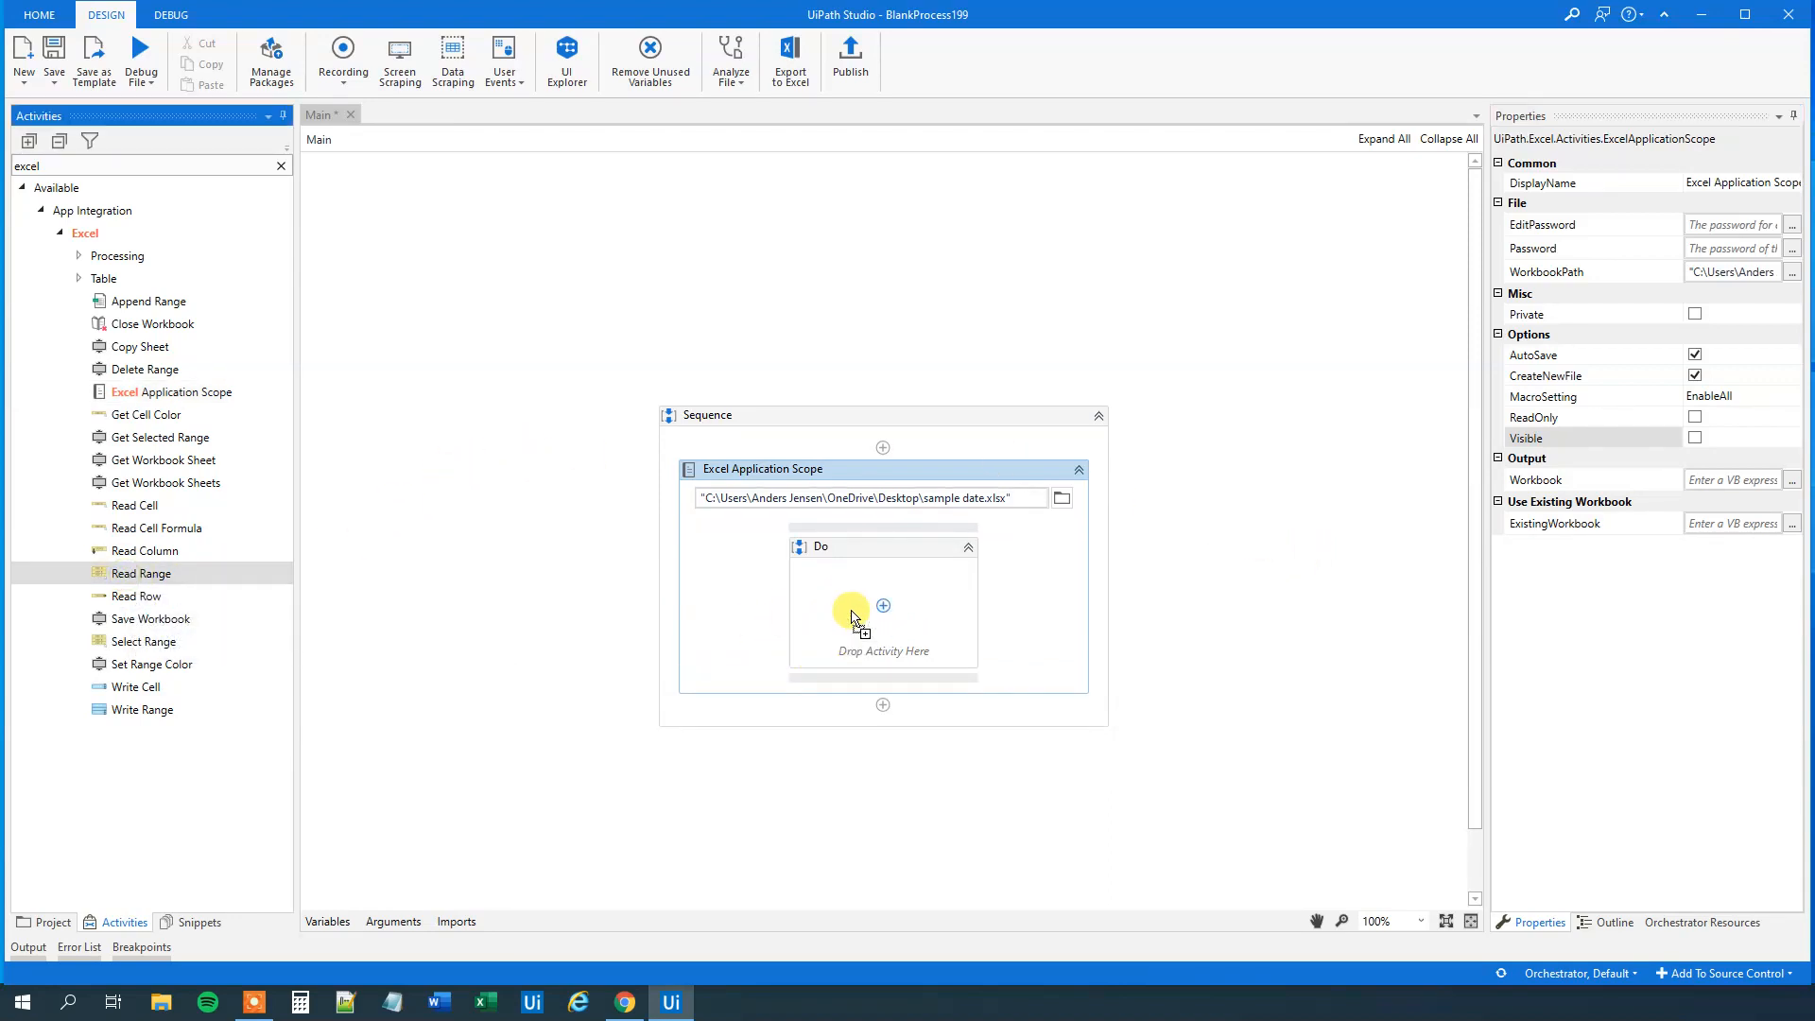
Step: Add a Read Range of Sheet1 in the Do block outputting to a new DataTable variable dtInput
drag(138, 572, 883, 620)
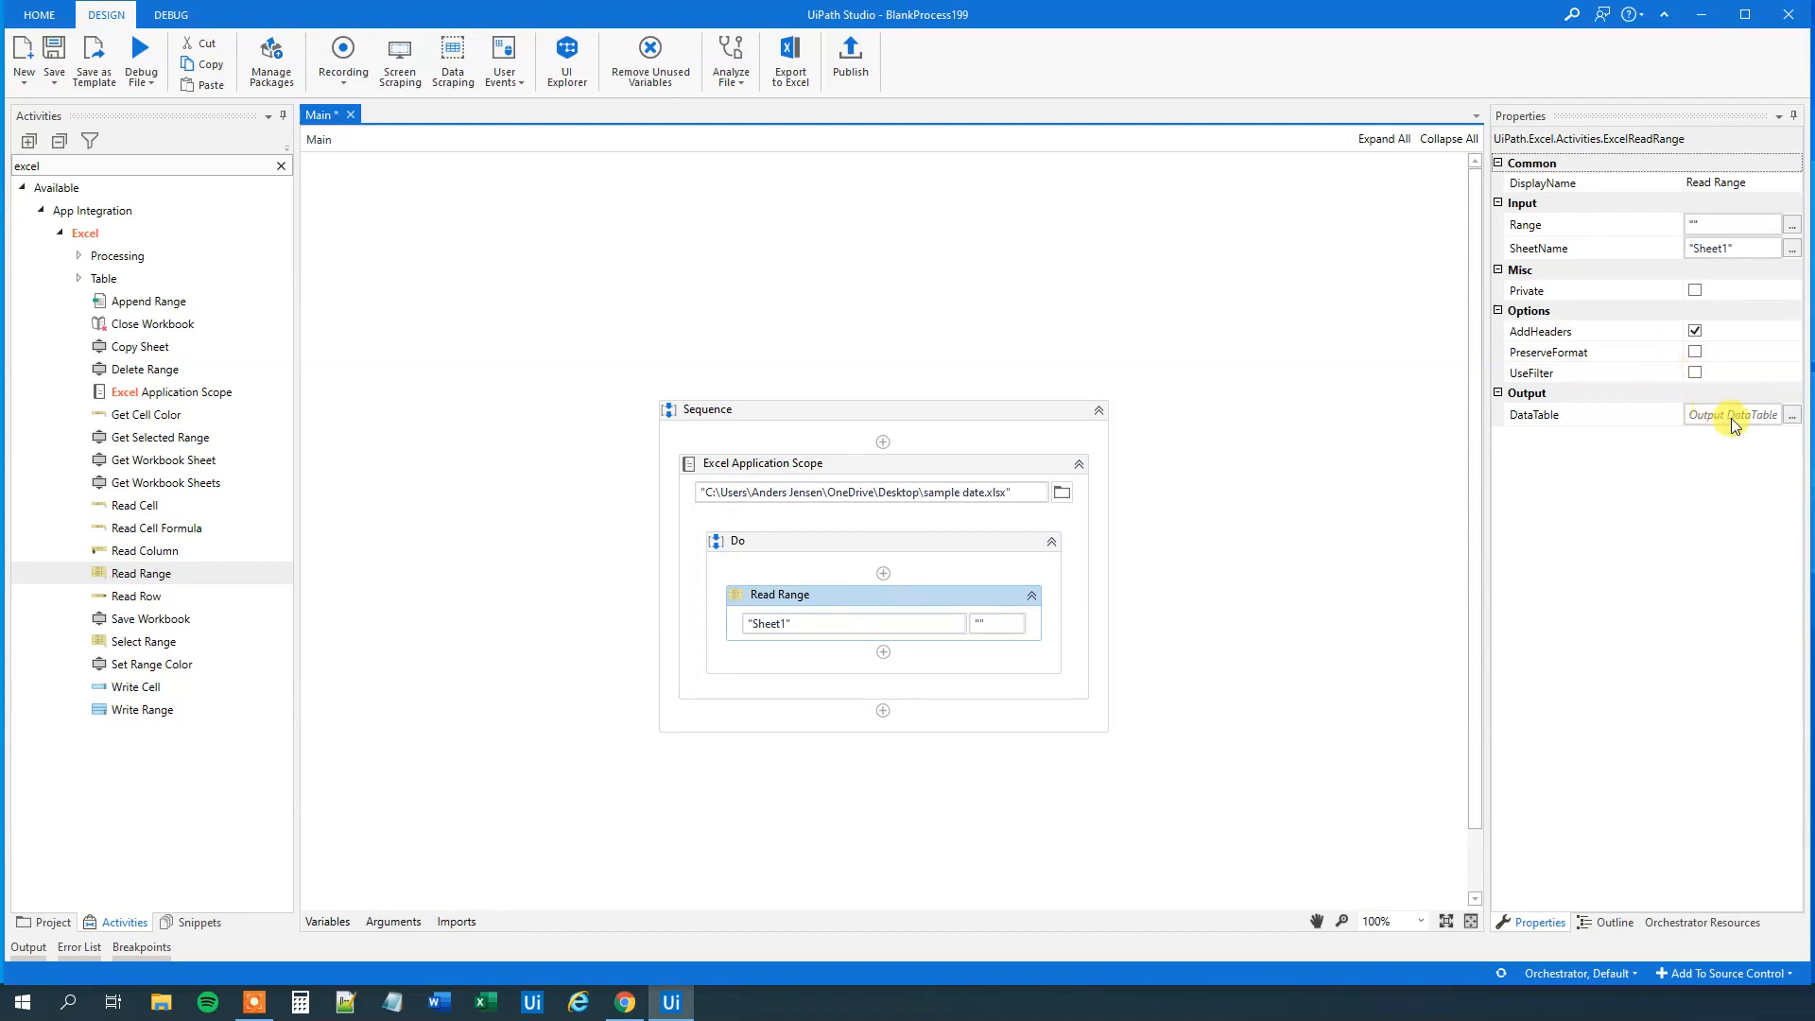
click(1727, 414)
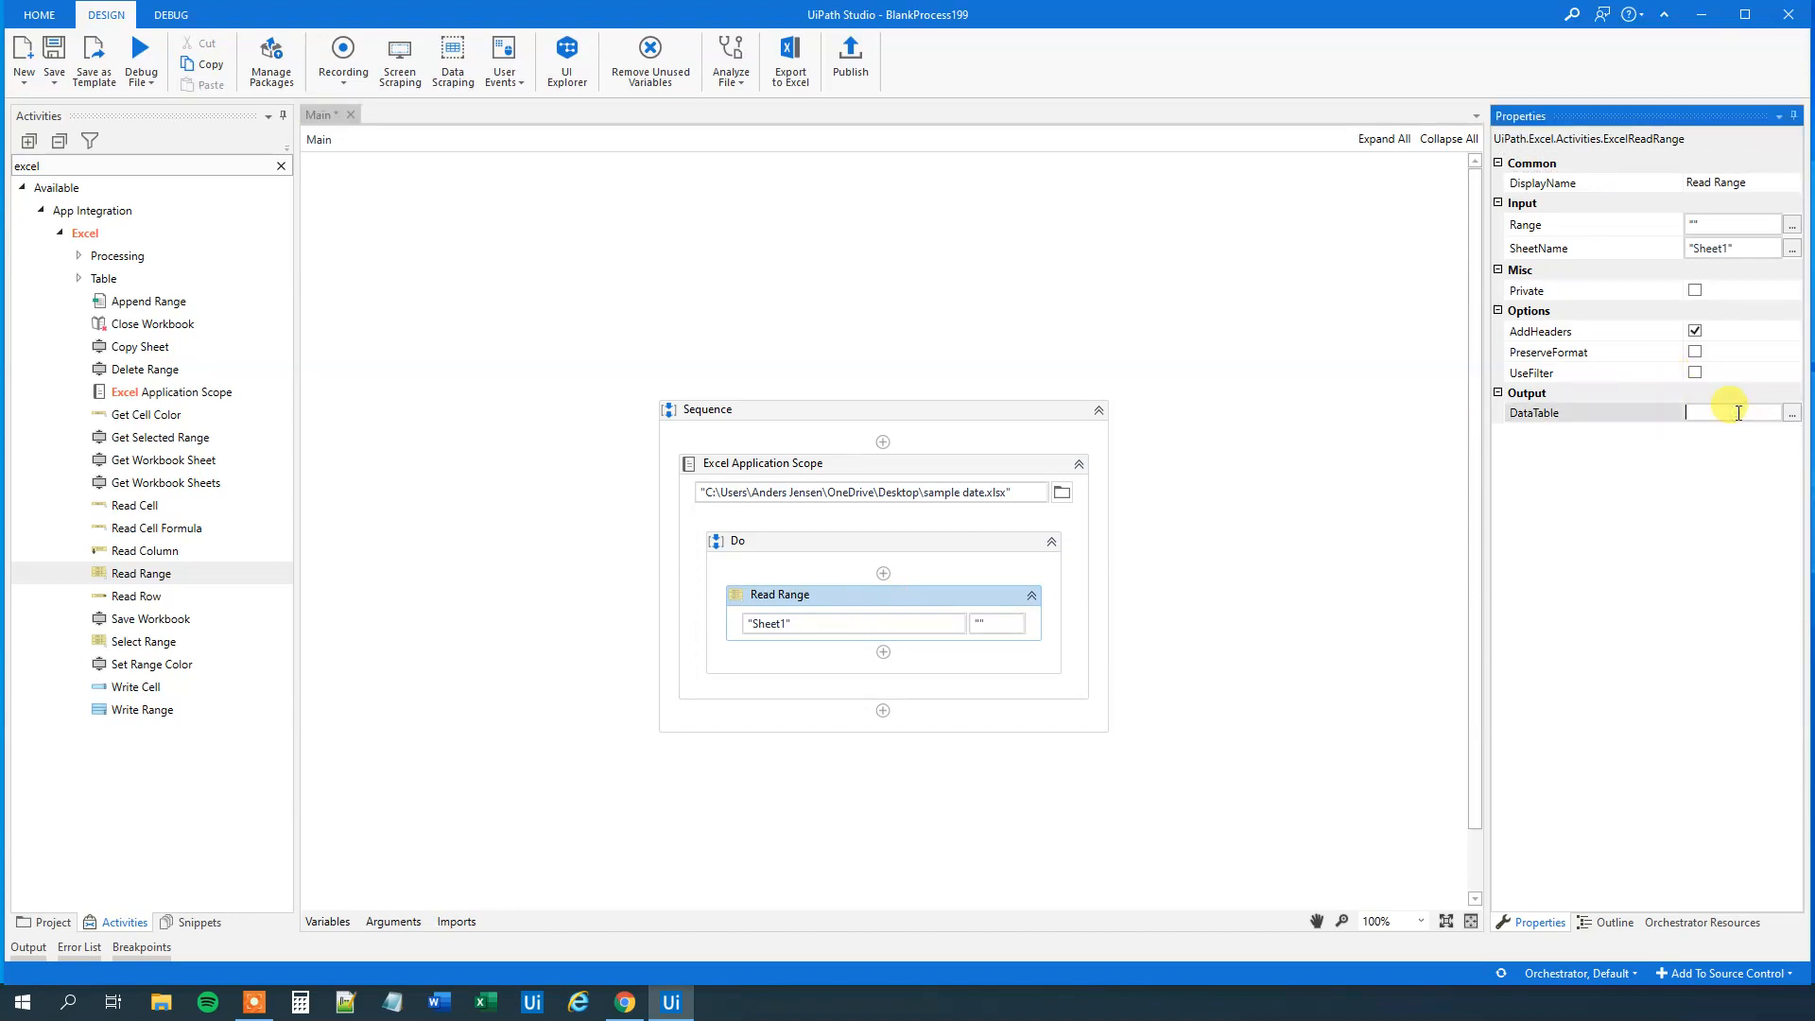
text(d)
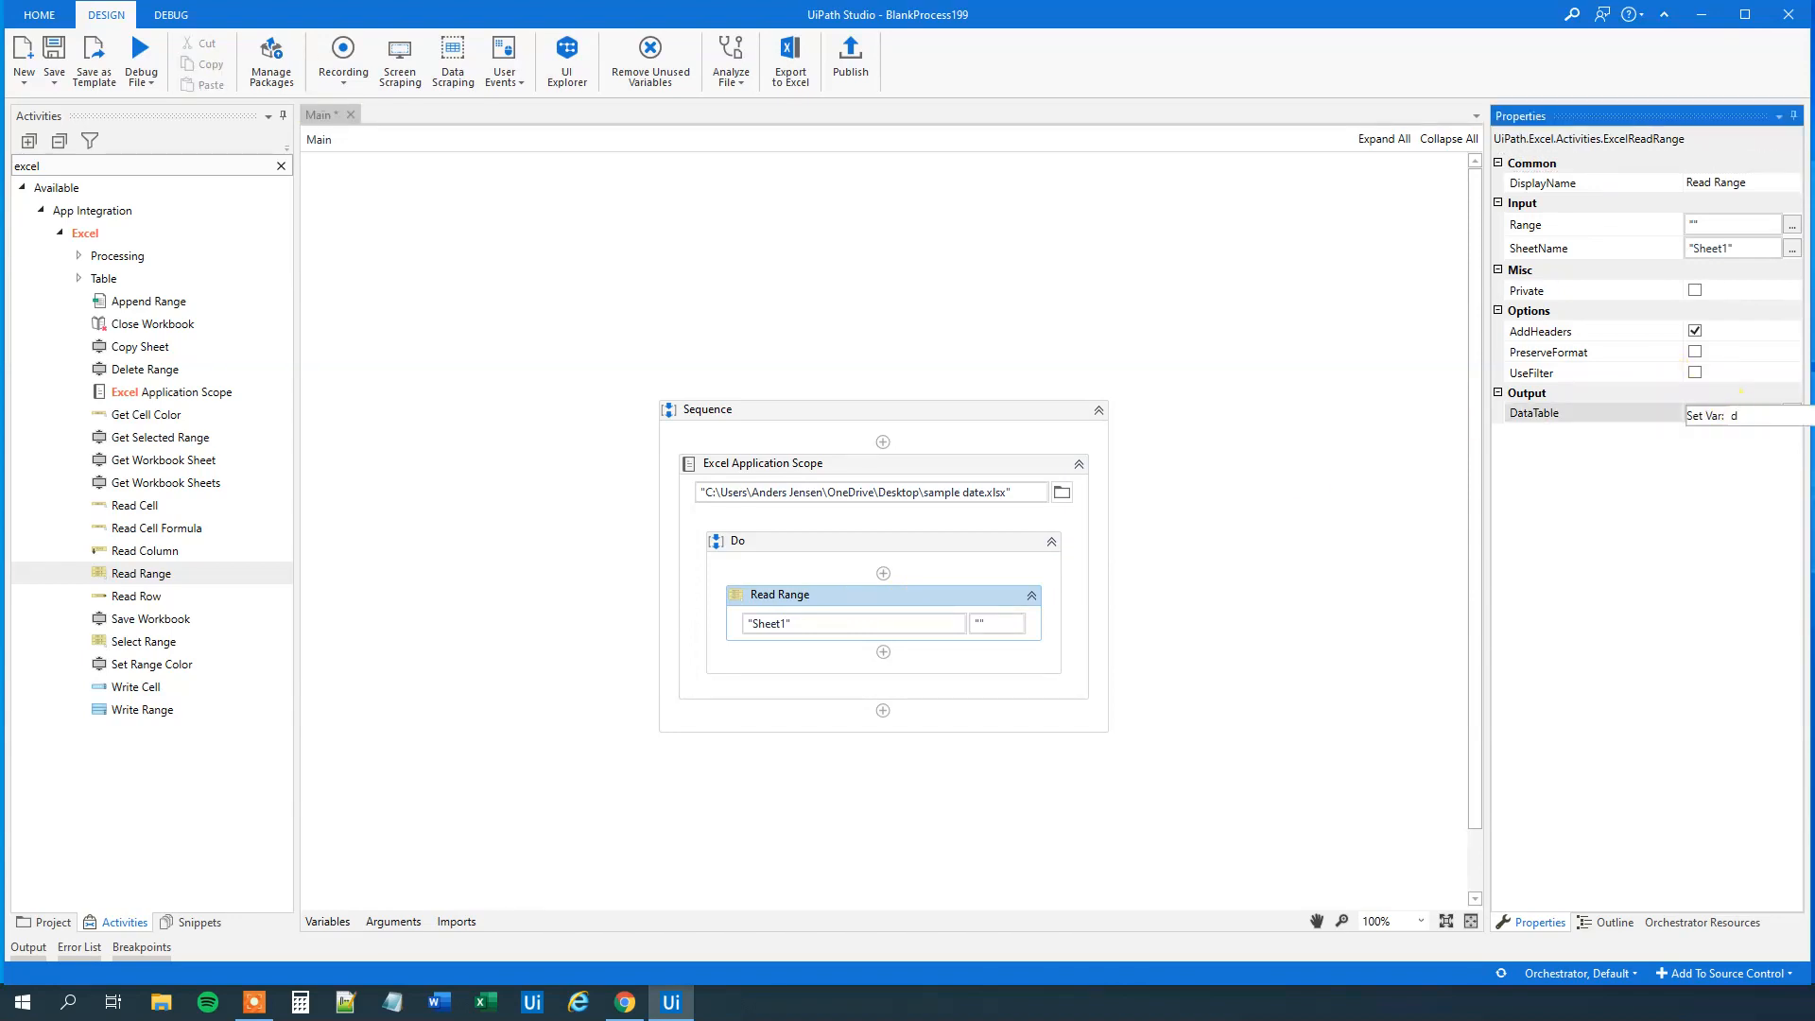
click(1724, 412)
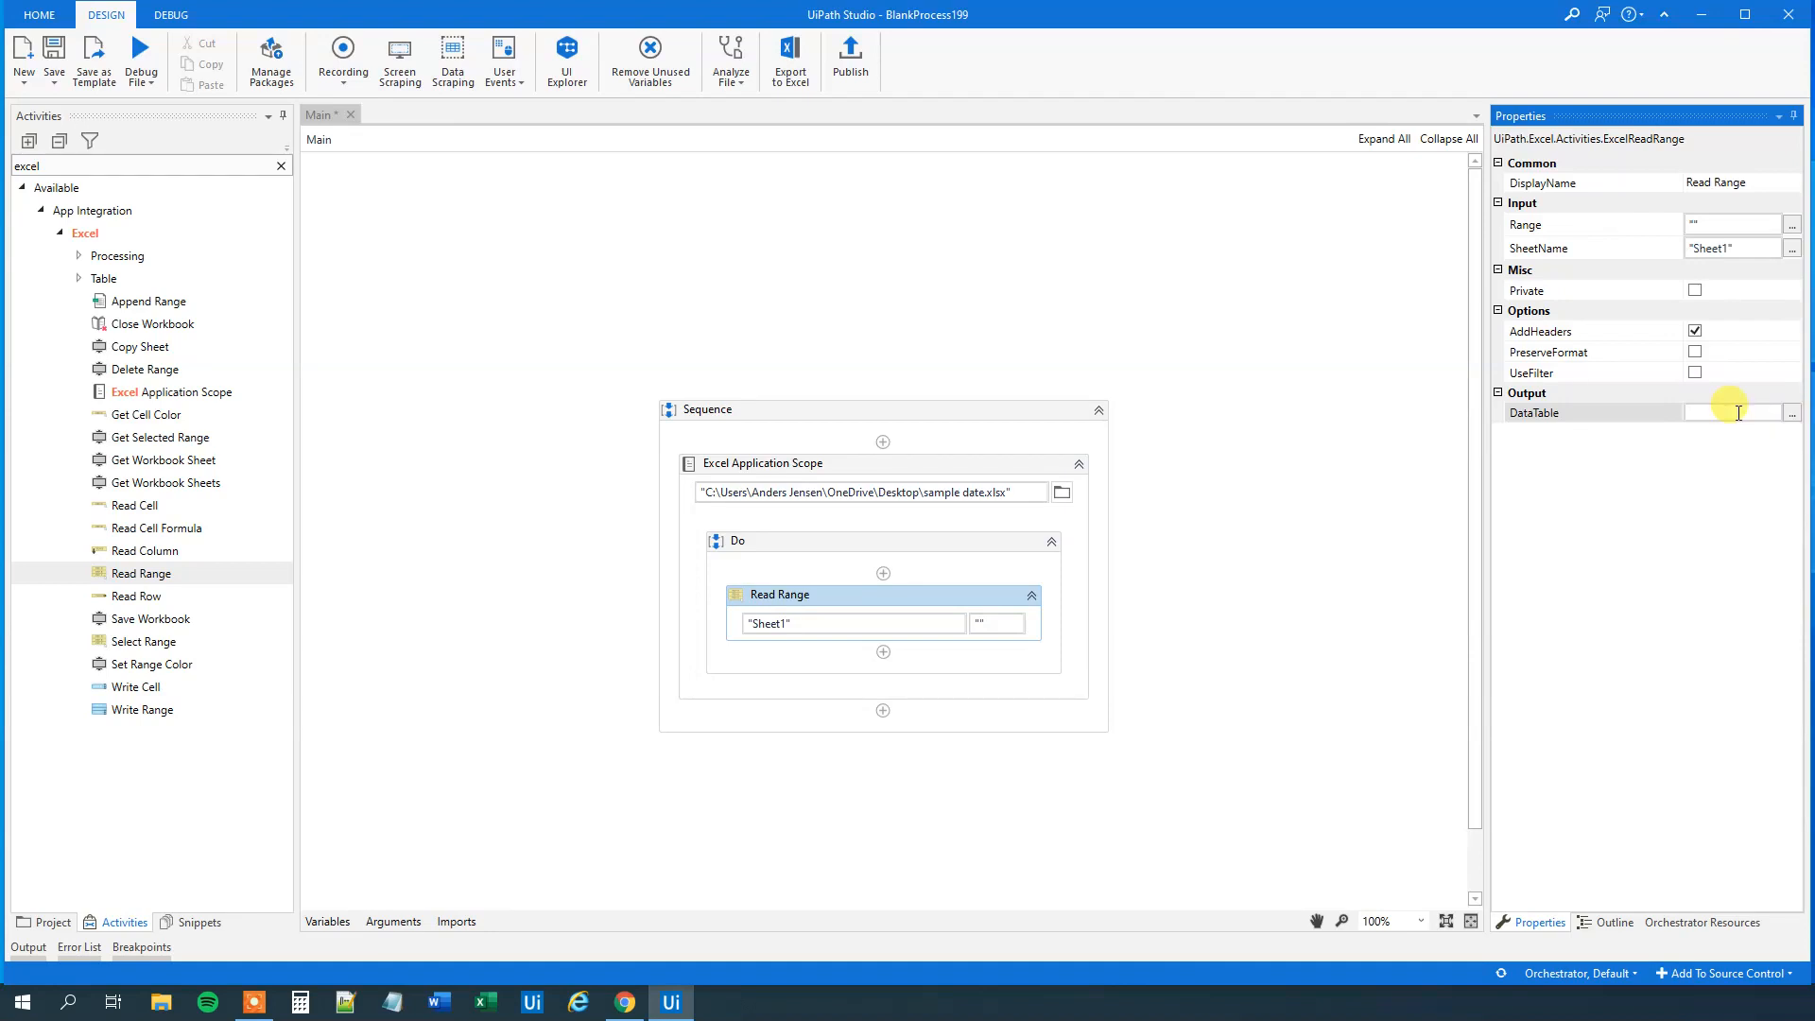
text(dtInput)
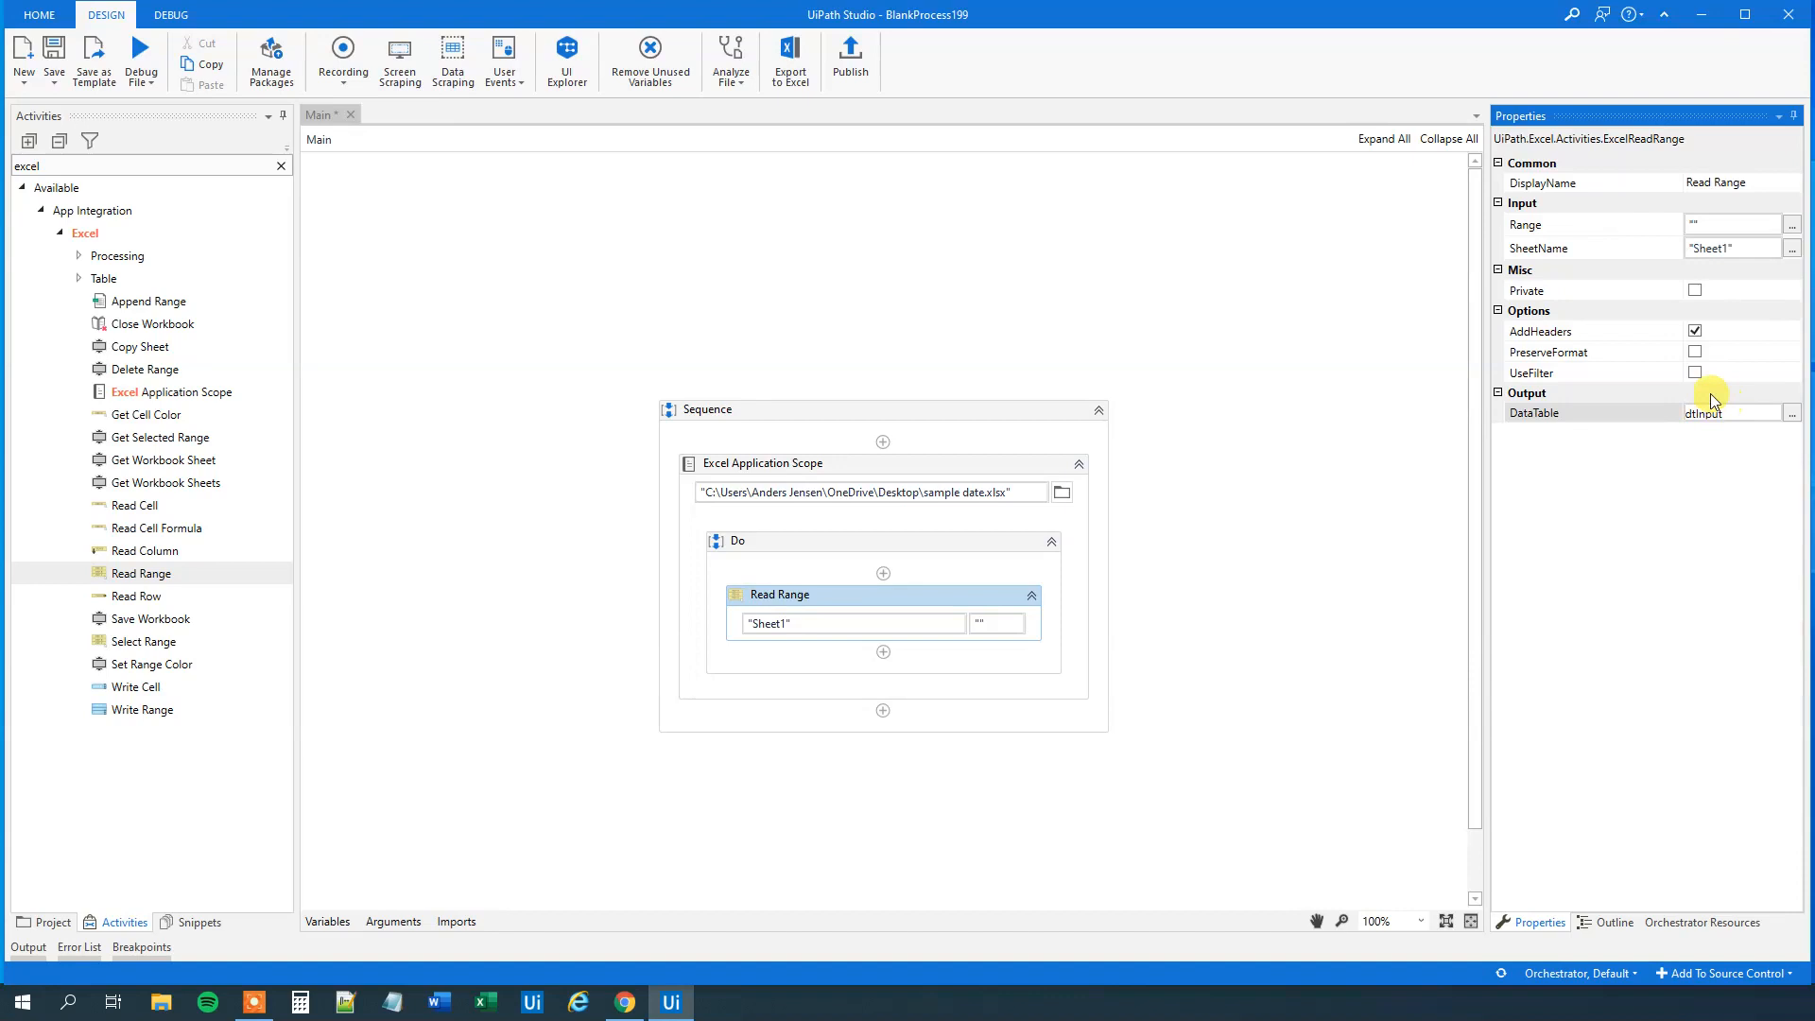
click(327, 921)
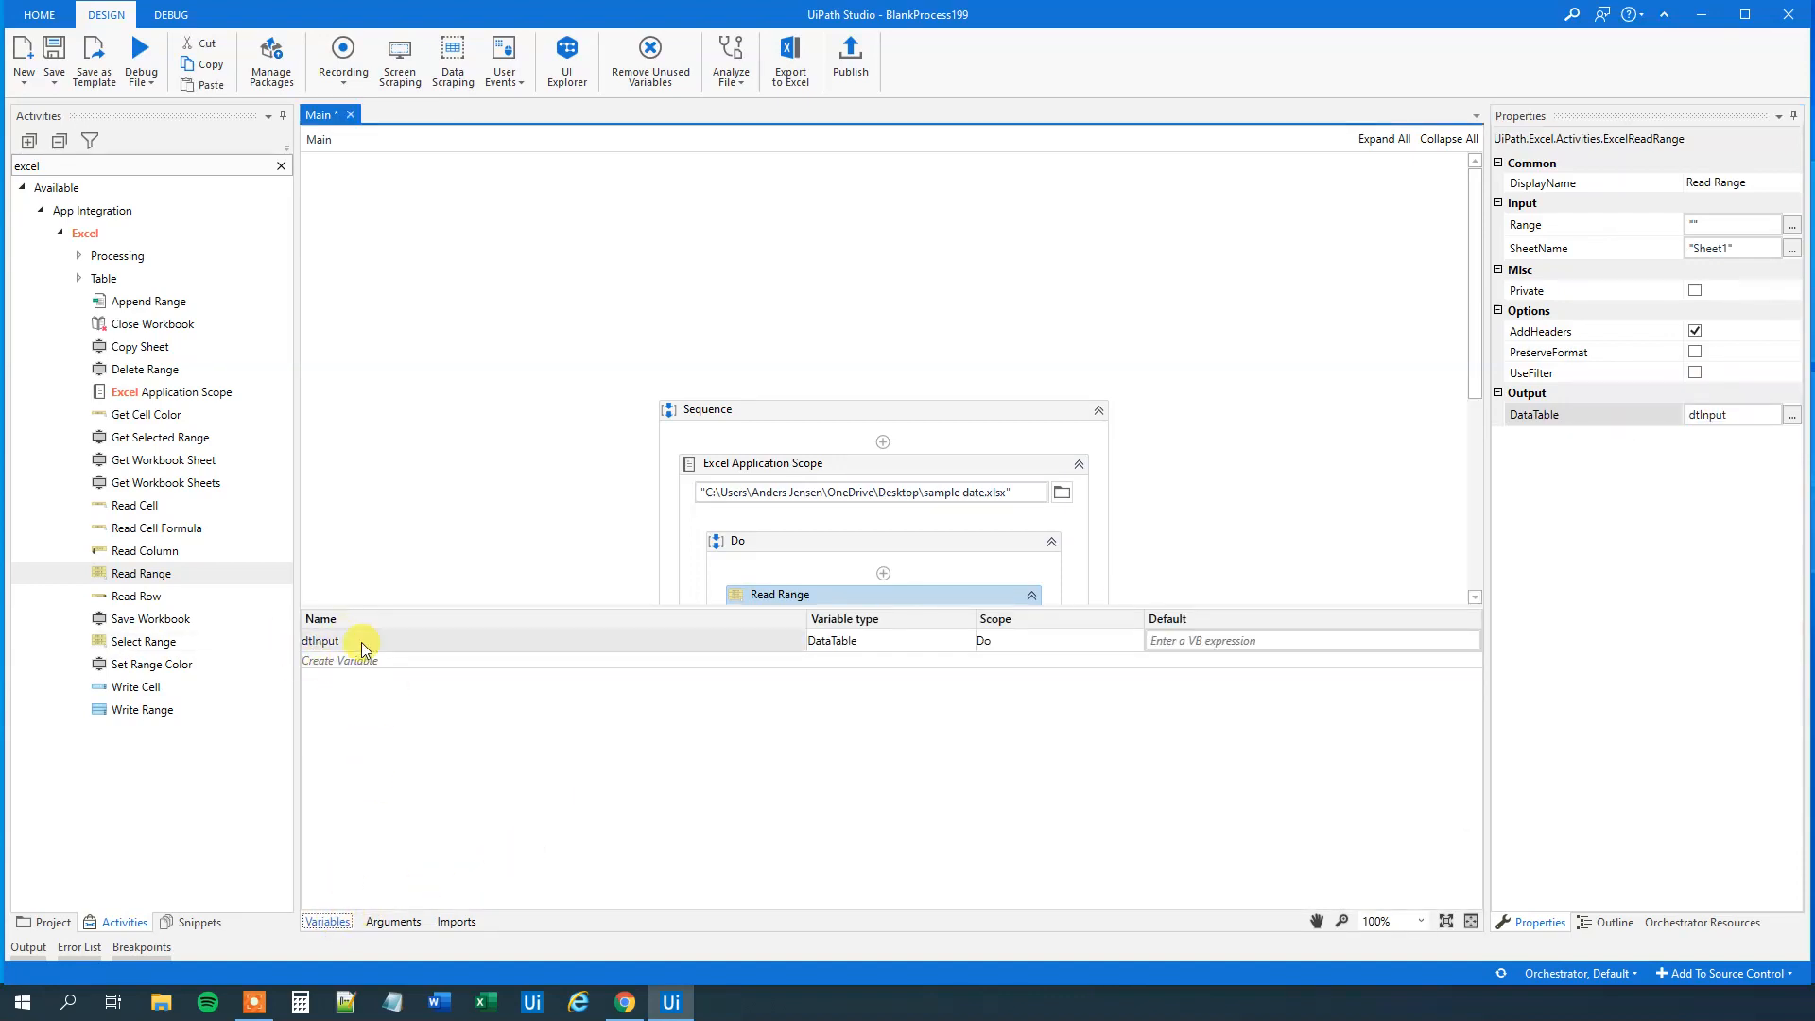
click(329, 660)
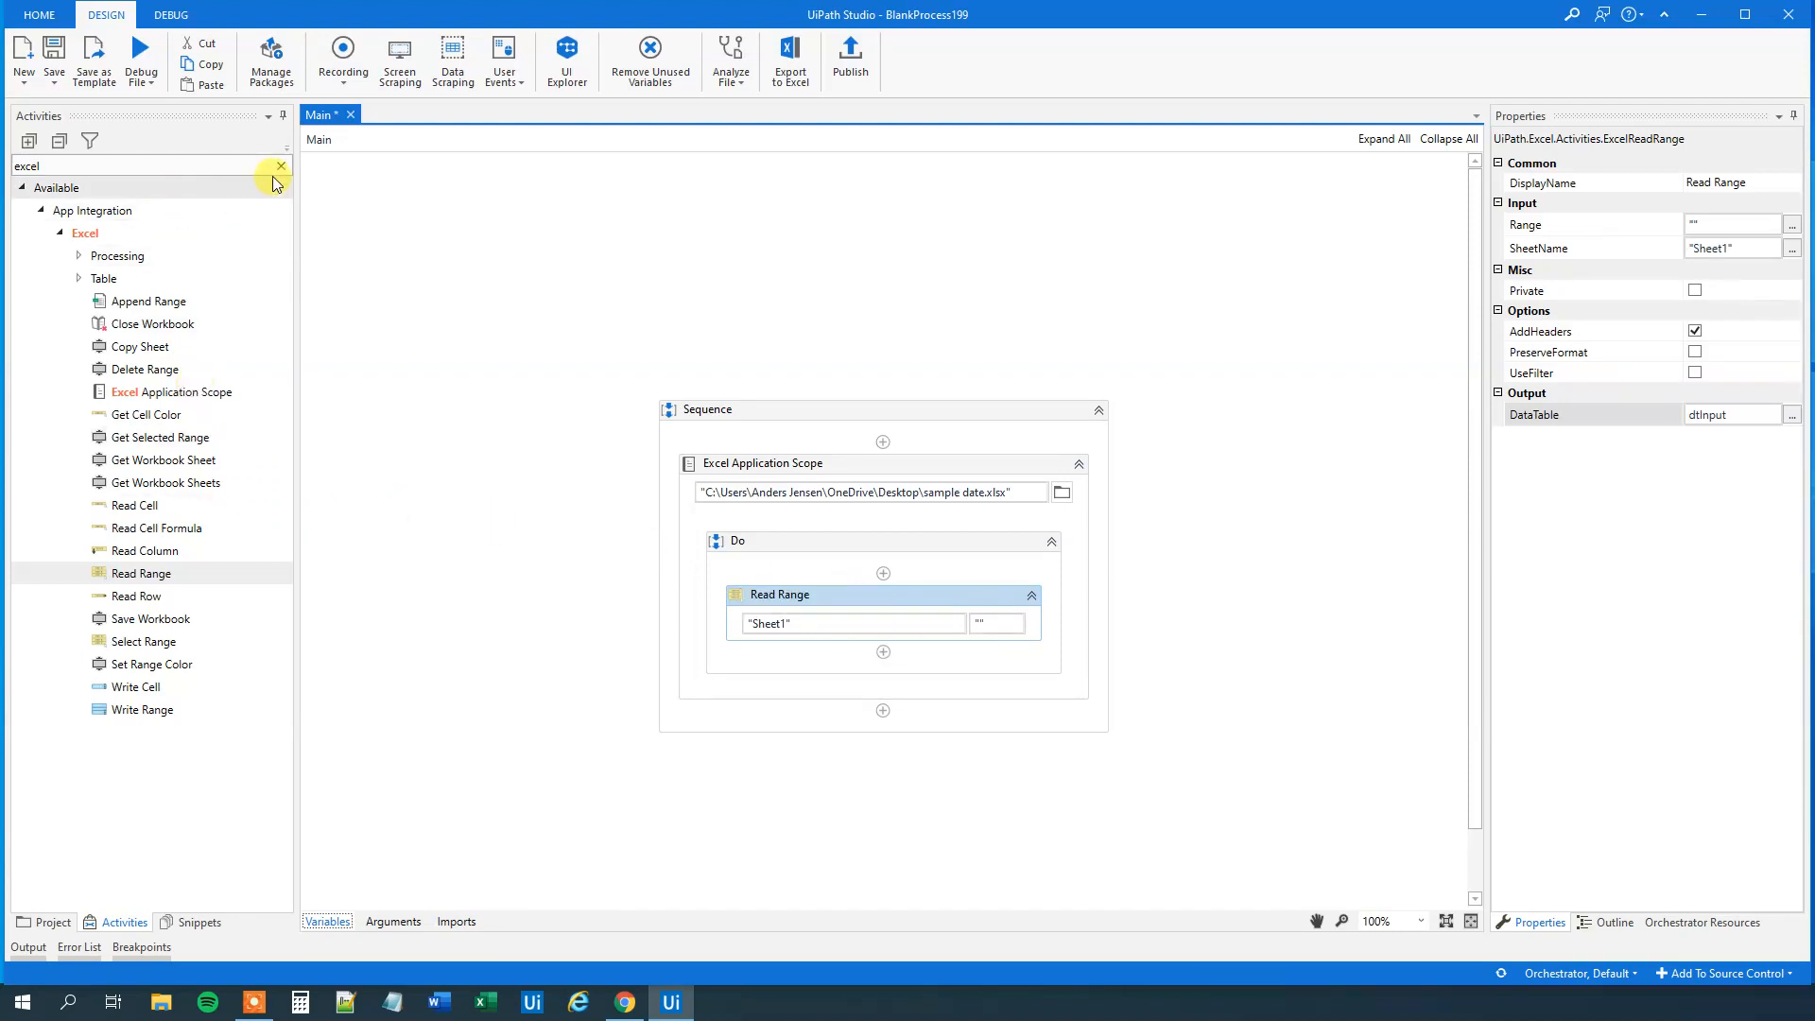
Step: Add a For Each Row loop over dtInput after Read Range, then search for 'write'
click(279, 166)
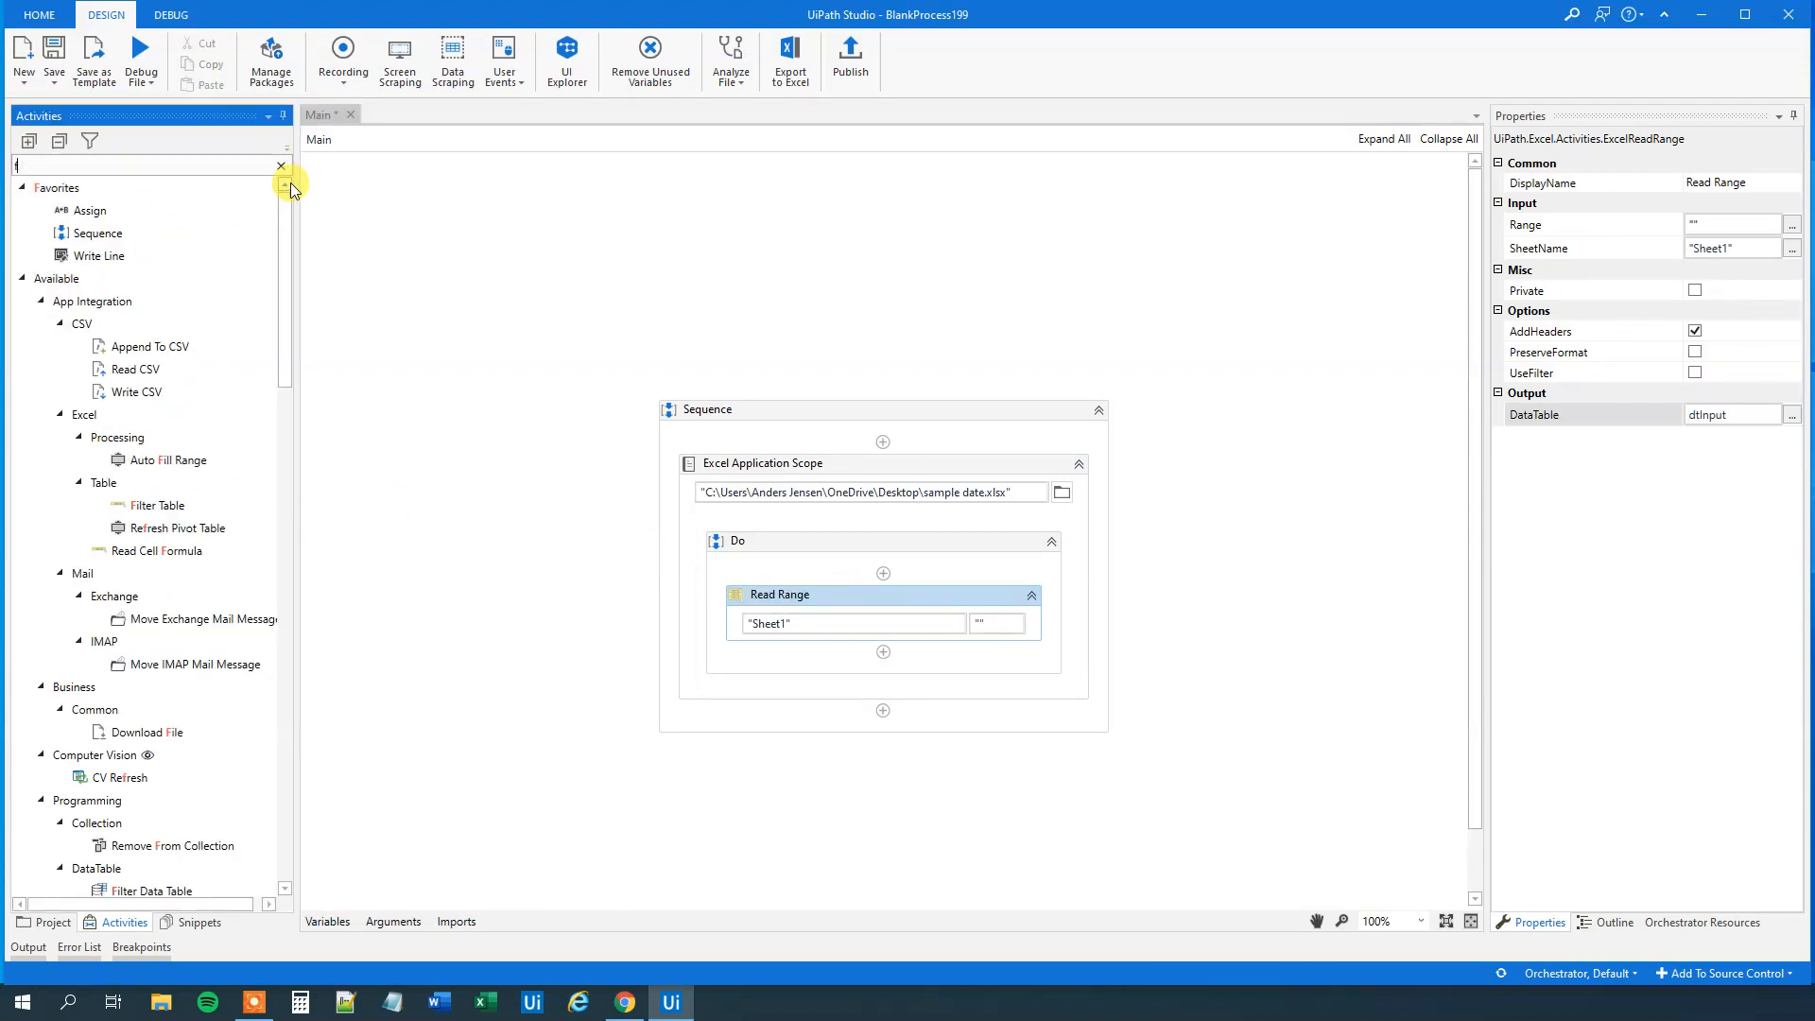
text(for each)
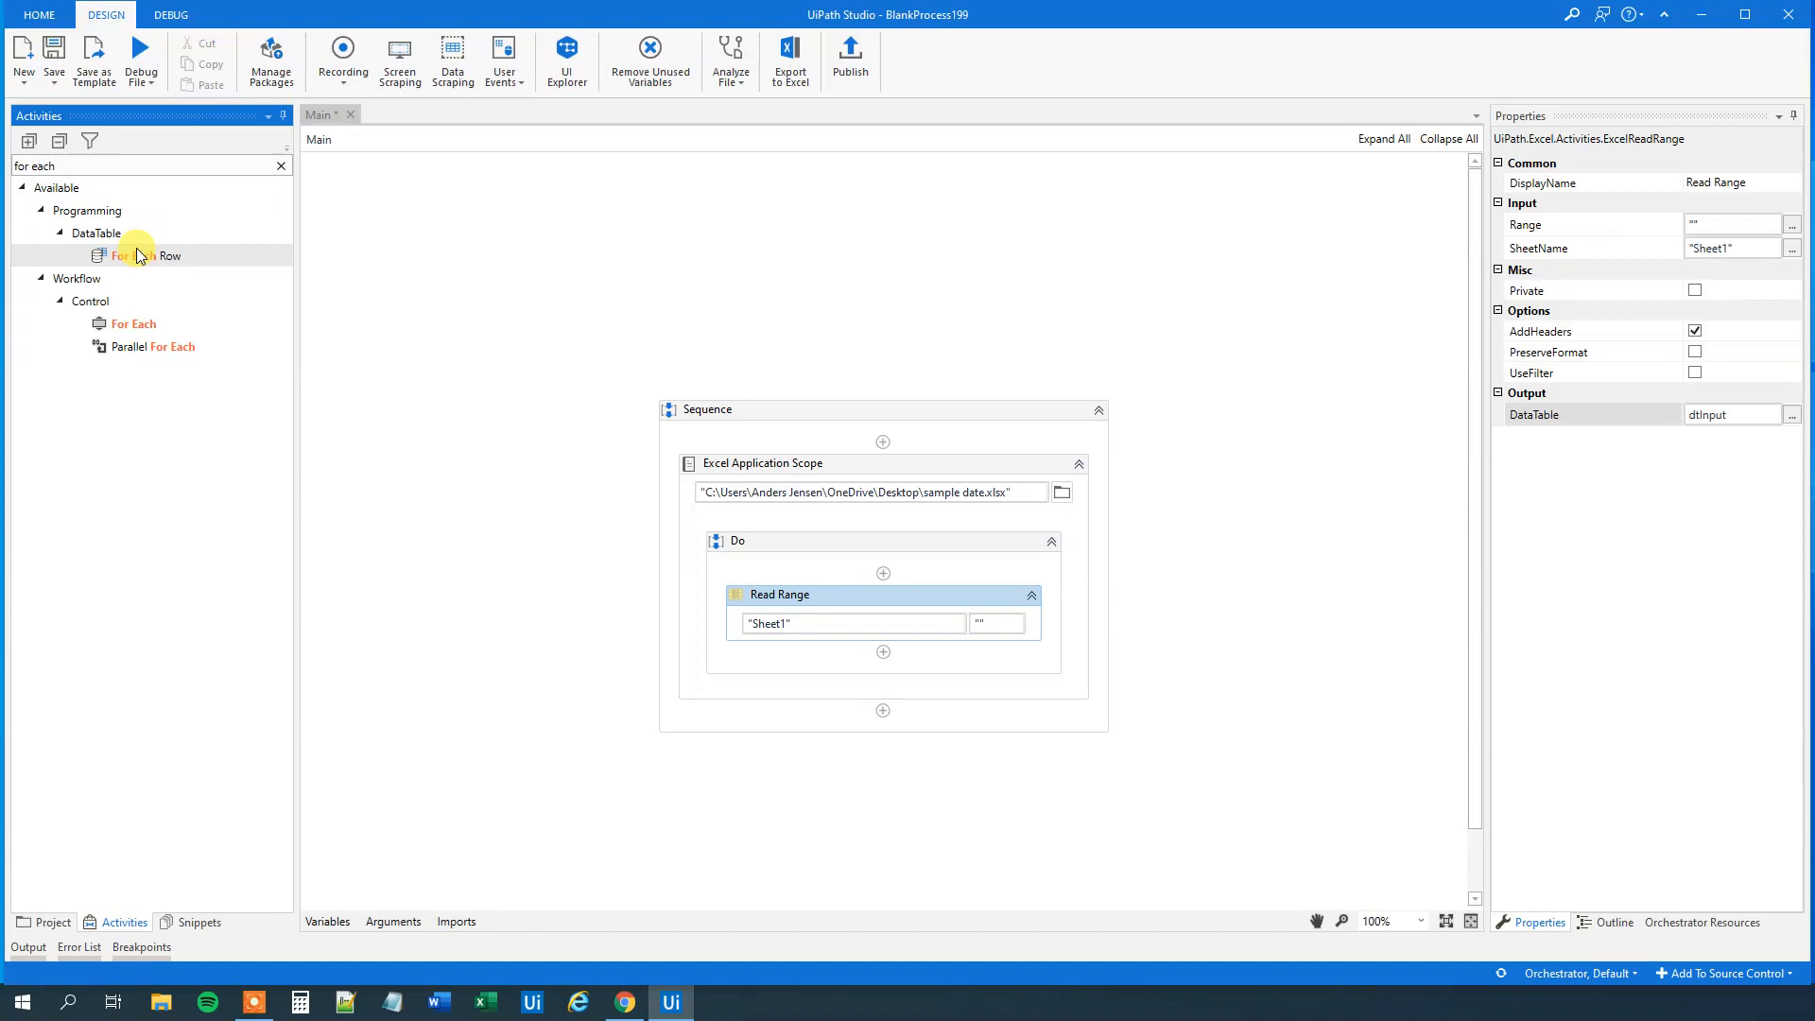
drag(145, 255, 883, 672)
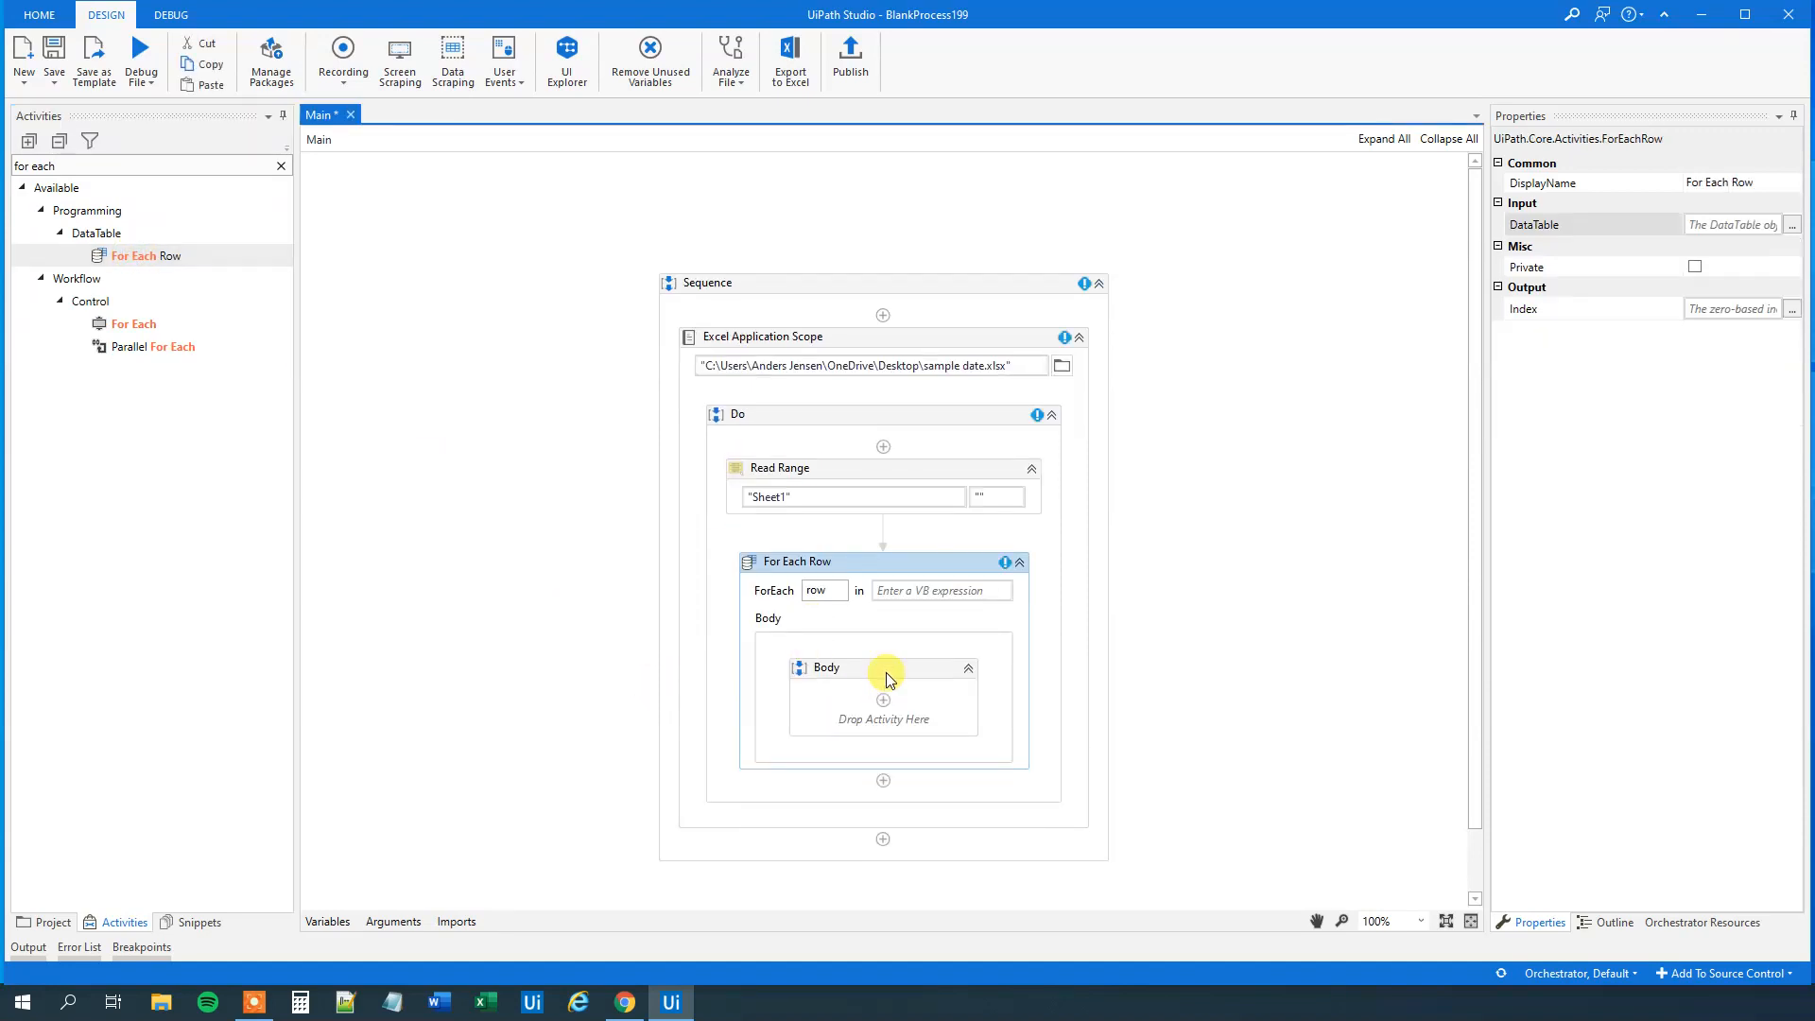
click(883, 677)
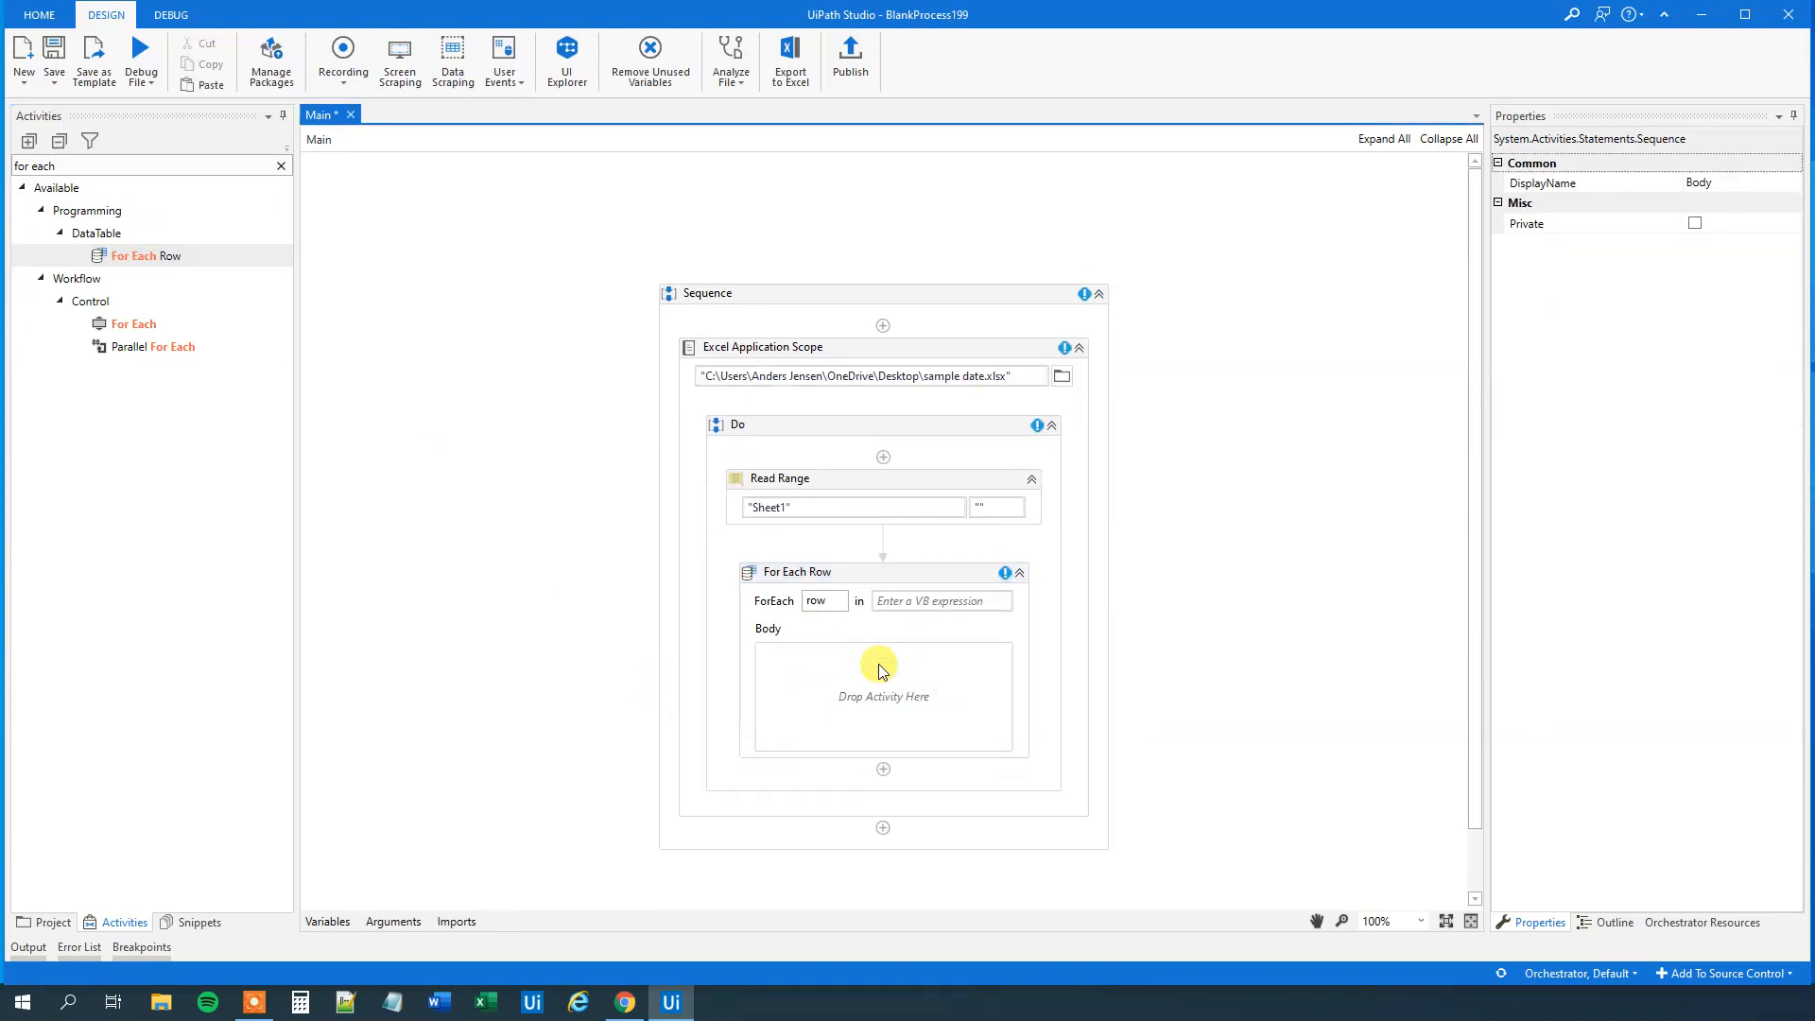
click(938, 600)
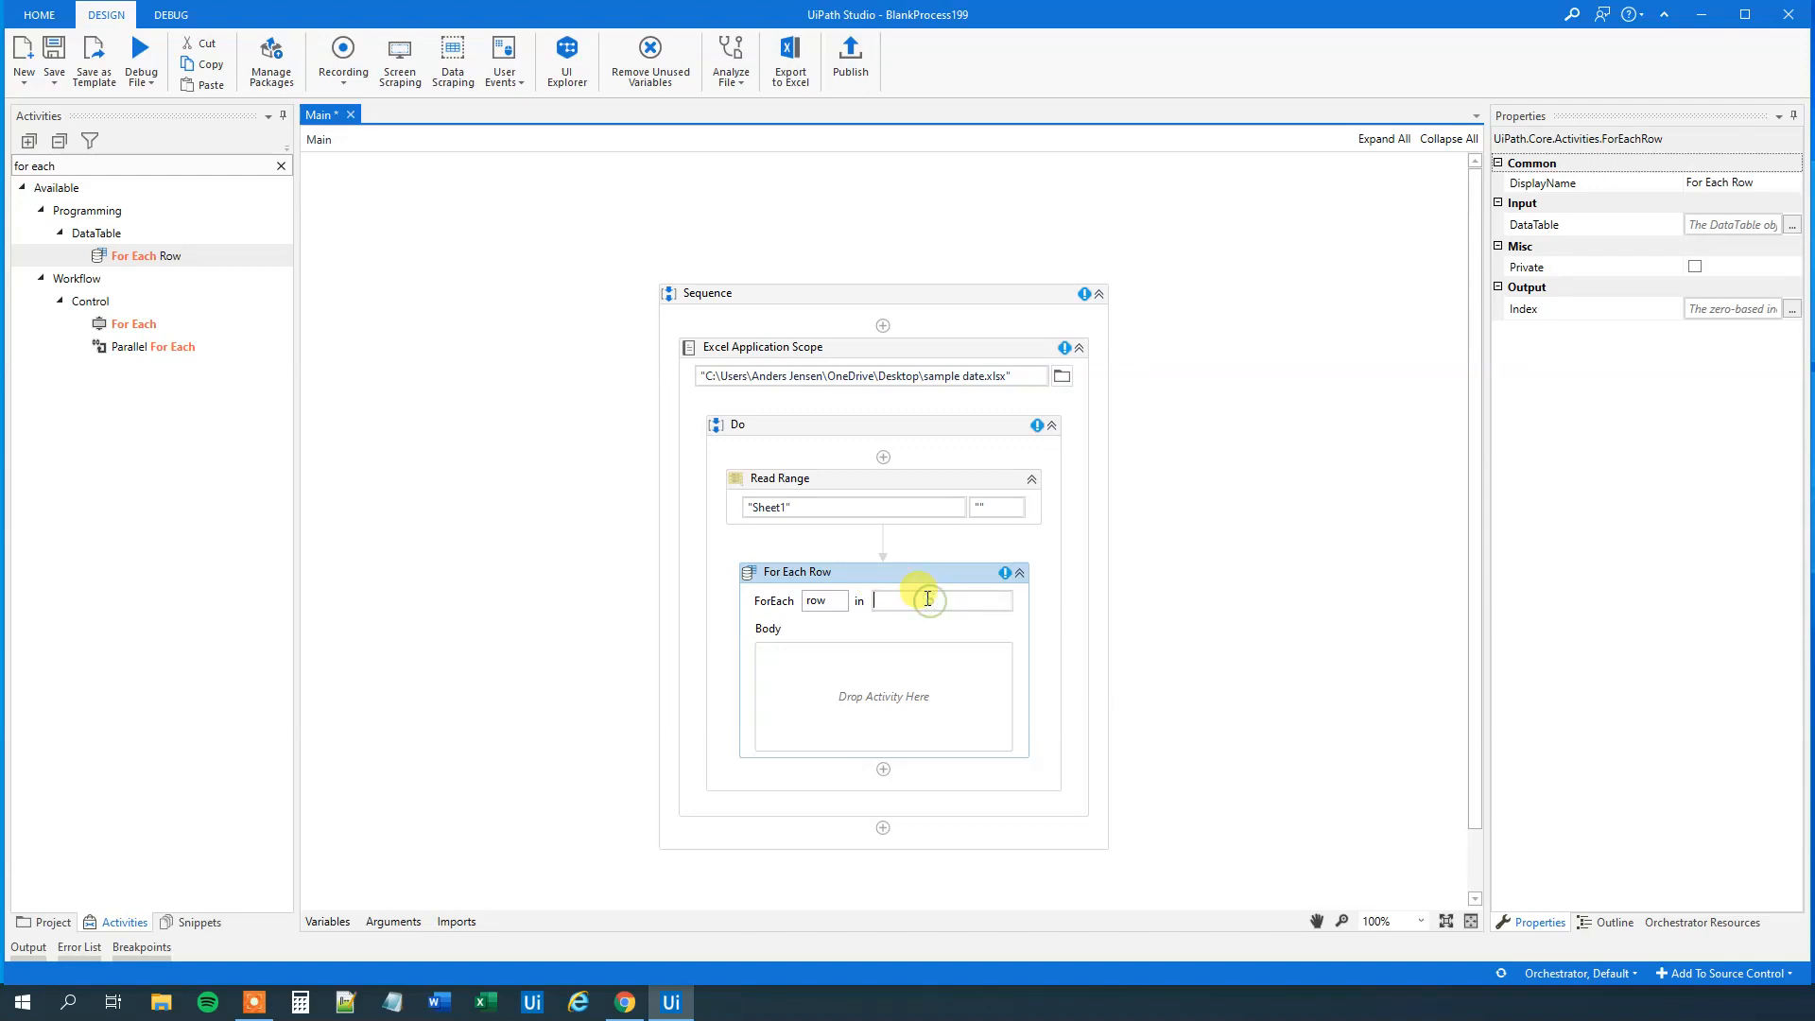
text(dtInput)
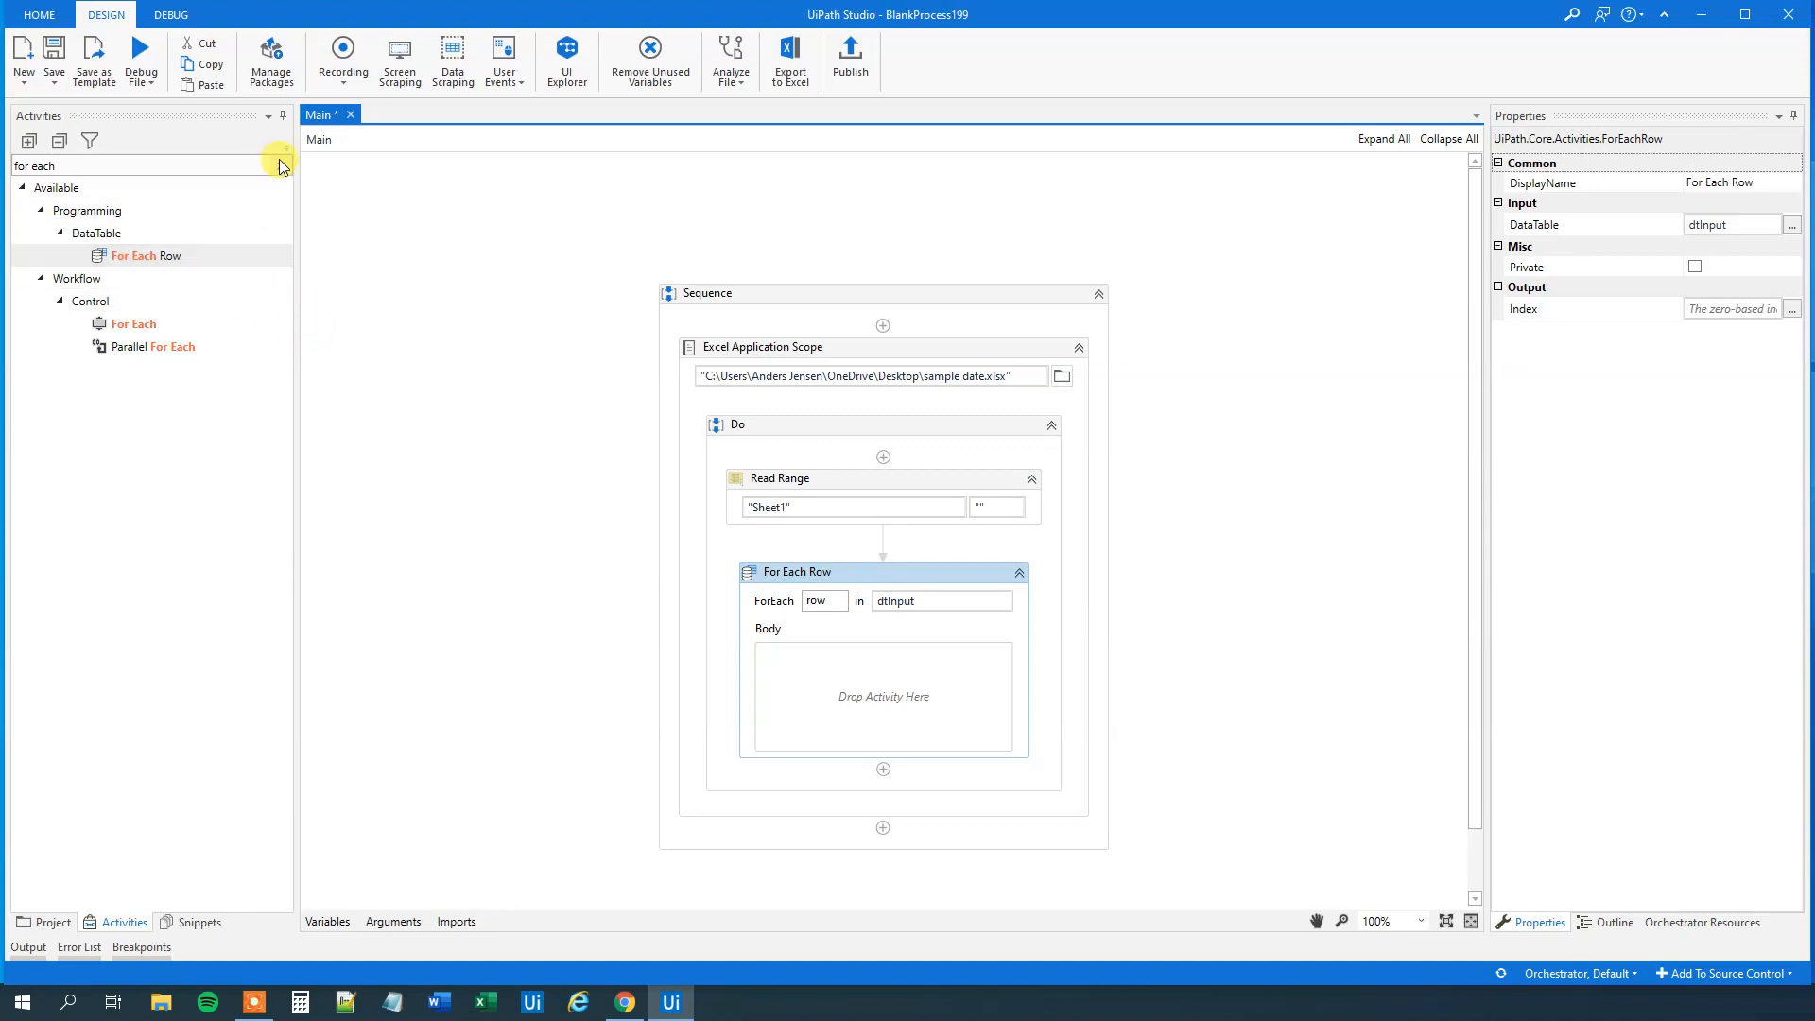
text(write)
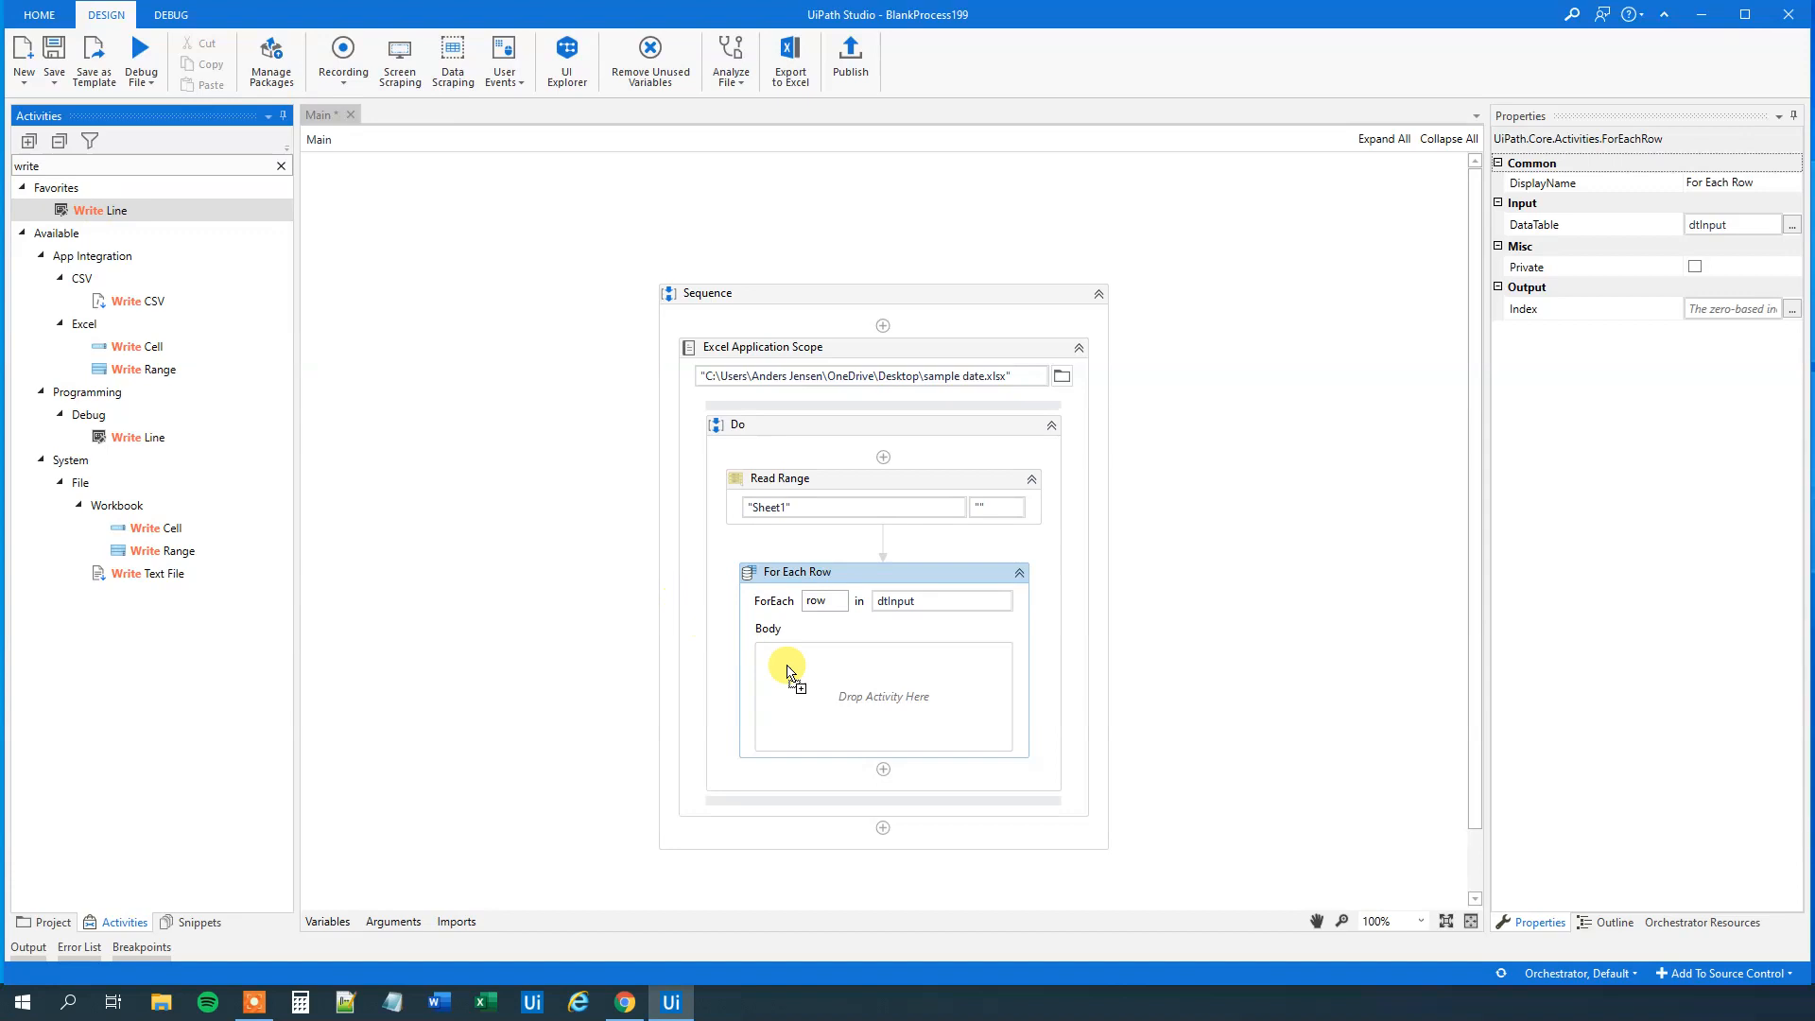
Step: Add a Write Line in the loop body outputting row.item("Next Cal Date").ToString
drag(103, 209, 883, 696)
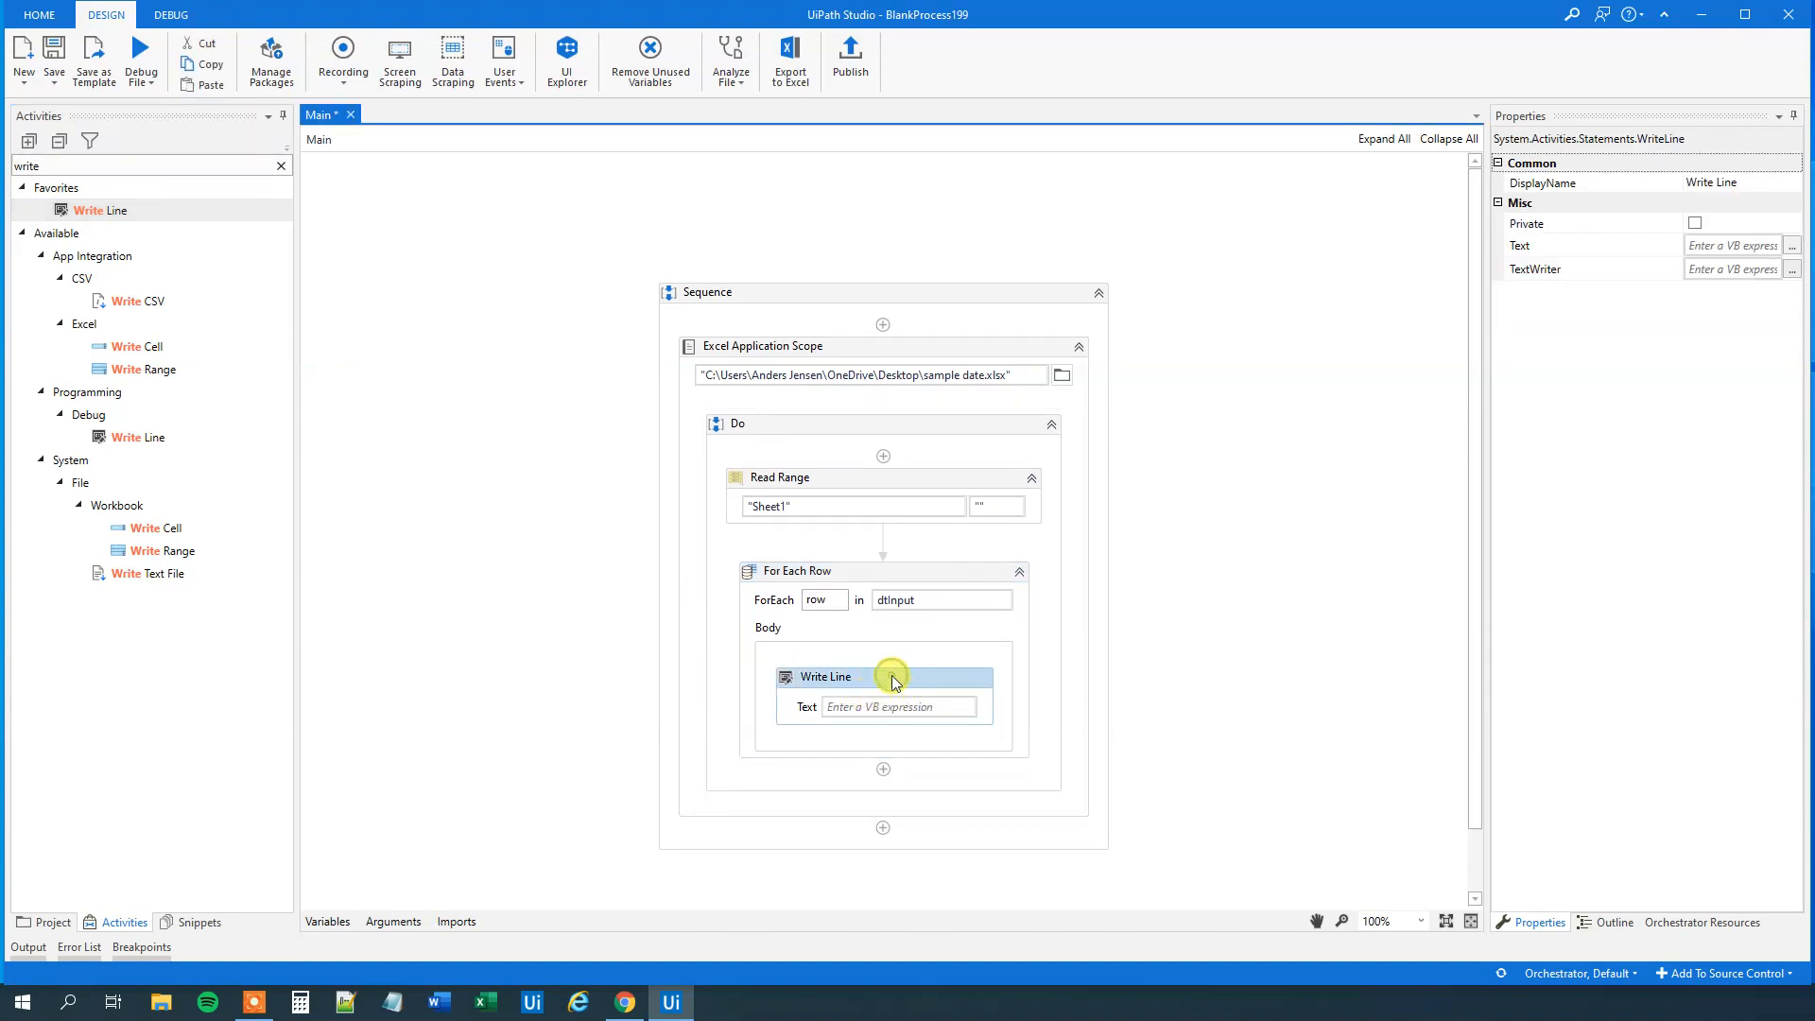
click(900, 705)
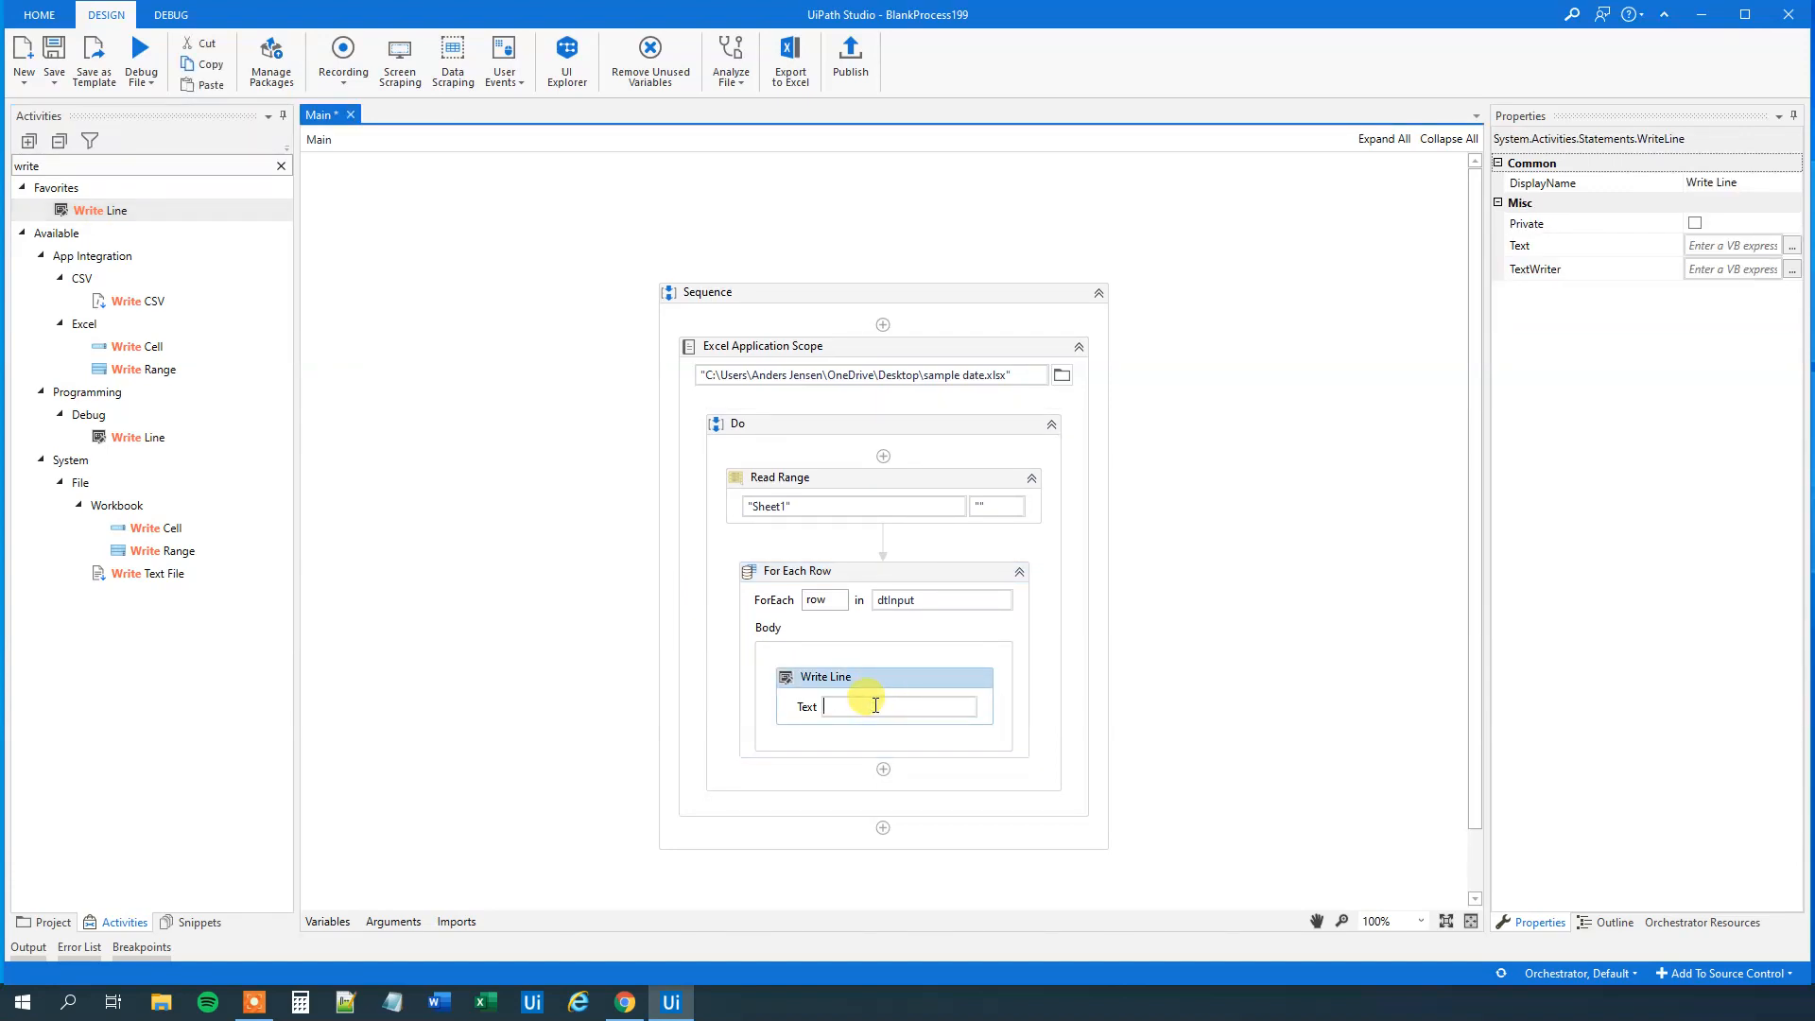
text(row.i)
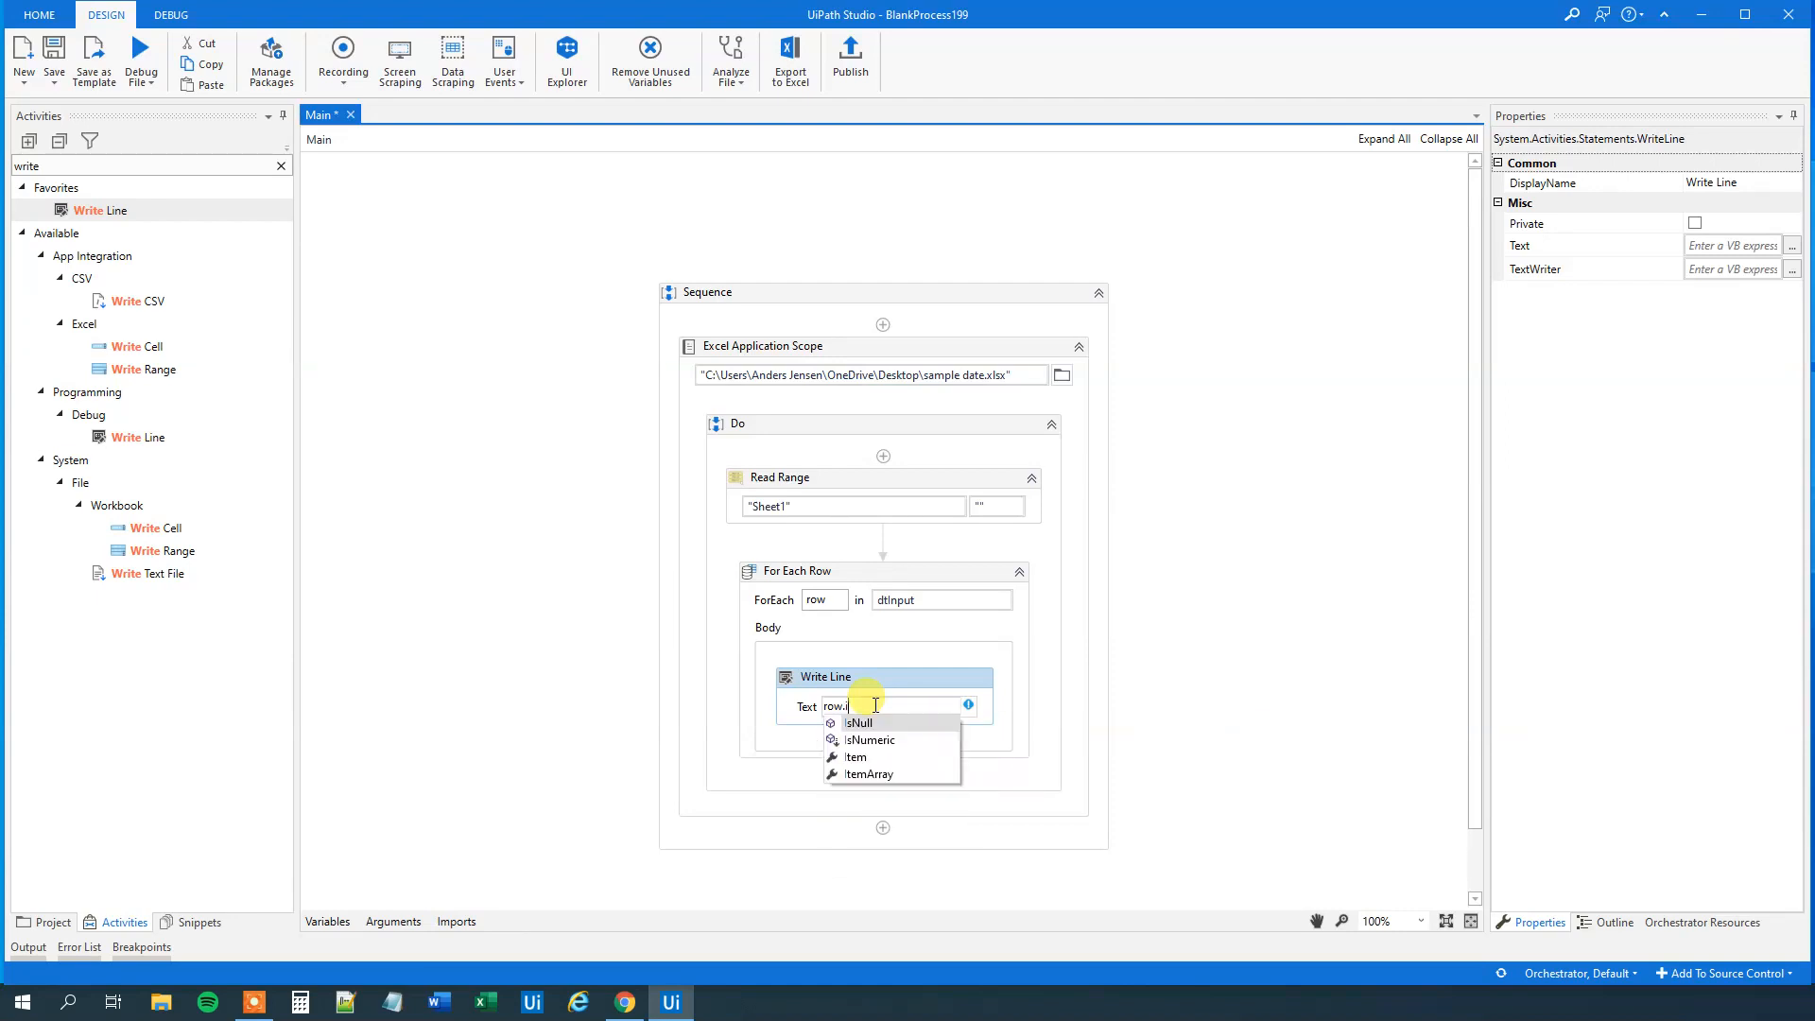
click(855, 756)
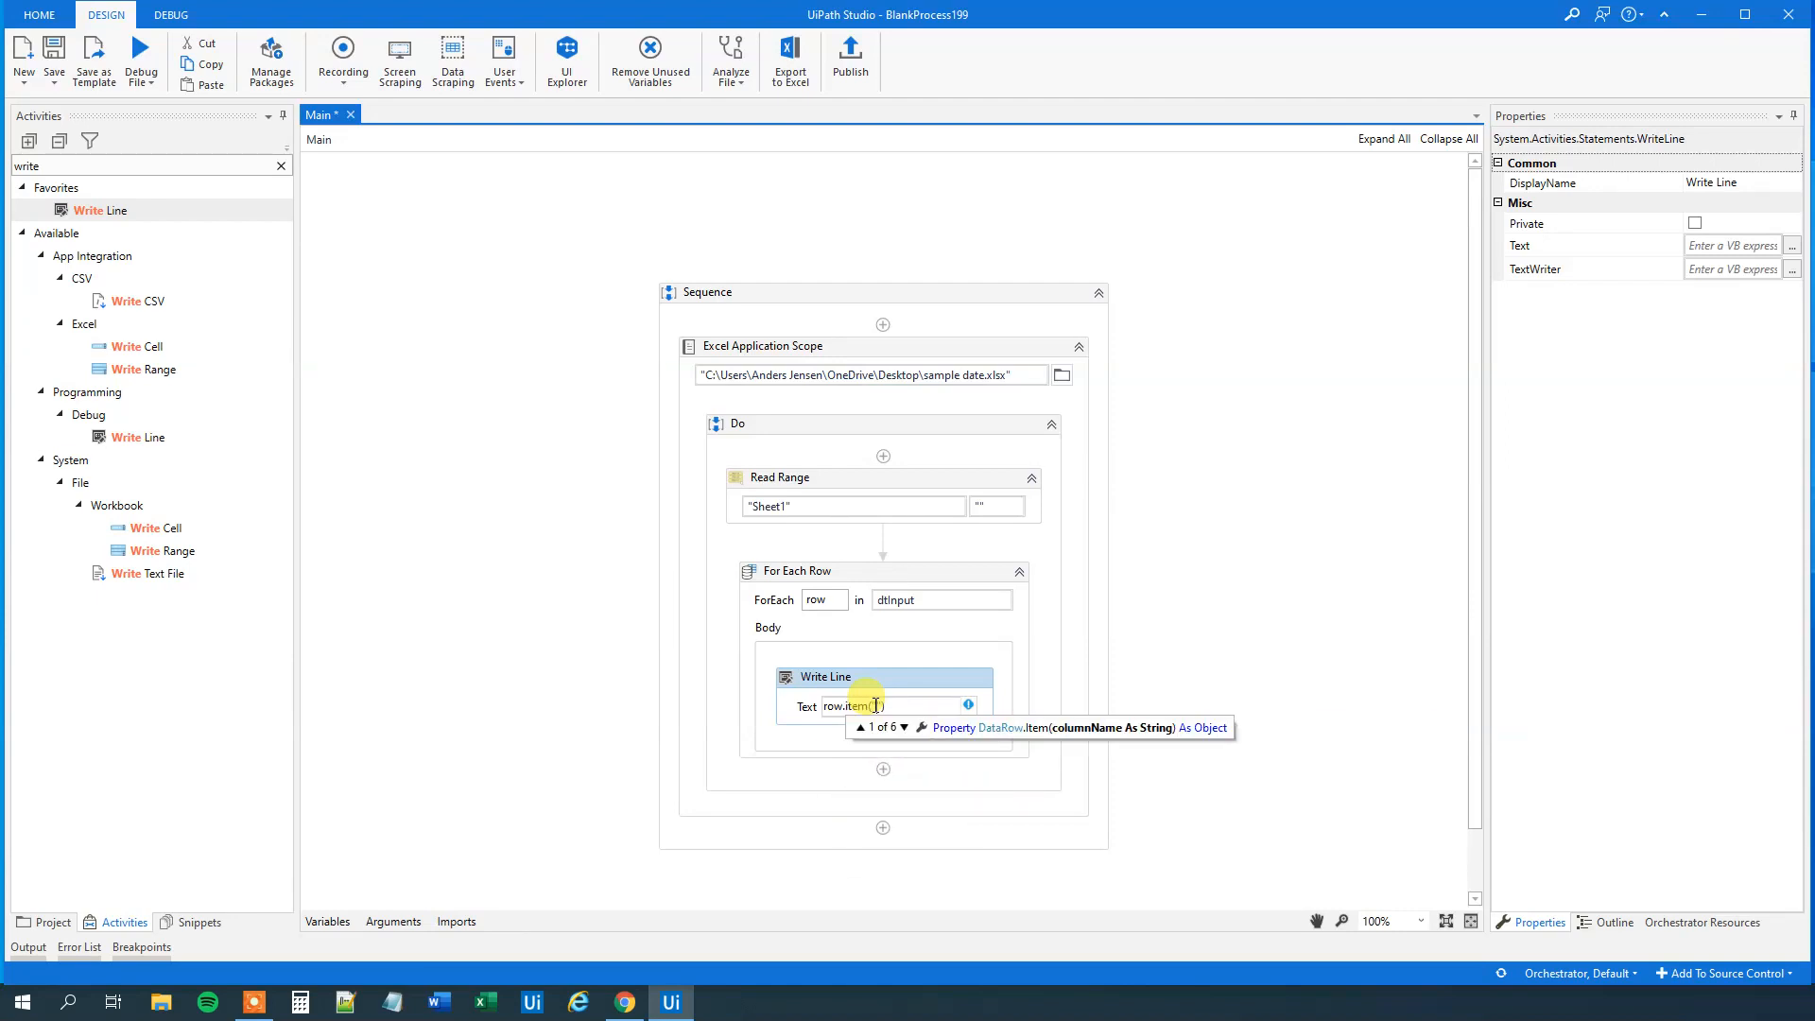
text("Next Cal Date")
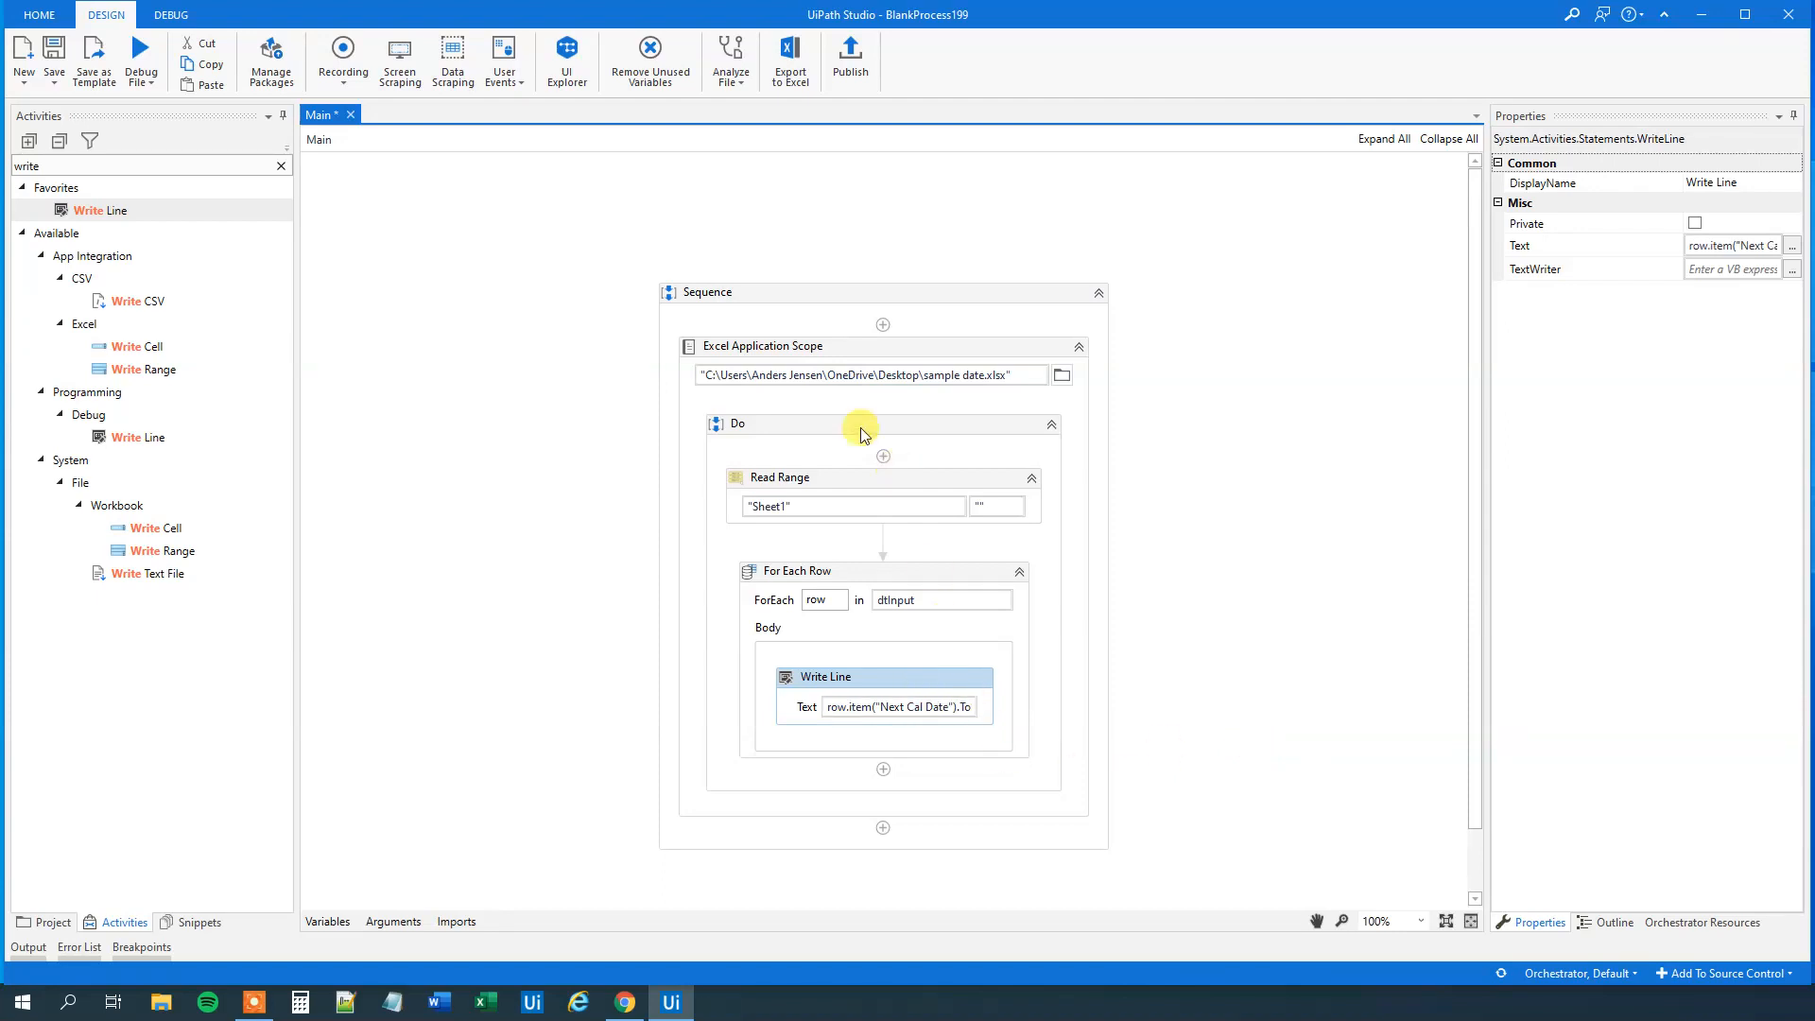
click(142, 54)
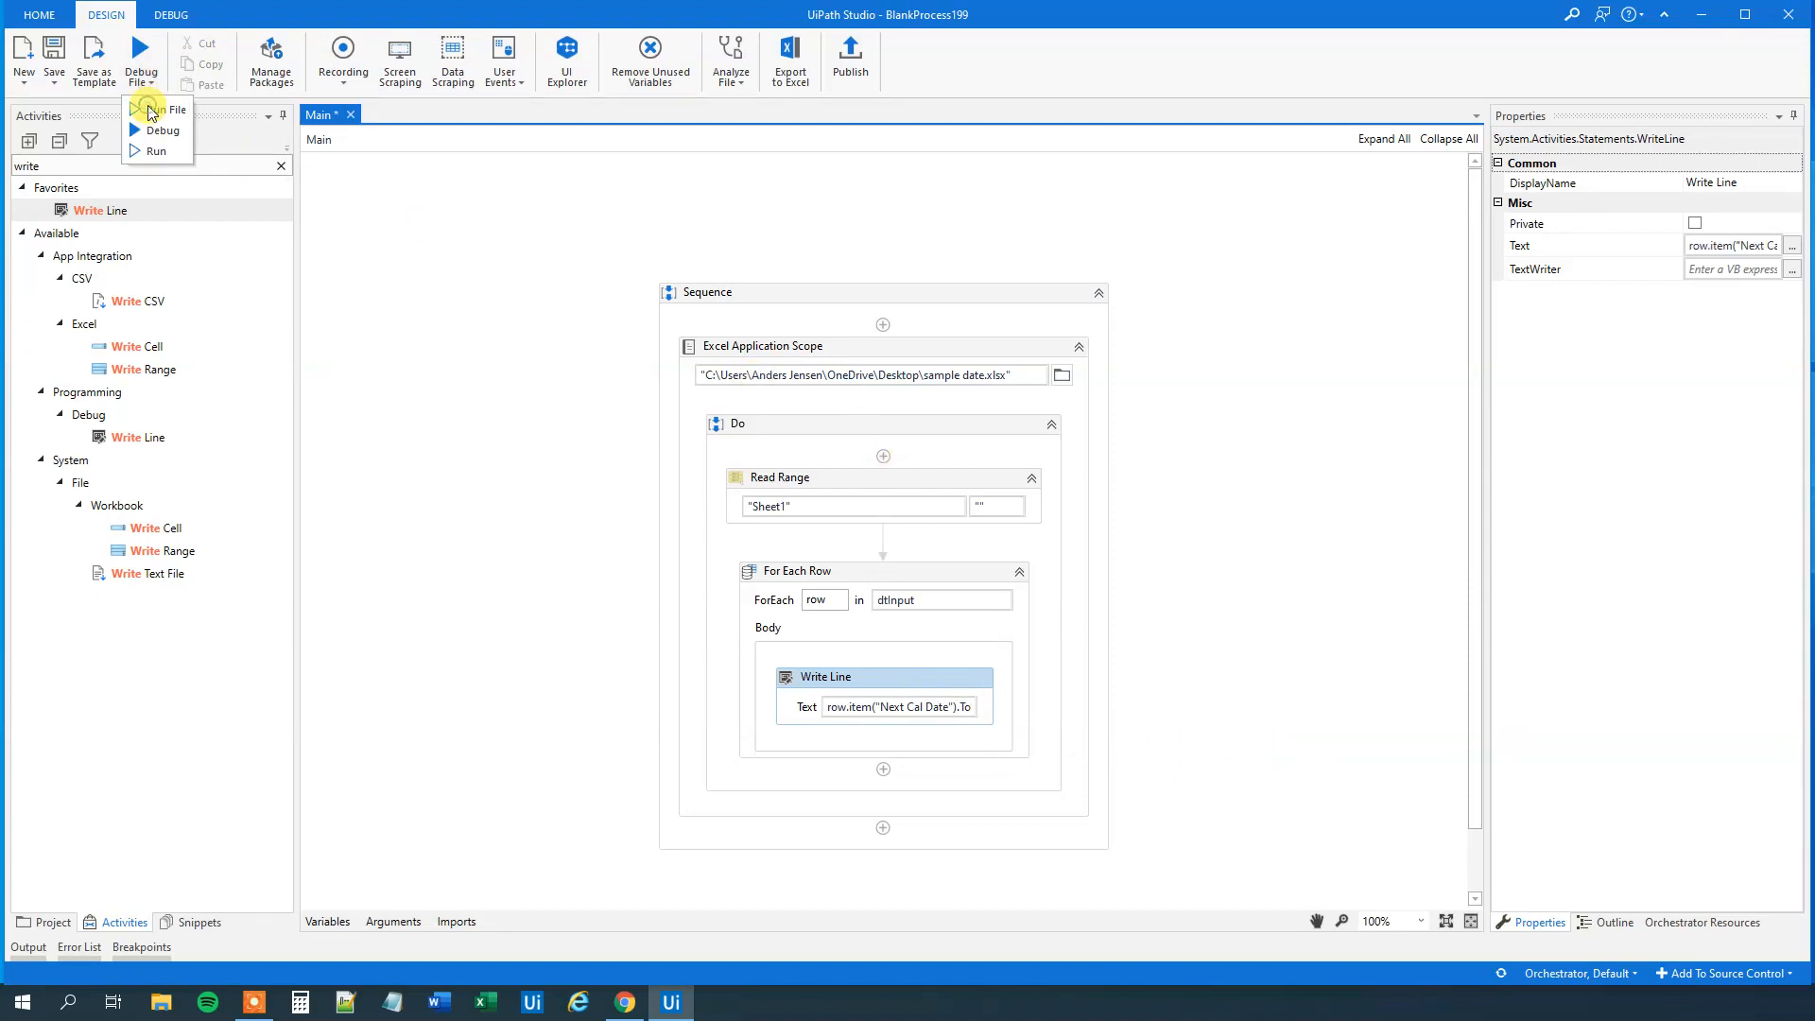
Step: Debug the workflow and view the logged dates like 08/13/2014 00:00:00 in the Output panel
click(1700, 13)
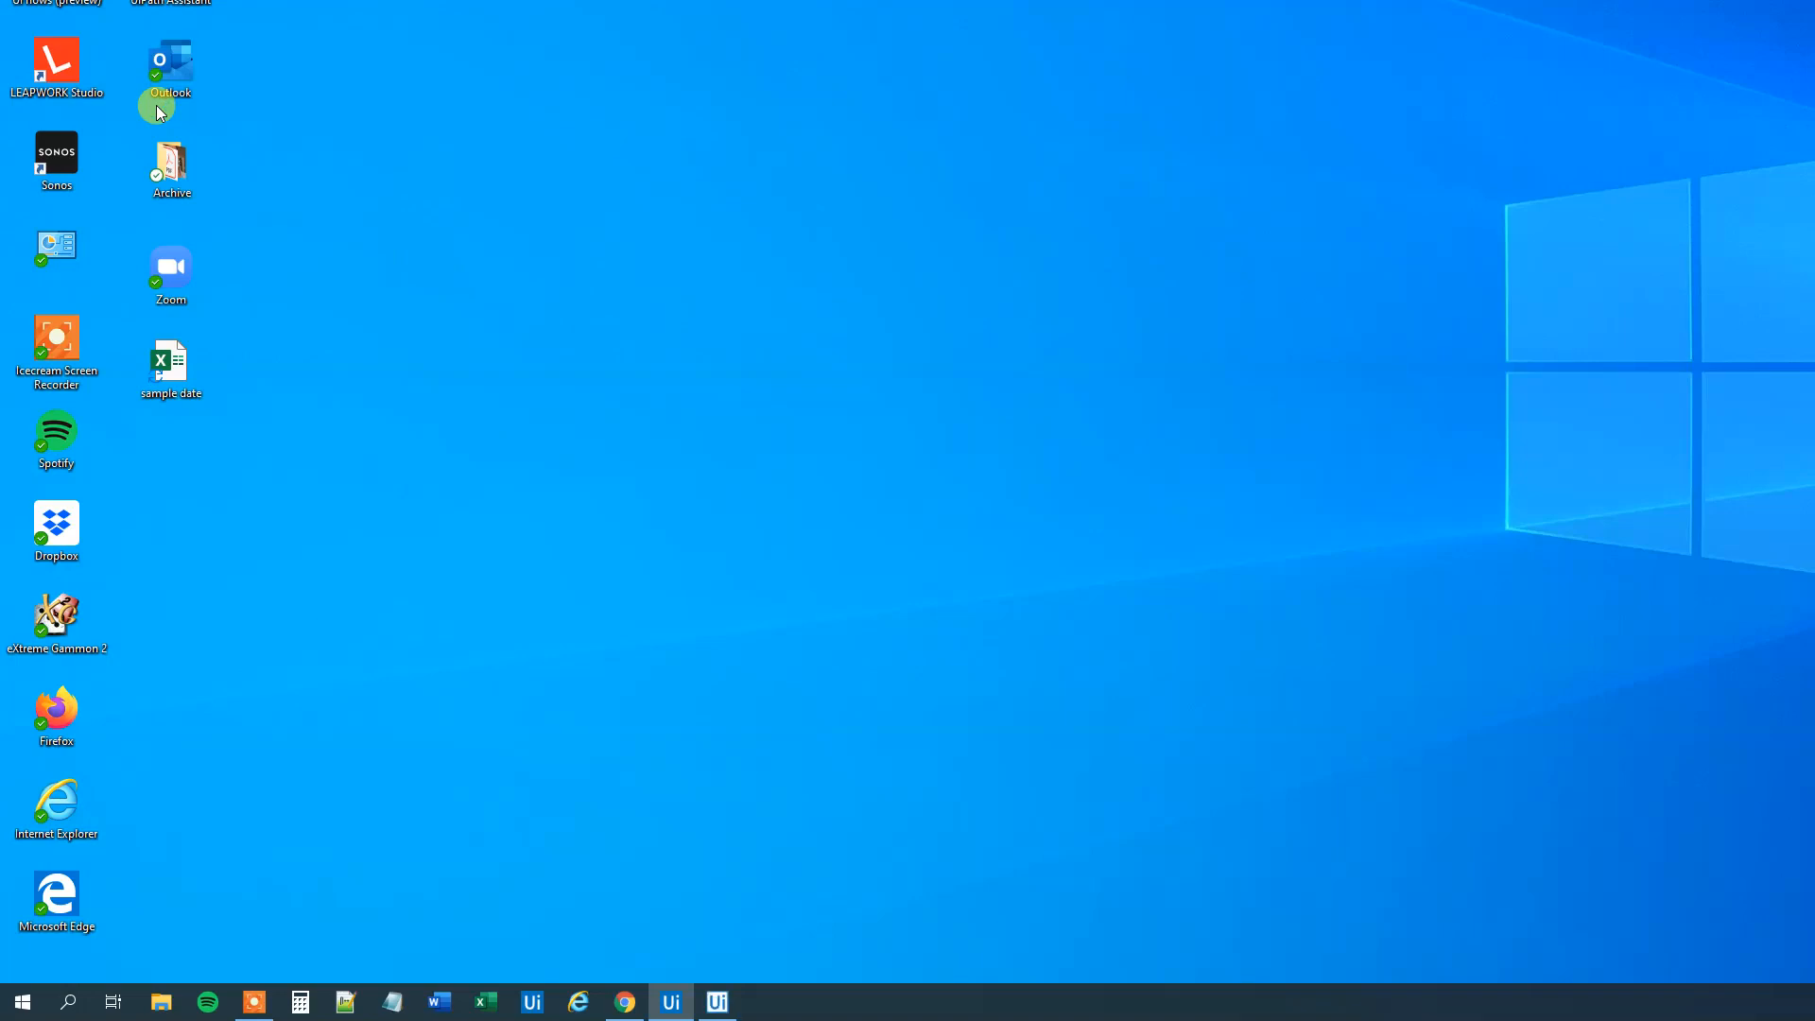
mouse_move(737, 783)
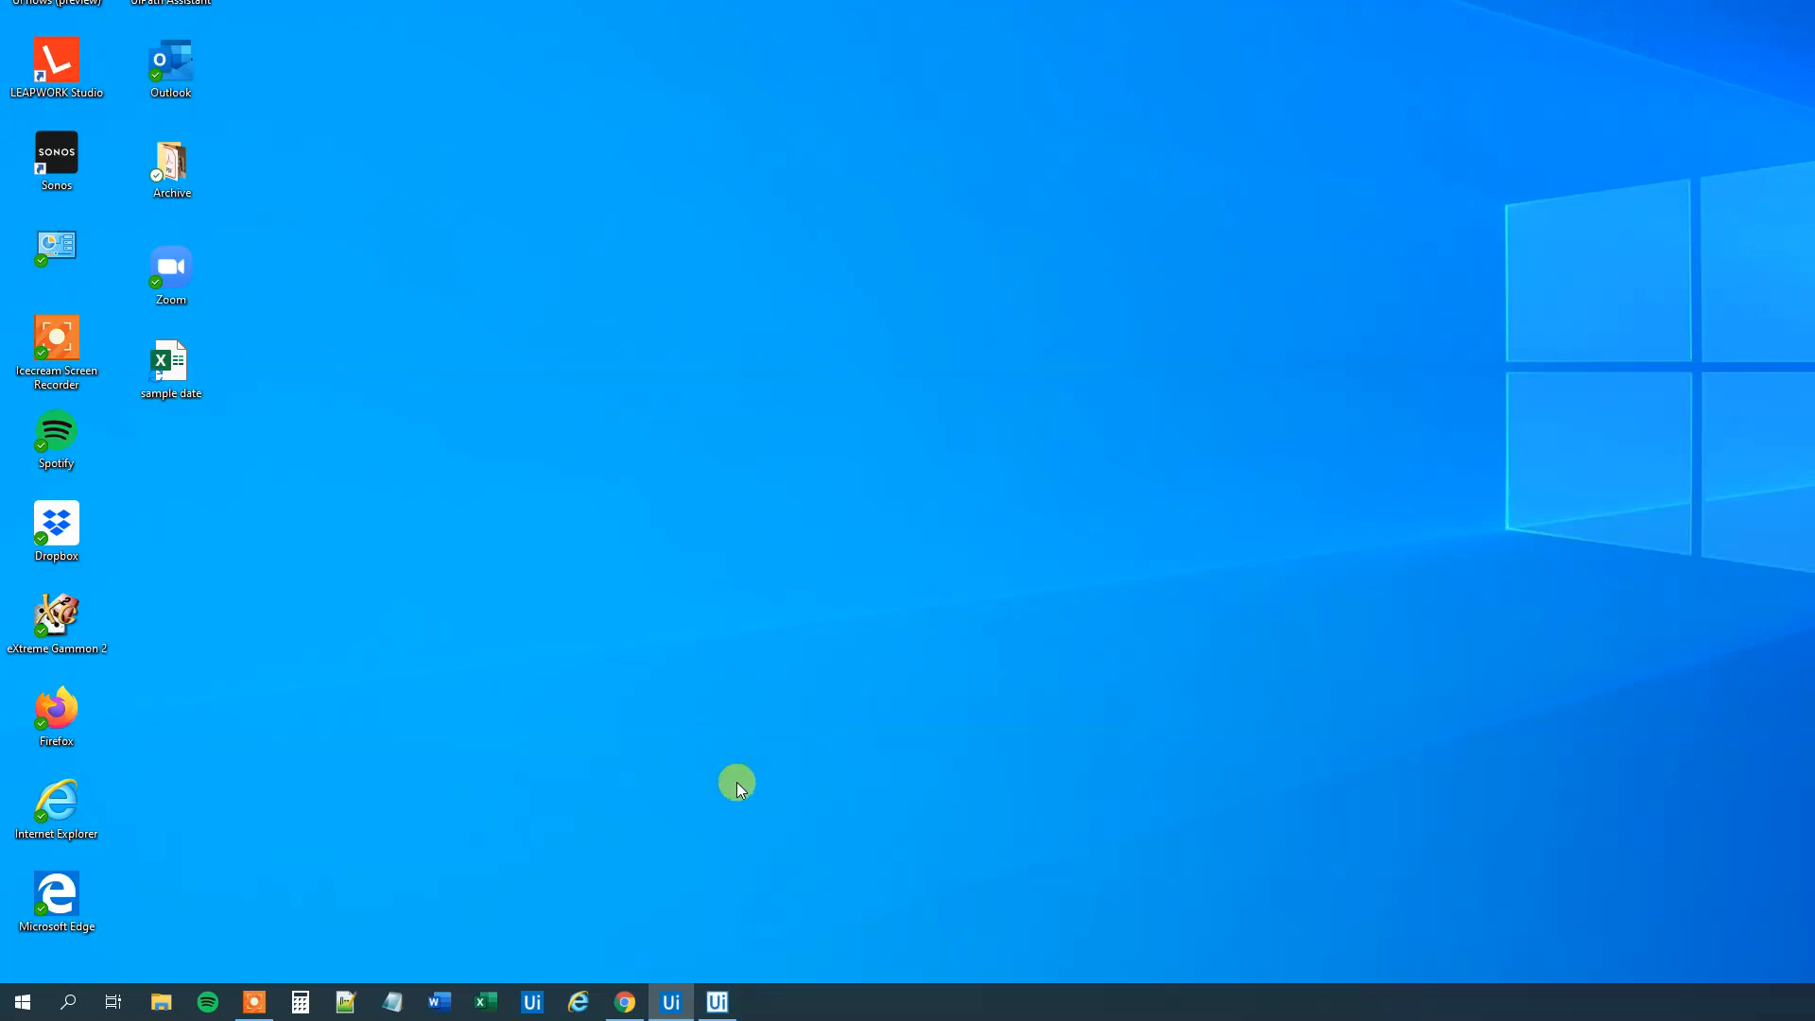
mouse_move(668, 998)
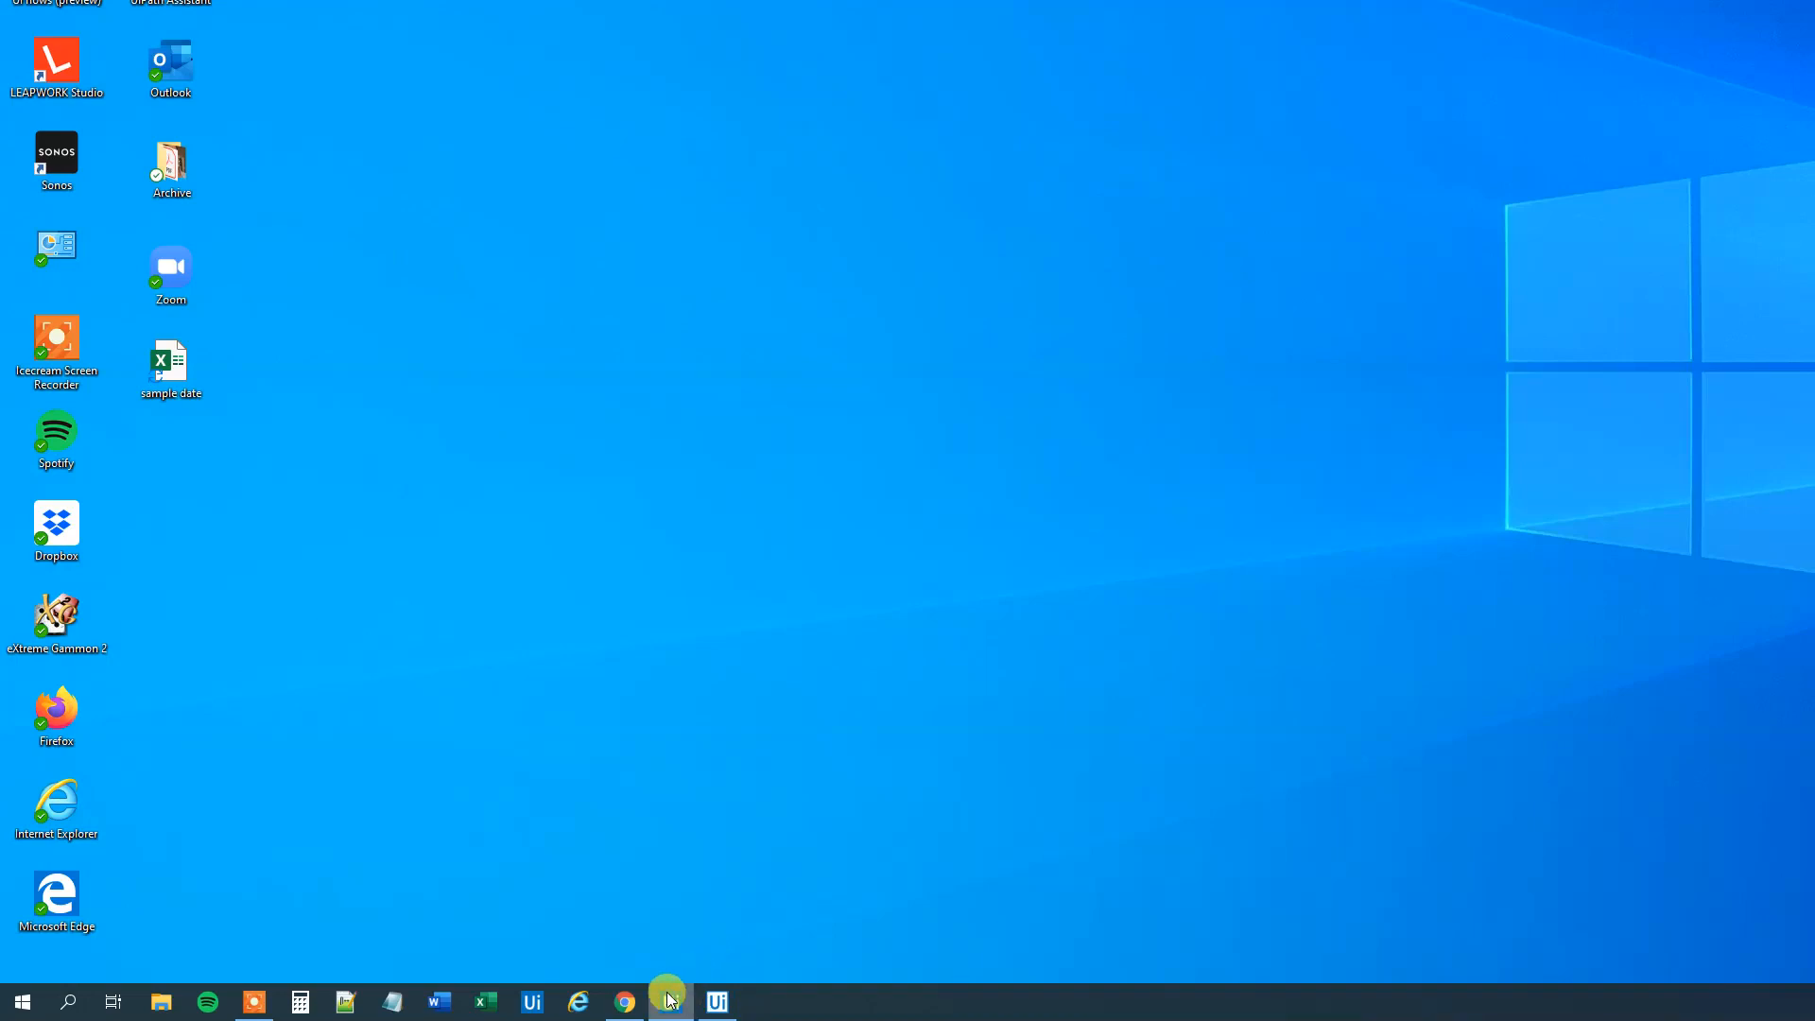
mouse_move(669, 1000)
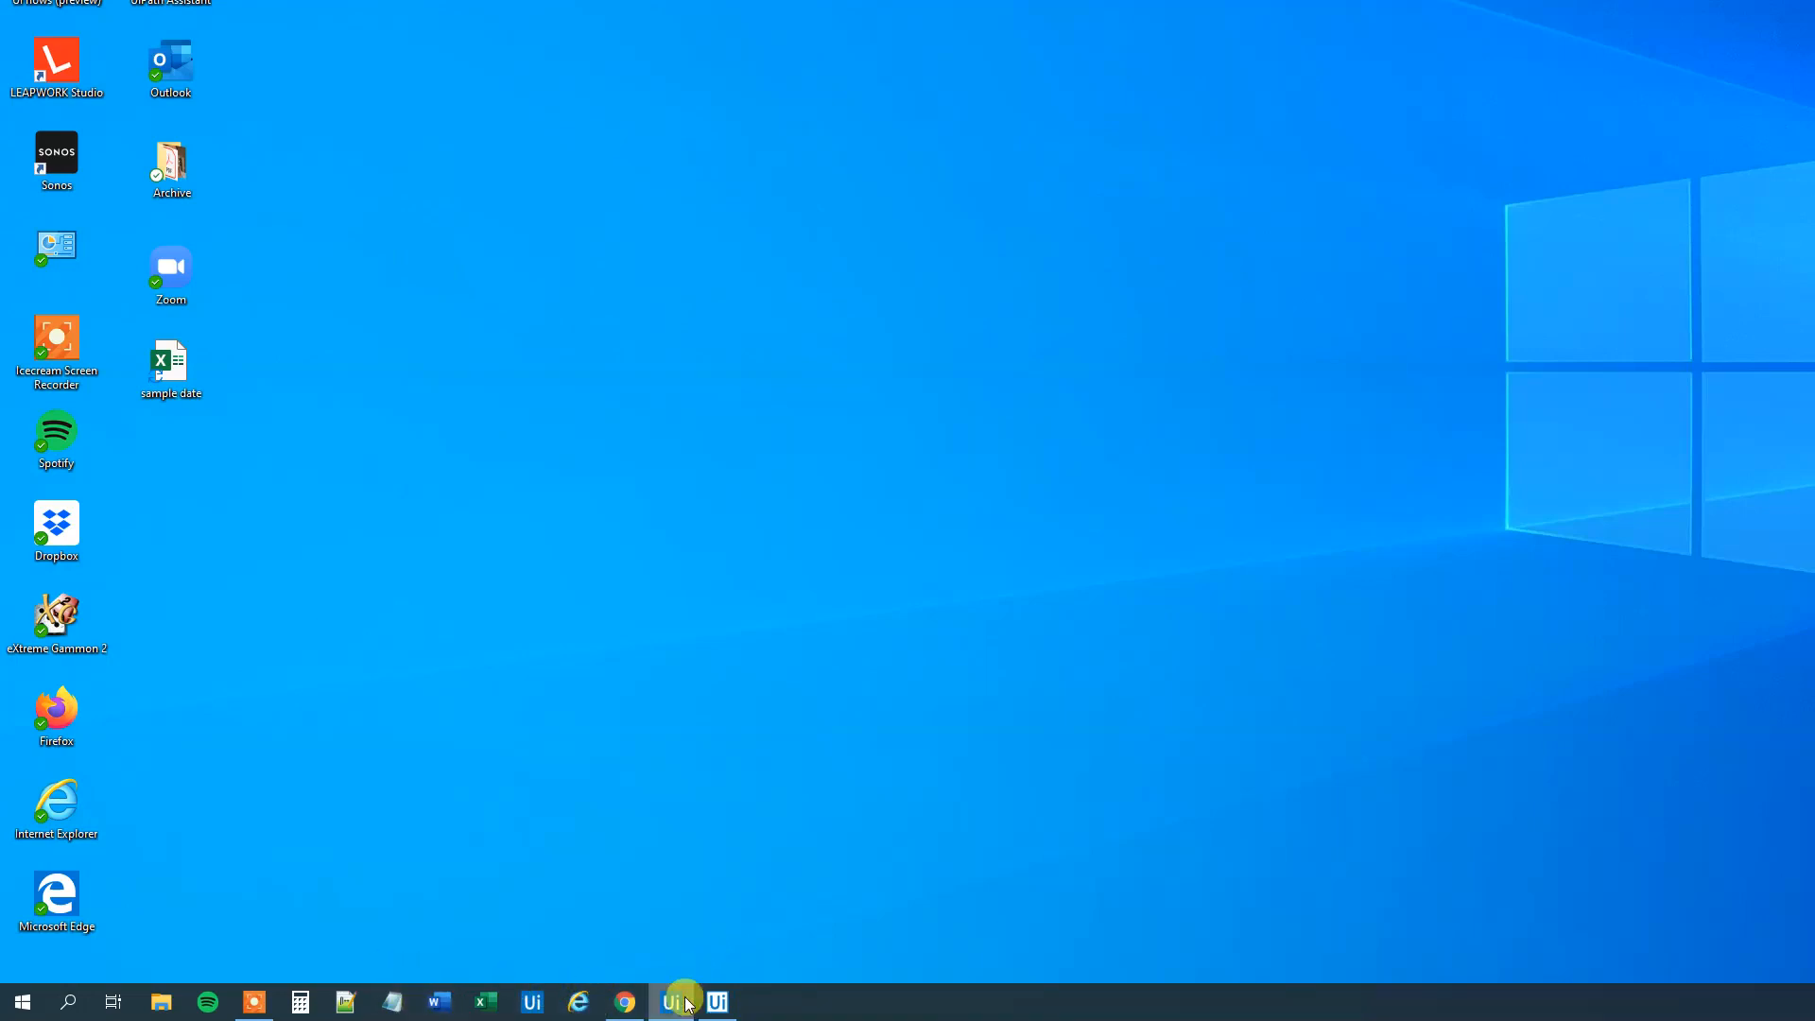
click(671, 1002)
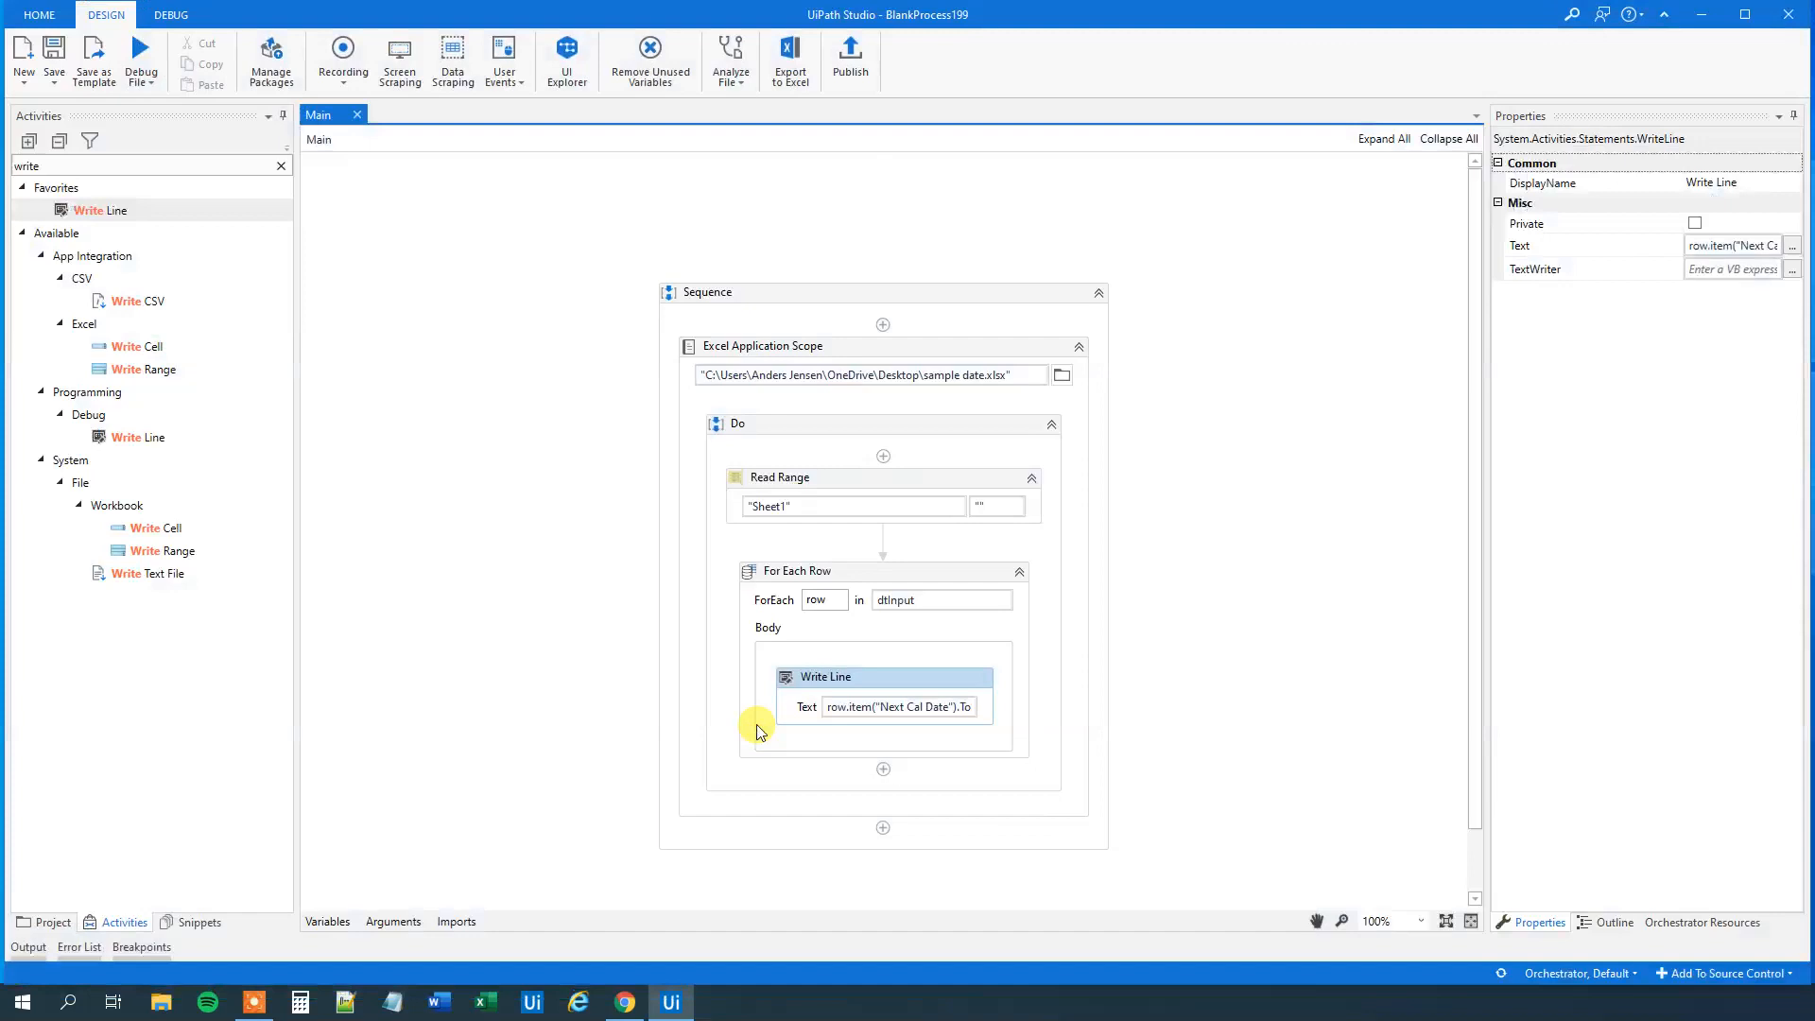
click(26, 947)
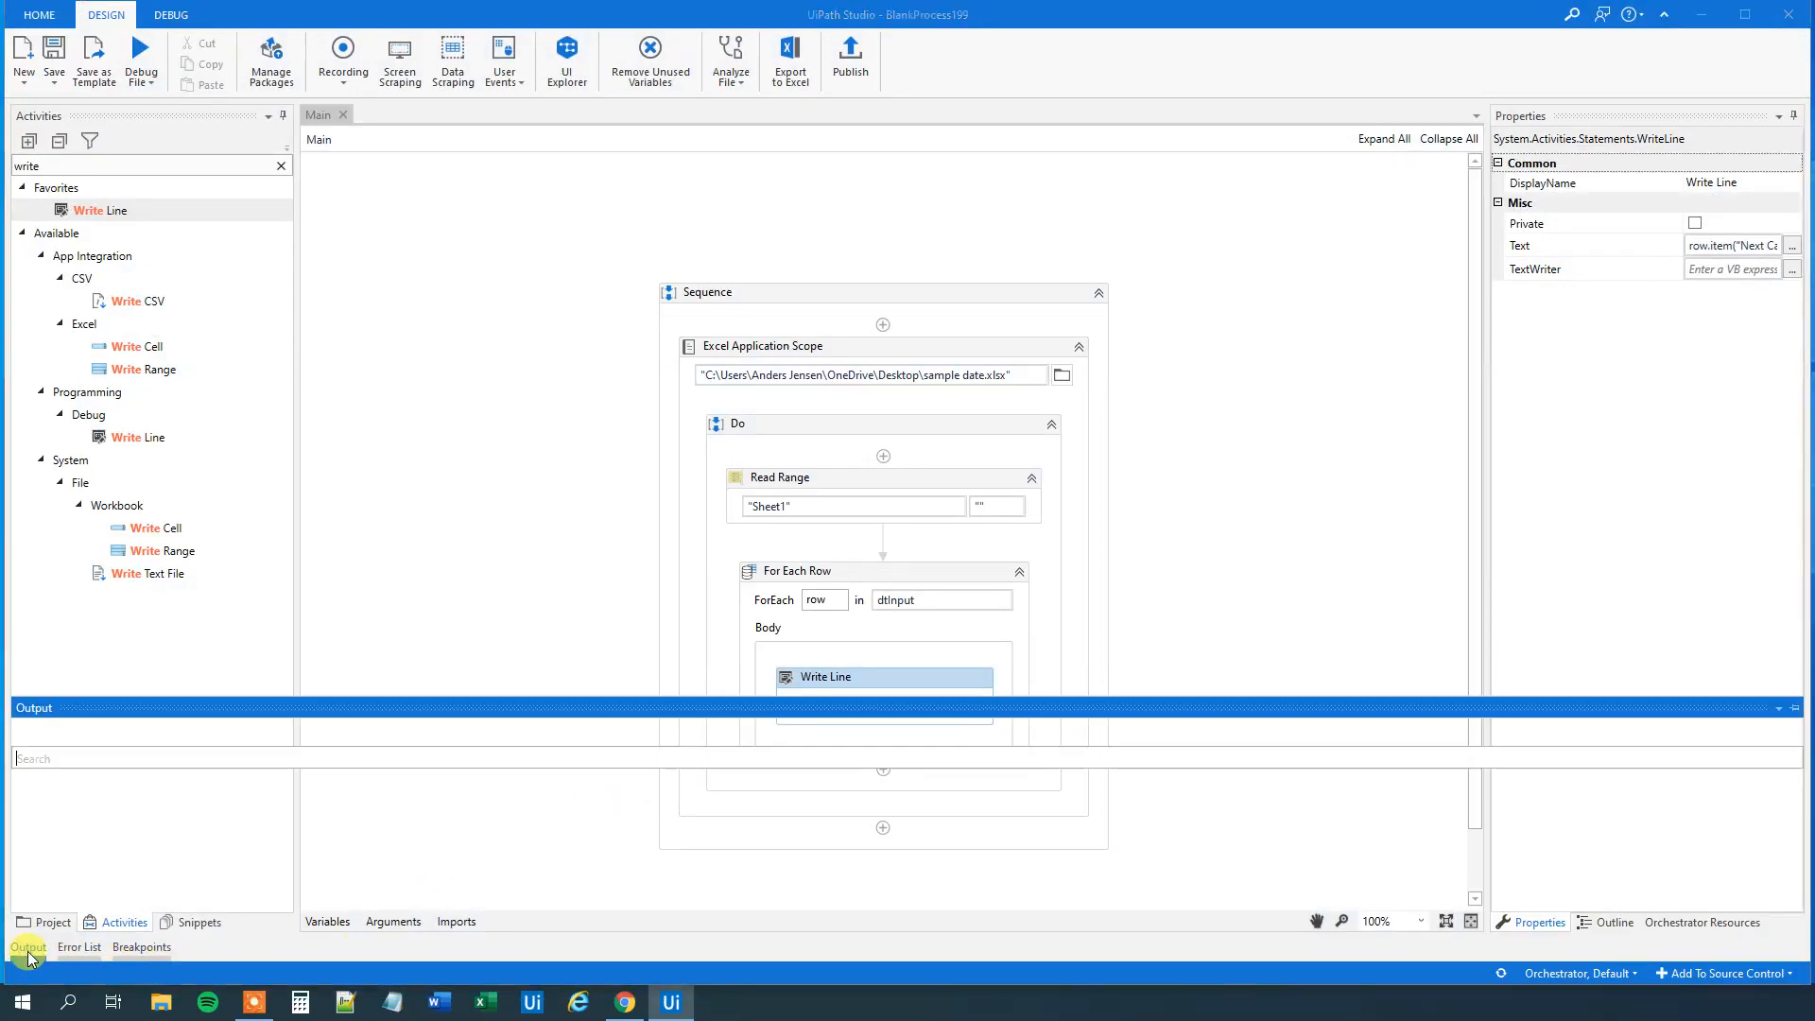
click(29, 947)
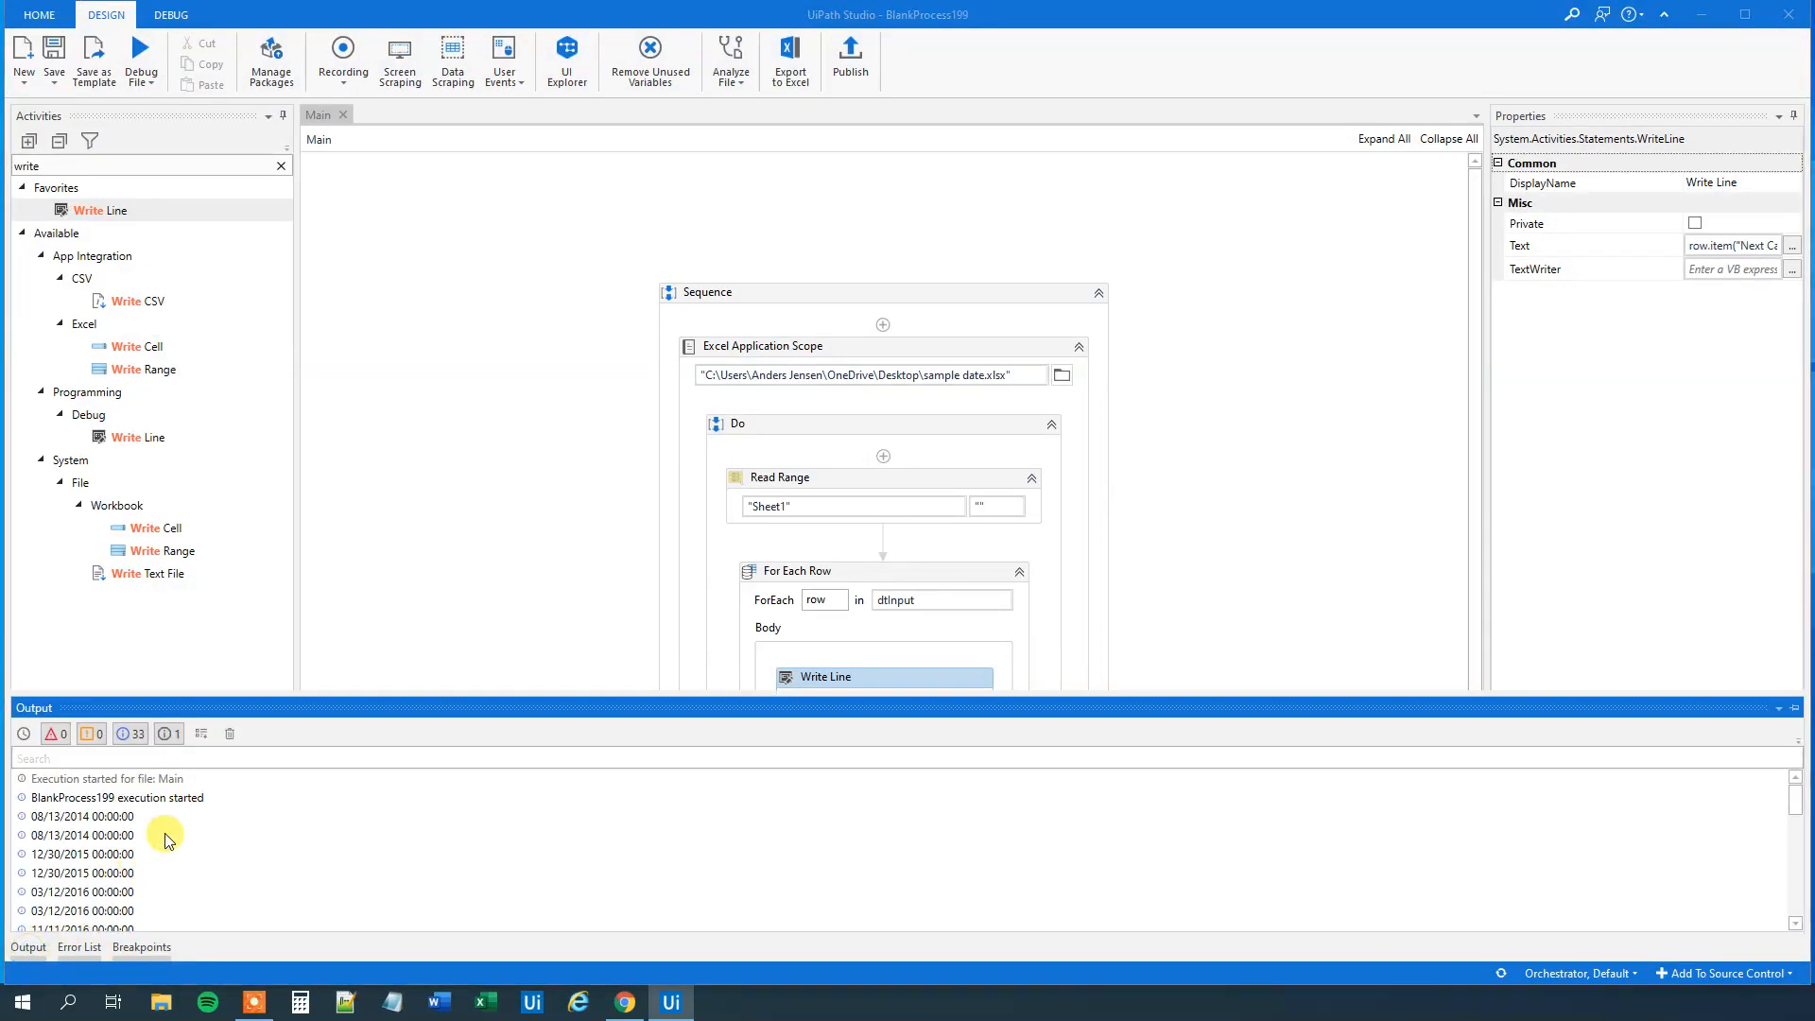
scroll(down, 3)
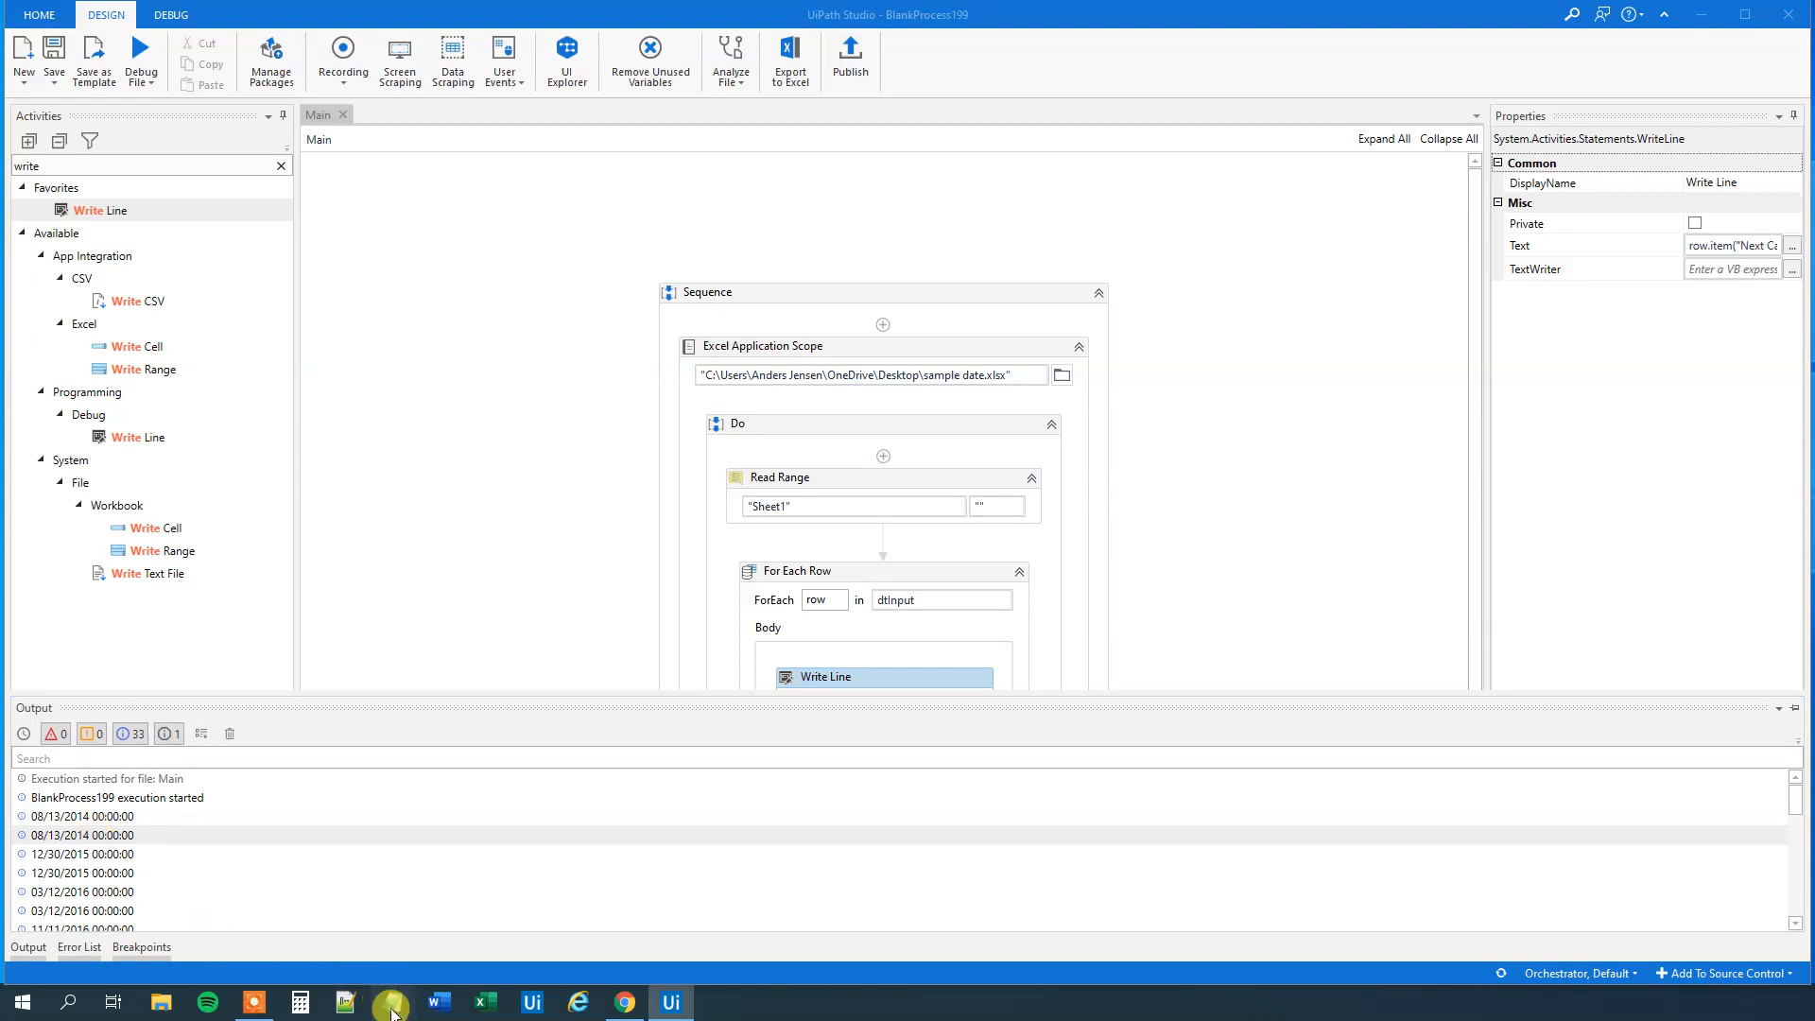
Step: Note 08/13/2014 00:00:00 in Notepad with the pattern MM/dd/yyyy hh:mm:ss beneath it
click(391, 1002)
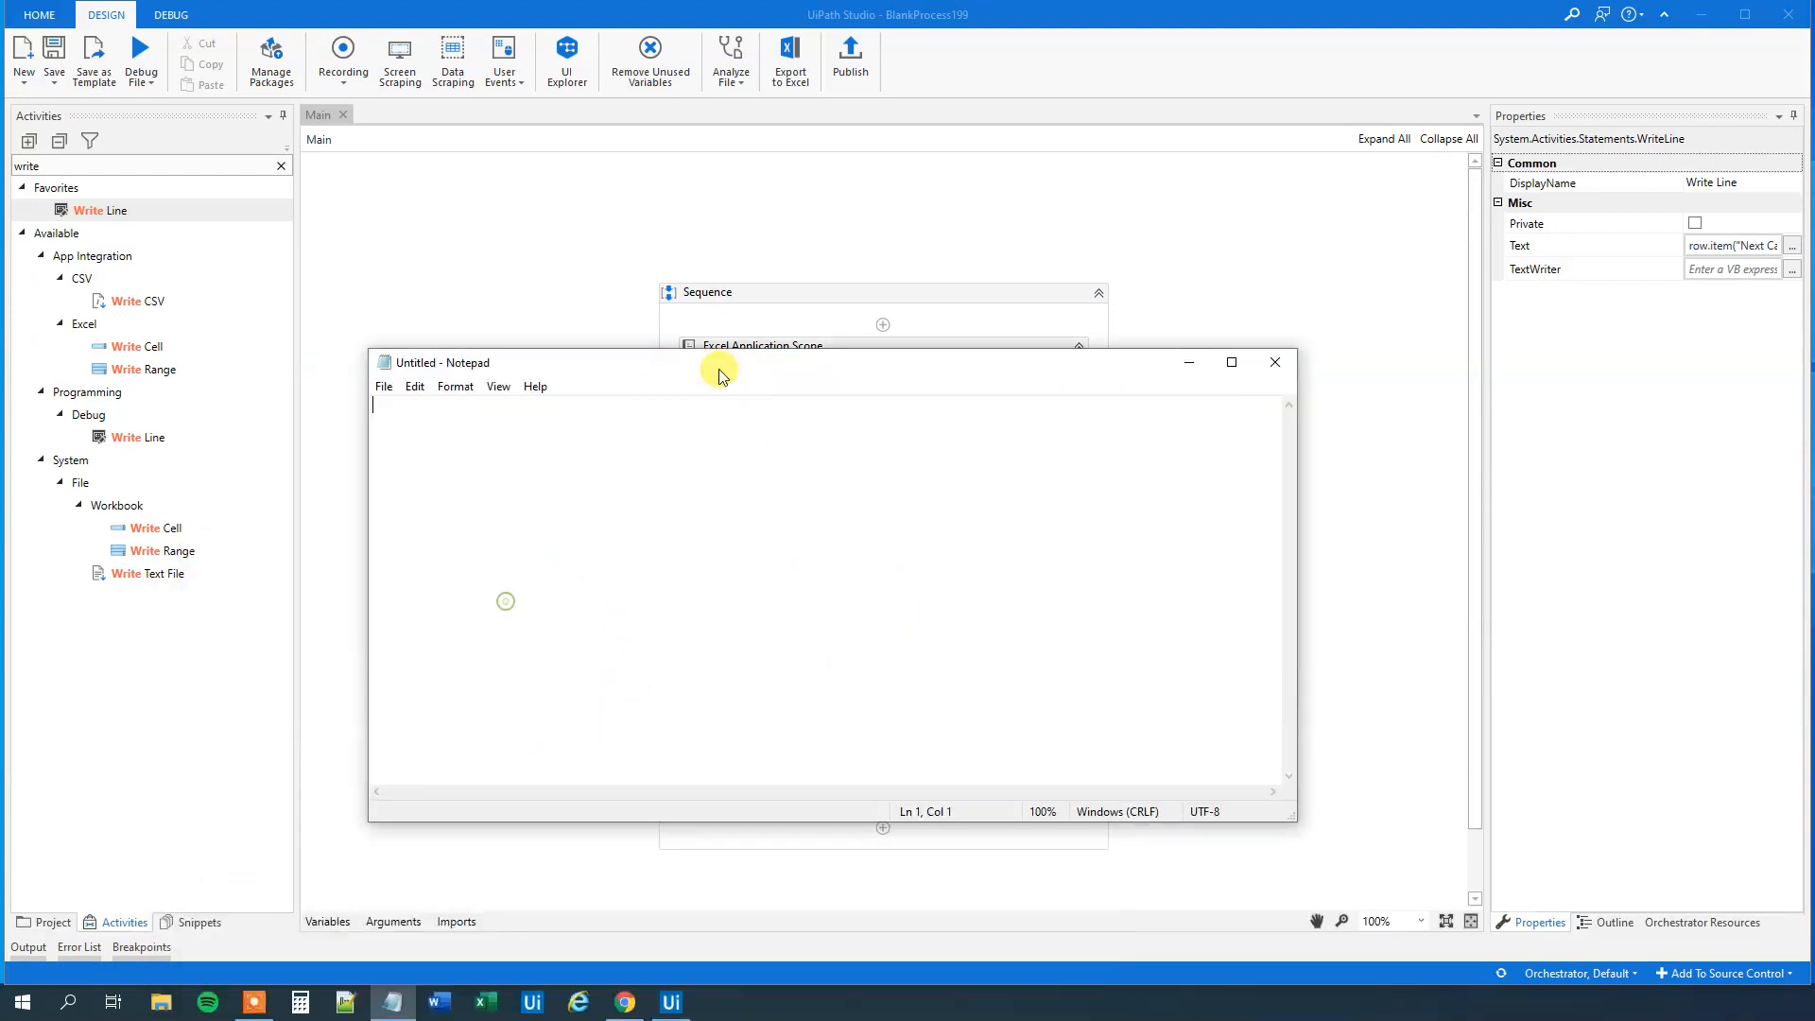
text(08/13/2014 00:00:00)
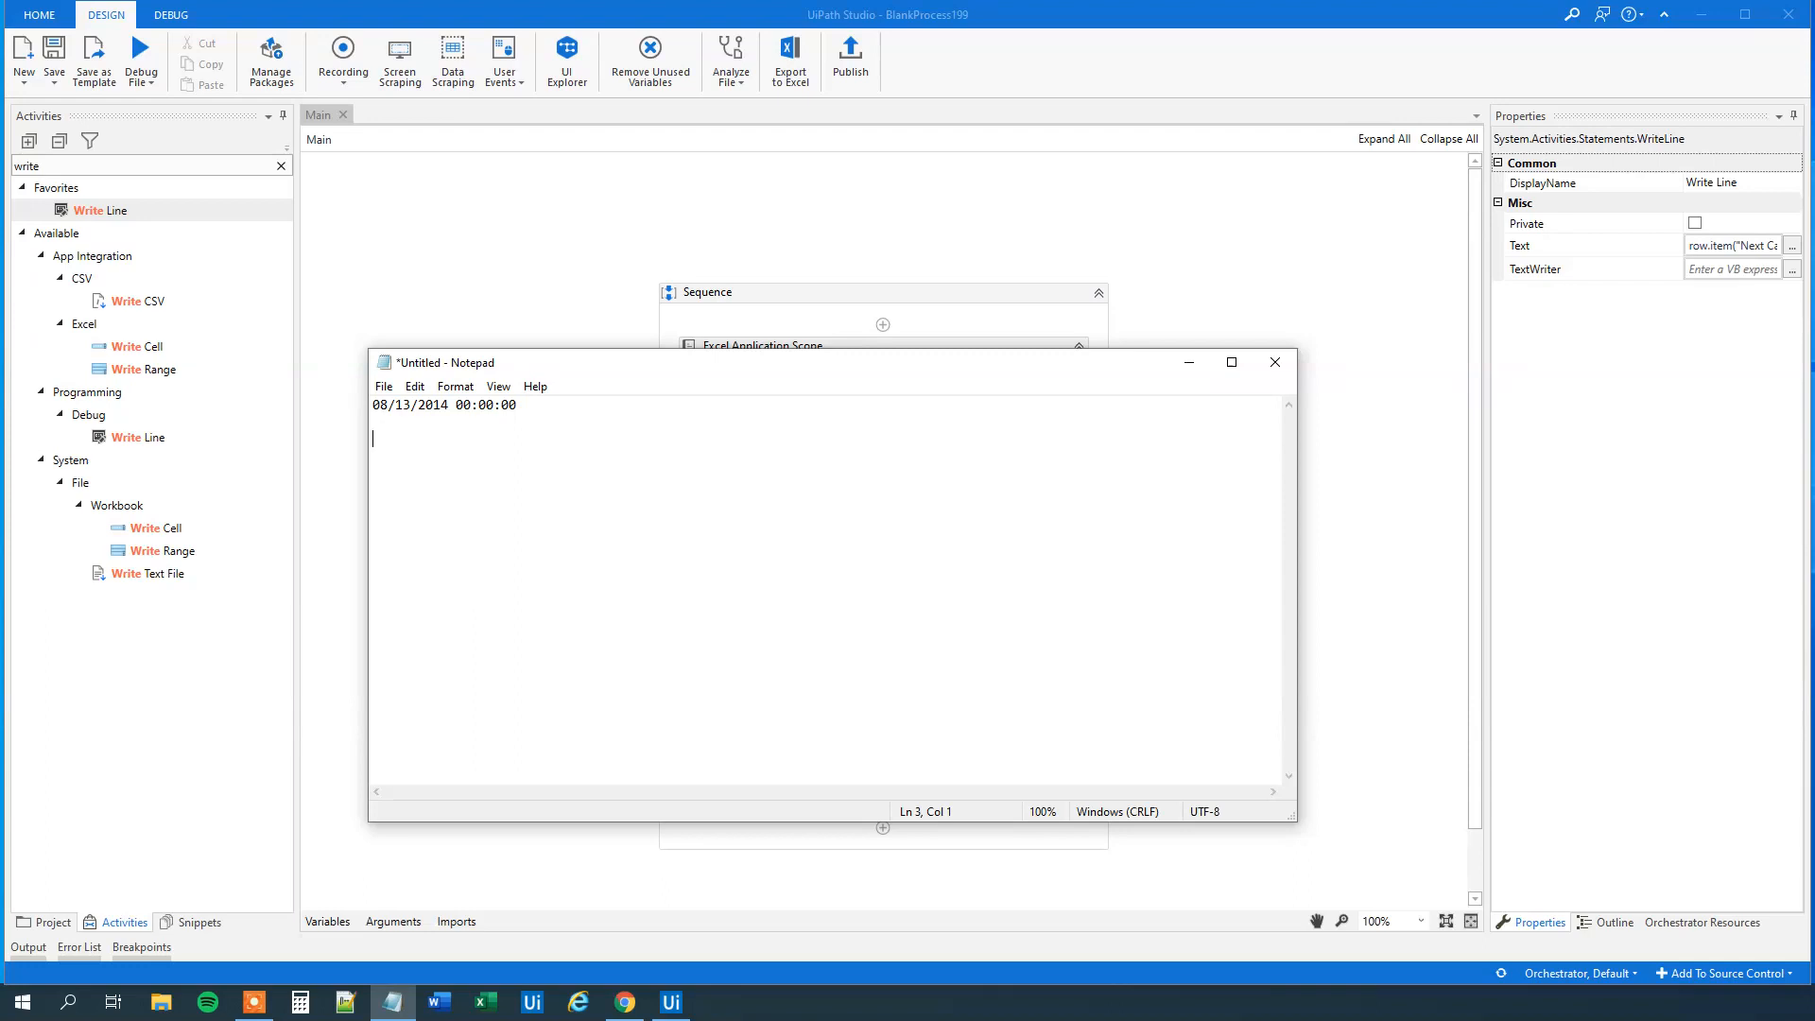
double_click(462, 404)
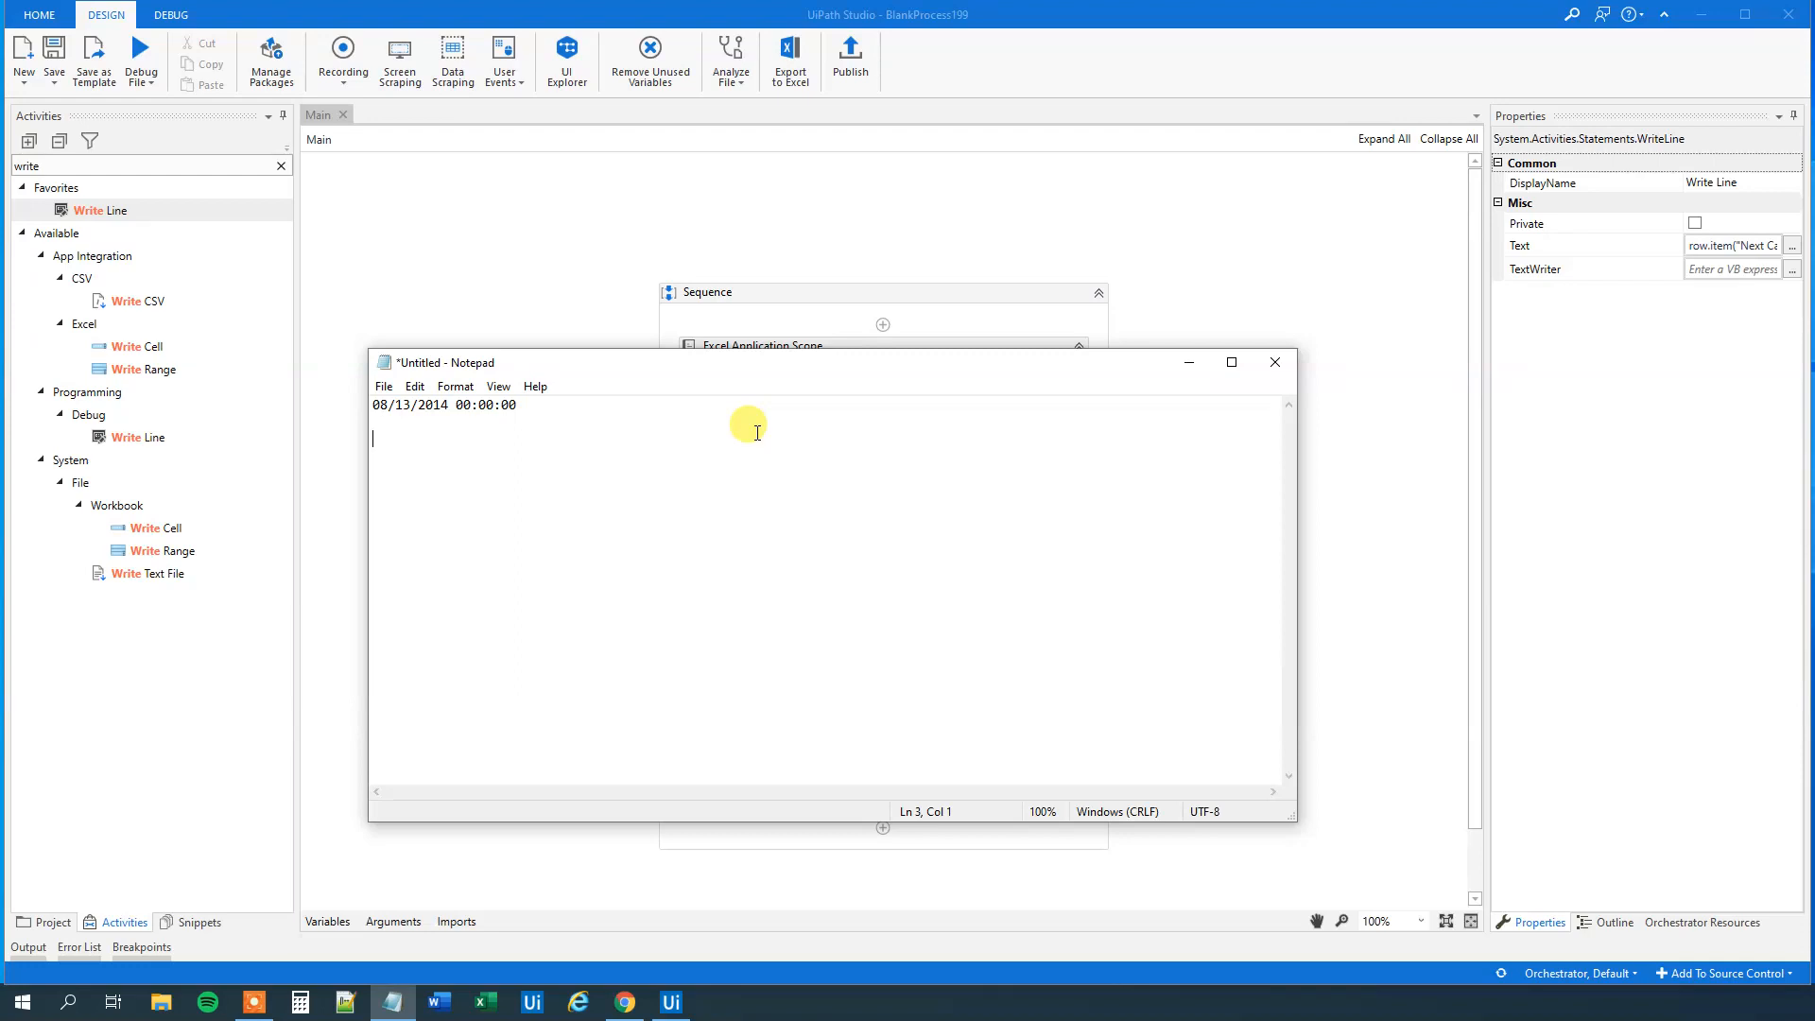
text(MM/)
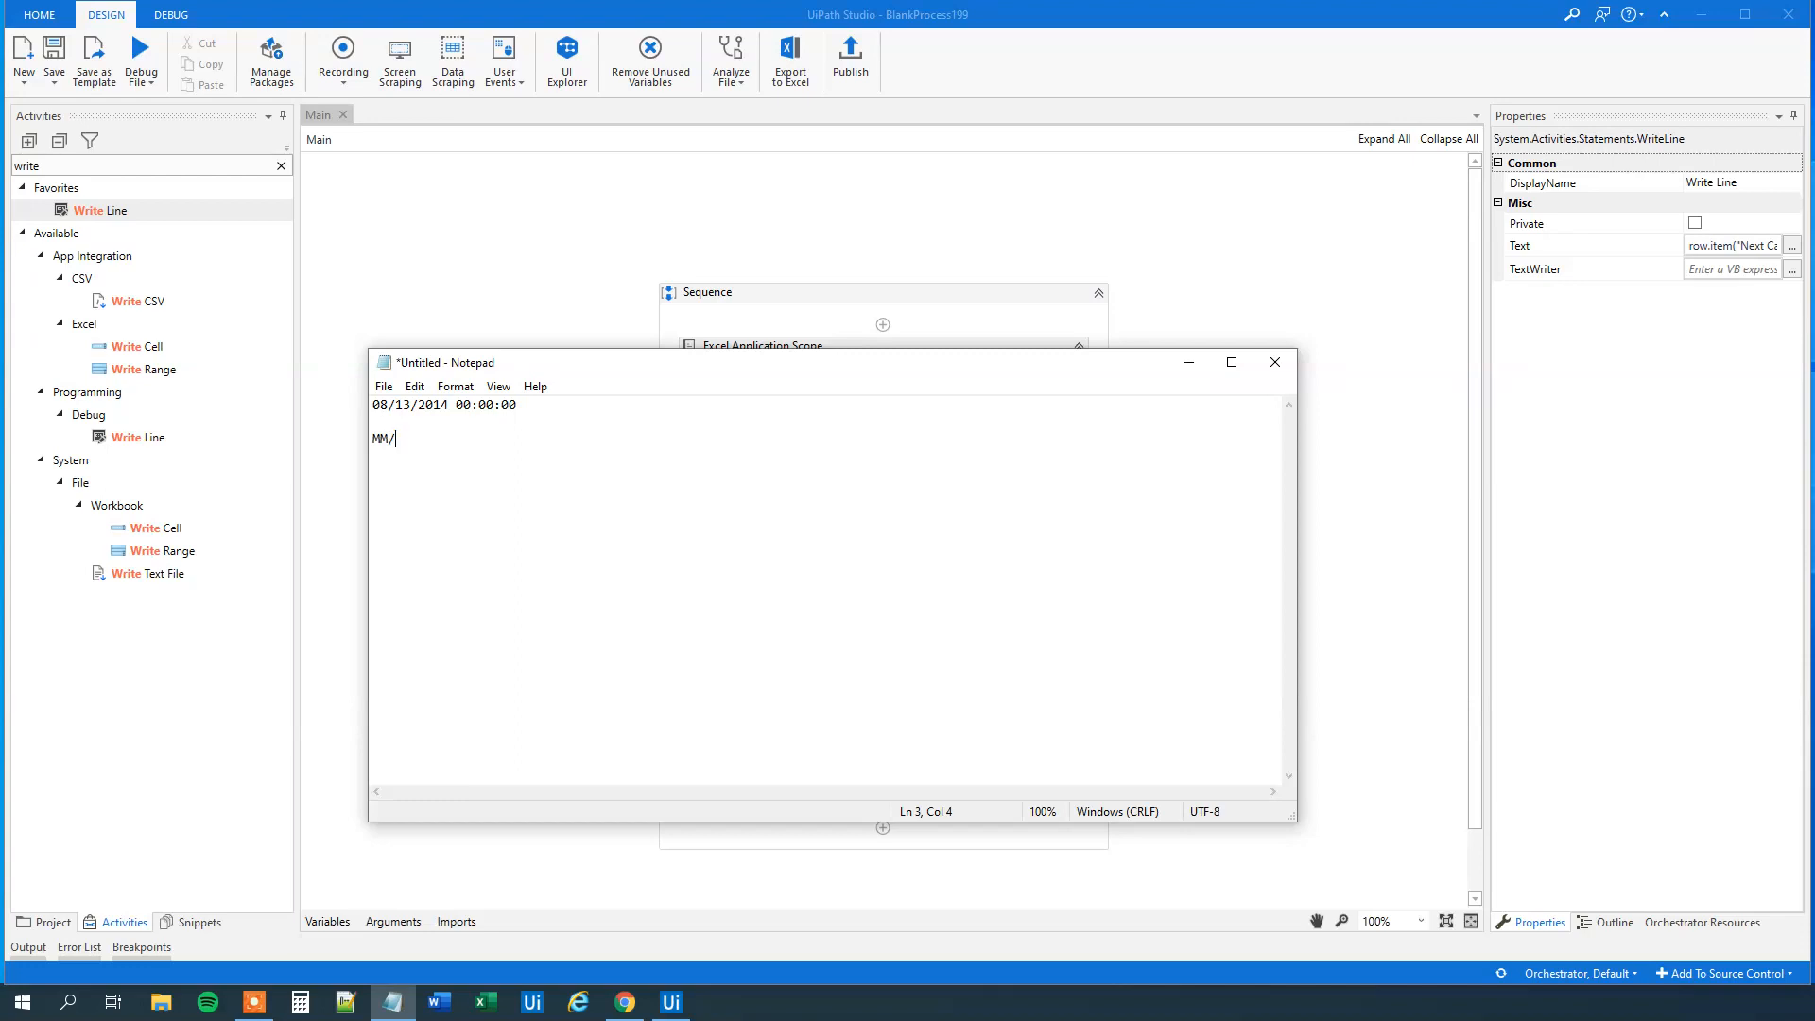
text(dd/yyyy)
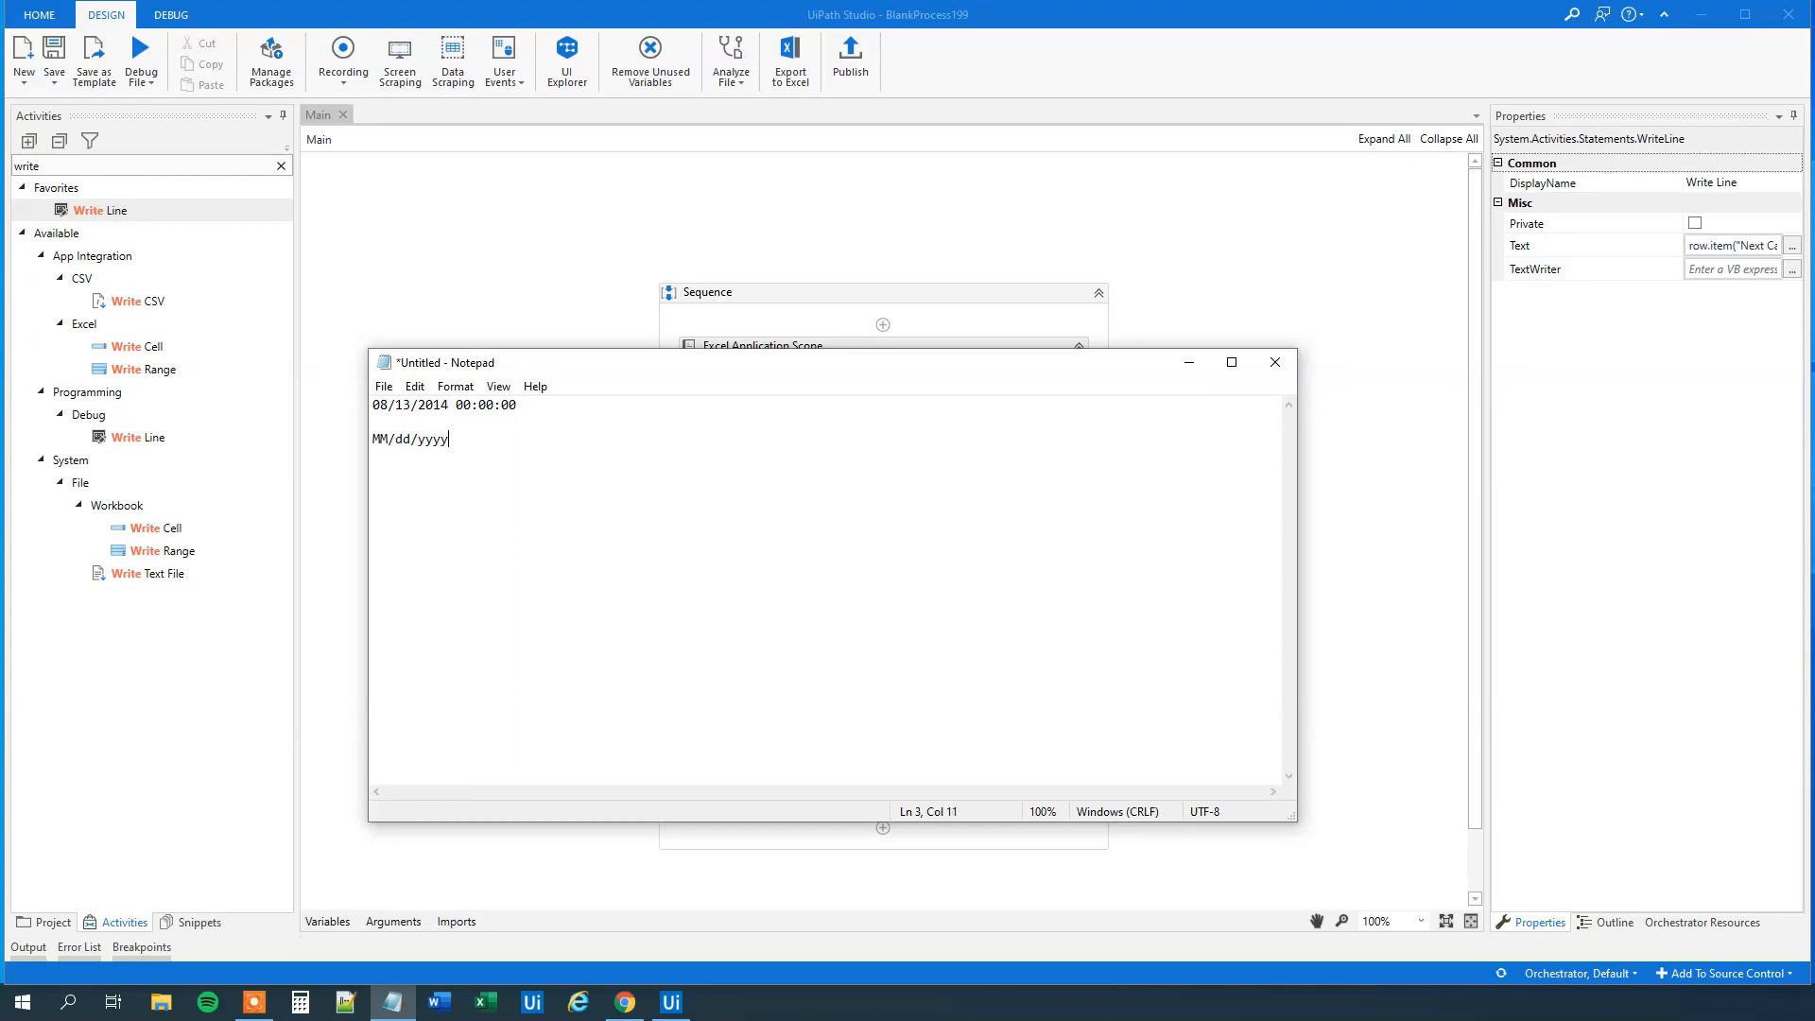
text(hh:)
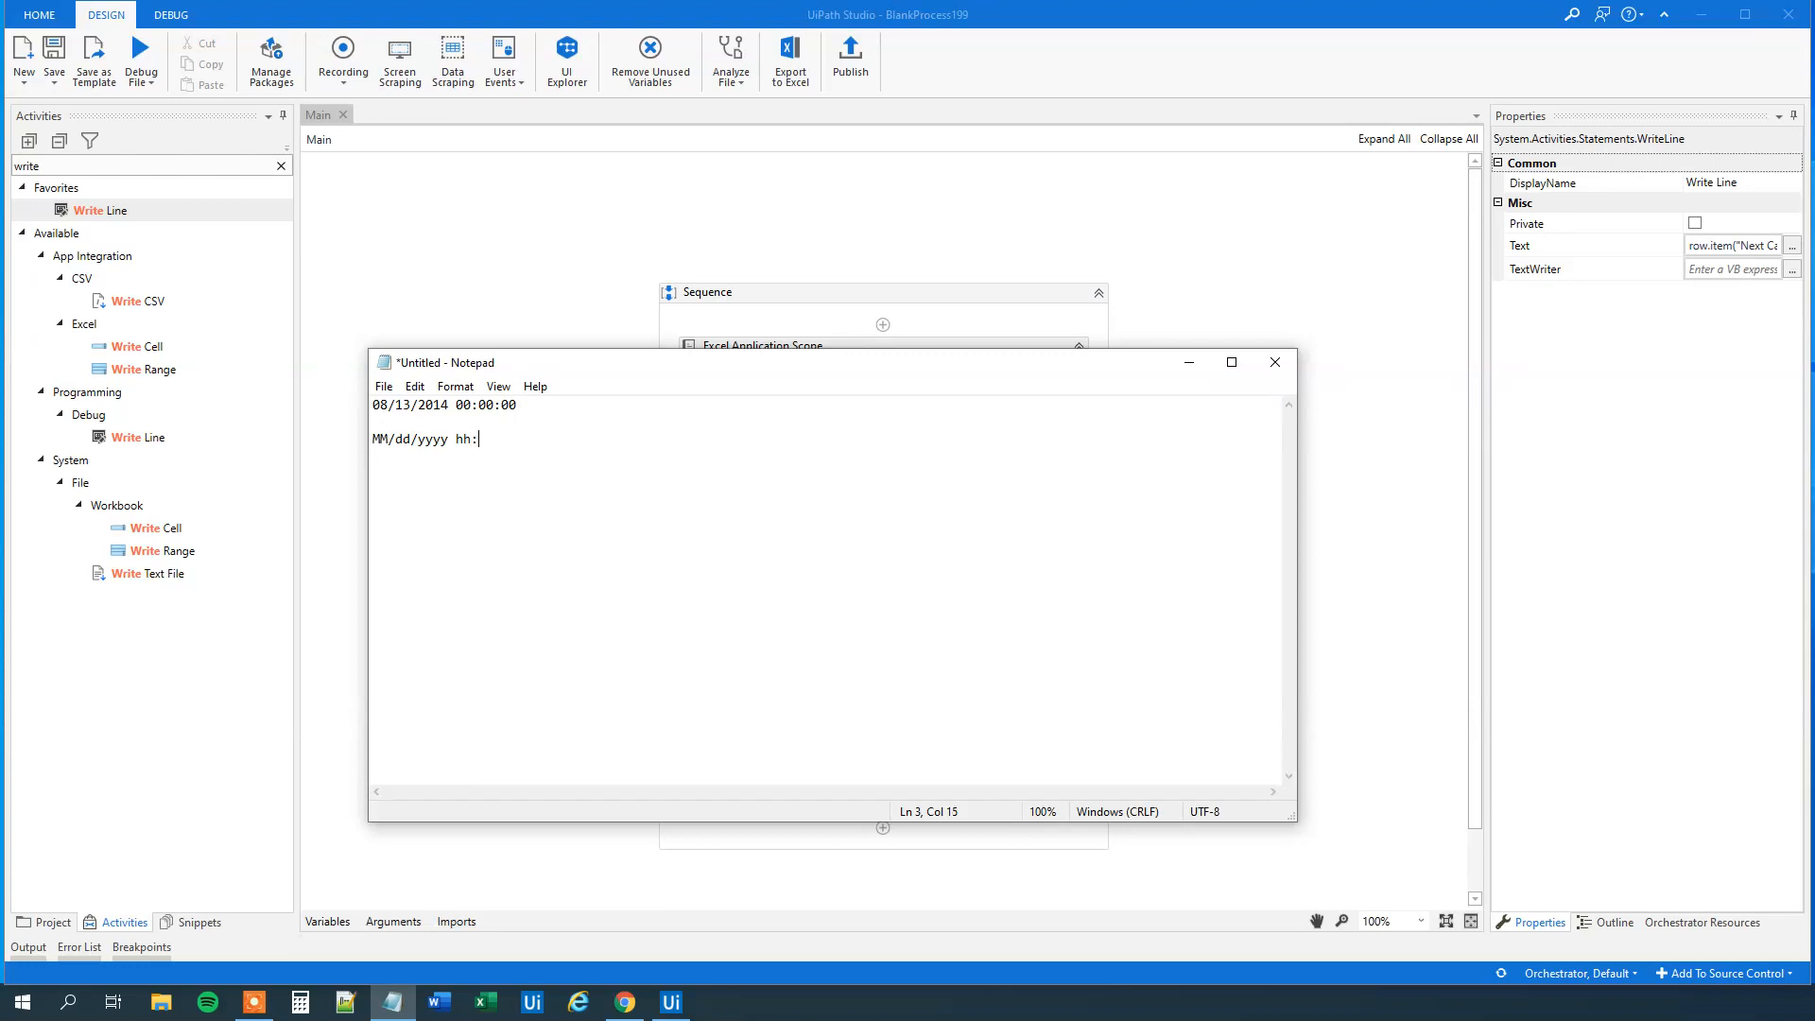
text(mm:ss)
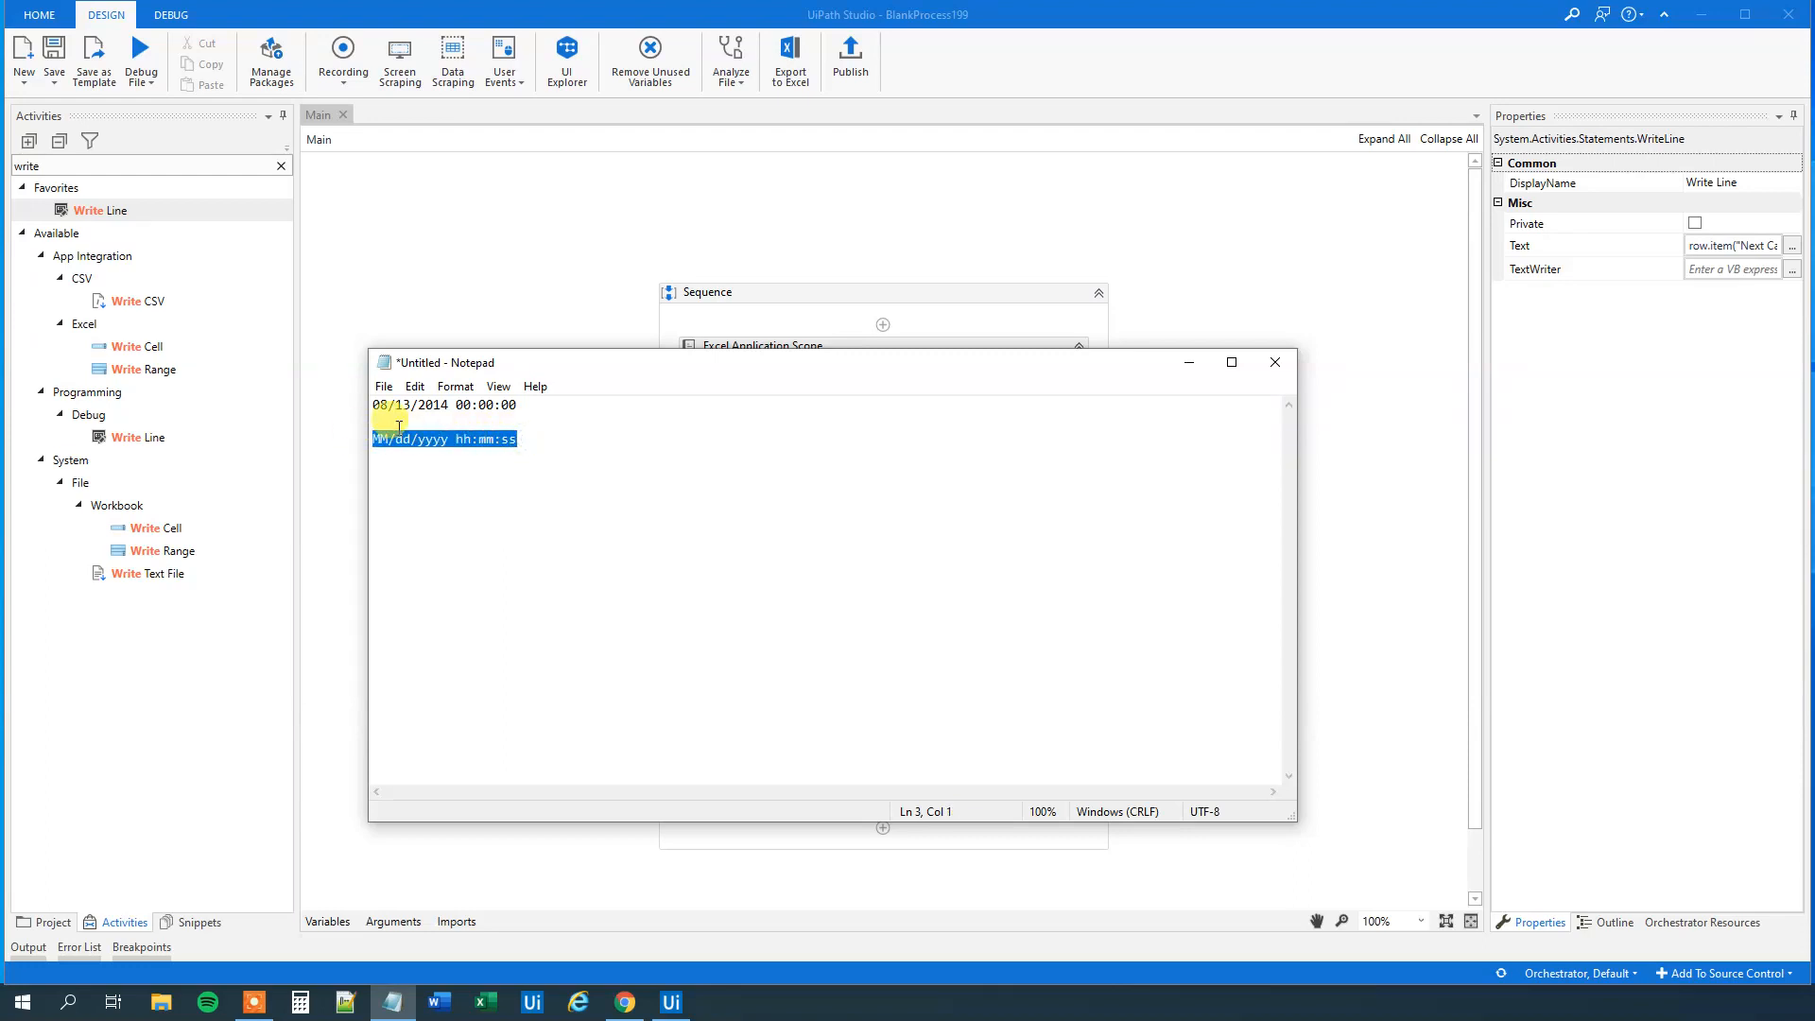
mouse_move(1187, 363)
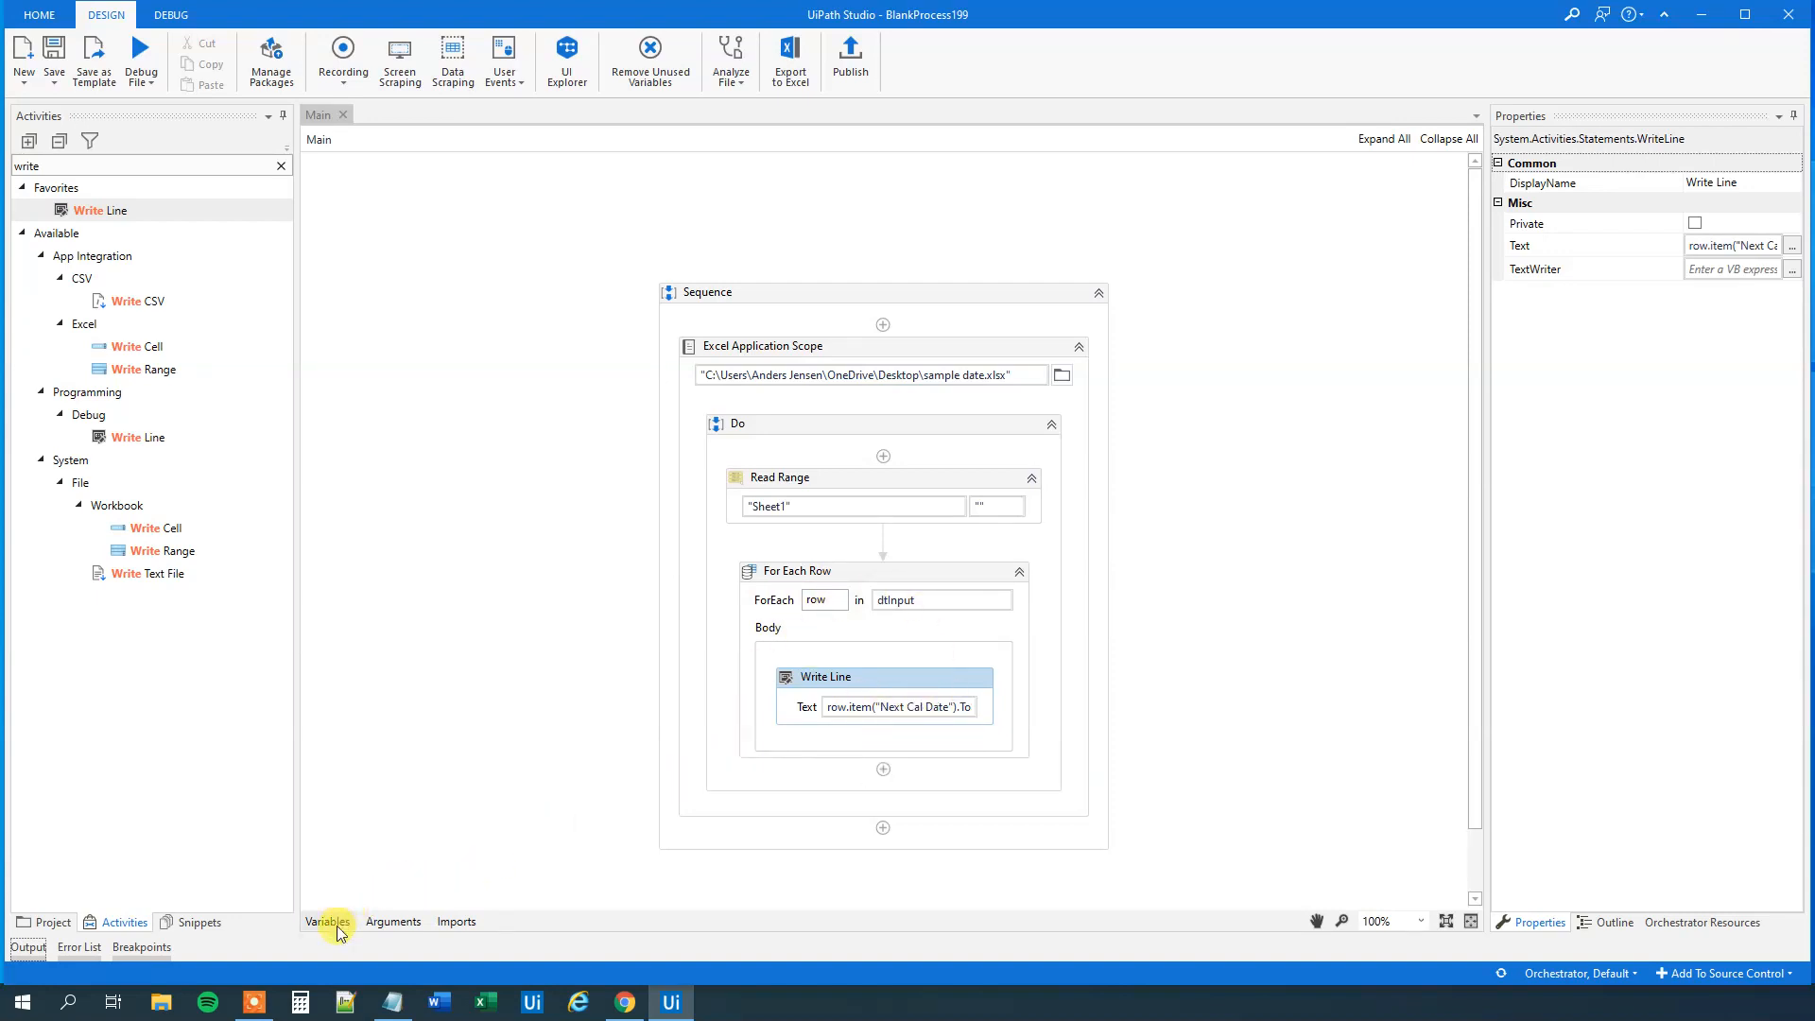
Step: Create a dateInput variable of type System.DateTime from mscorlib > System
click(327, 921)
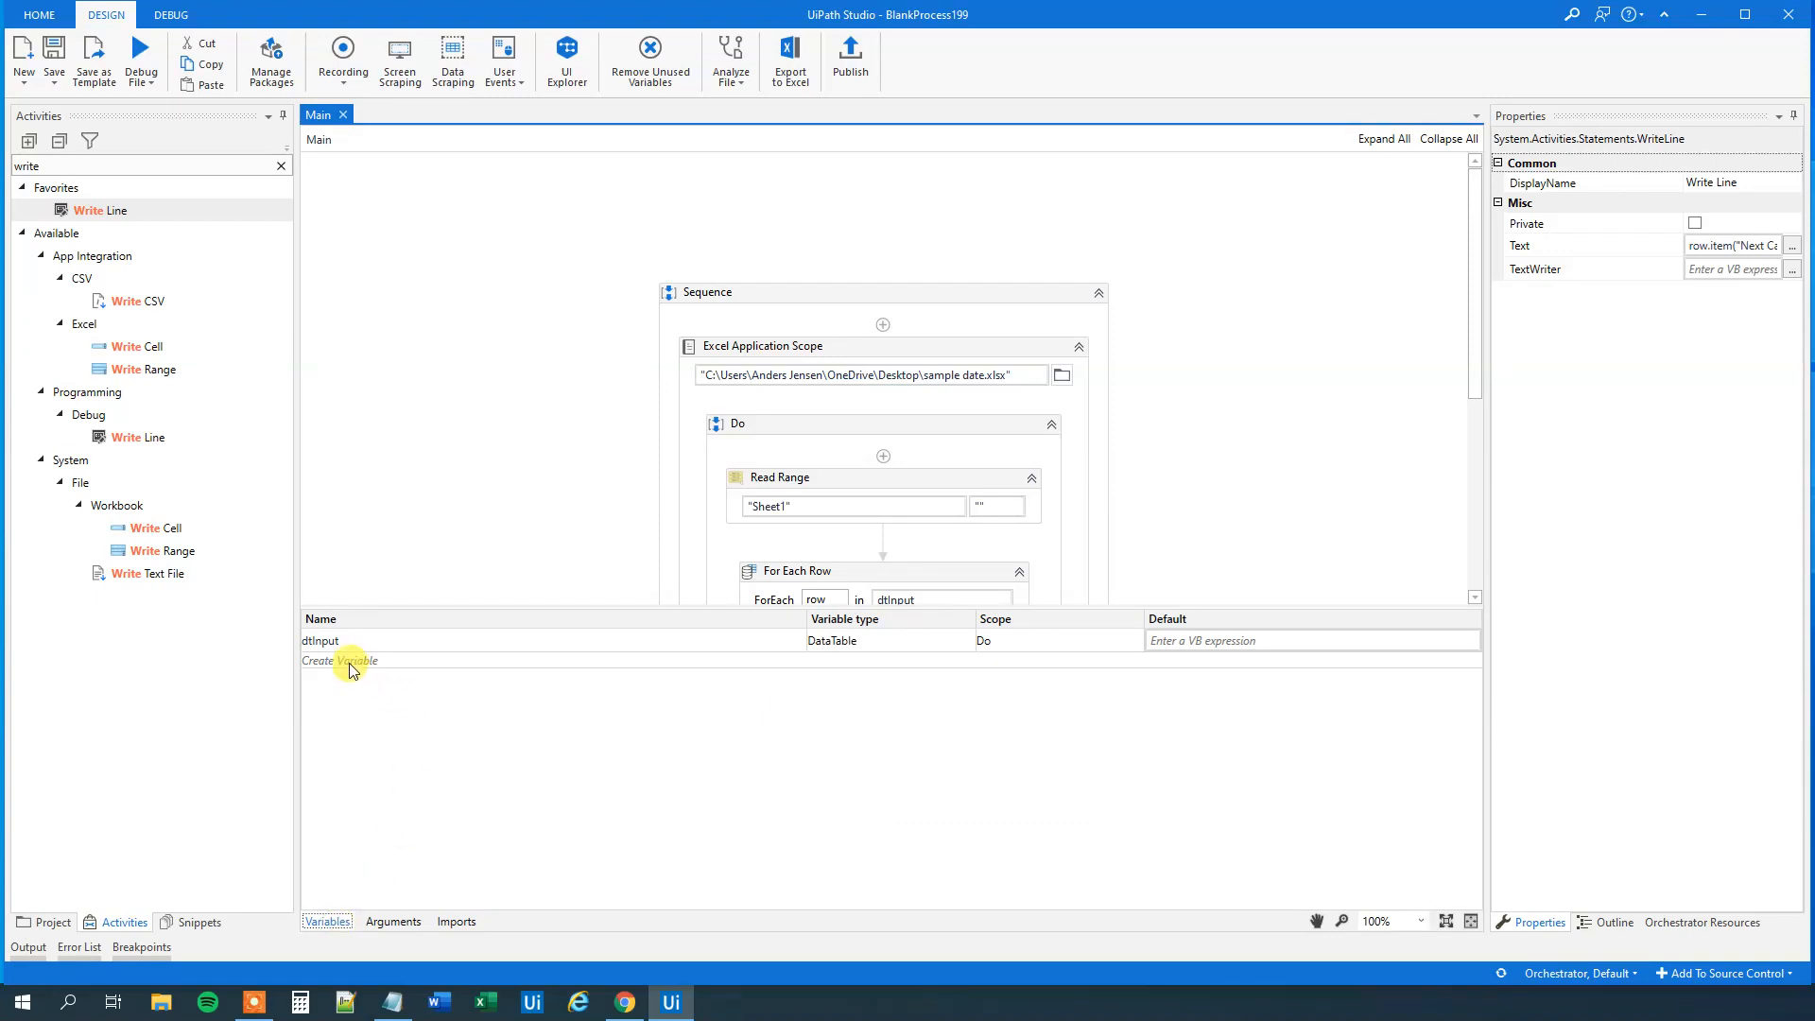
text(dateInput)
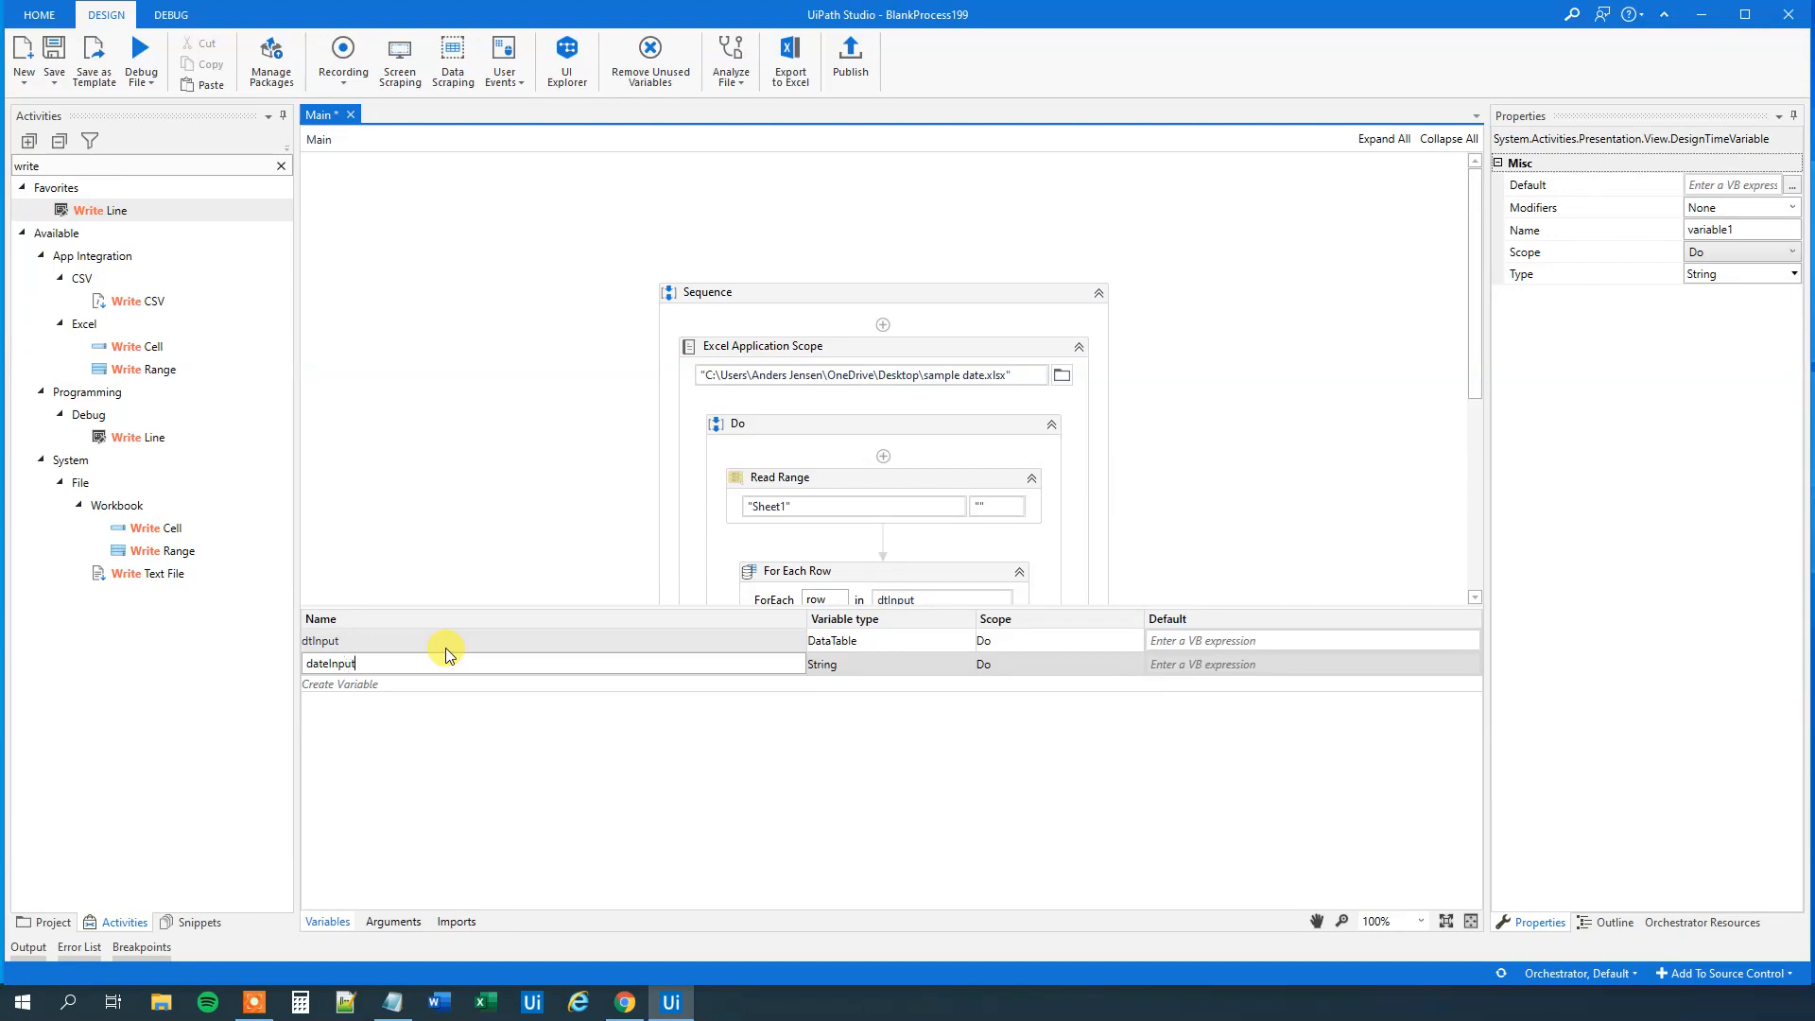
click(966, 664)
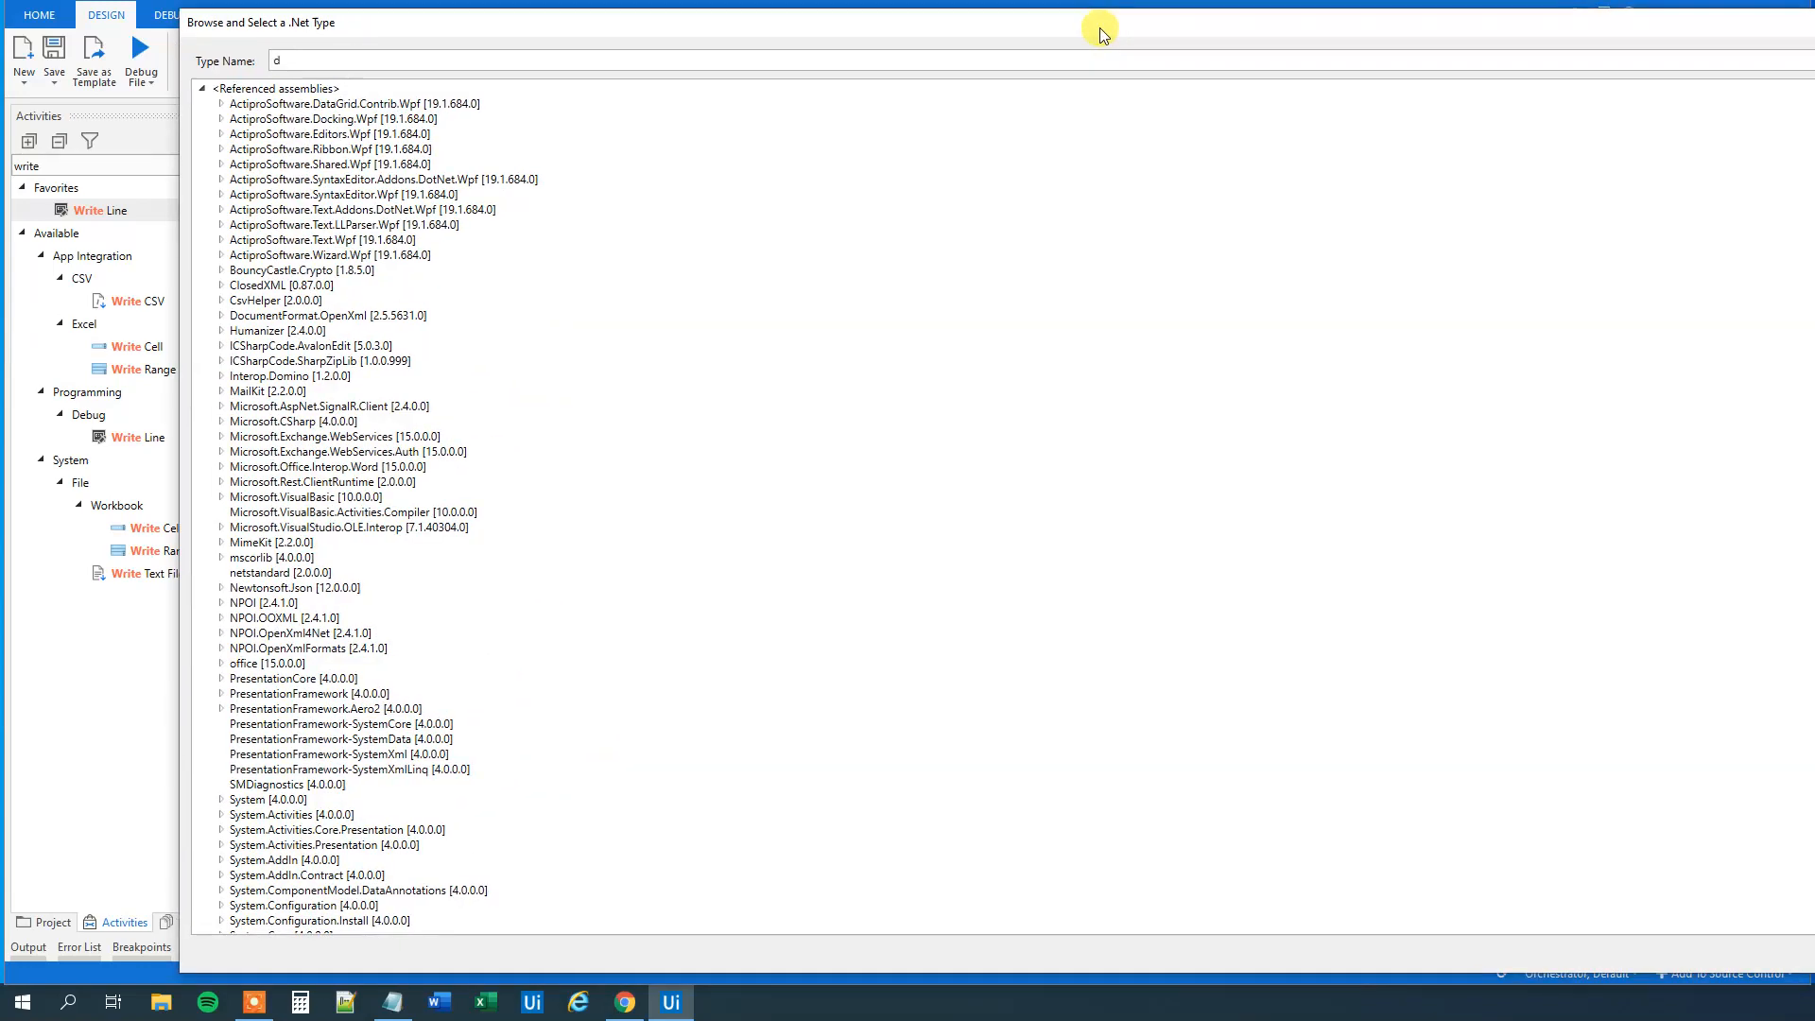
text(atetime)
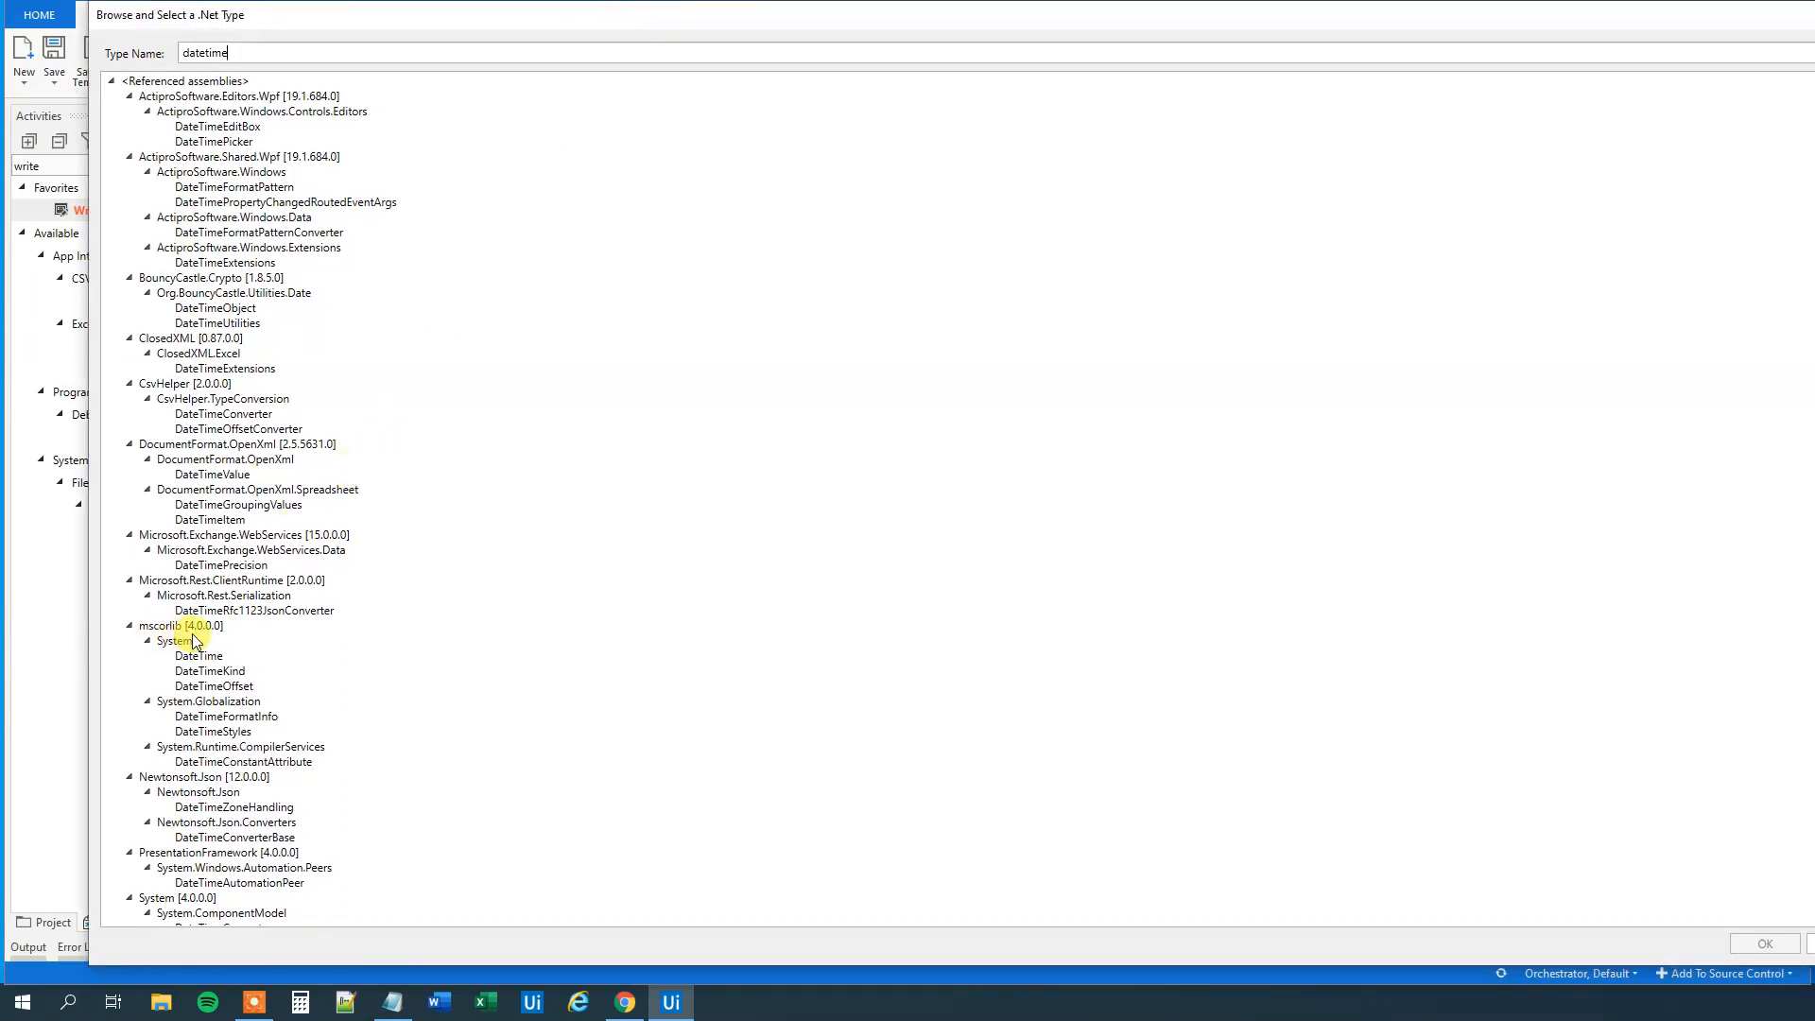
click(172, 641)
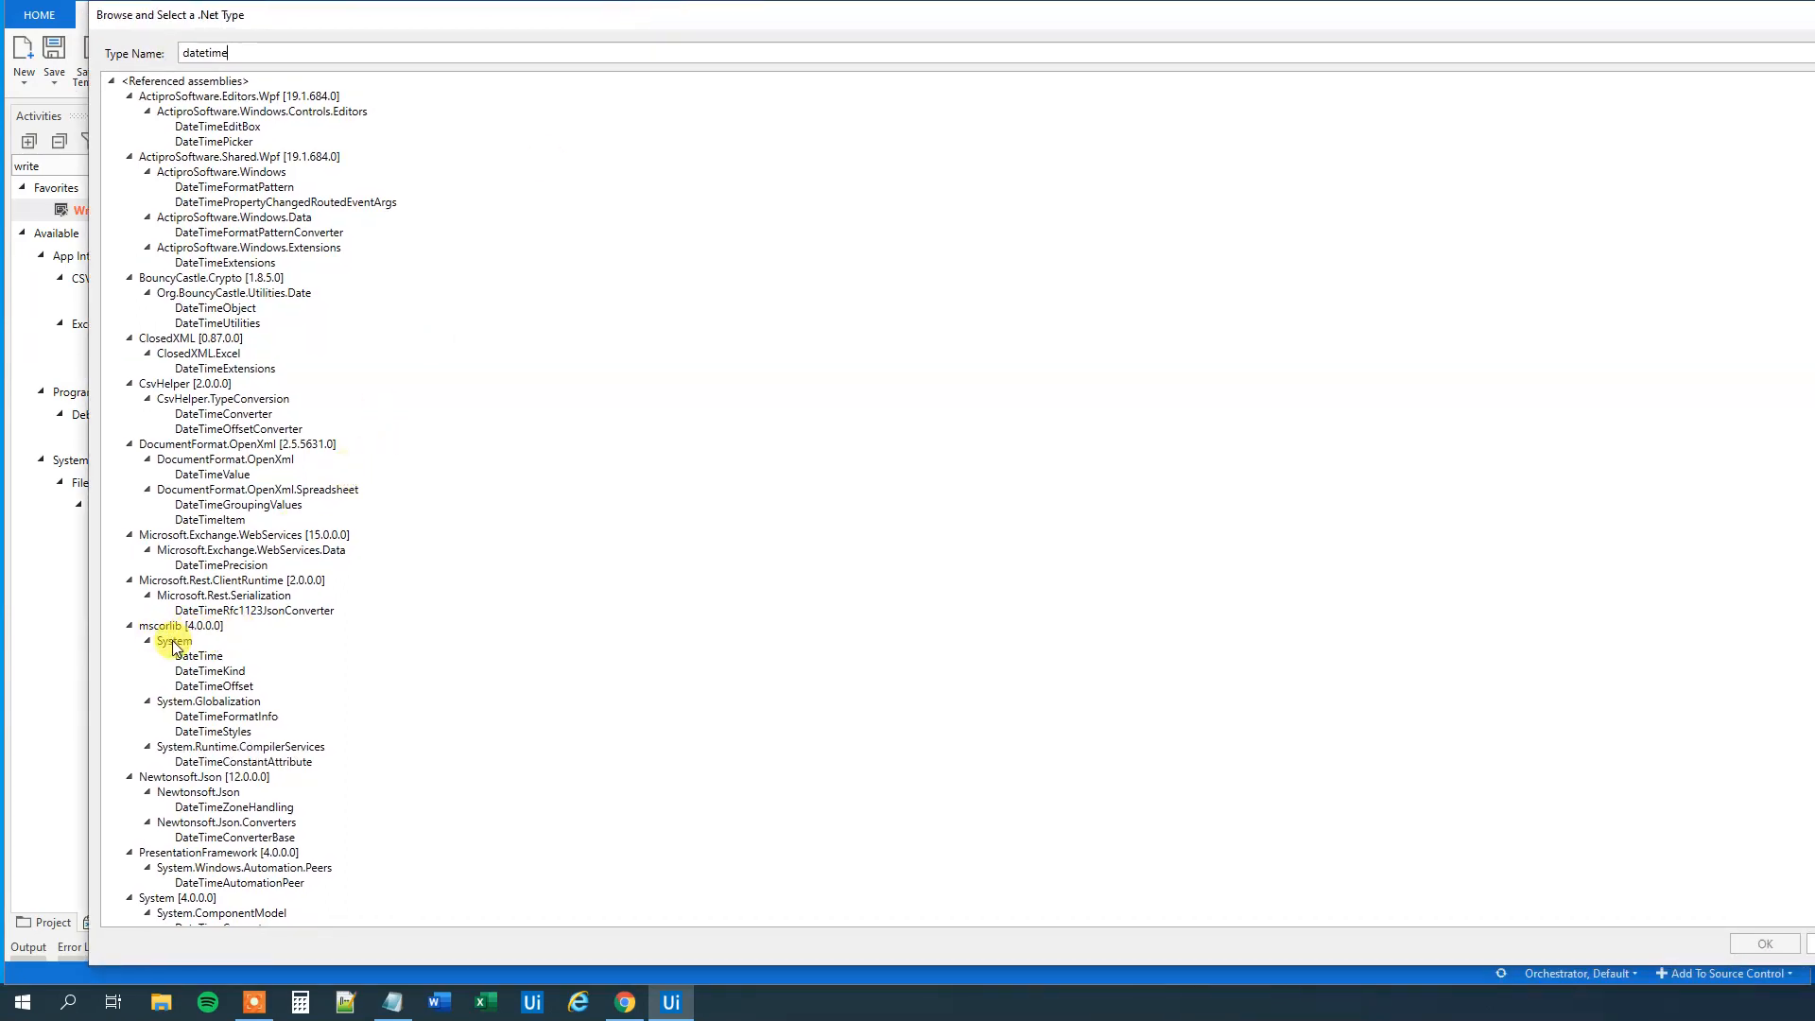
click(197, 656)
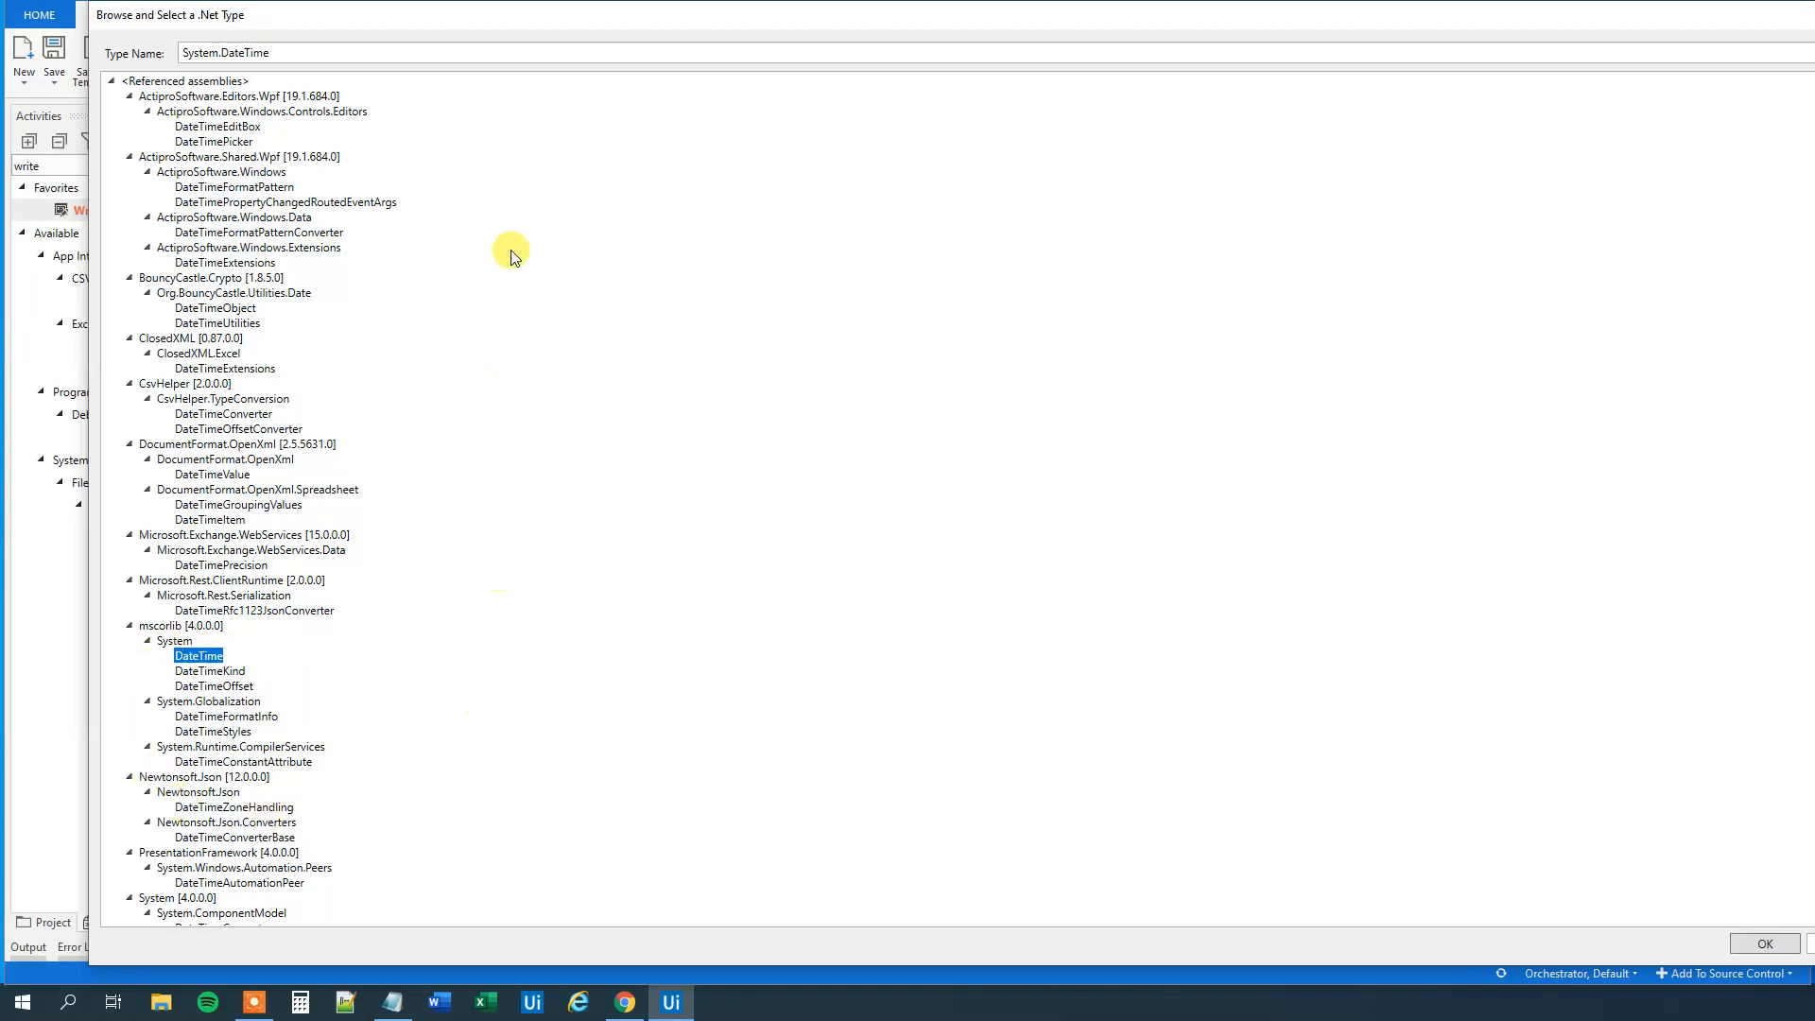
mouse_move(1576, 900)
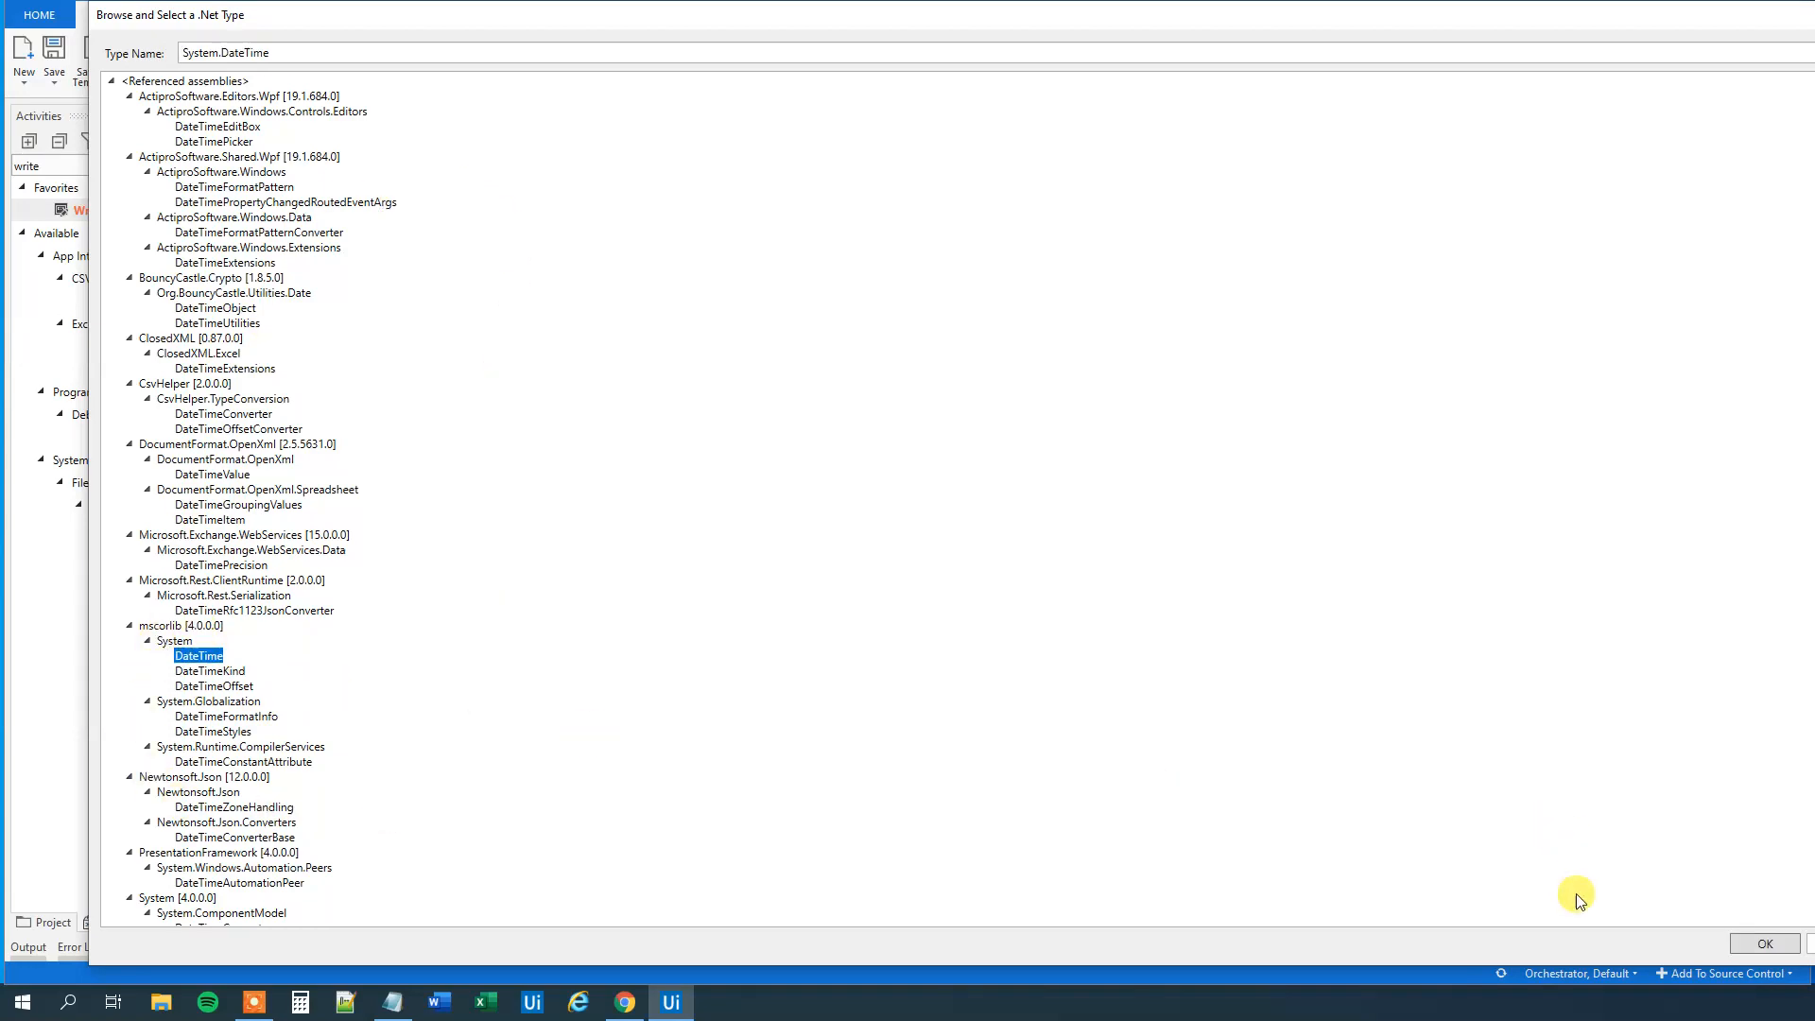
click(1762, 943)
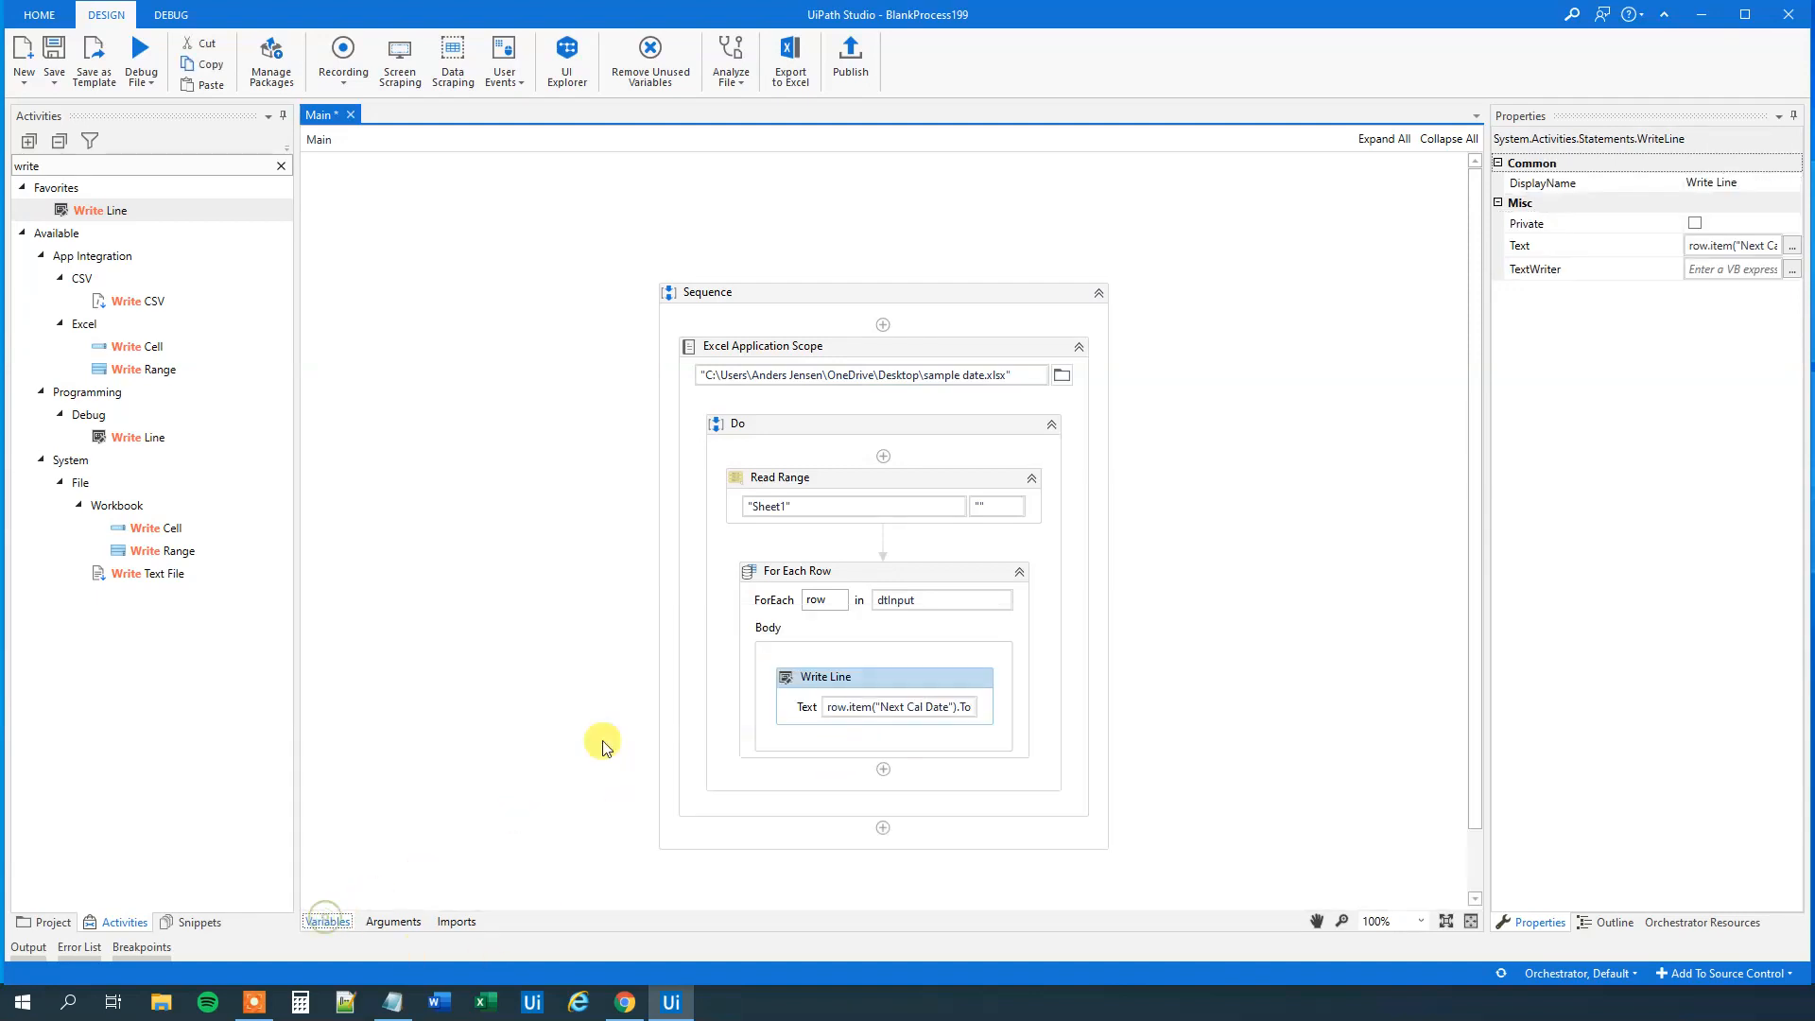
mouse_move(683, 739)
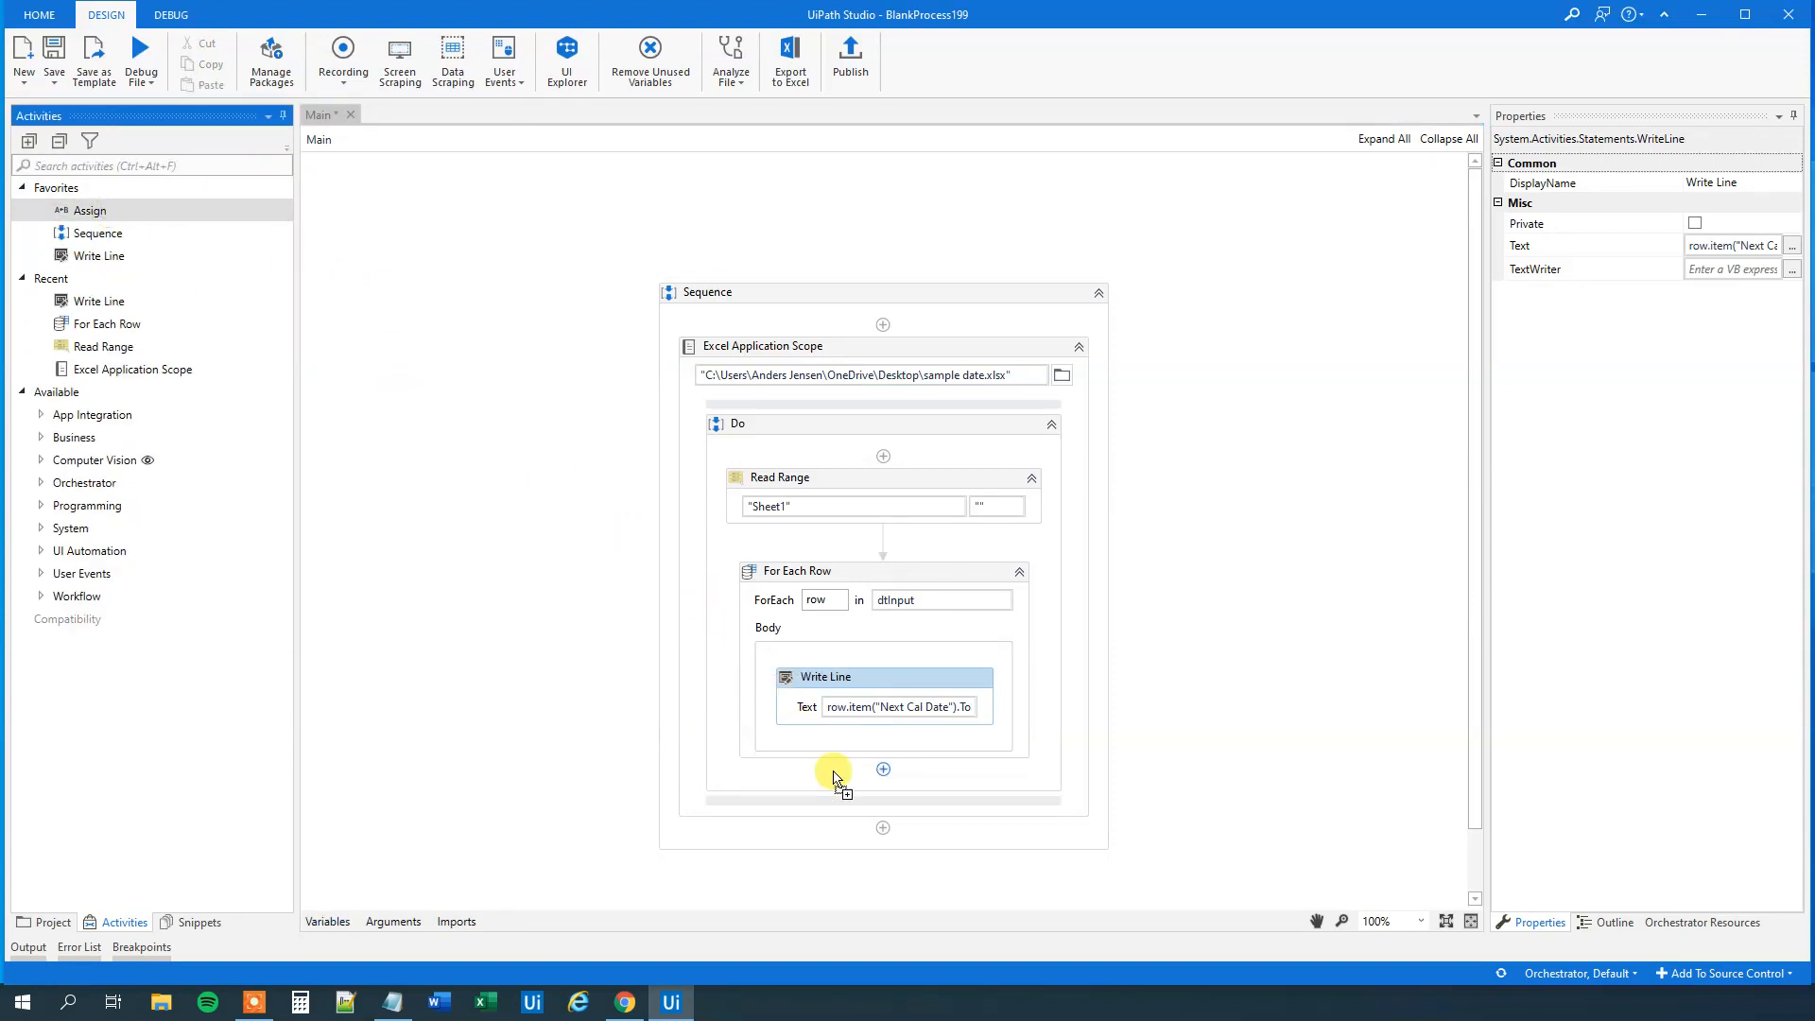
Step: Add an Assign after Write Line in the loop with dateInput as its target
key(Delete)
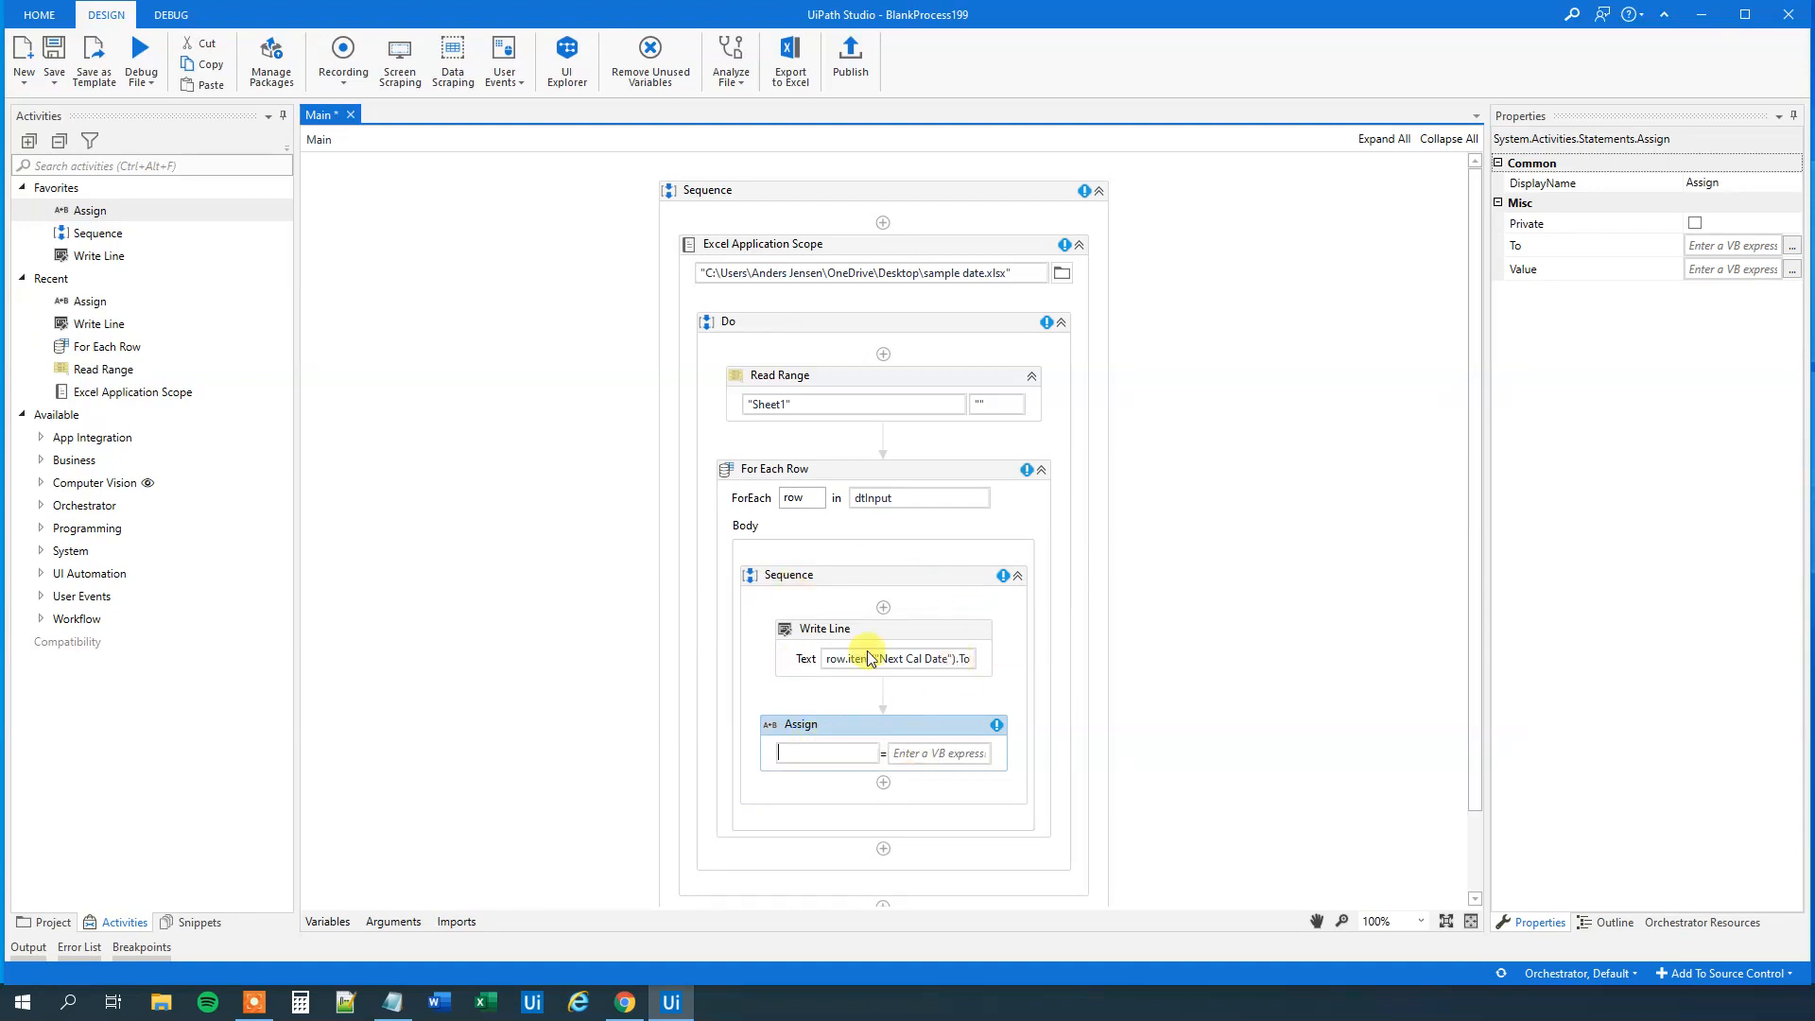
text(date)
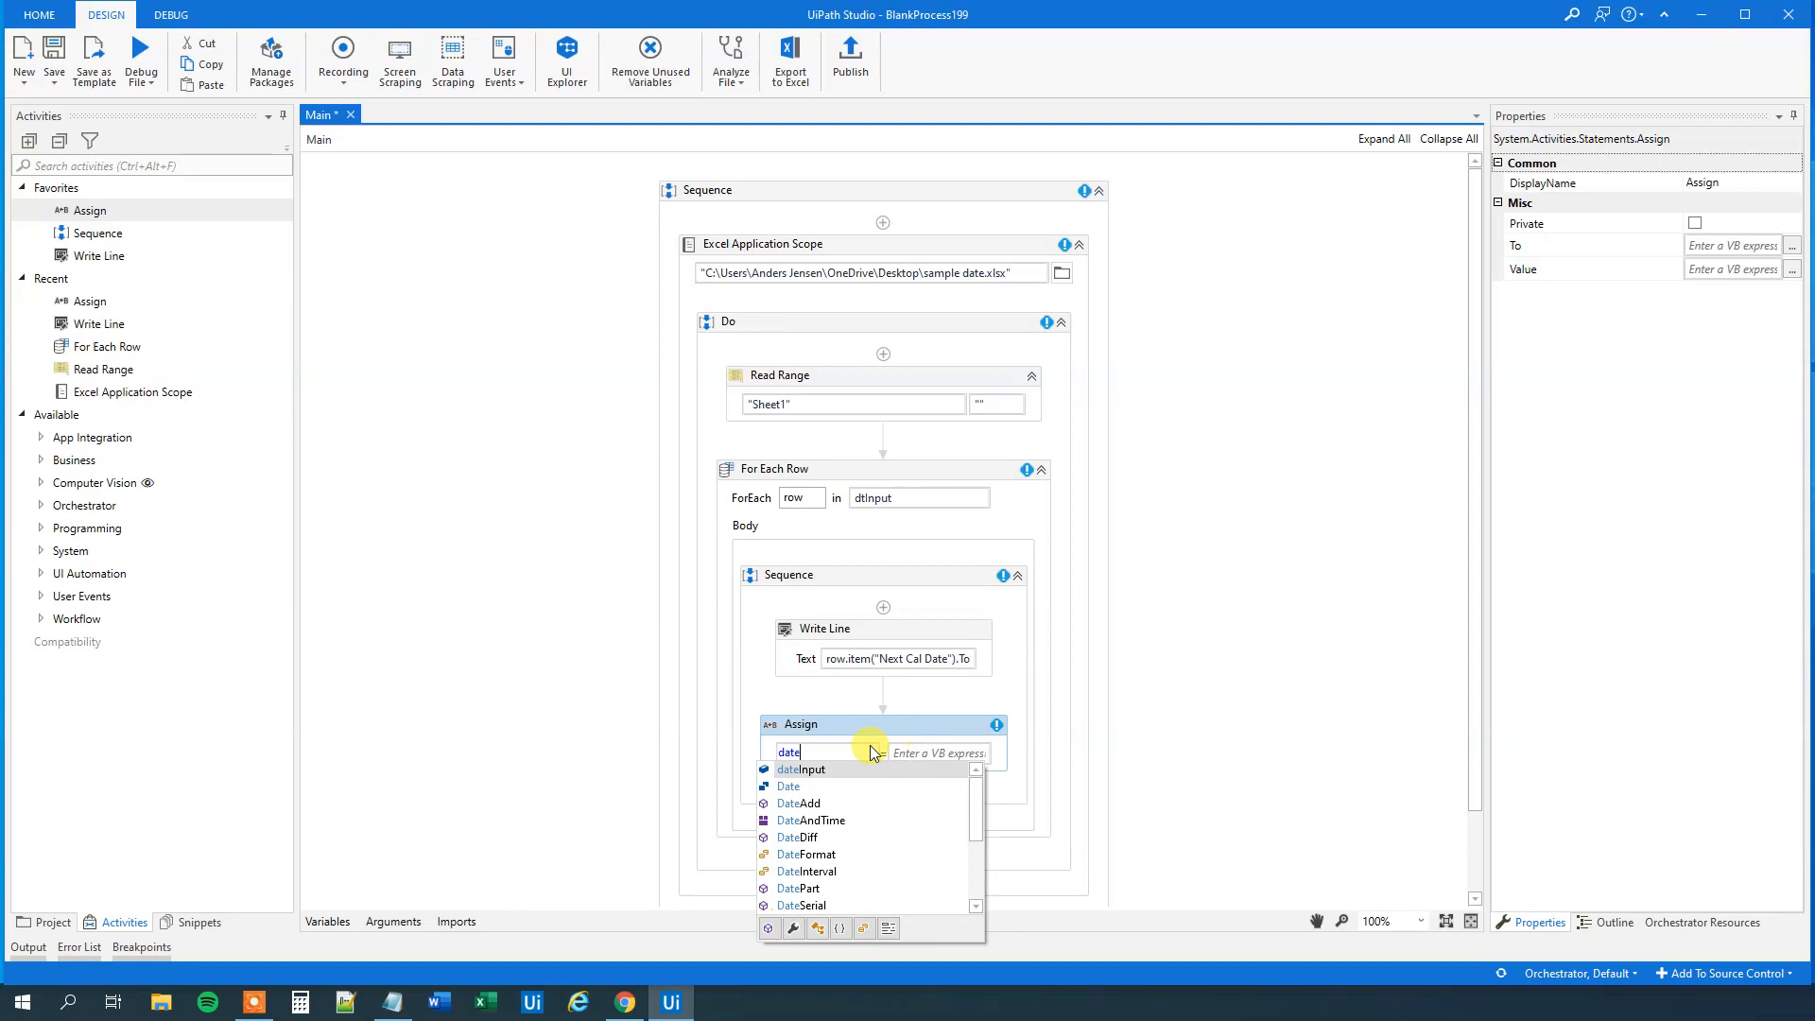
click(798, 770)
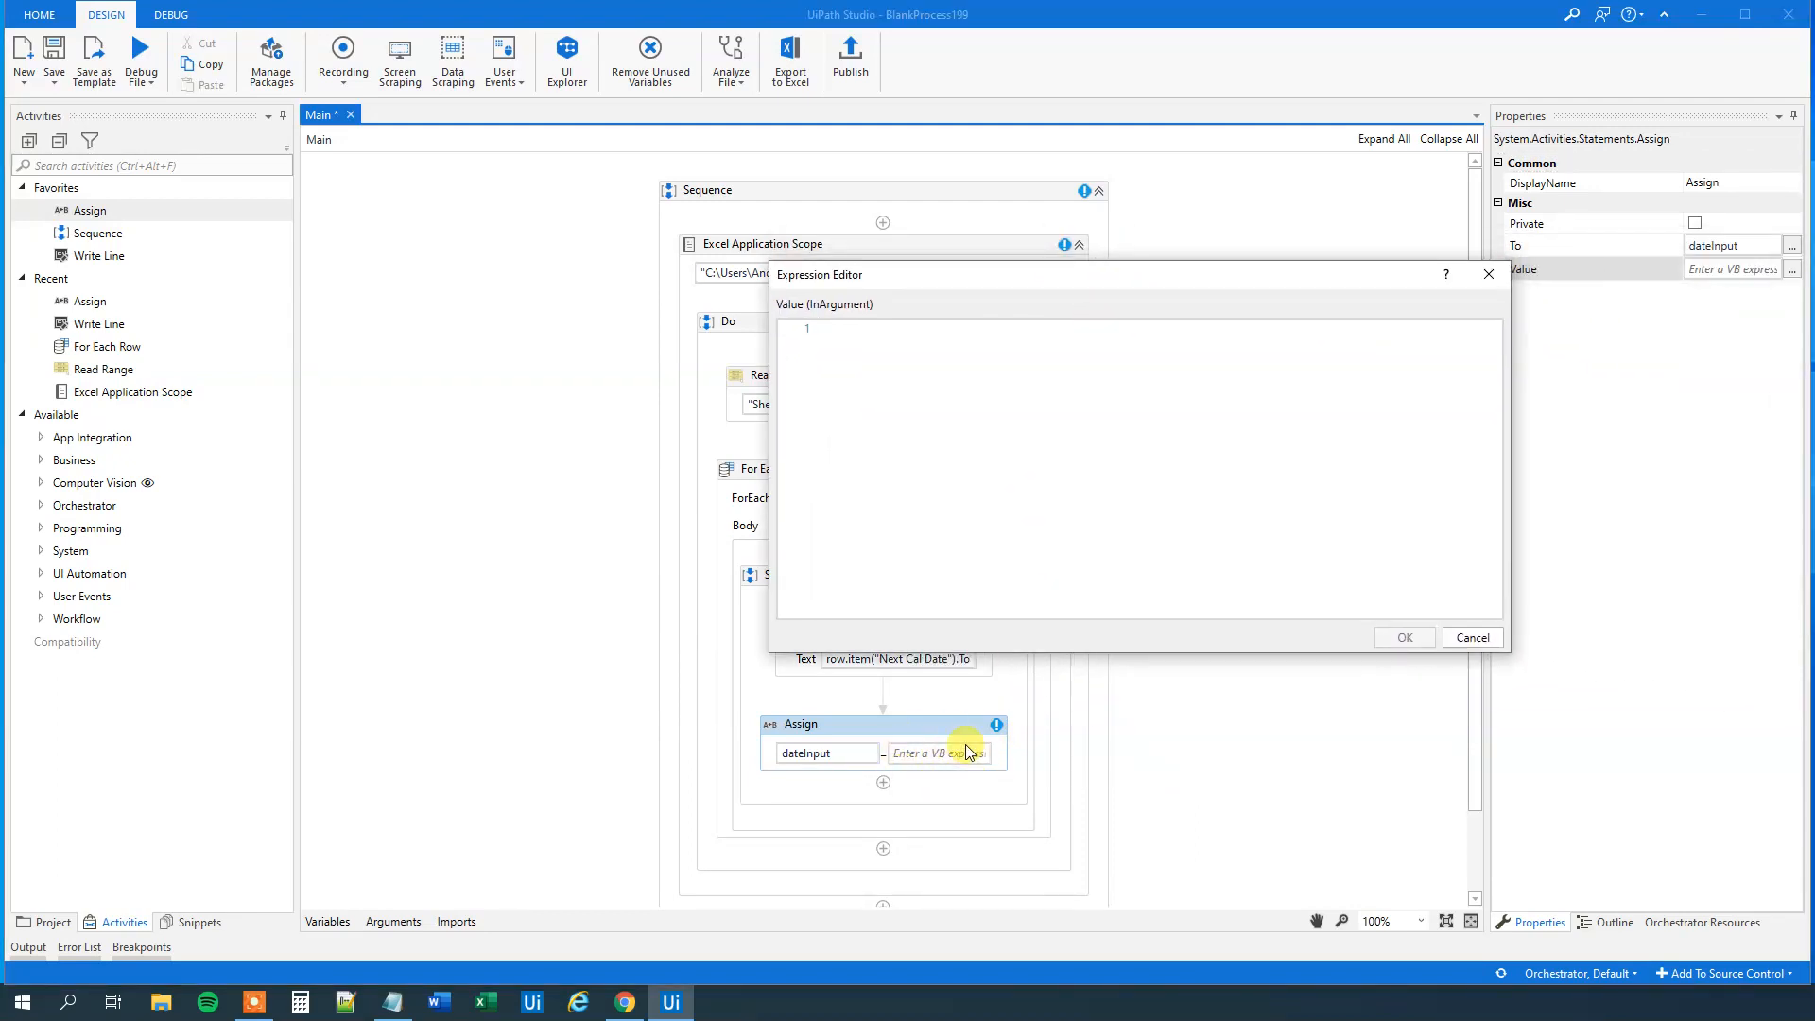
mouse_move(1170, 442)
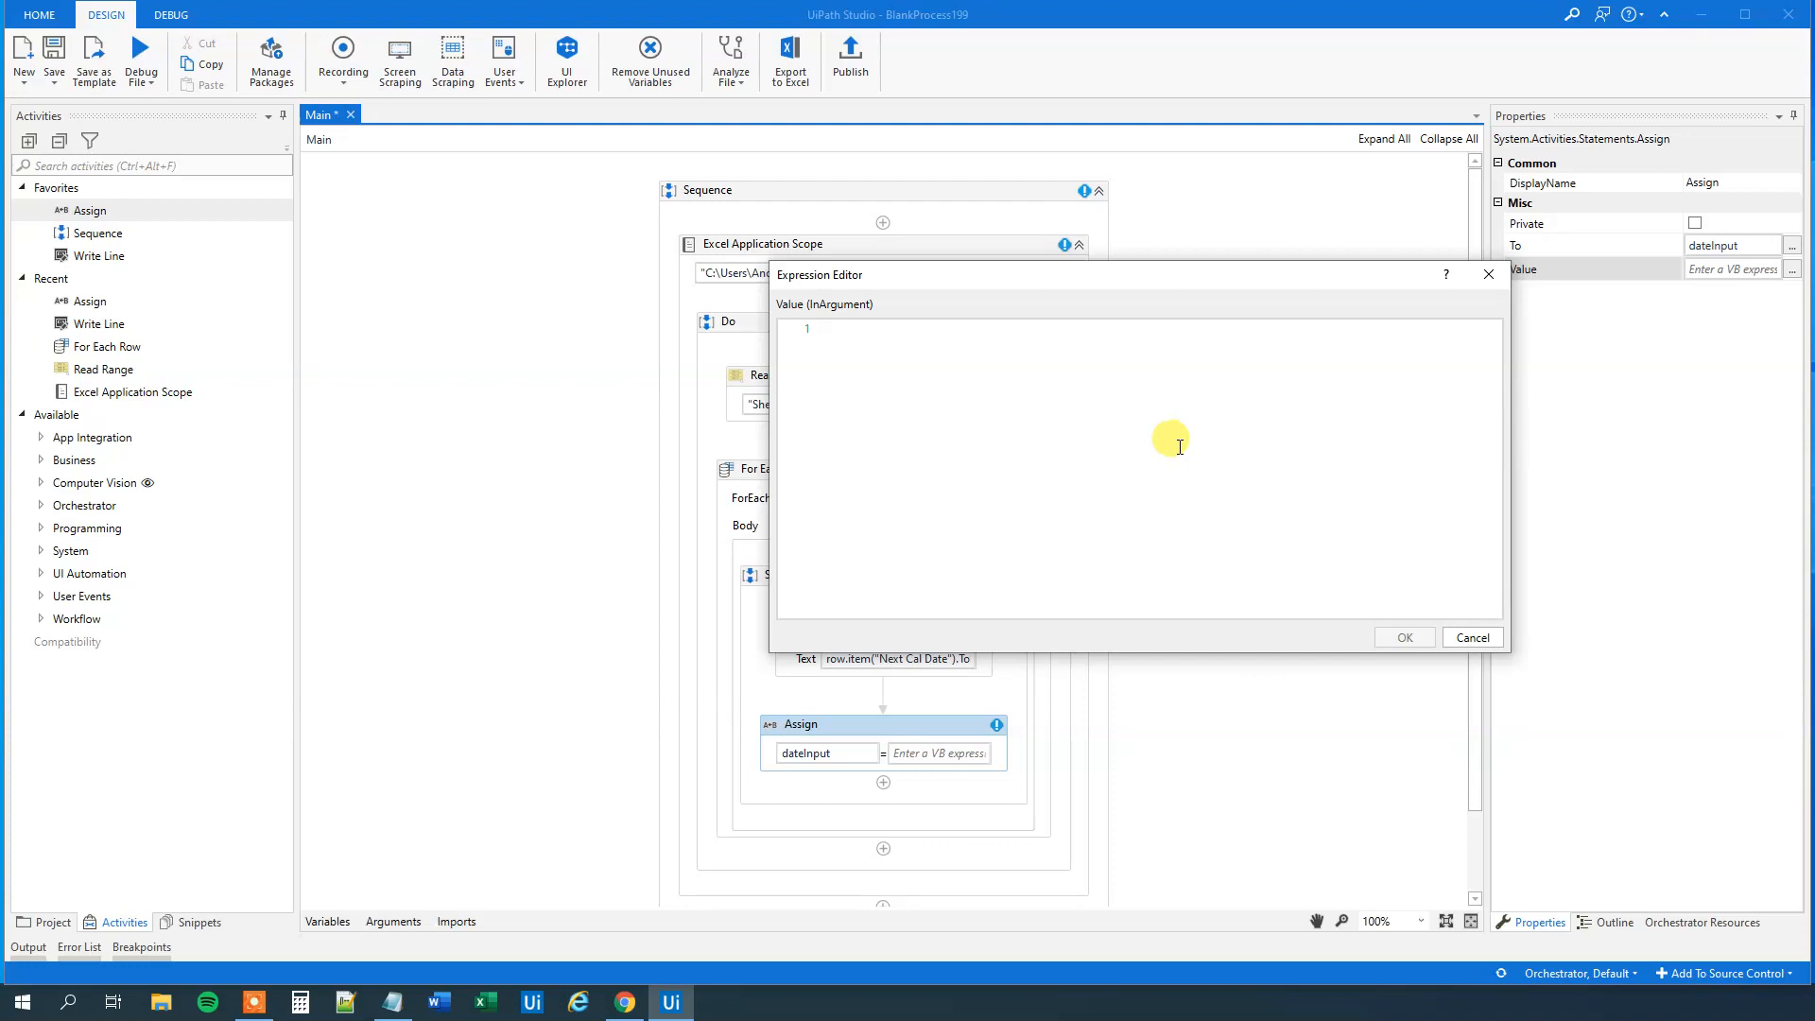
Step: Start the Assign value as DateTime.ParseExact( and check the Write Line's Next Cal Date expression
text(da)
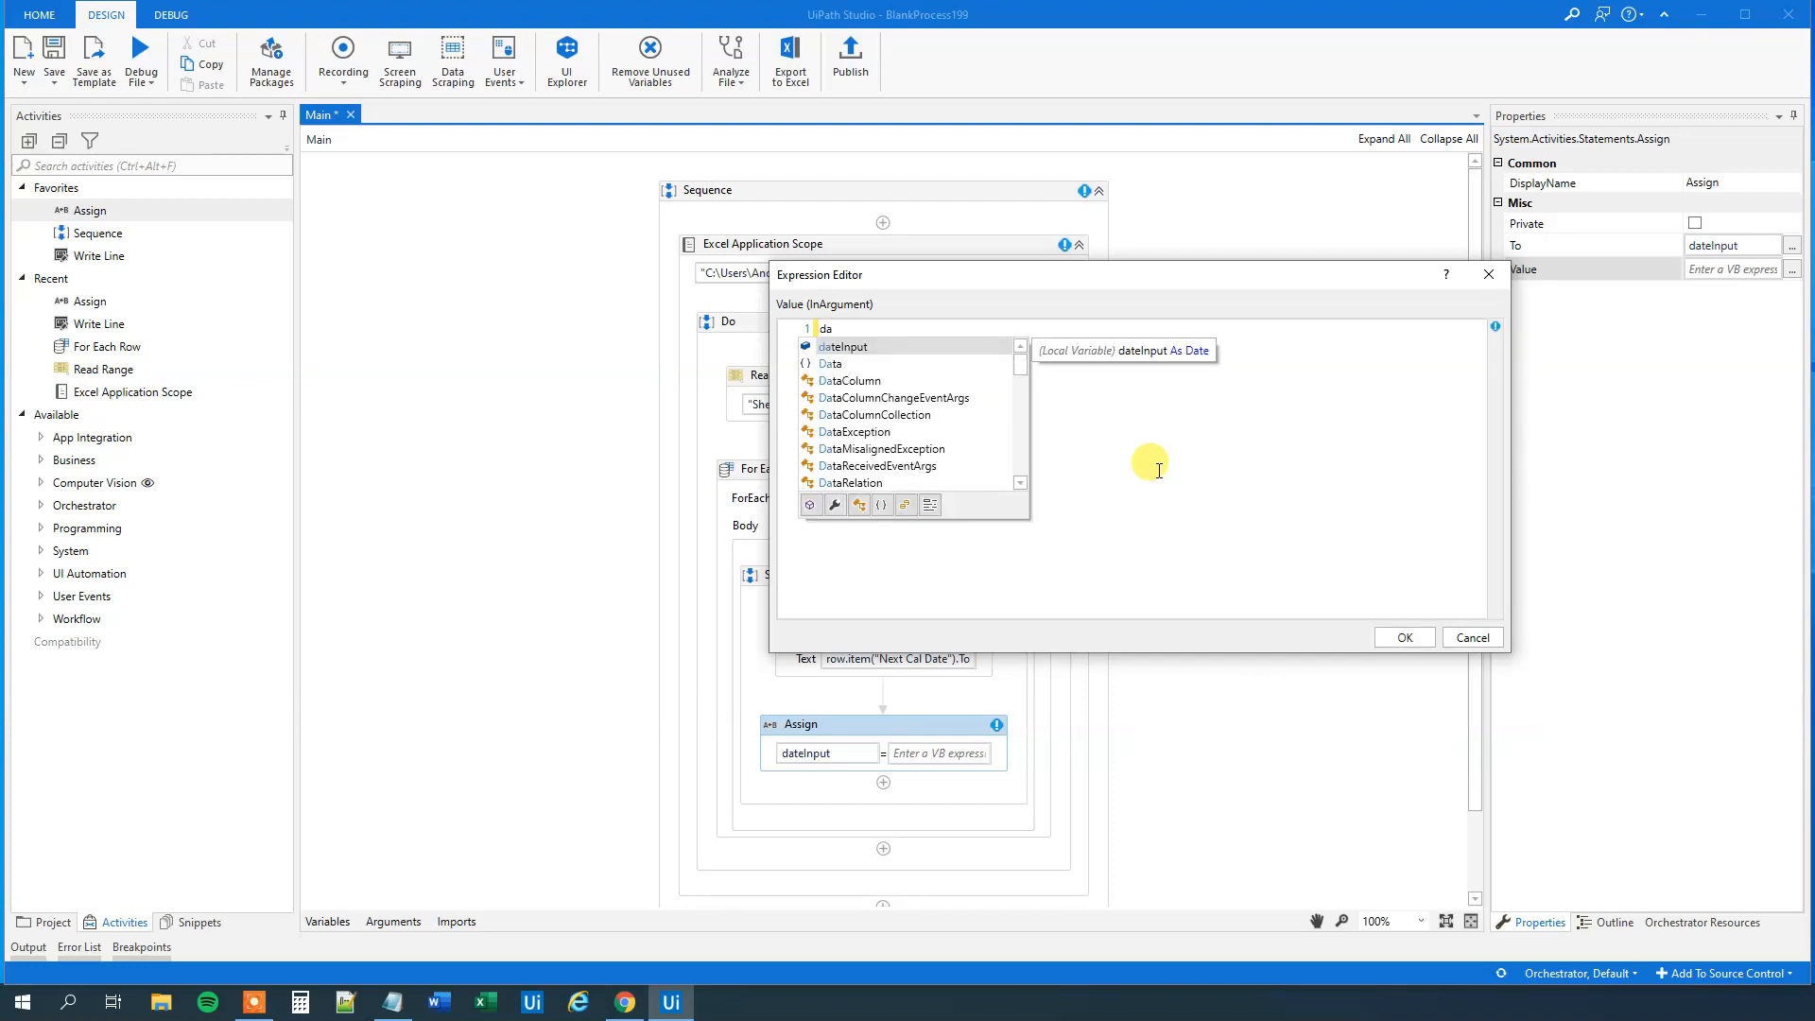
text(DateTime)
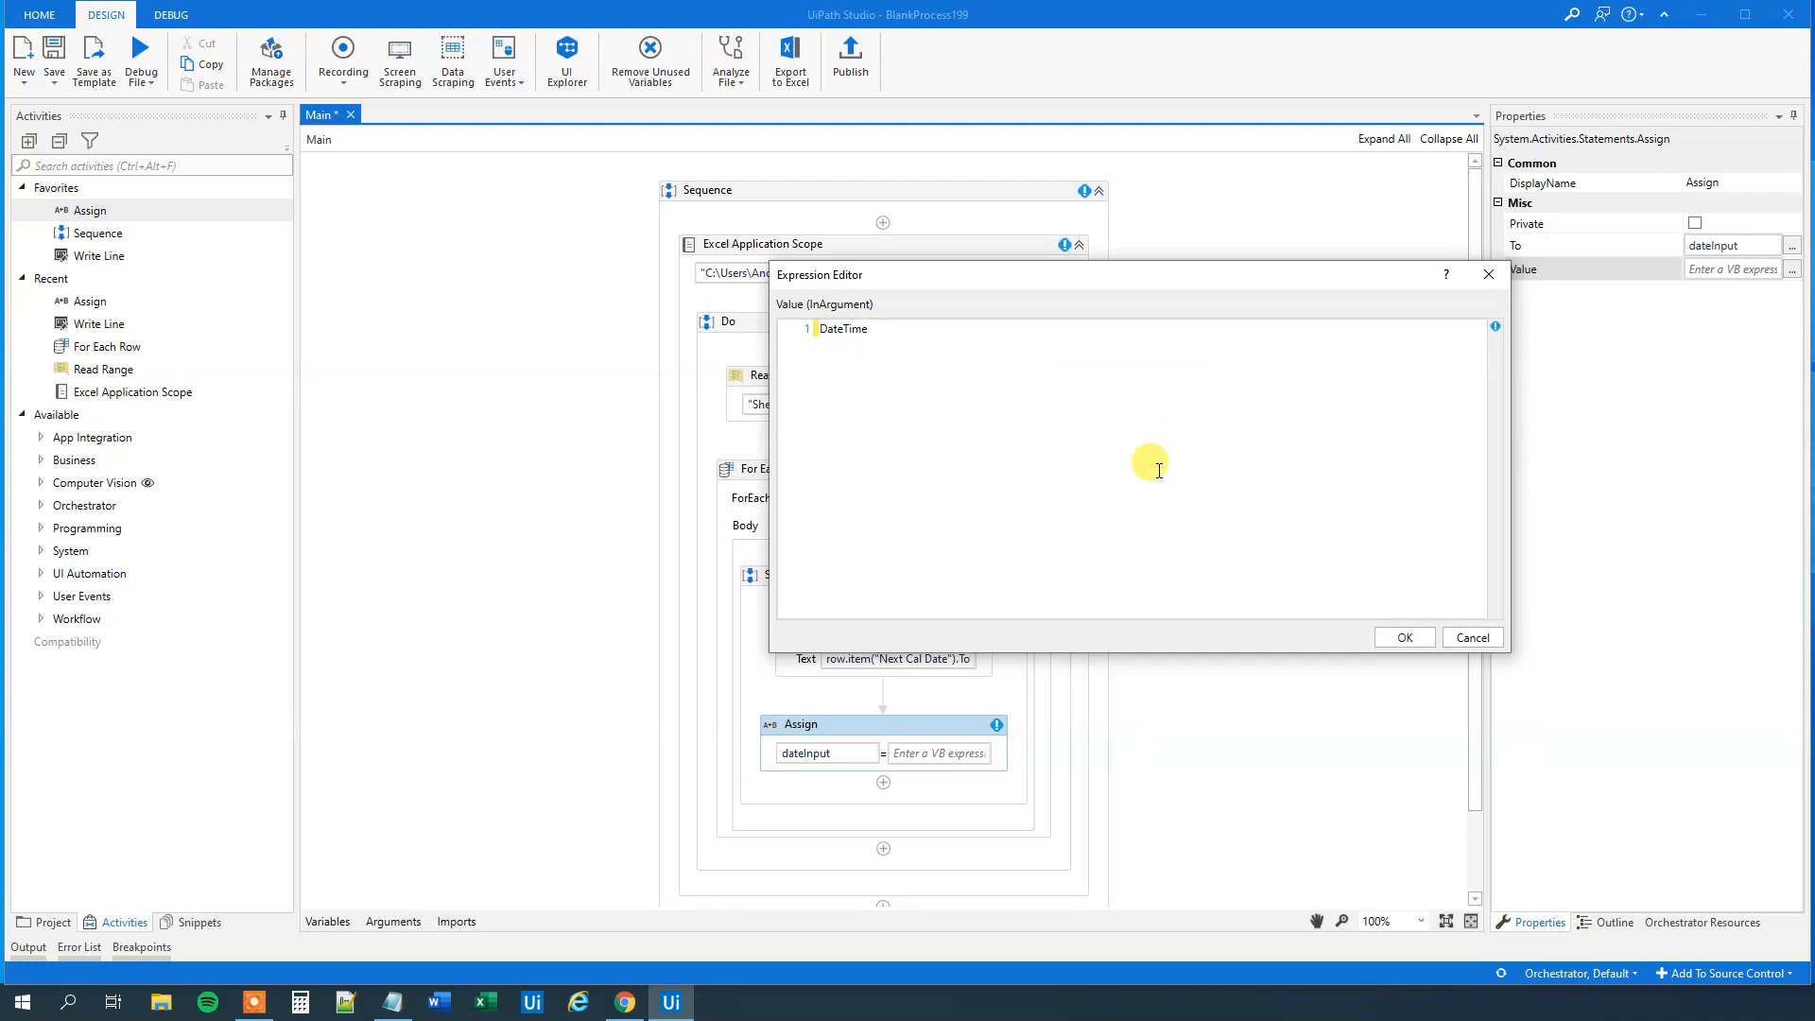
text(.parseExact)
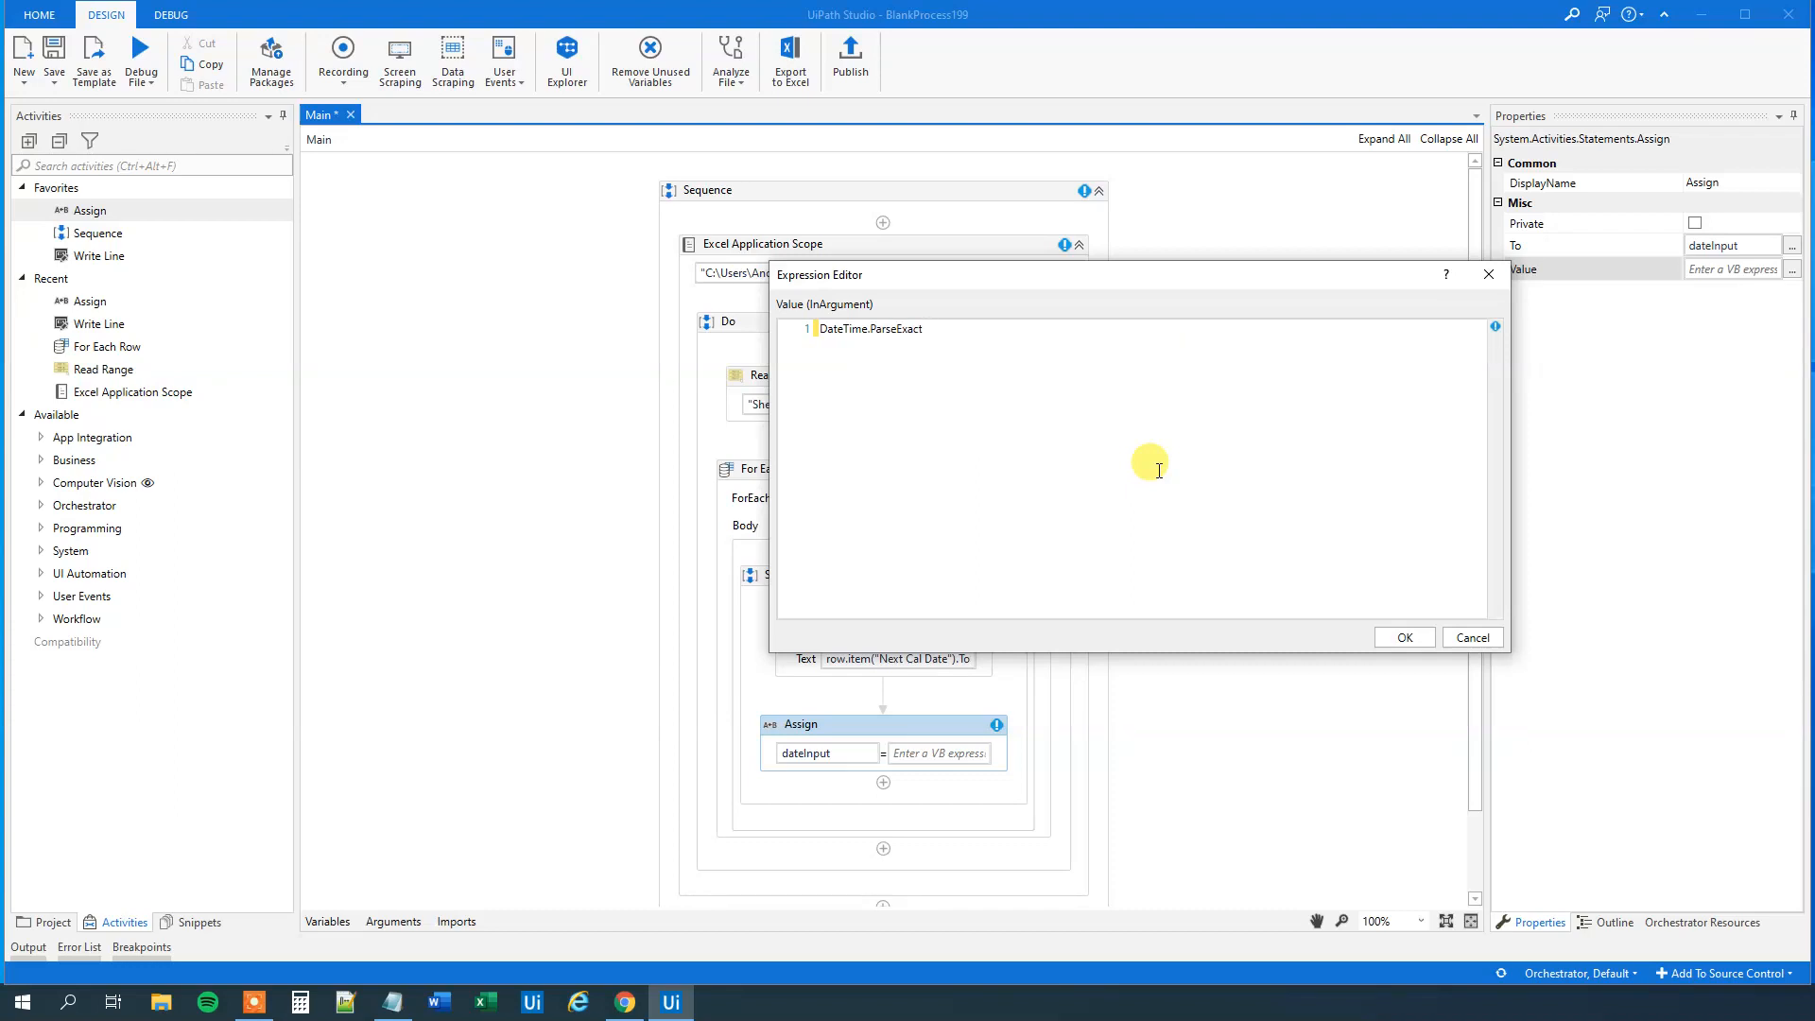
text(()
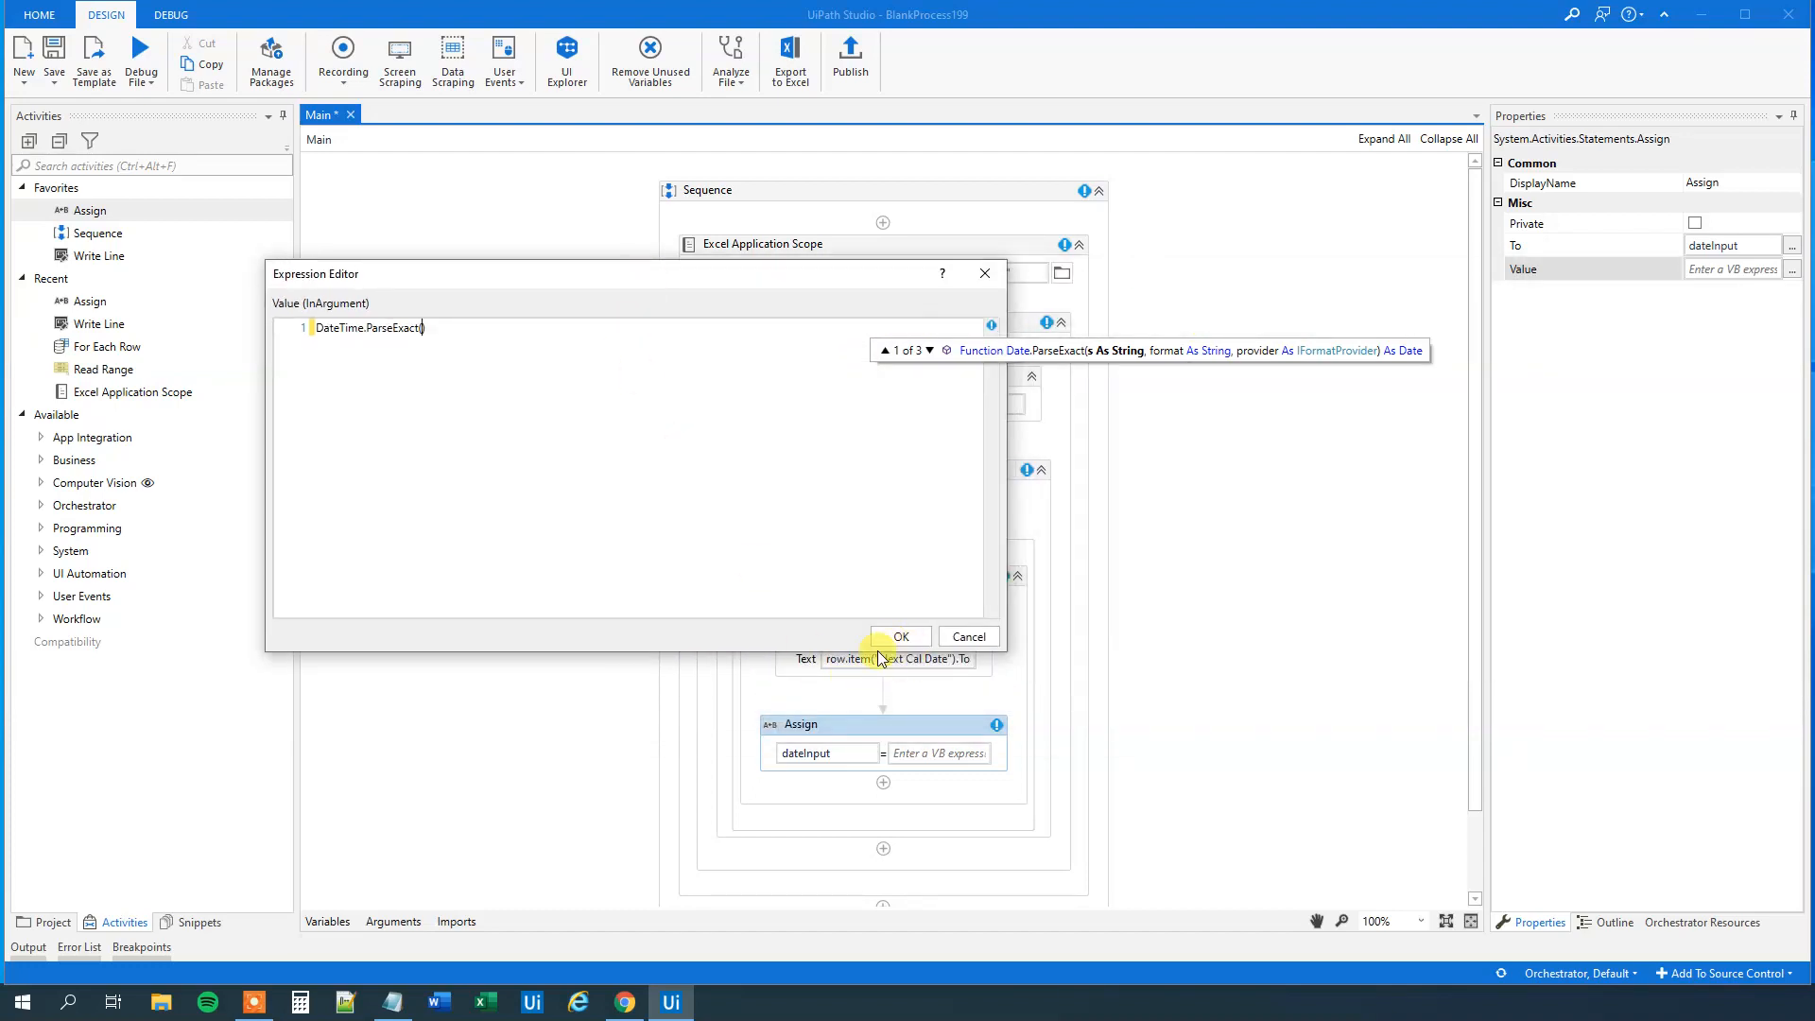
click(899, 637)
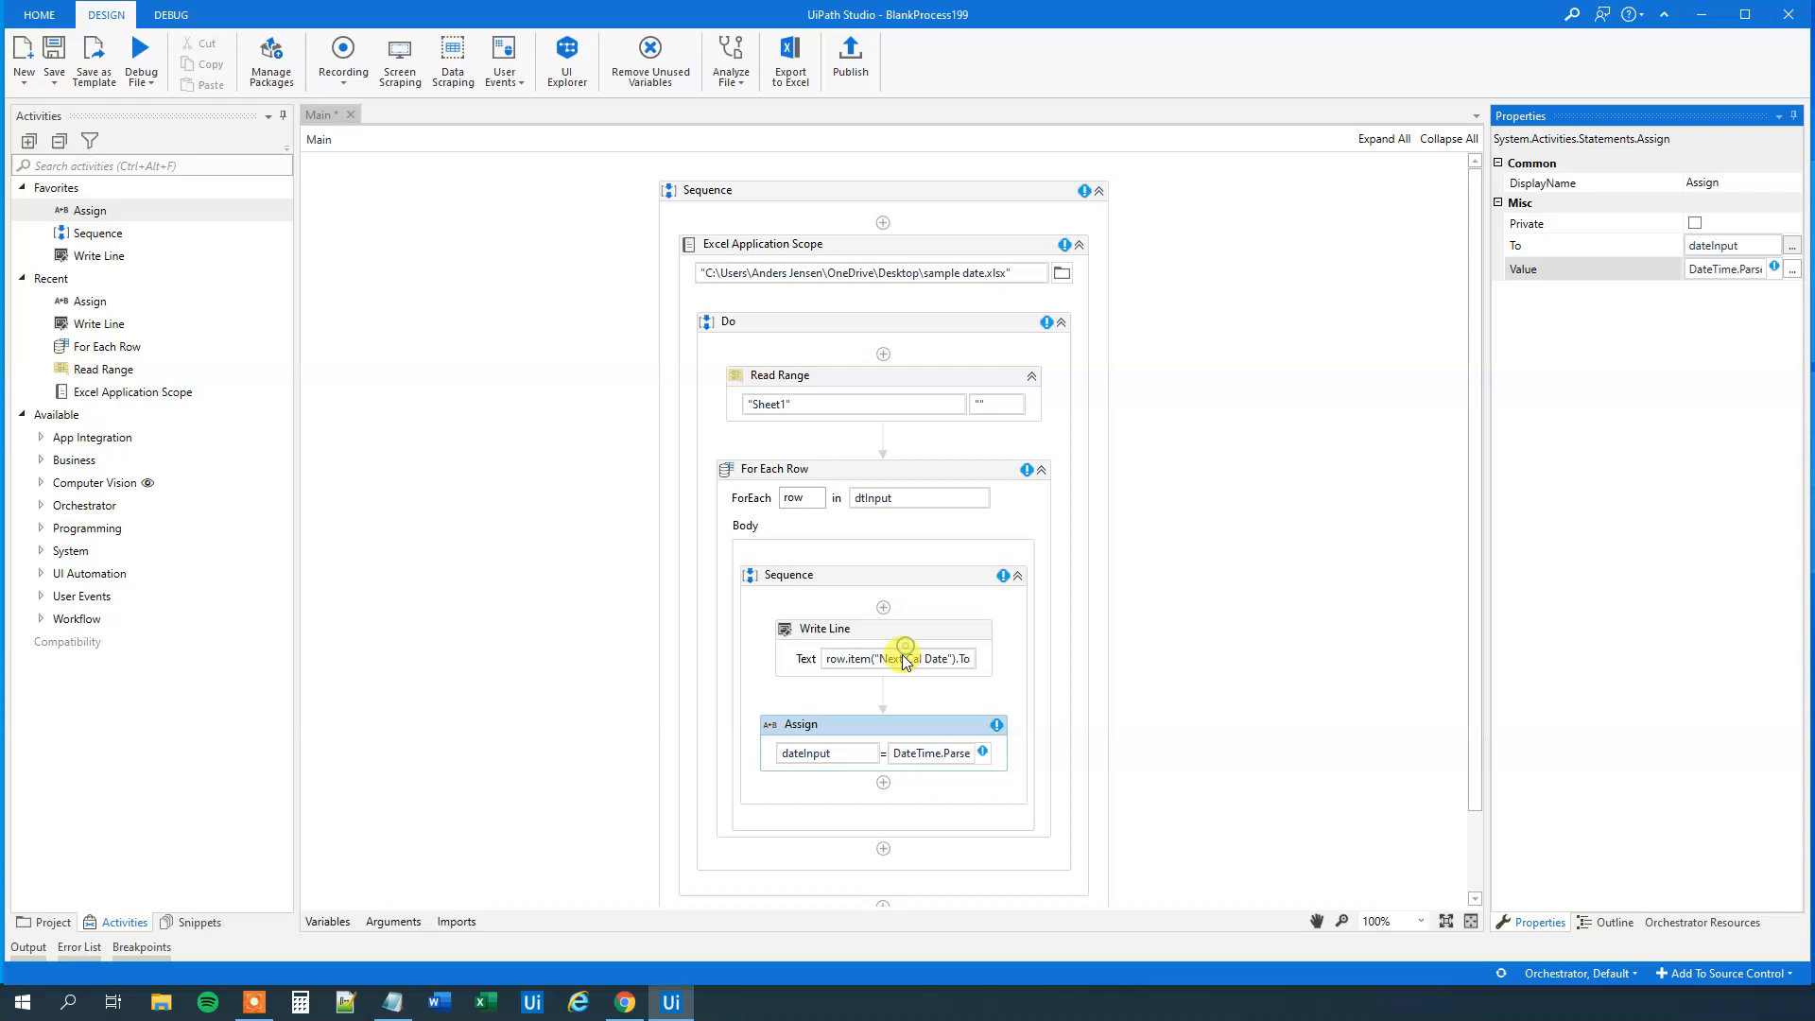
click(825, 628)
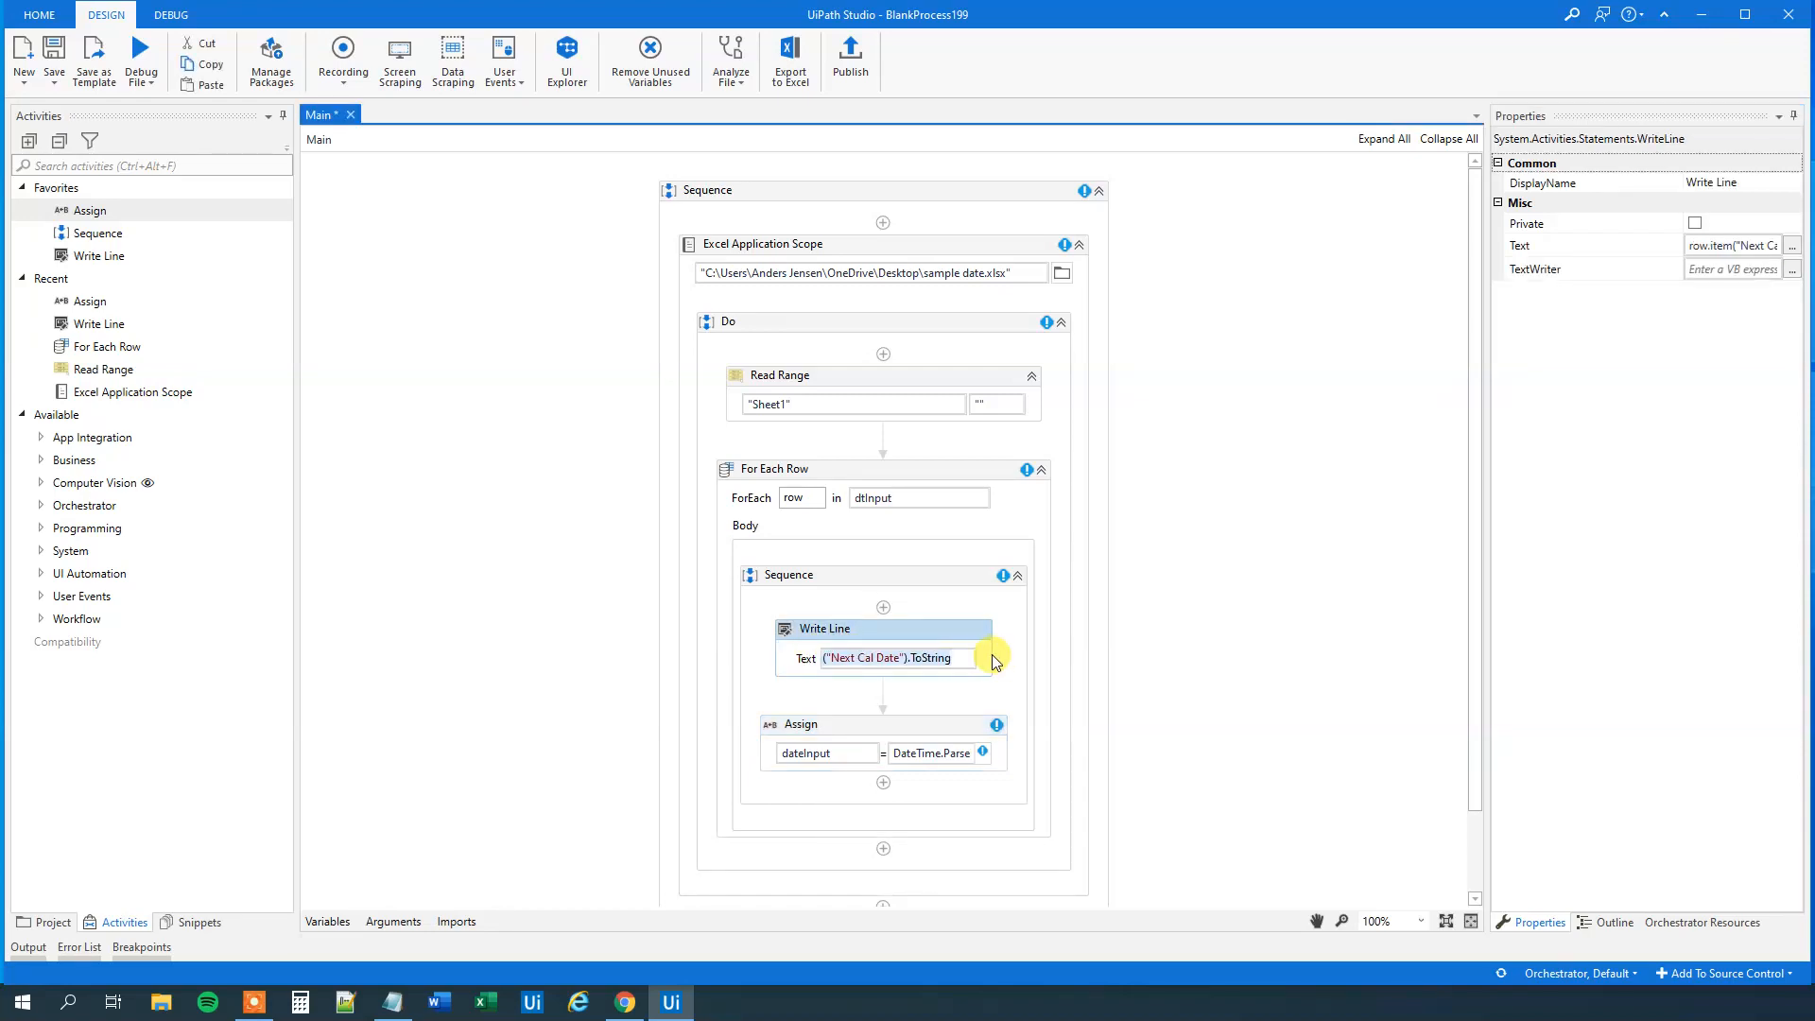
click(799, 724)
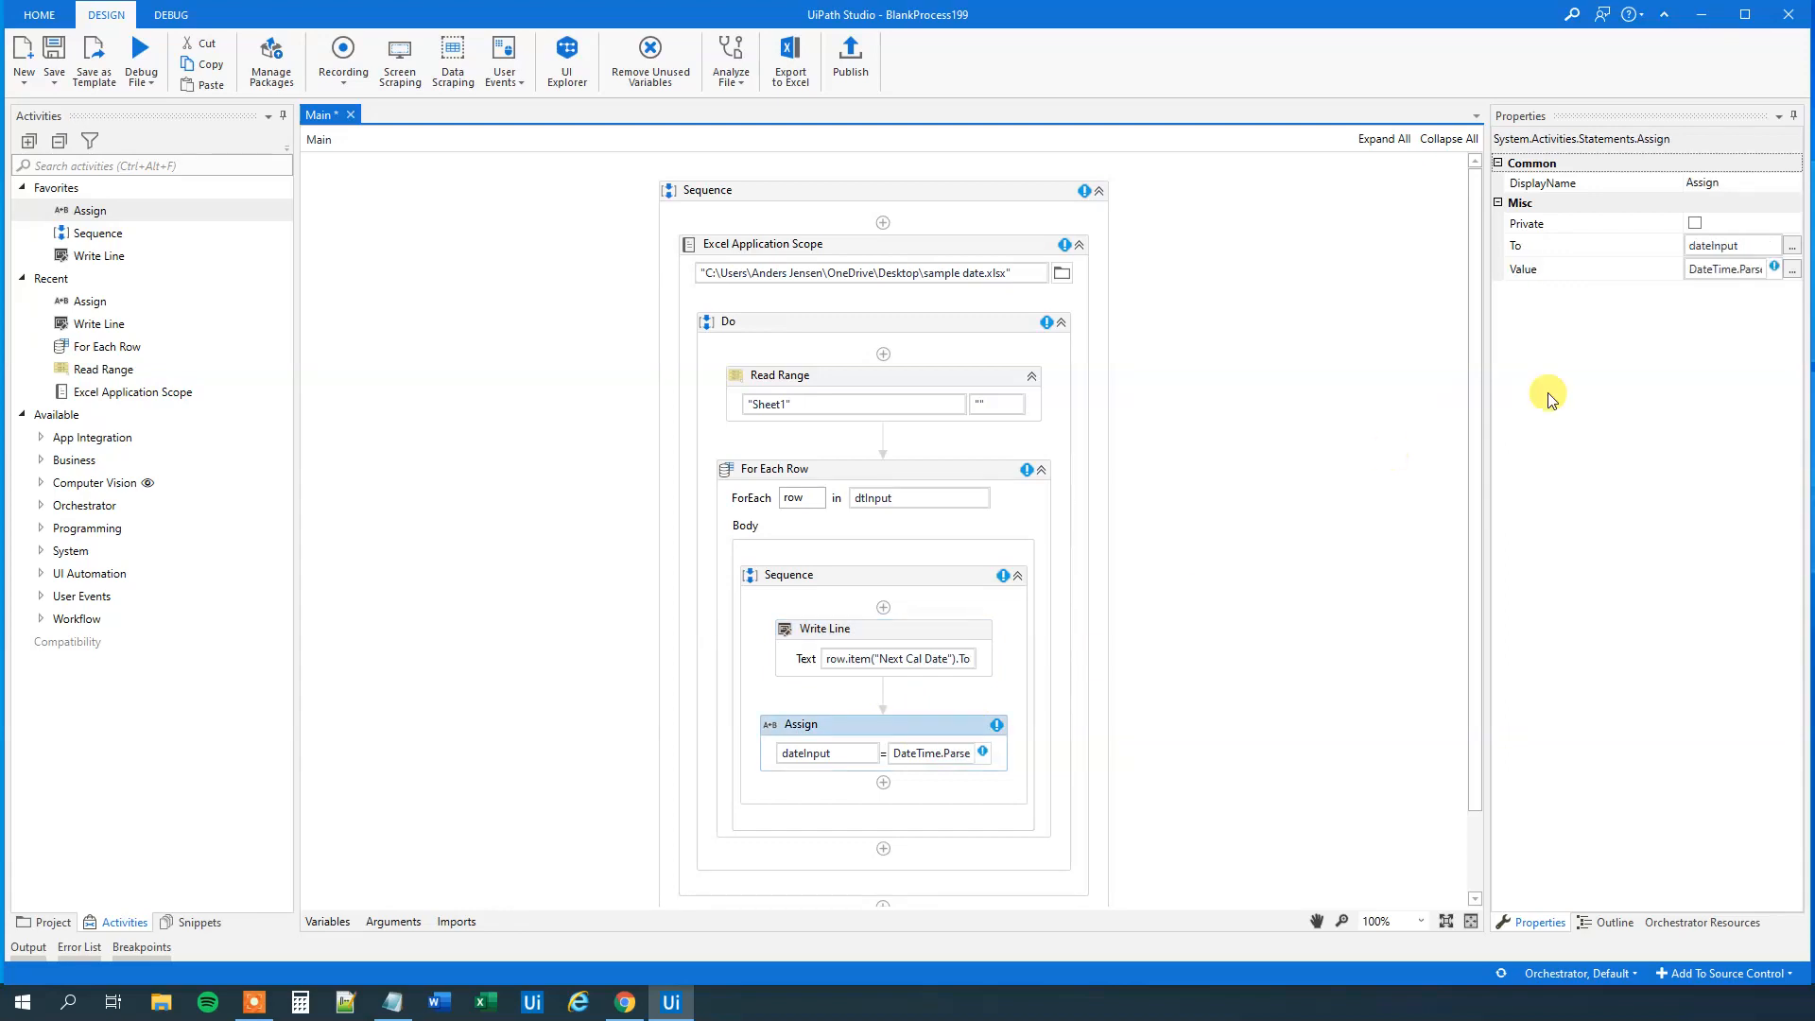
click(1792, 268)
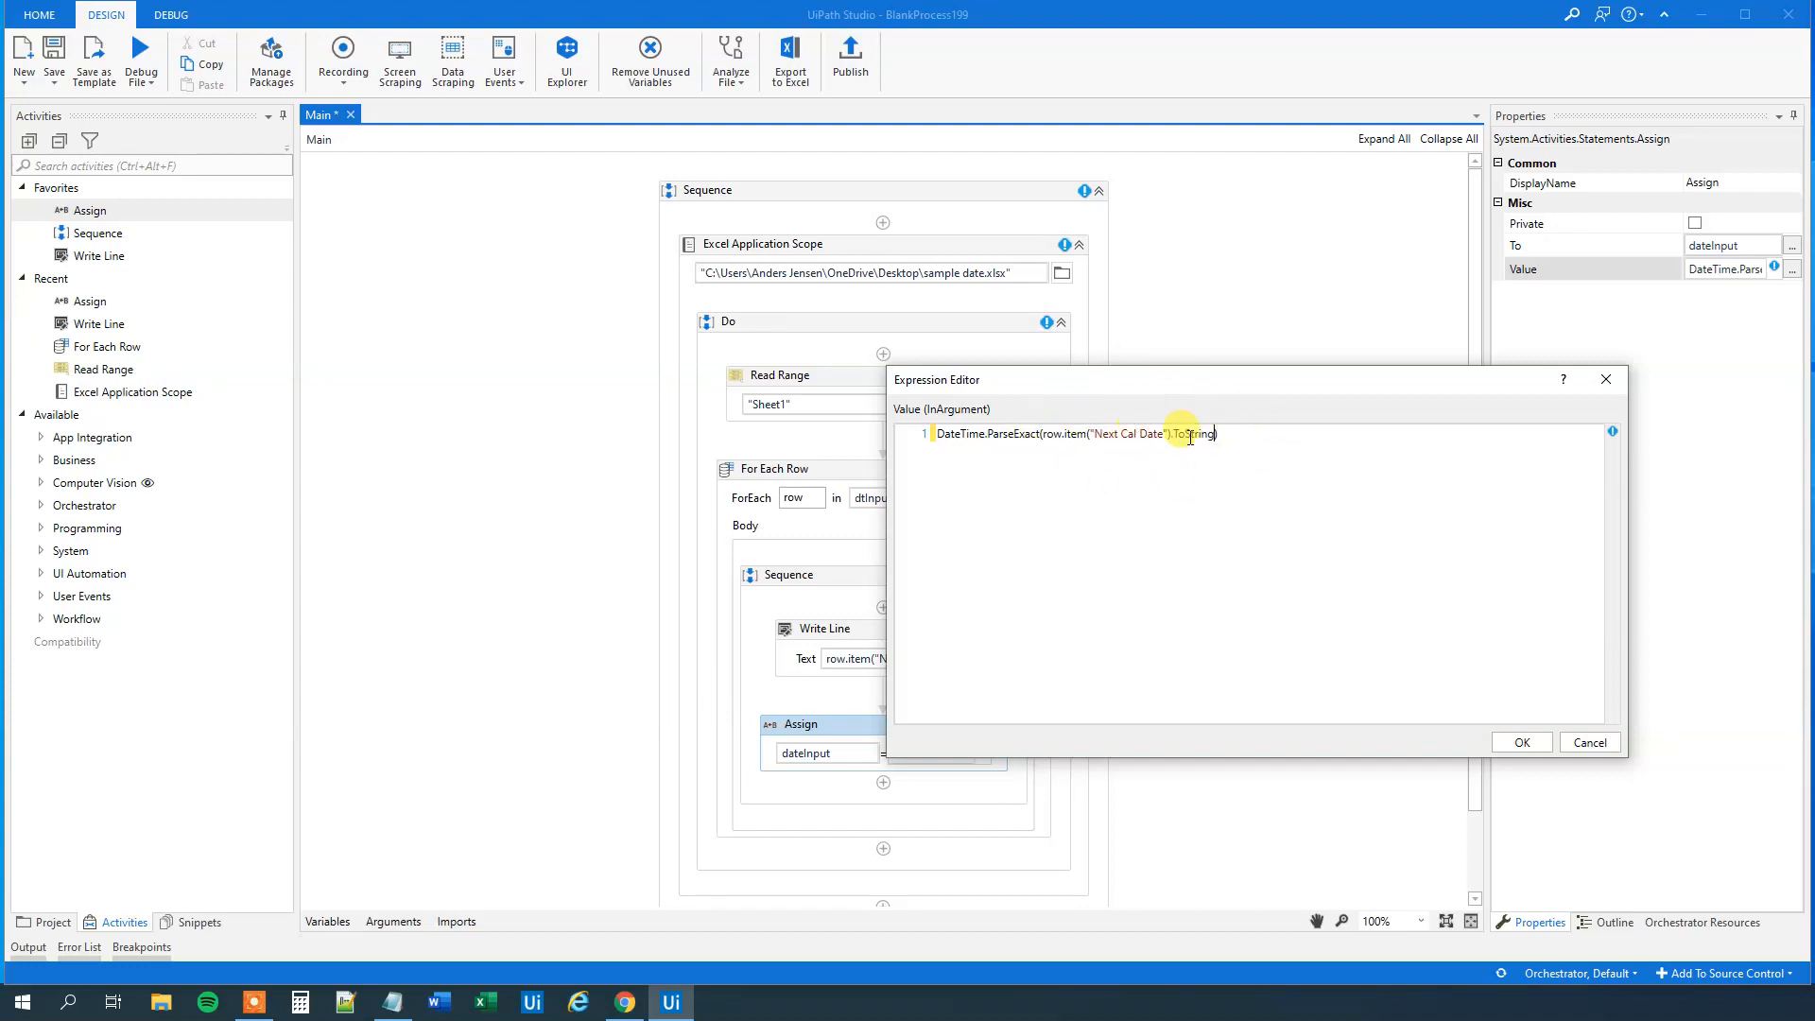
mouse_move(1701, 436)
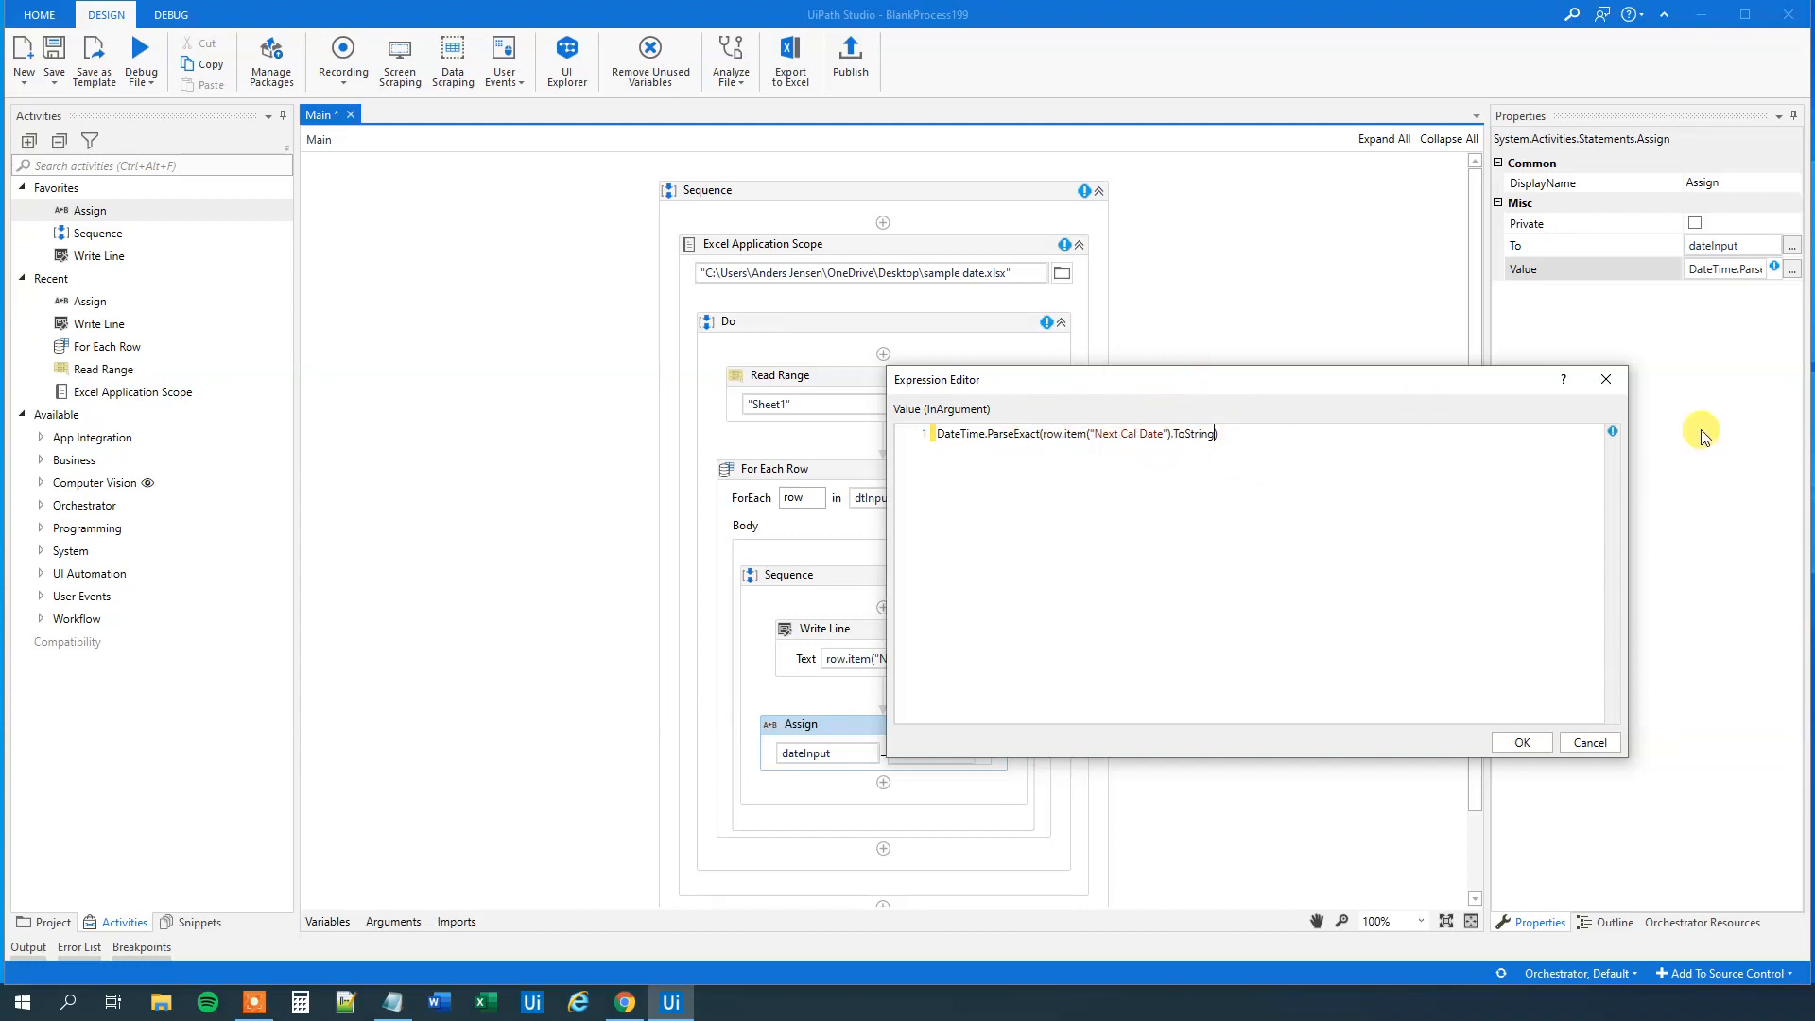
Step: Complete ParseExact with "MM/dd/yyyy hh:mm:ss" and System.Globalization InvariantCulture and confirm
text(,)
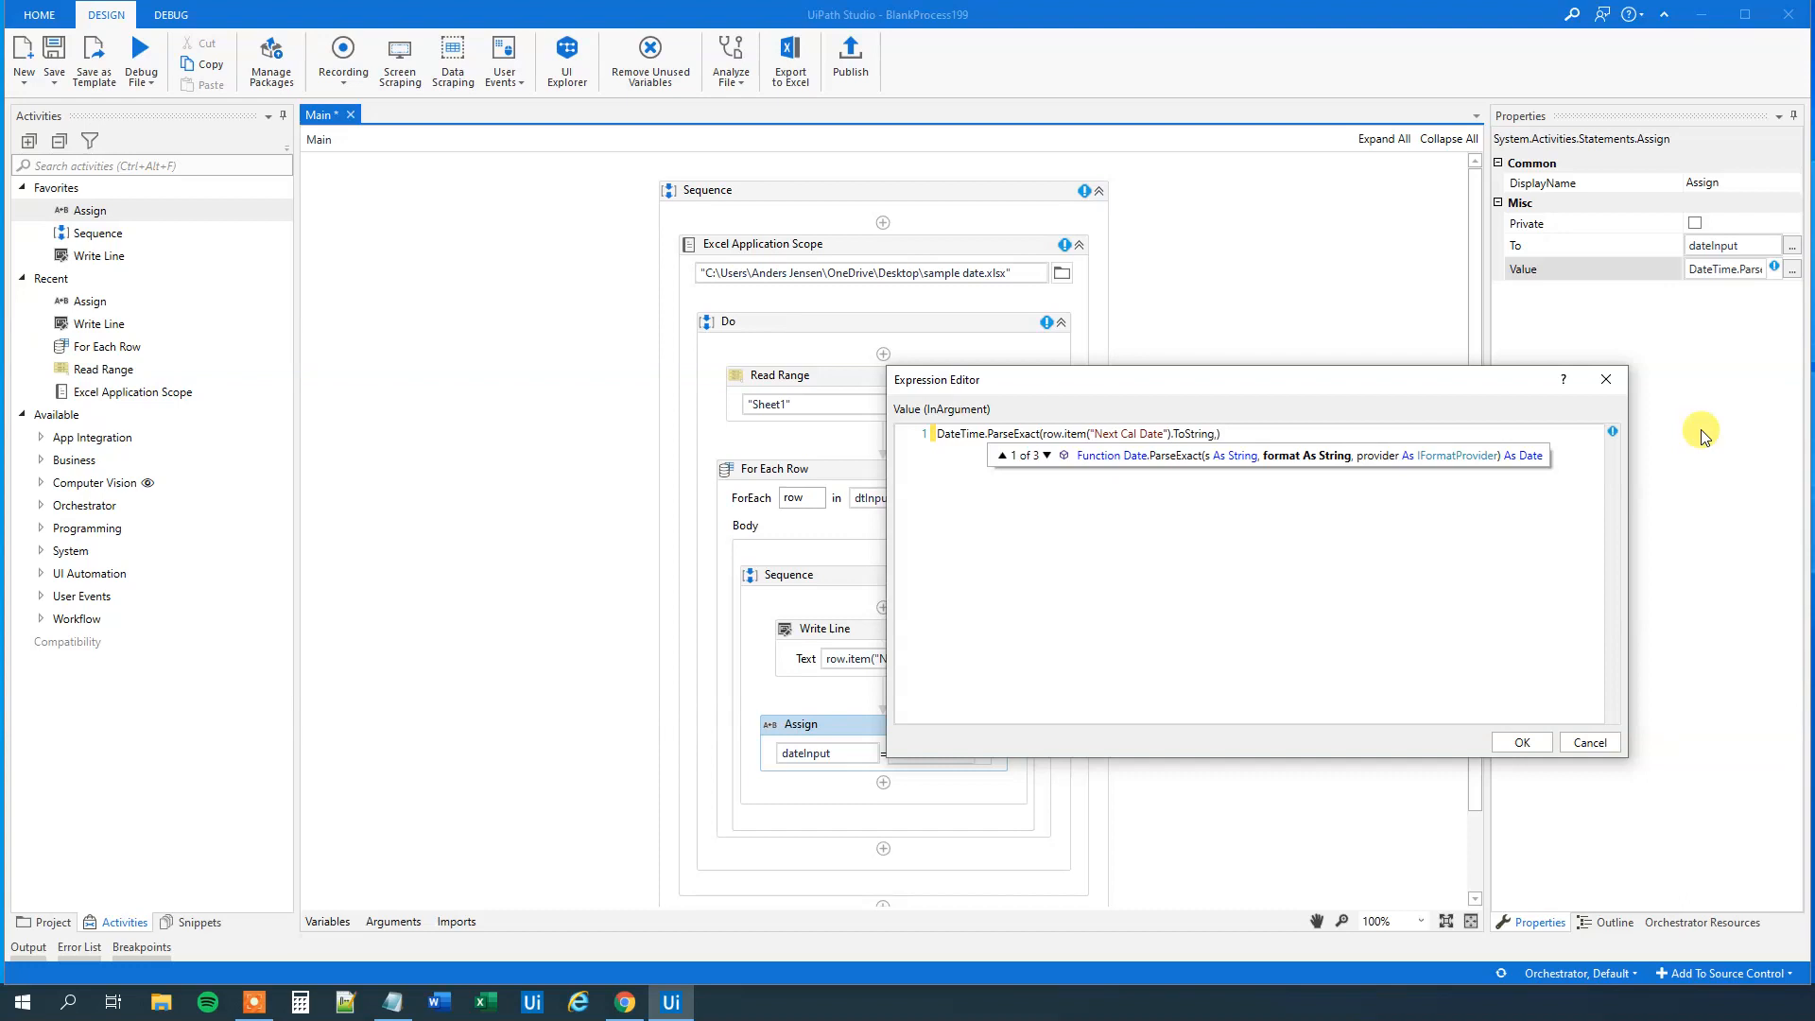
text(,)
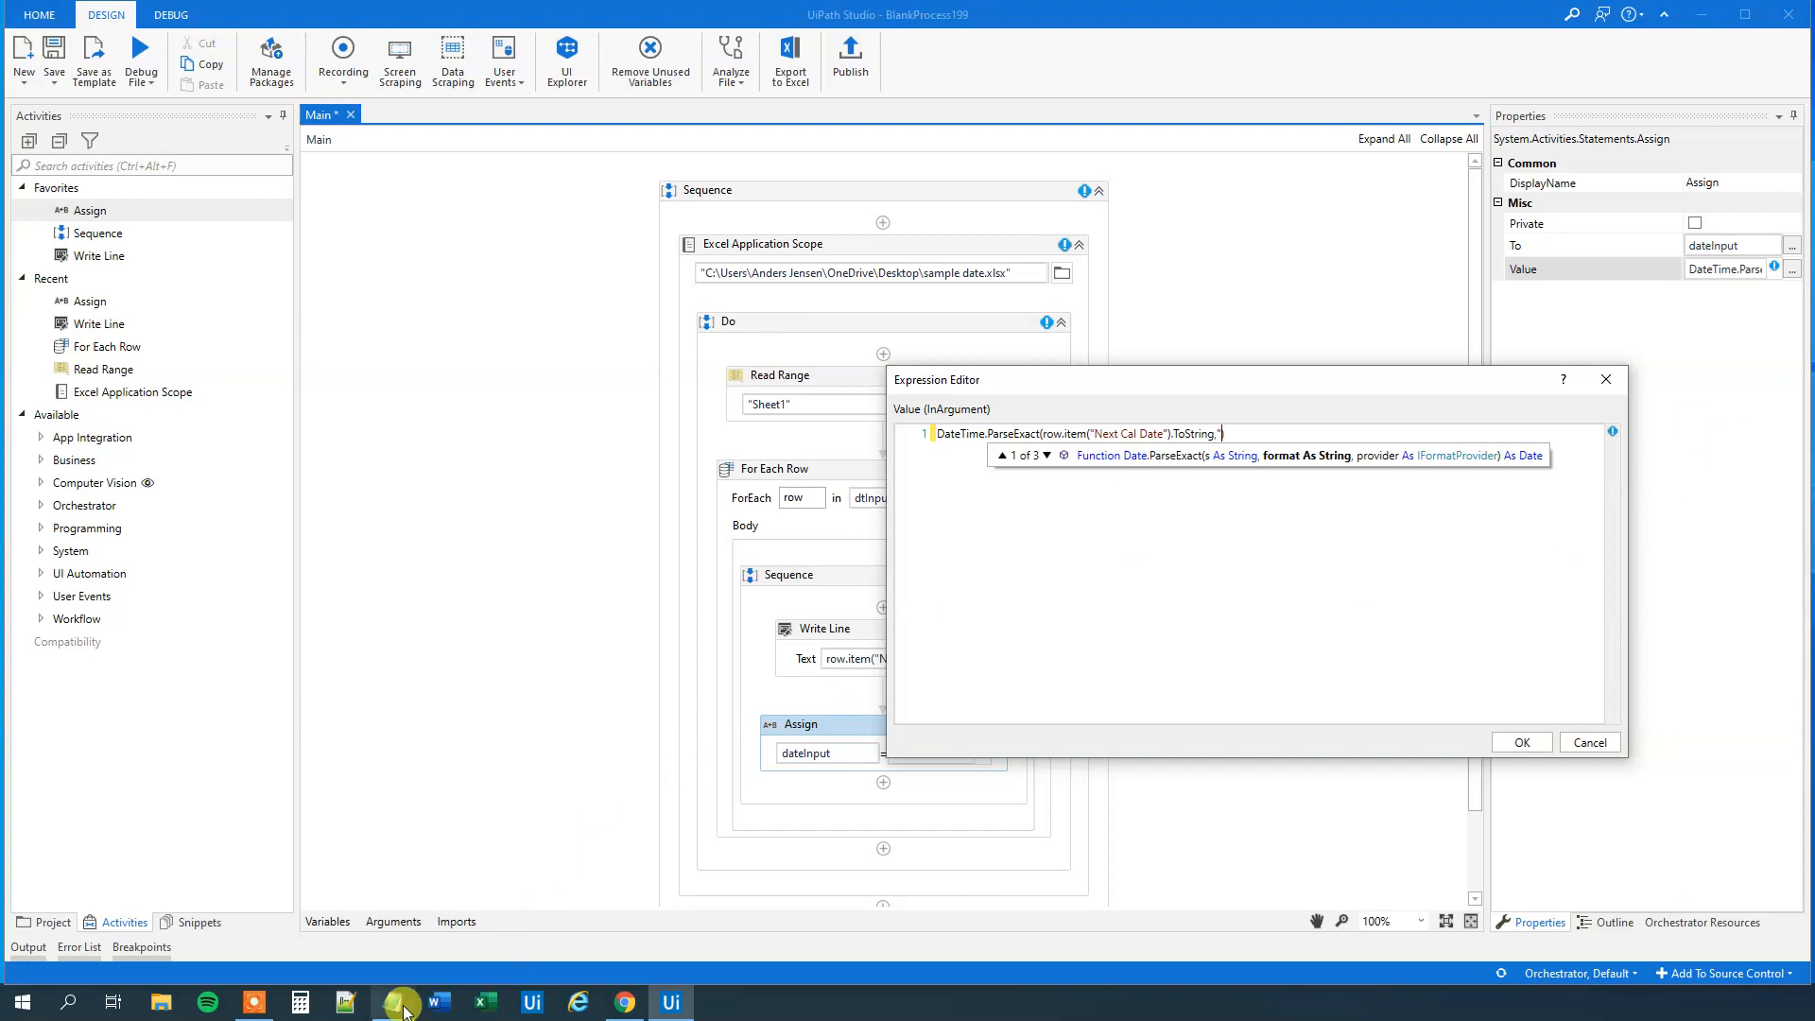
right_click(442, 437)
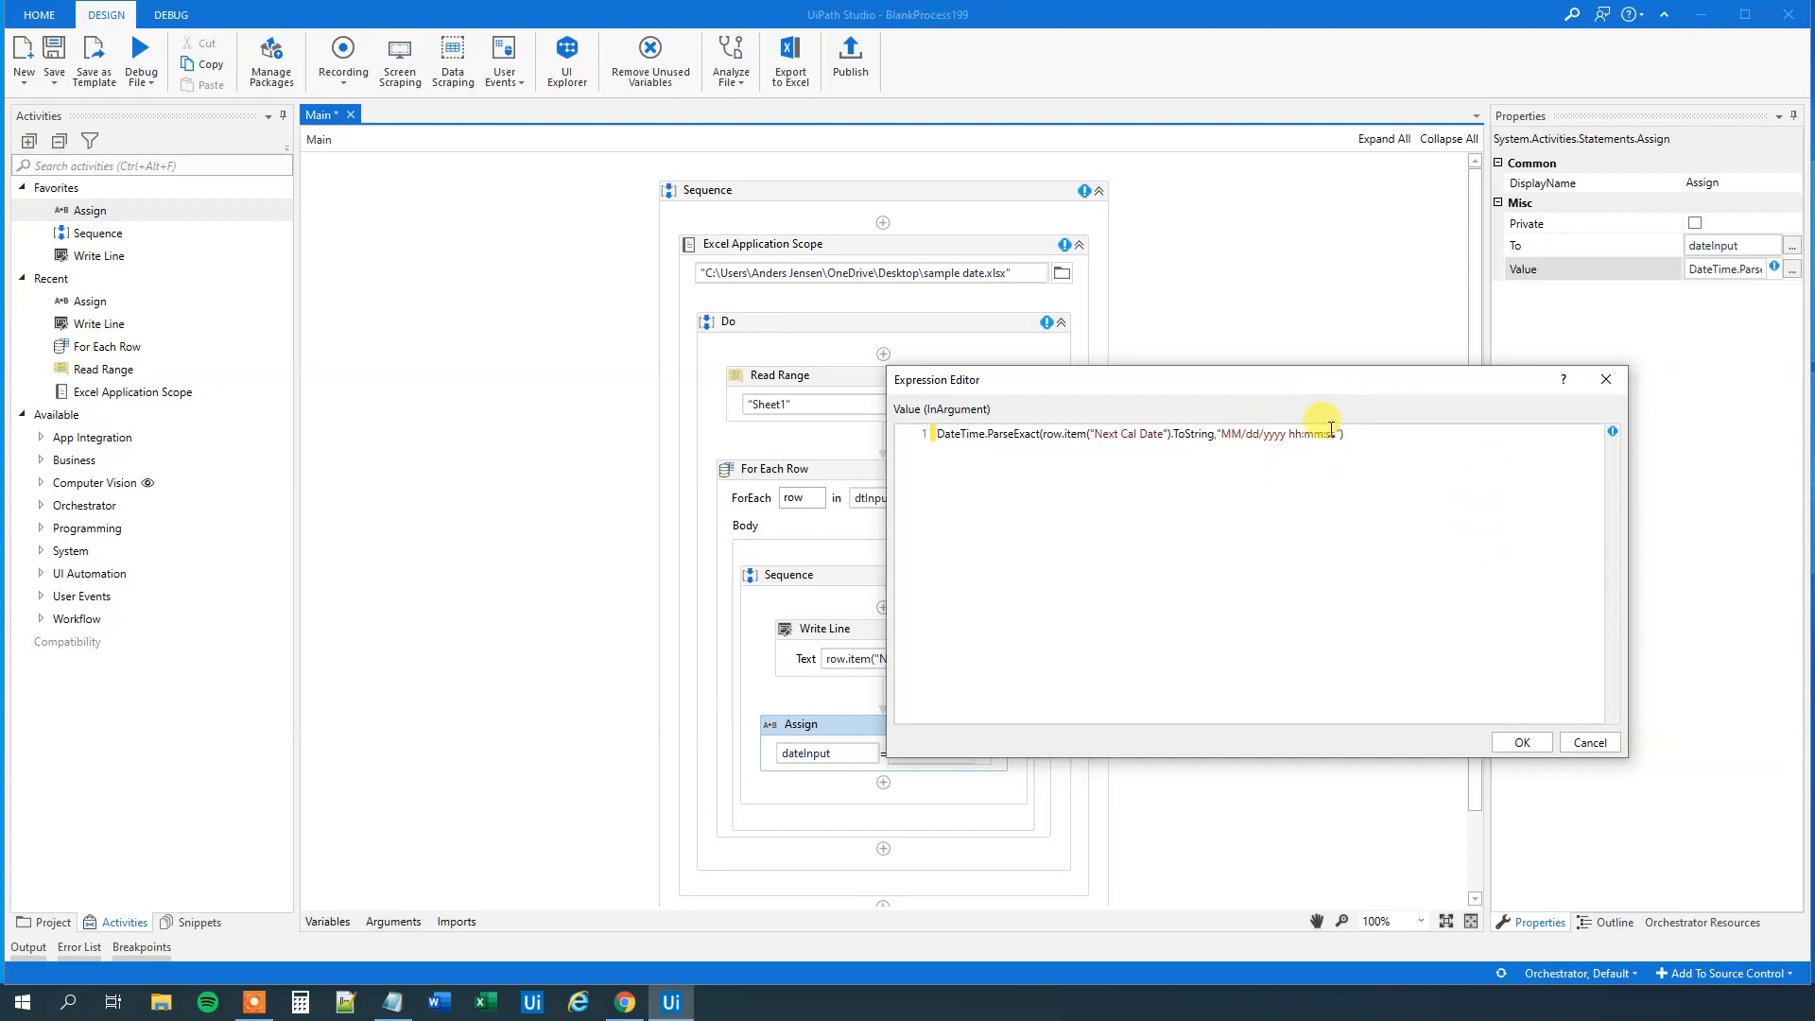
mouse_move(1249, 399)
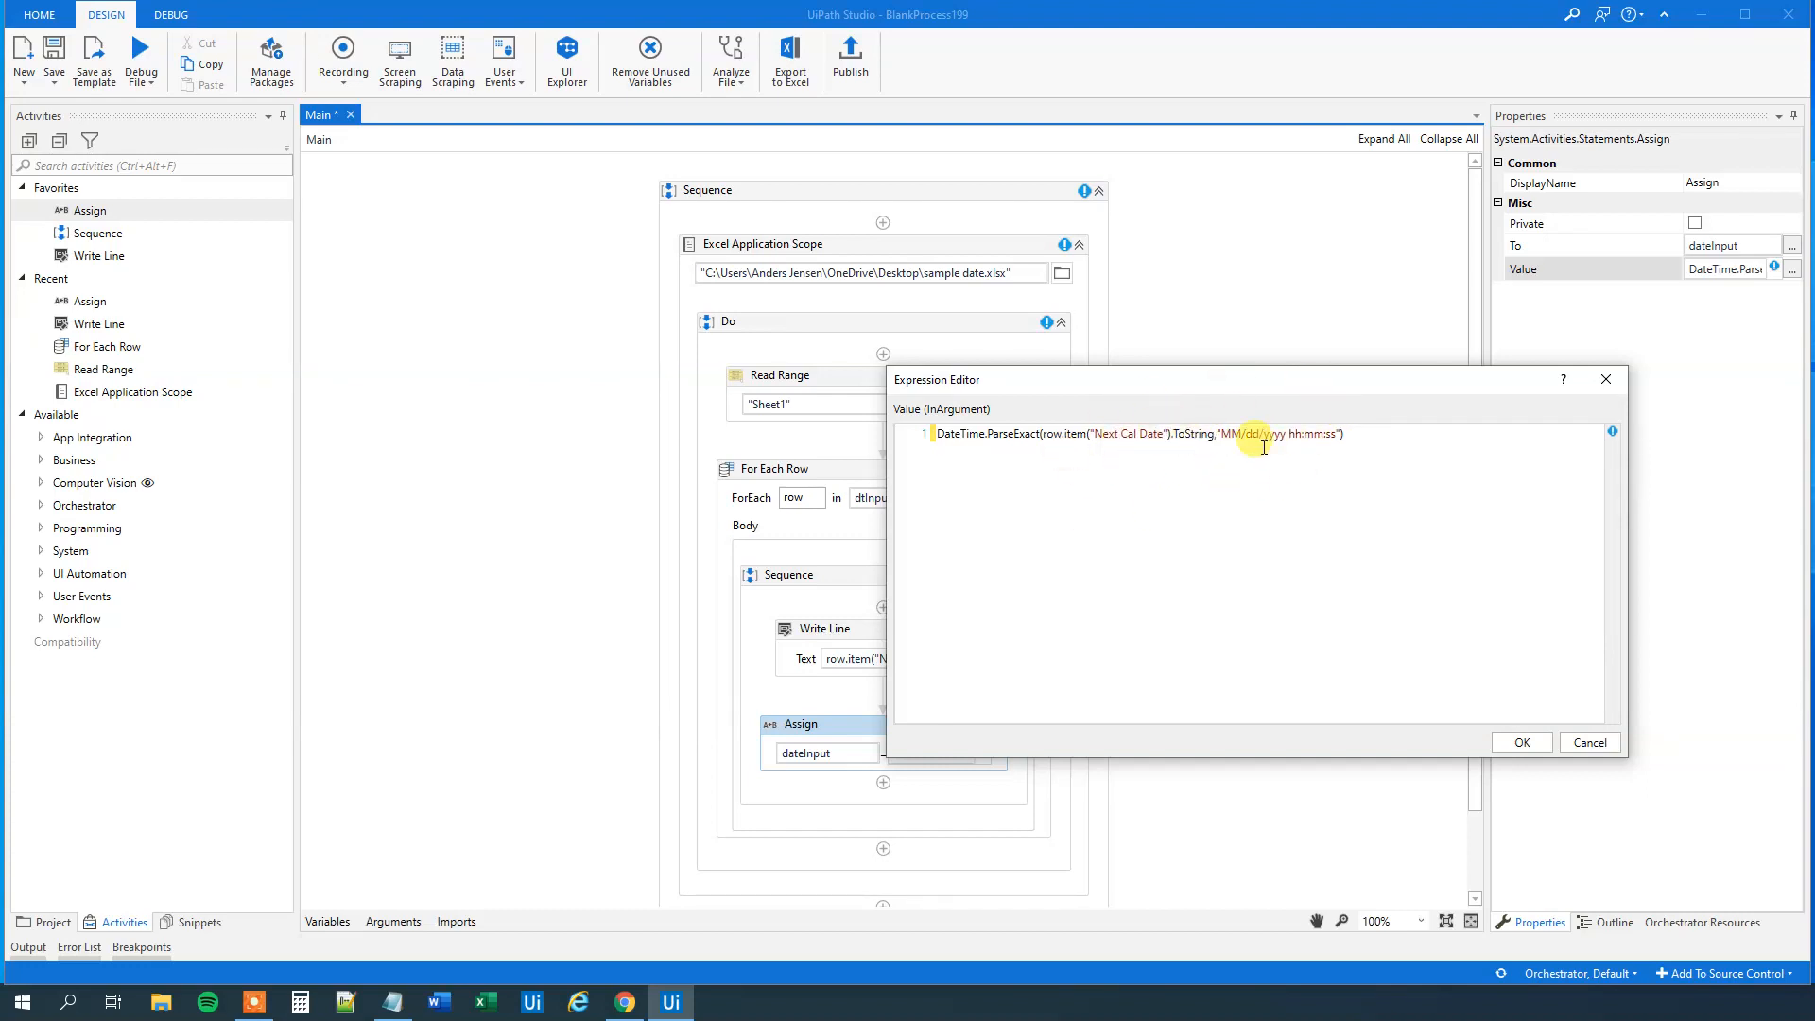
mouse_move(1384, 419)
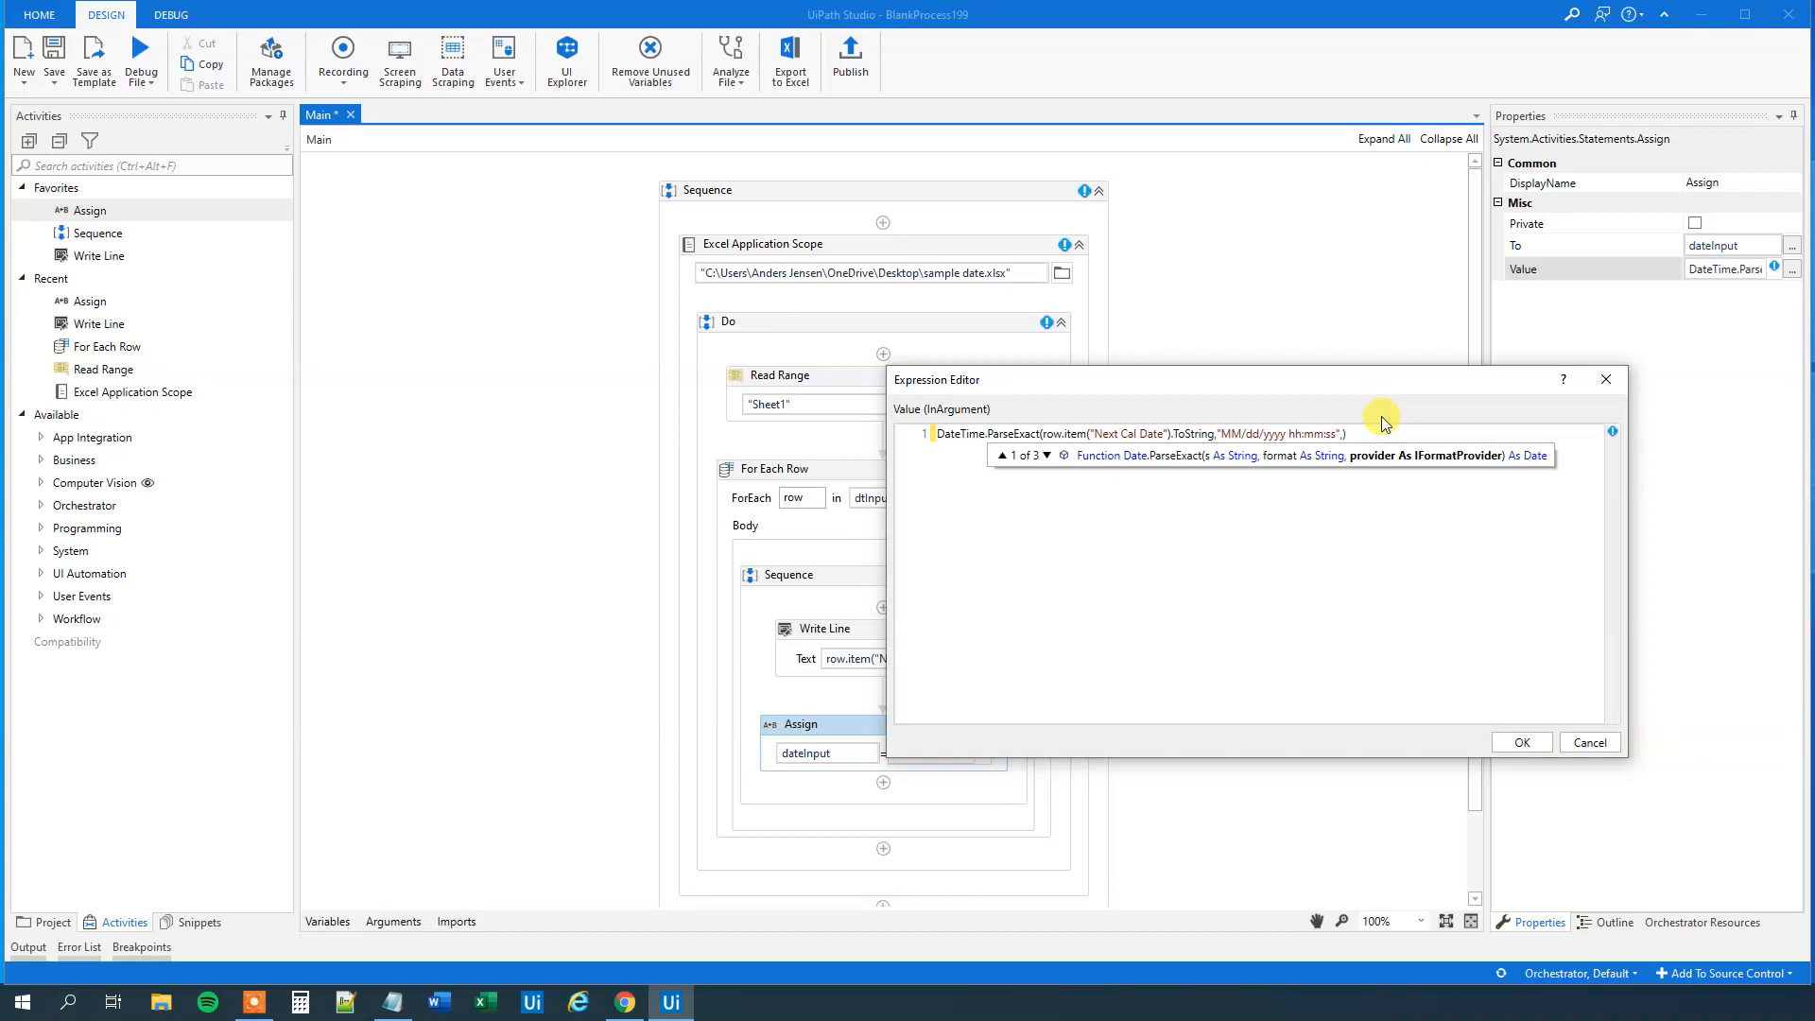
text(system)
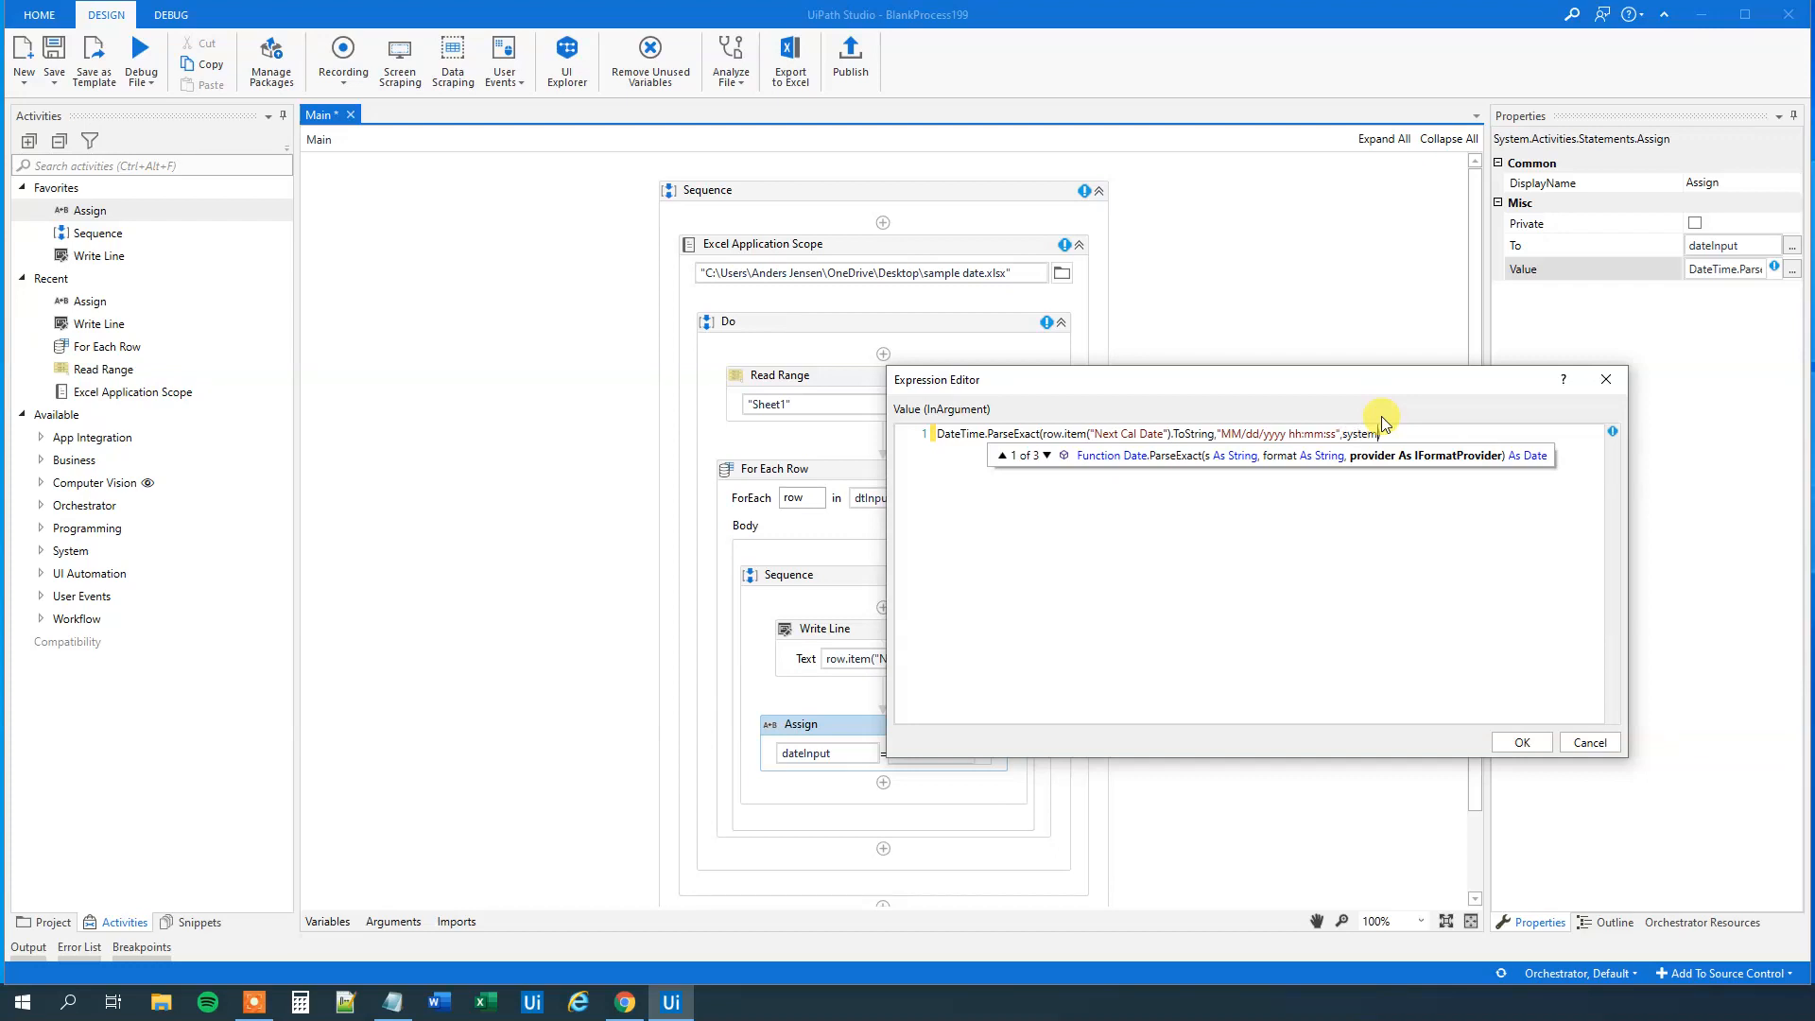
text(Globalization.CultureInfo.InvariantCulture))
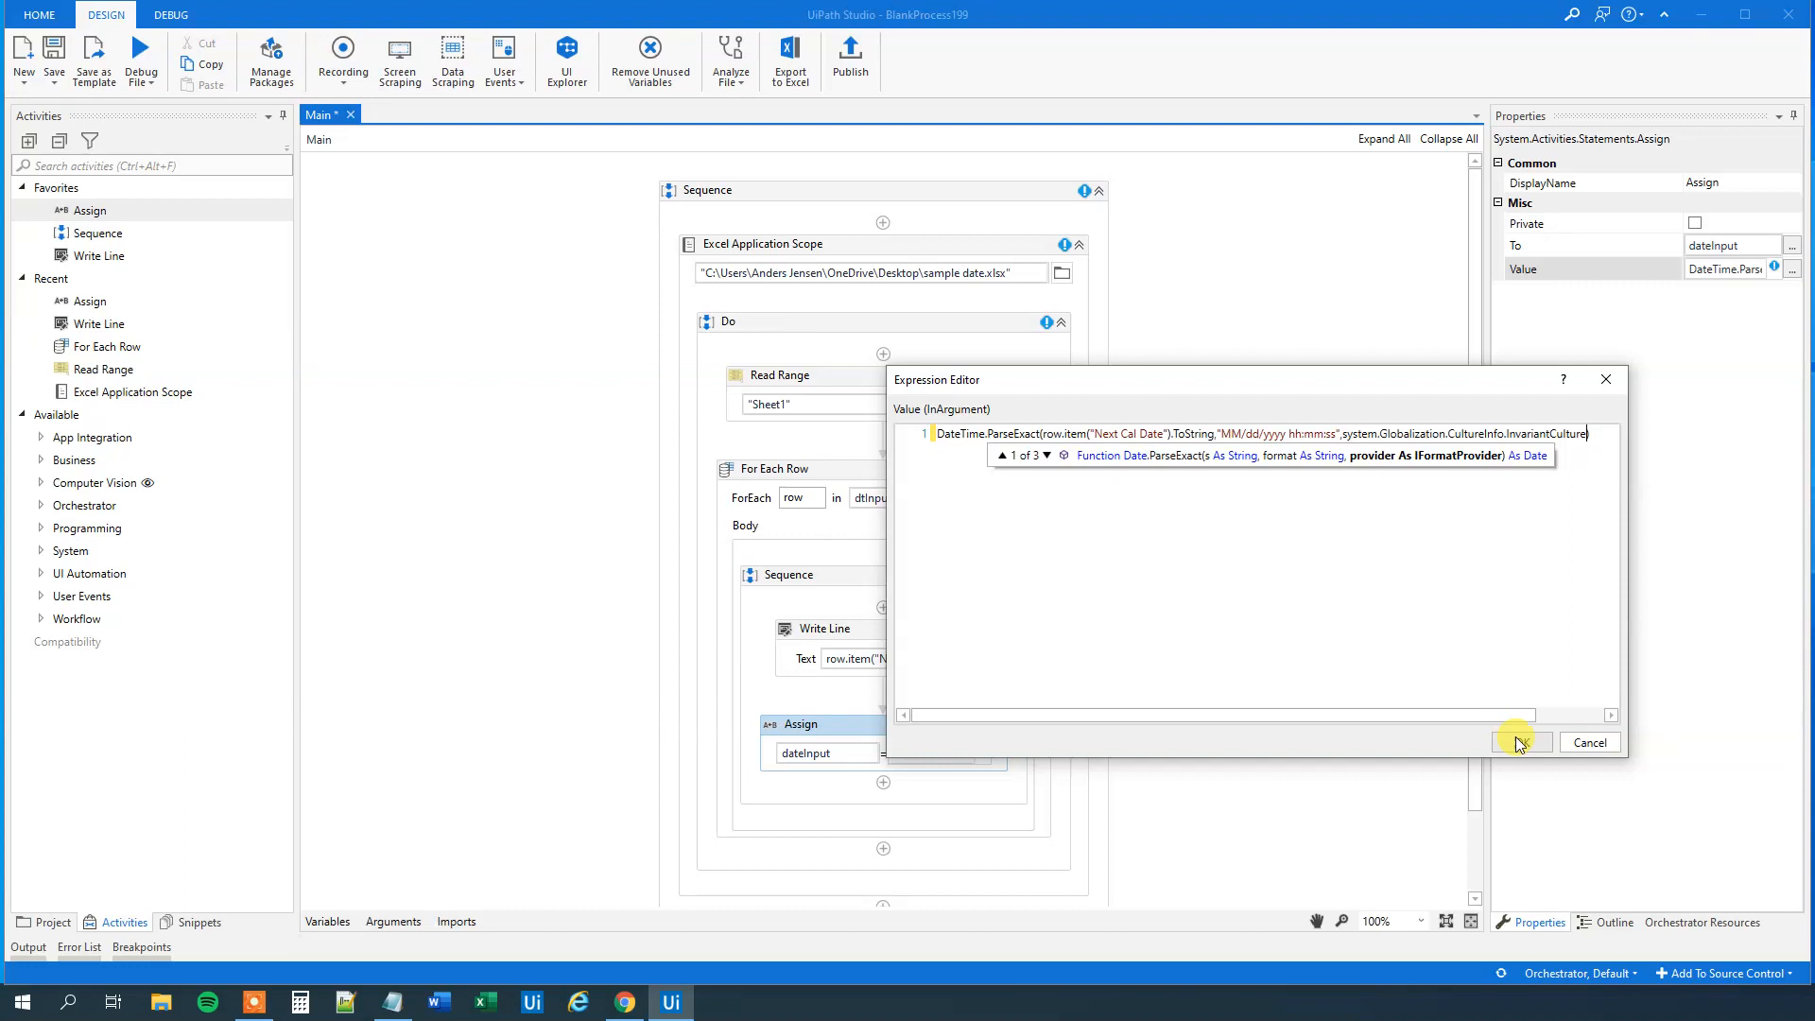
click(1520, 741)
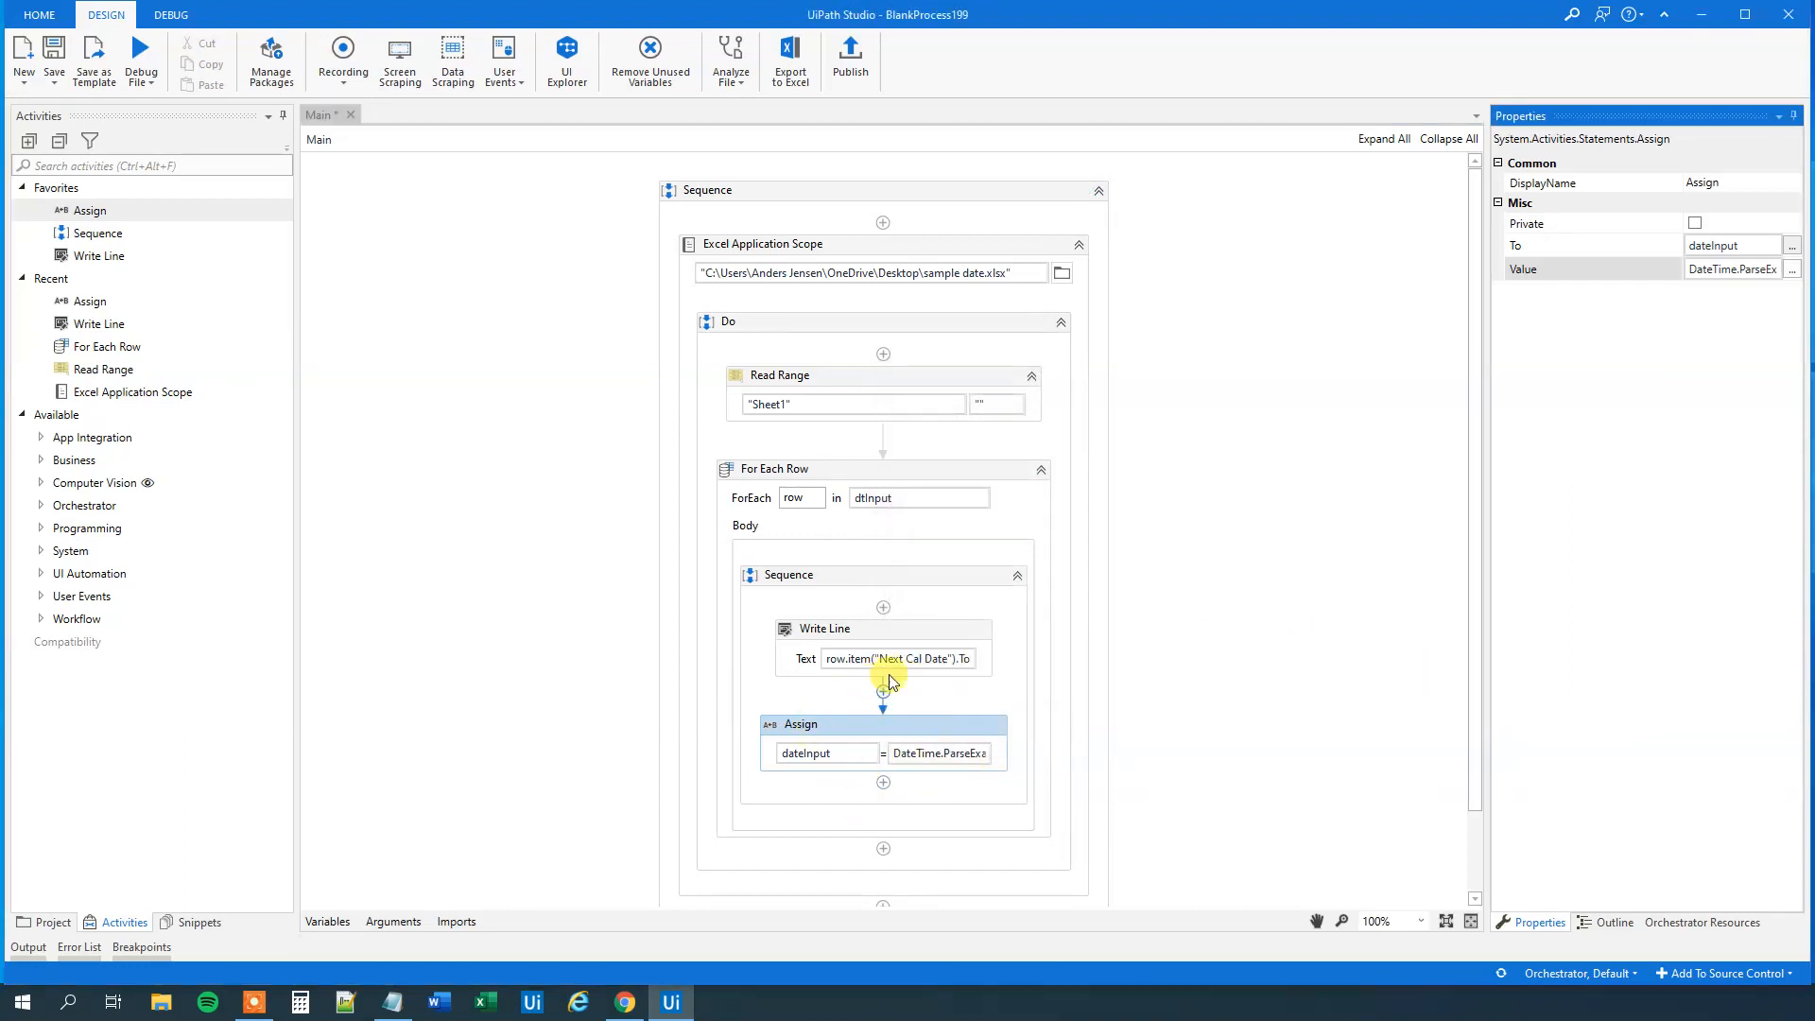
Step: Remove the Write Line from the For Each Row body, leaving only the Assign to dateInput
click(827, 628)
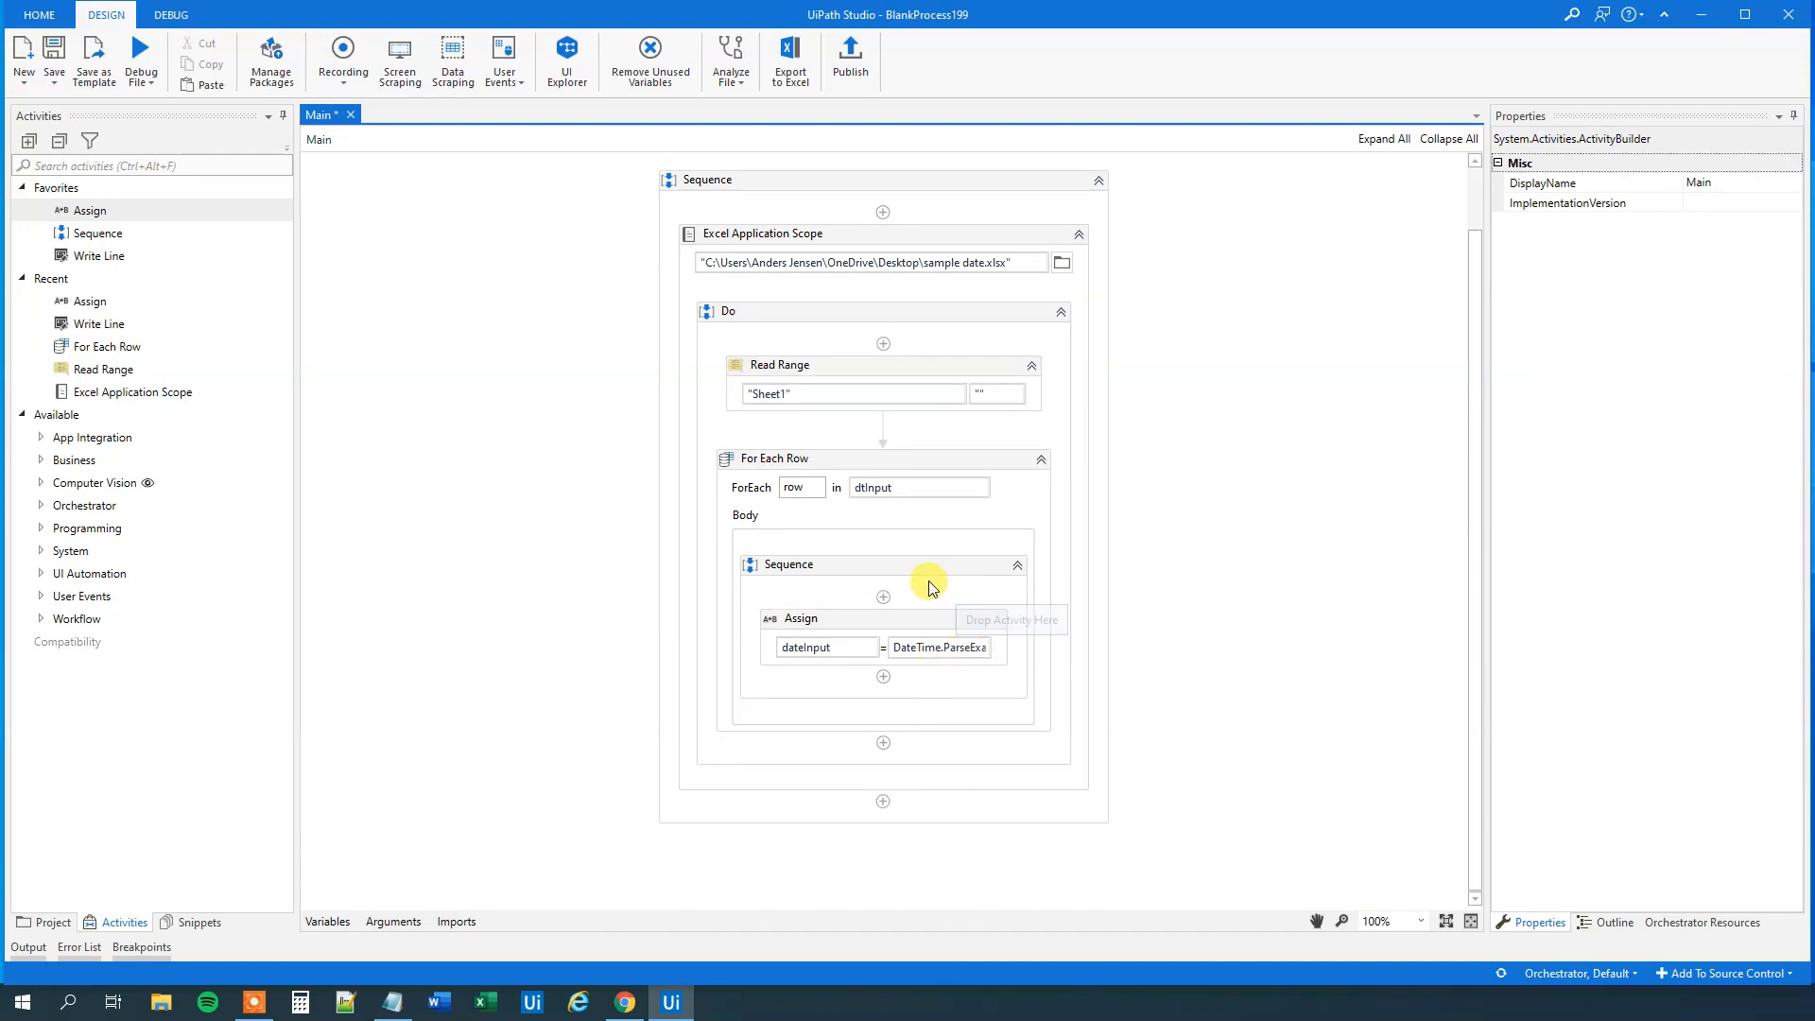
mouse_move(857, 688)
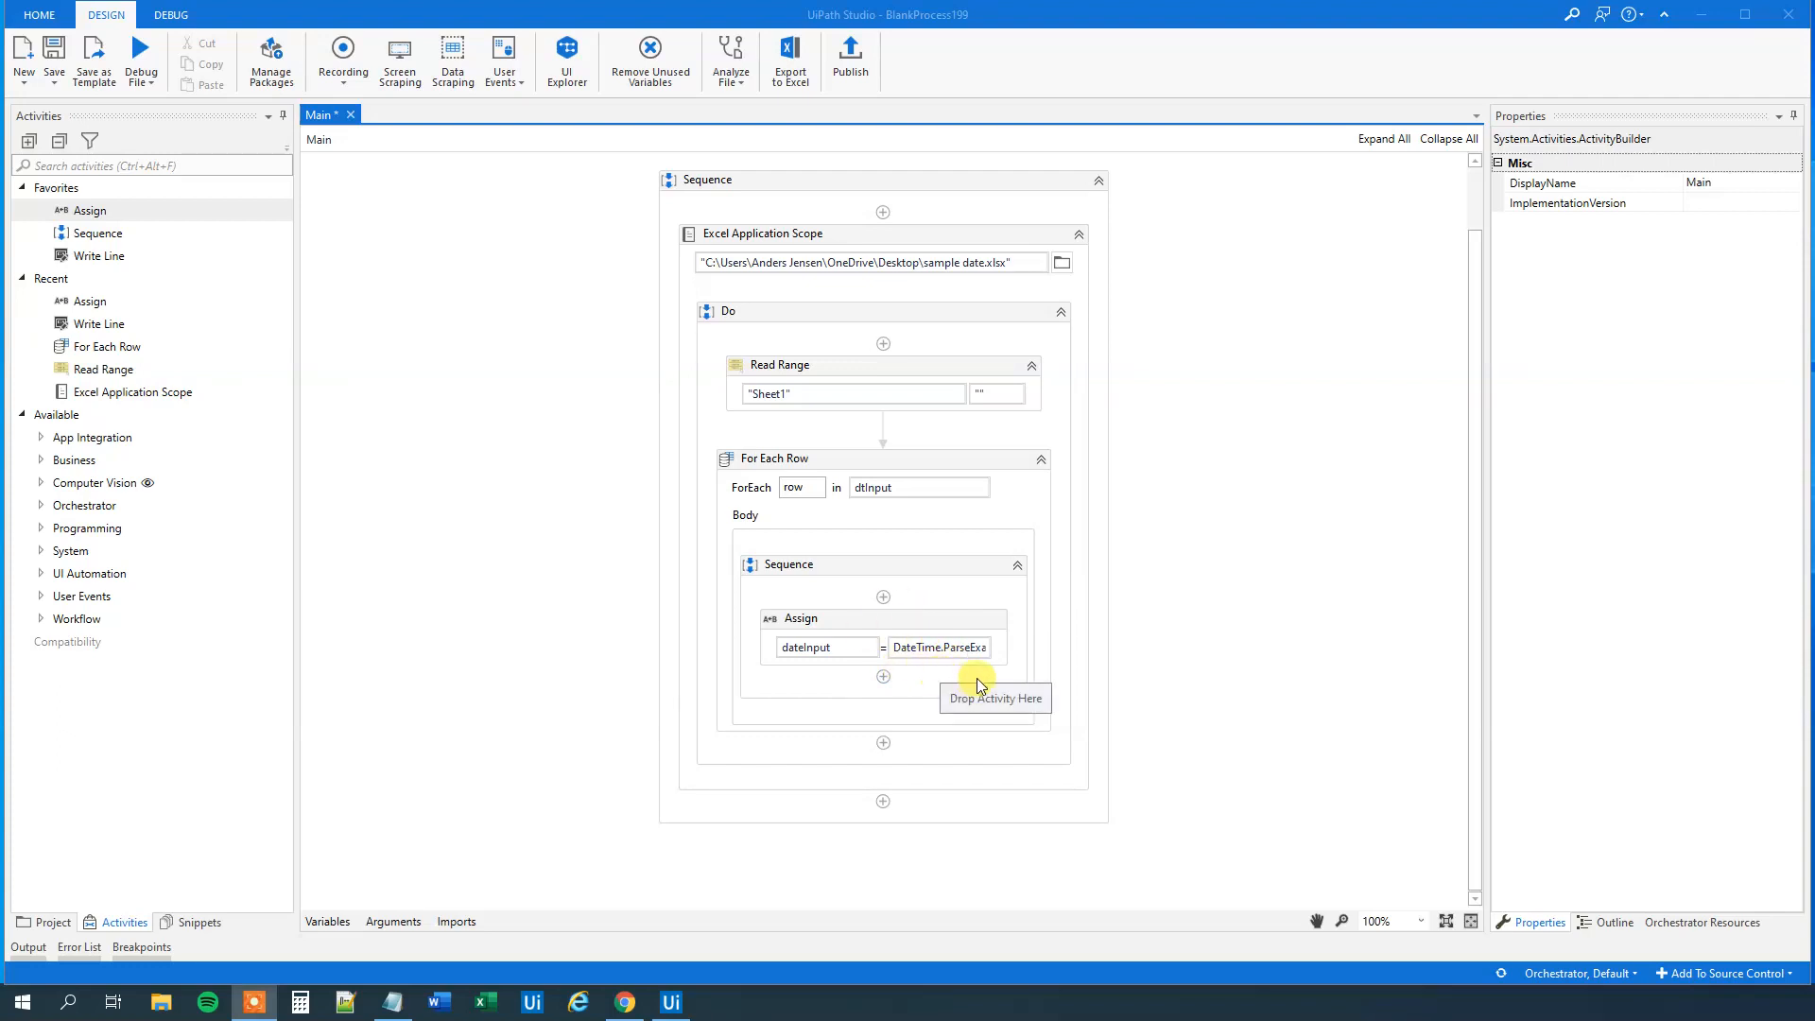
mouse_move(968, 634)
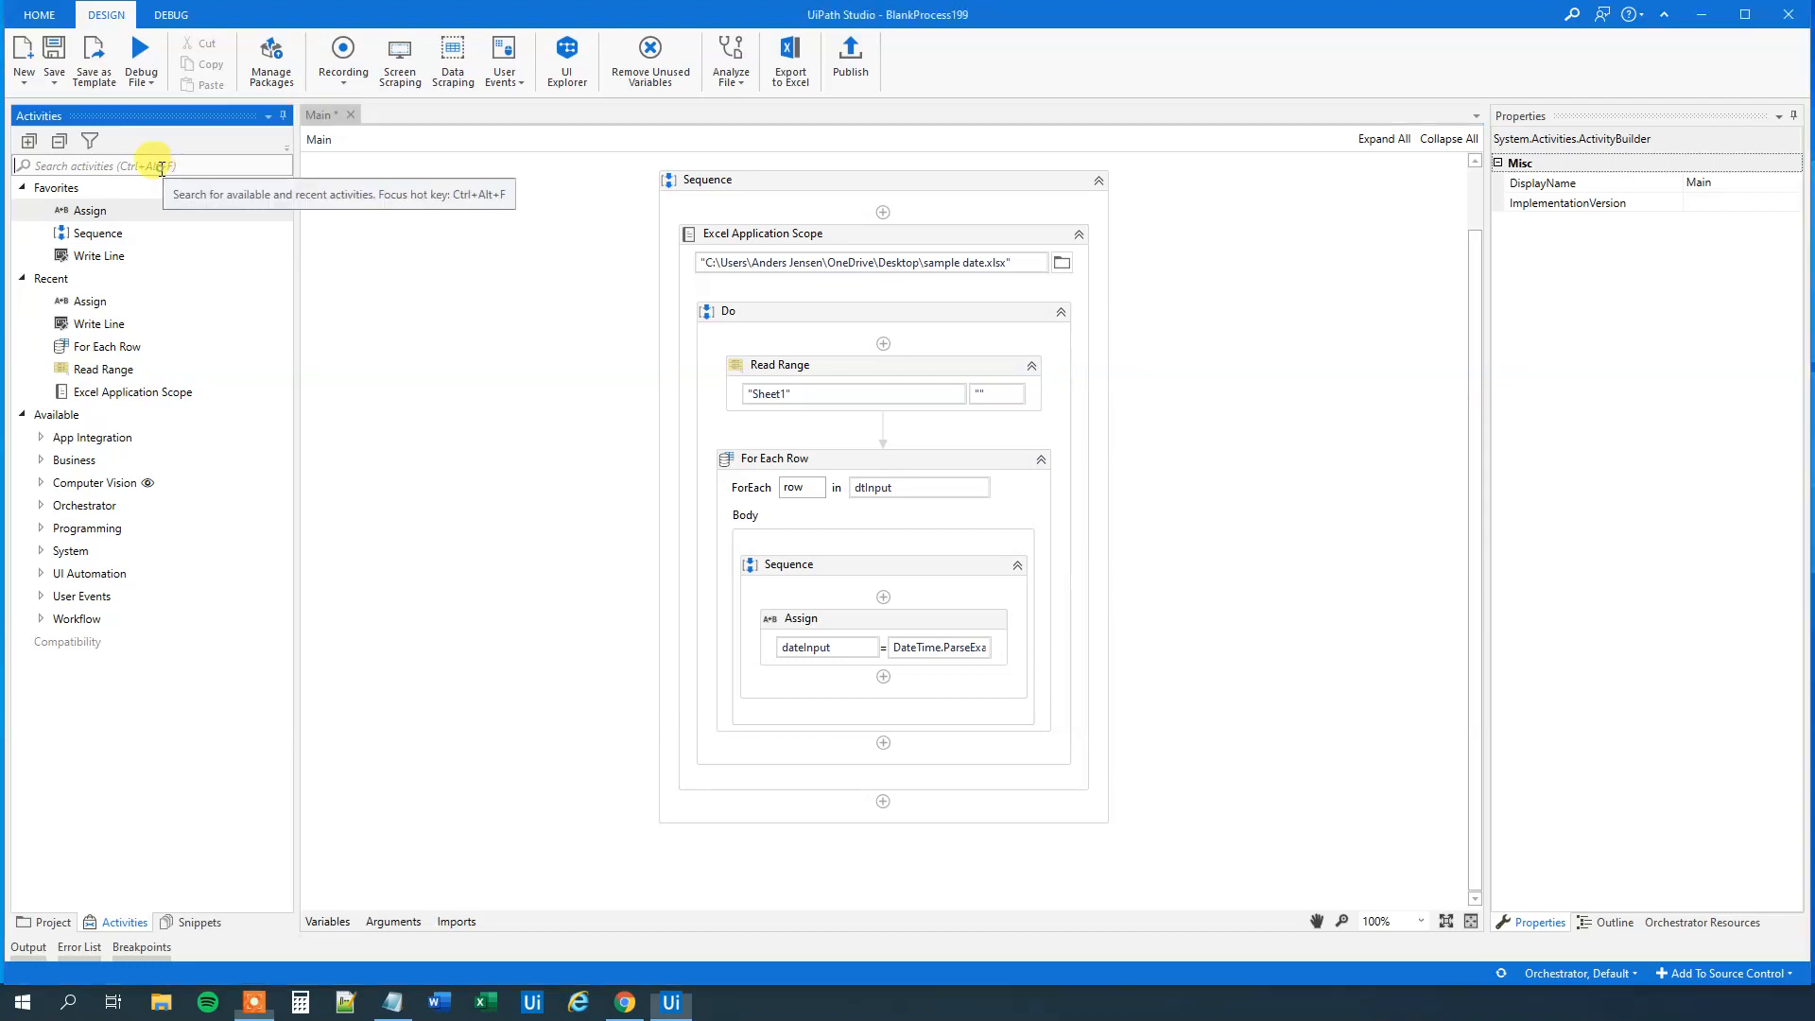
Step: Add an If after the Assign with condition dateInput < datetime.now, then search Activities for 'send'
text(if)
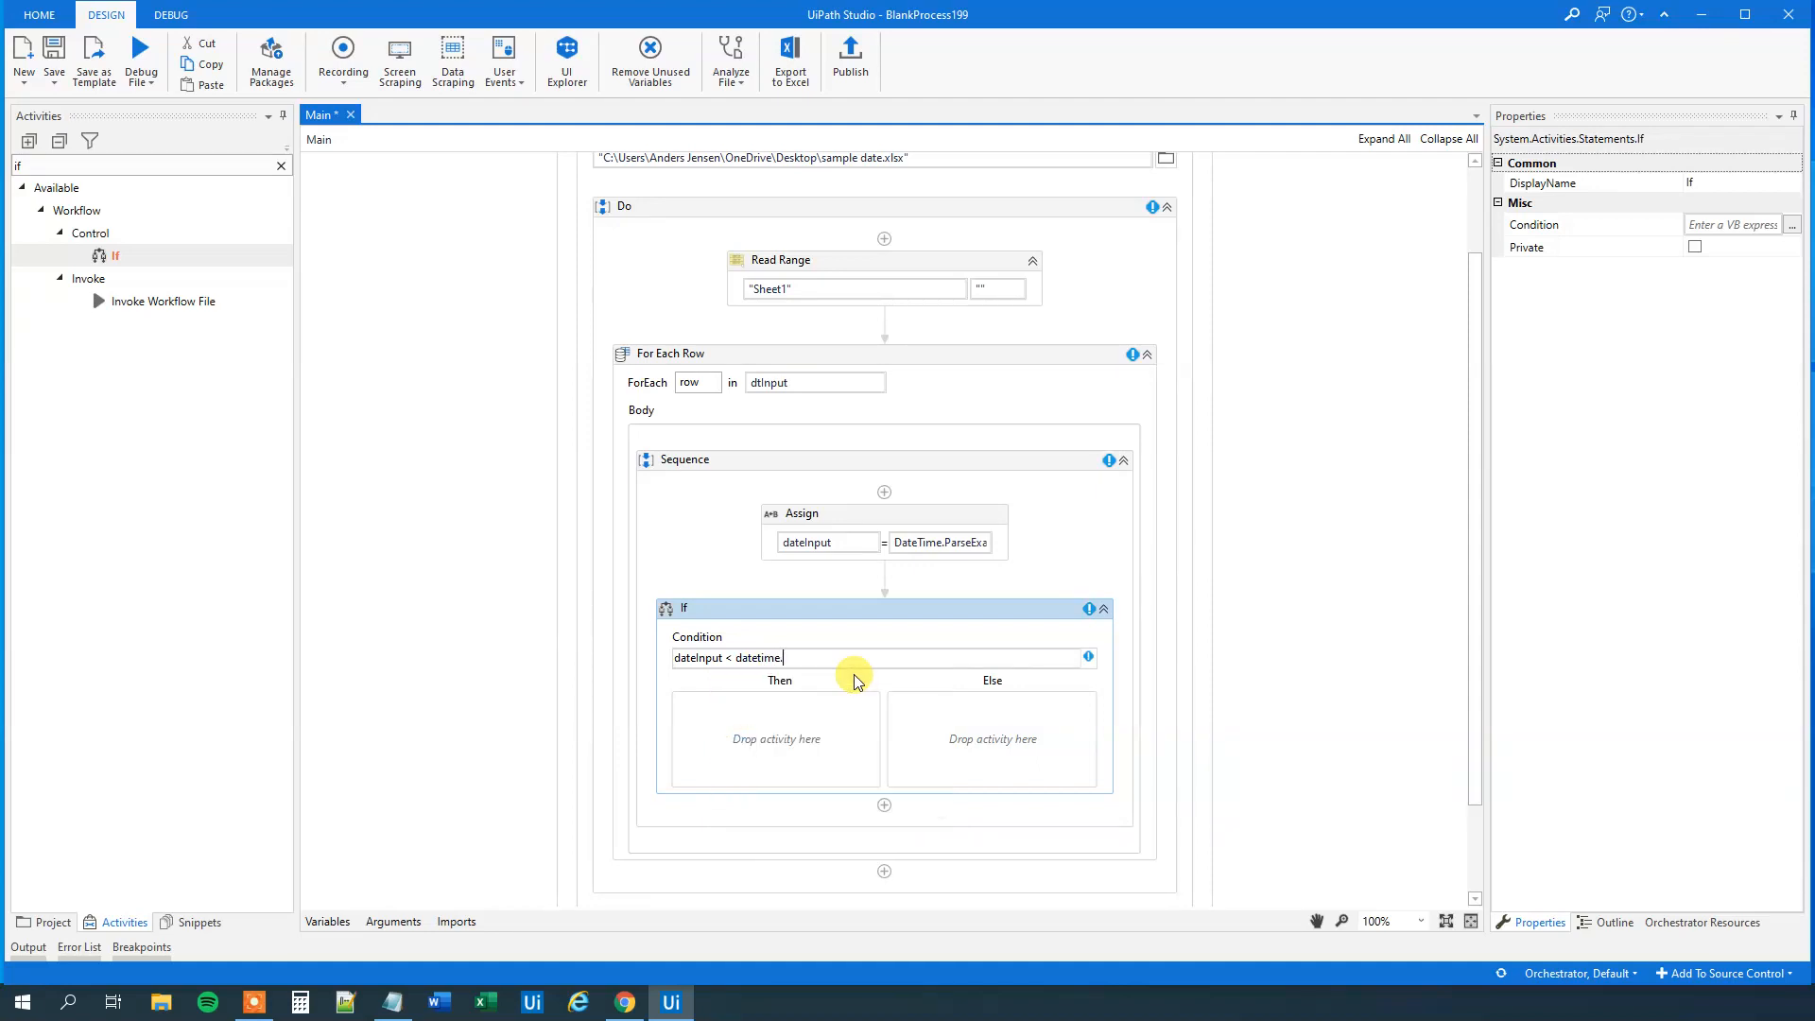
text(now)
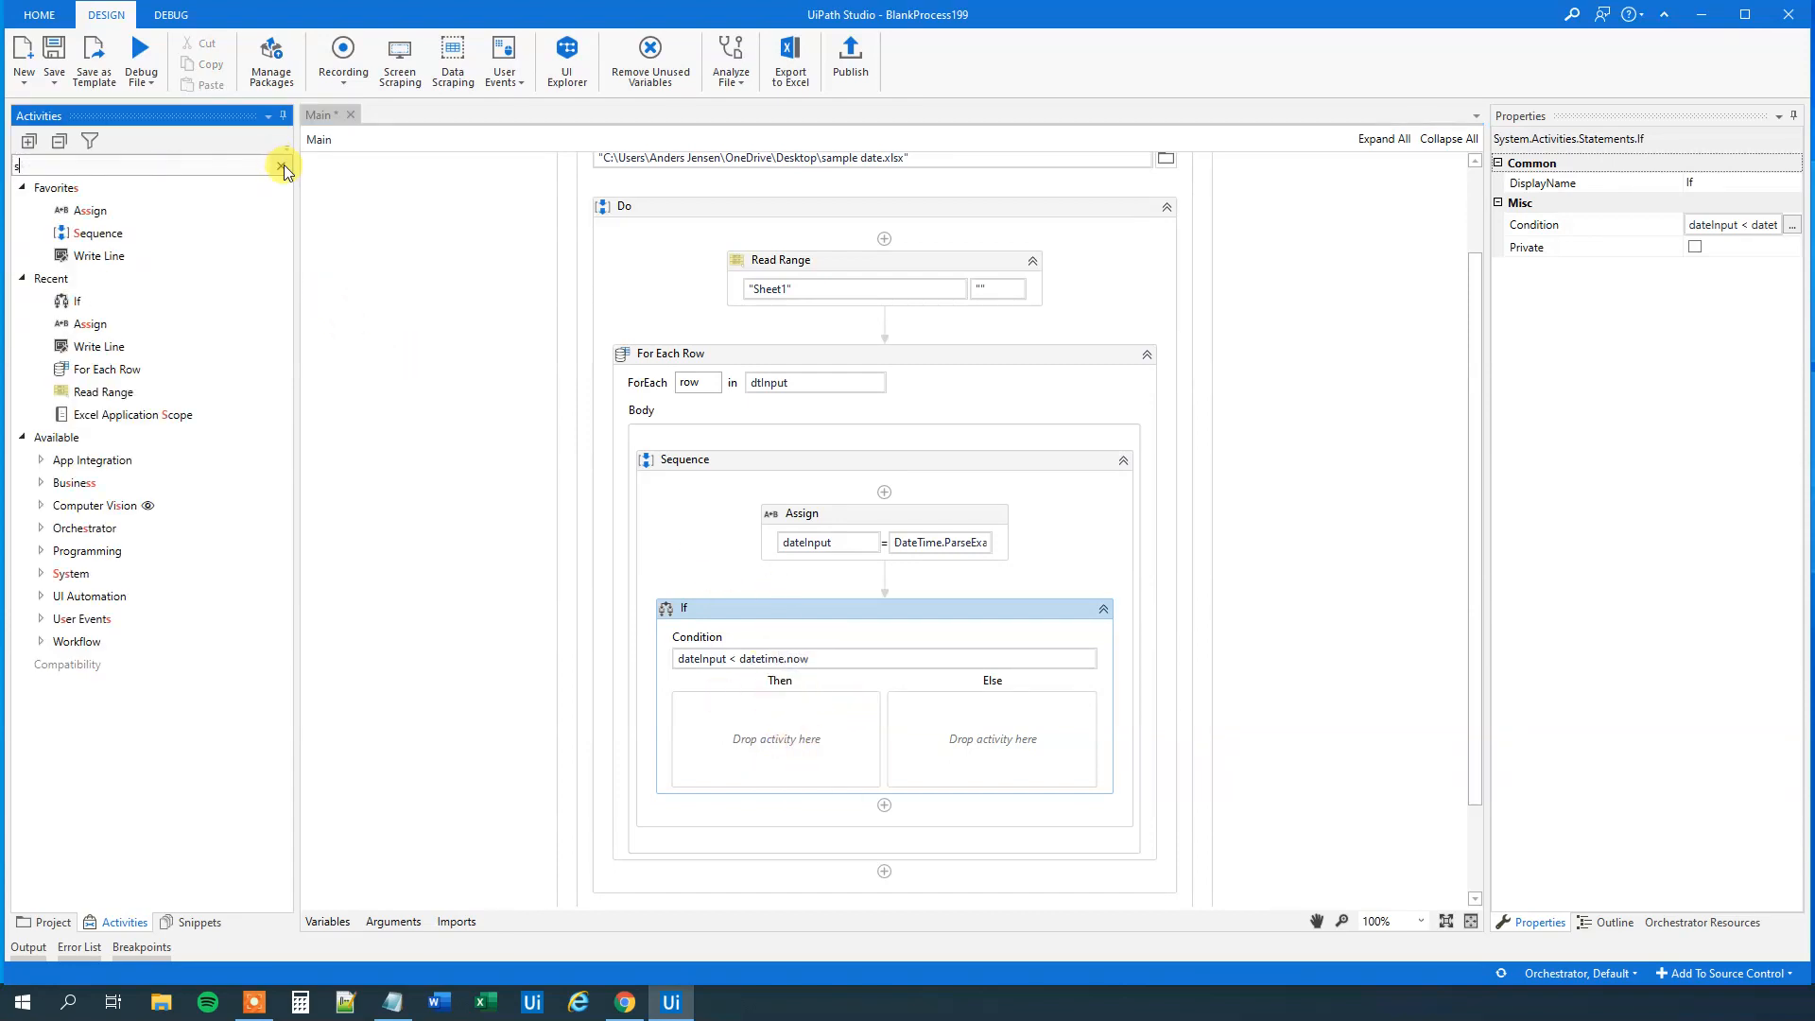
text(send)
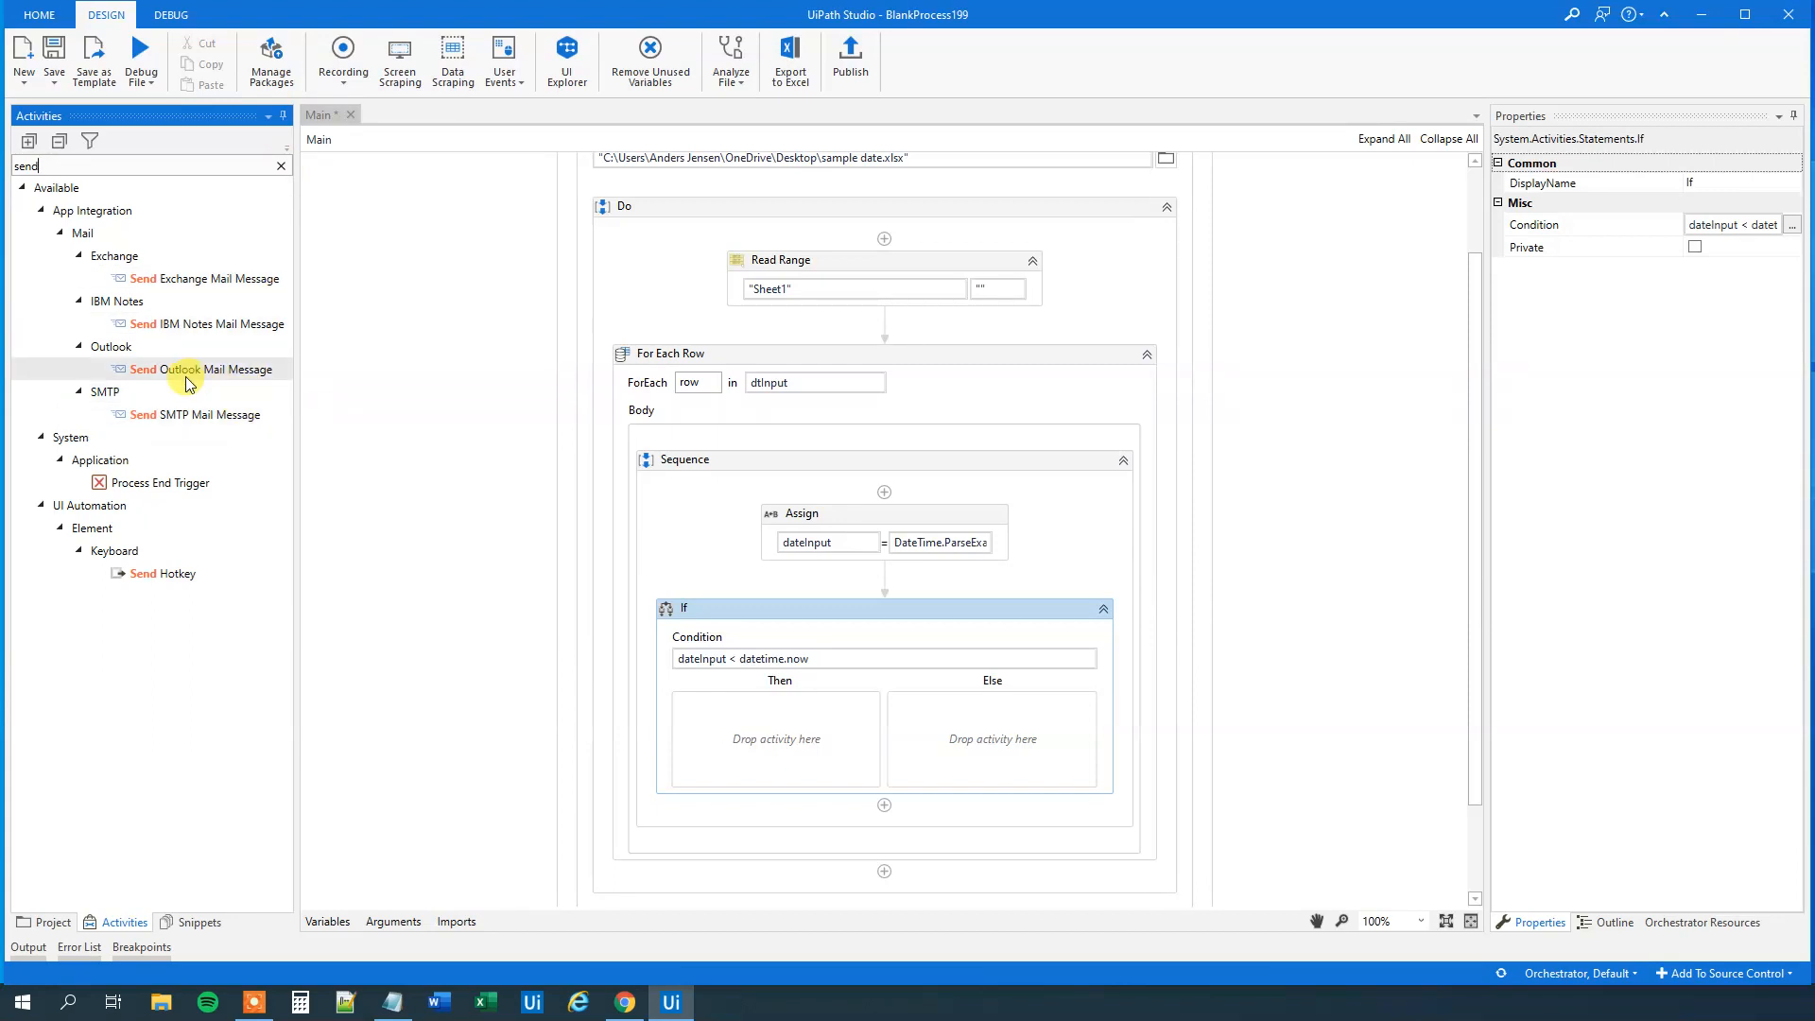
Step: Put Send Outlook Mail Message in the Then branch and start its To field as row.item("")
drag(207, 369, 775, 739)
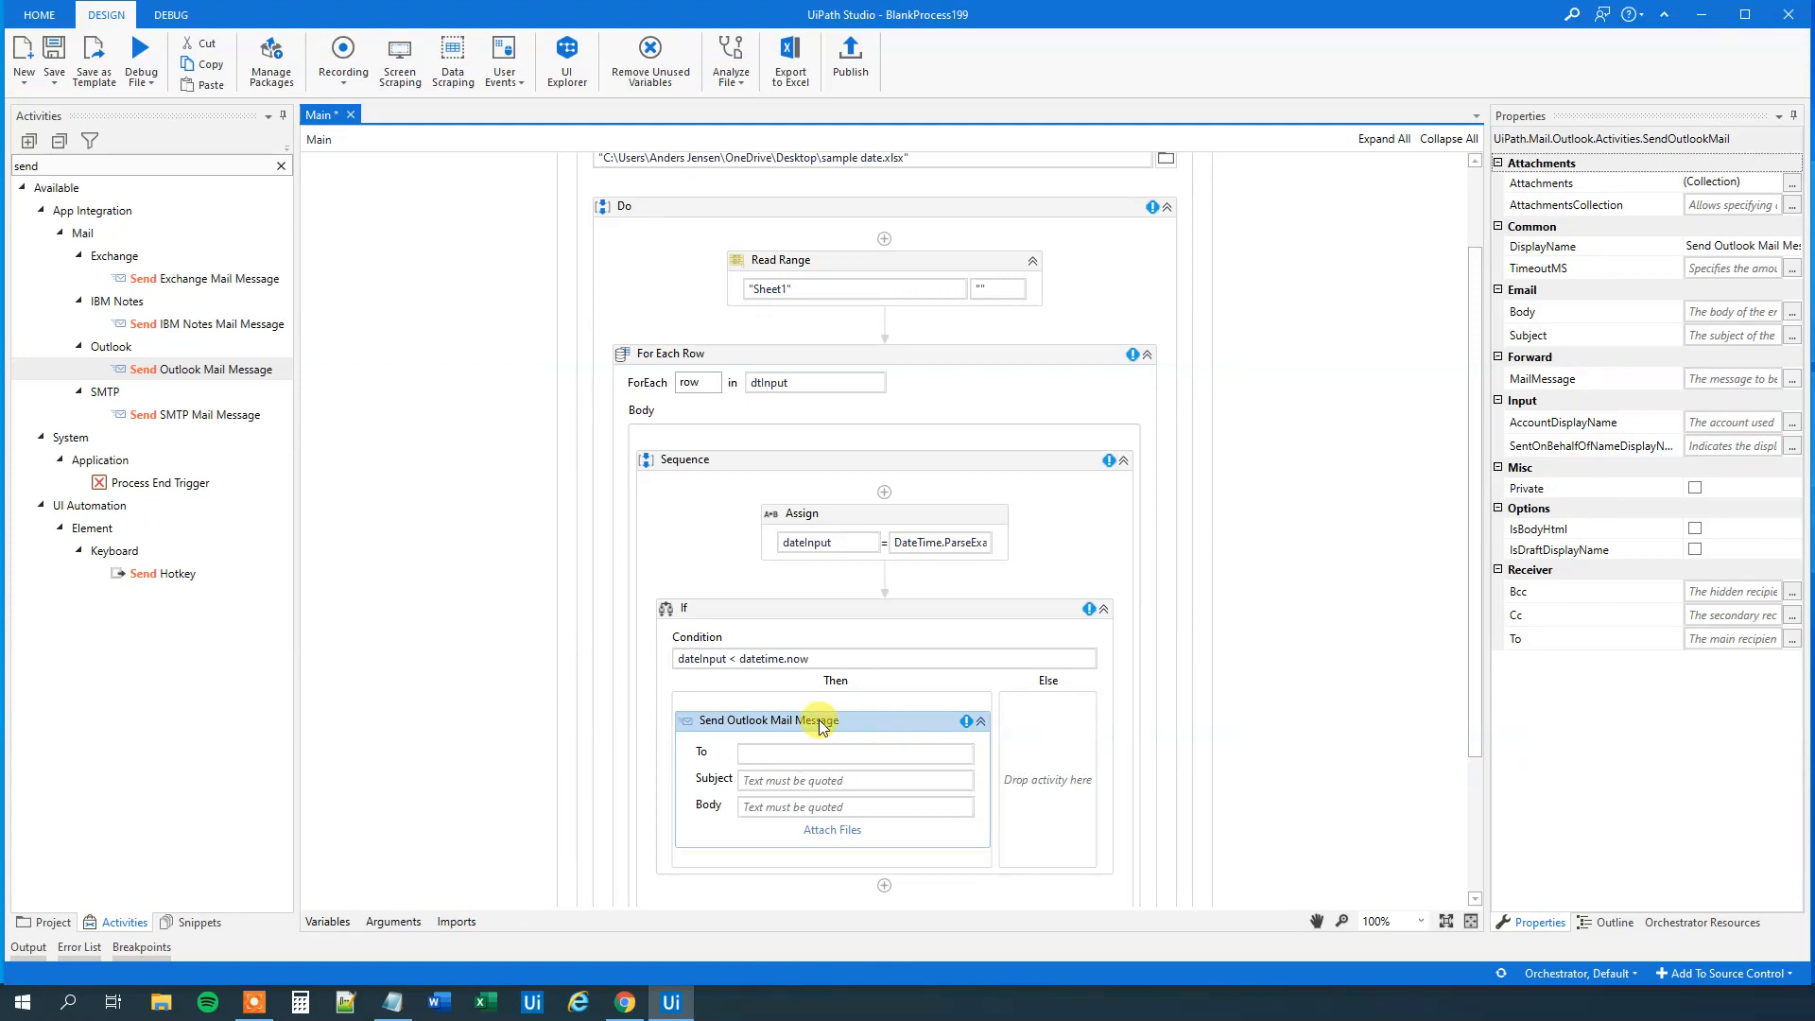
text(row.item()
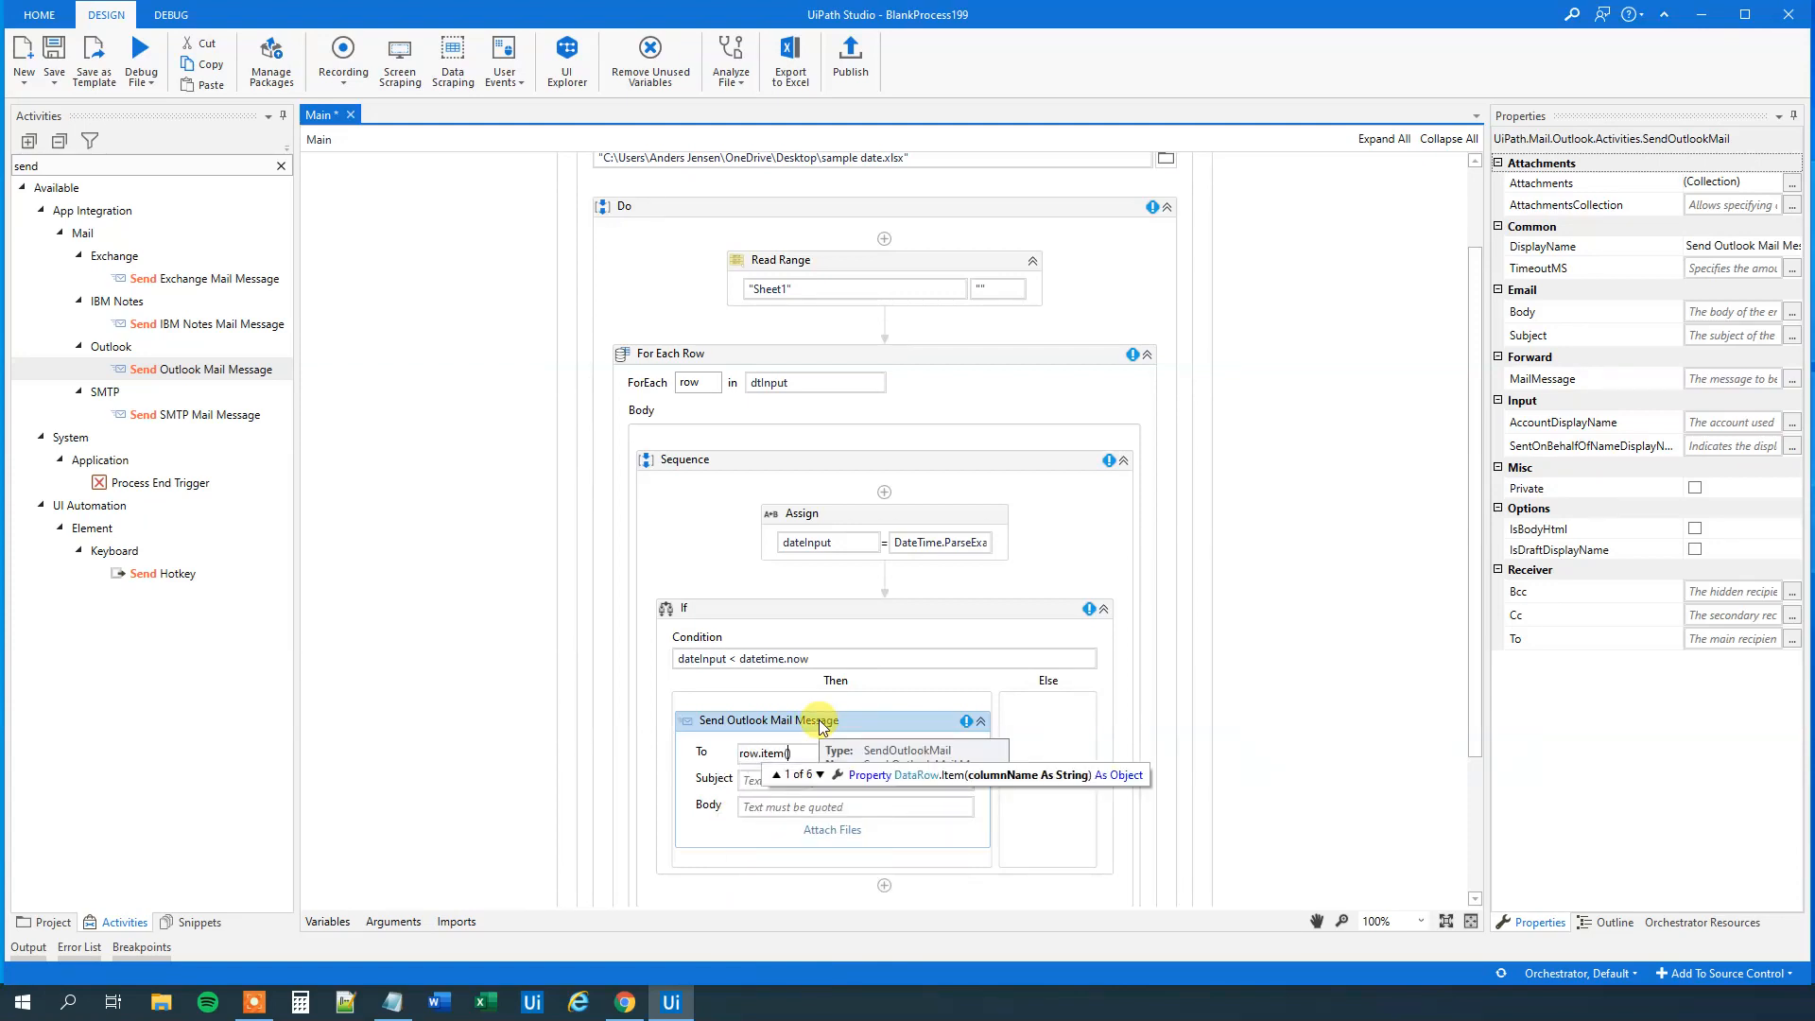
text("")
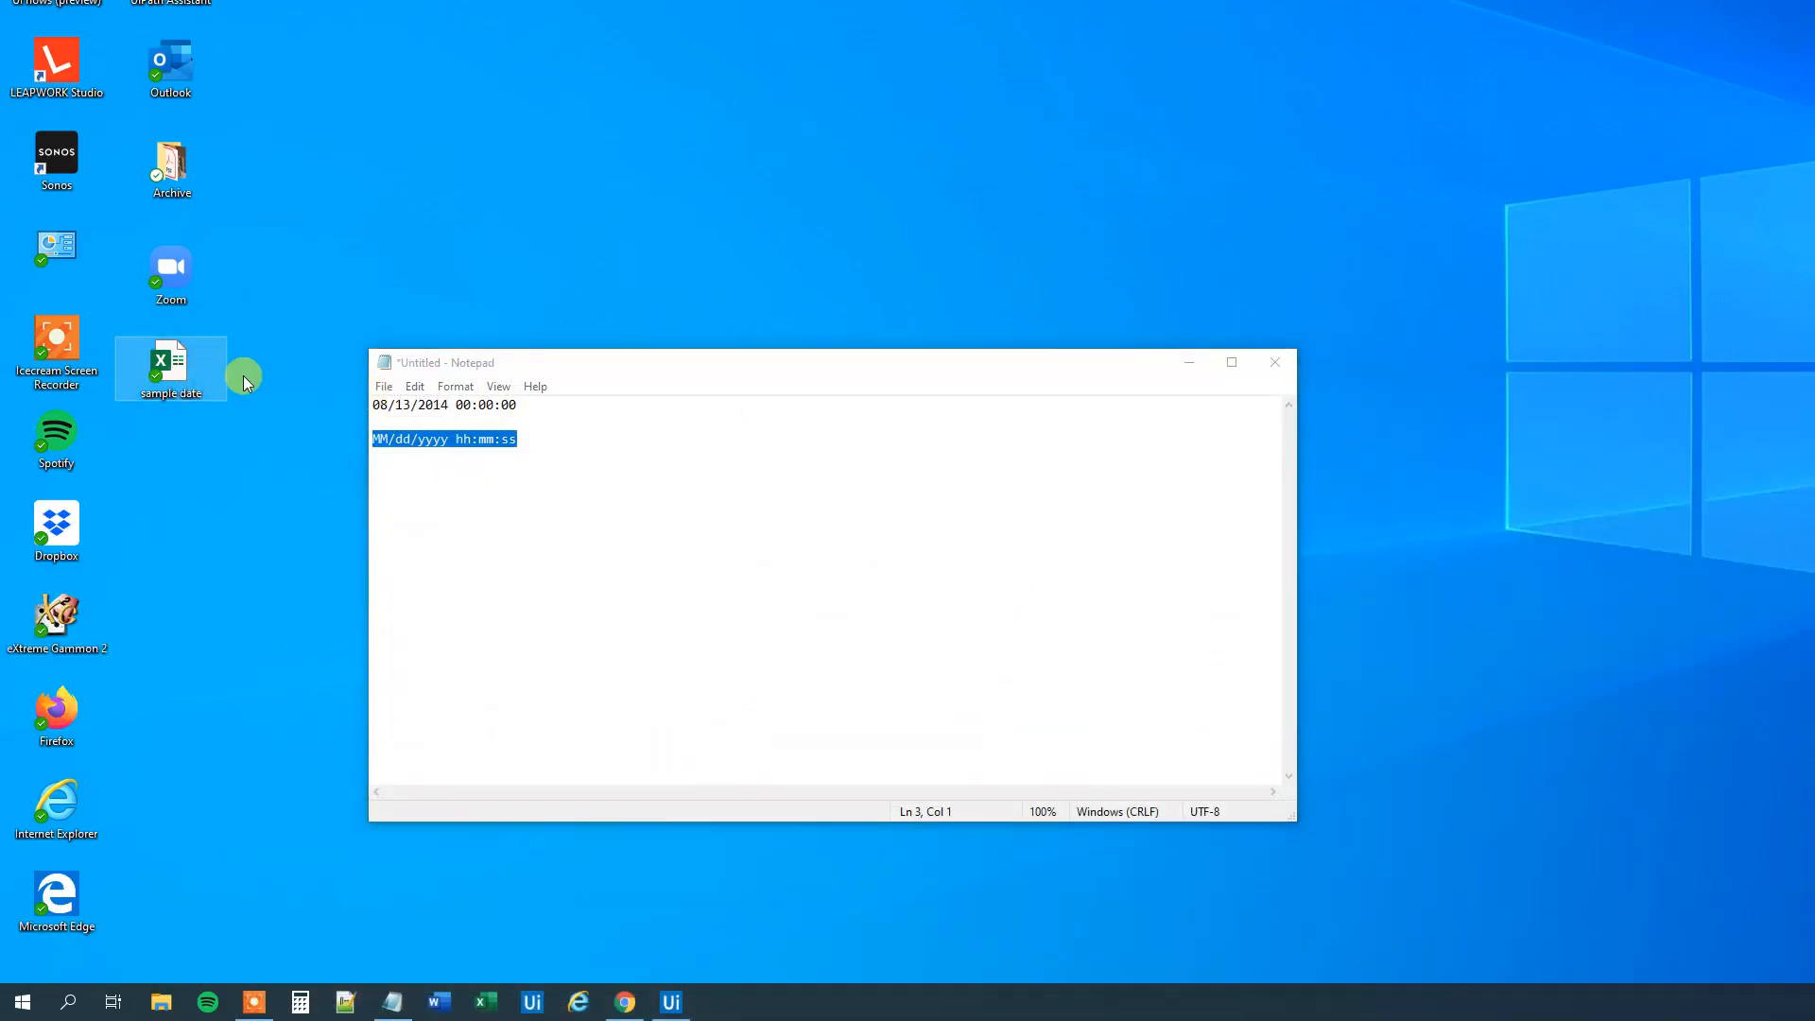
Step: Check sample date.xlsx for the email column header and copy it back into the workflow
double_click(171, 366)
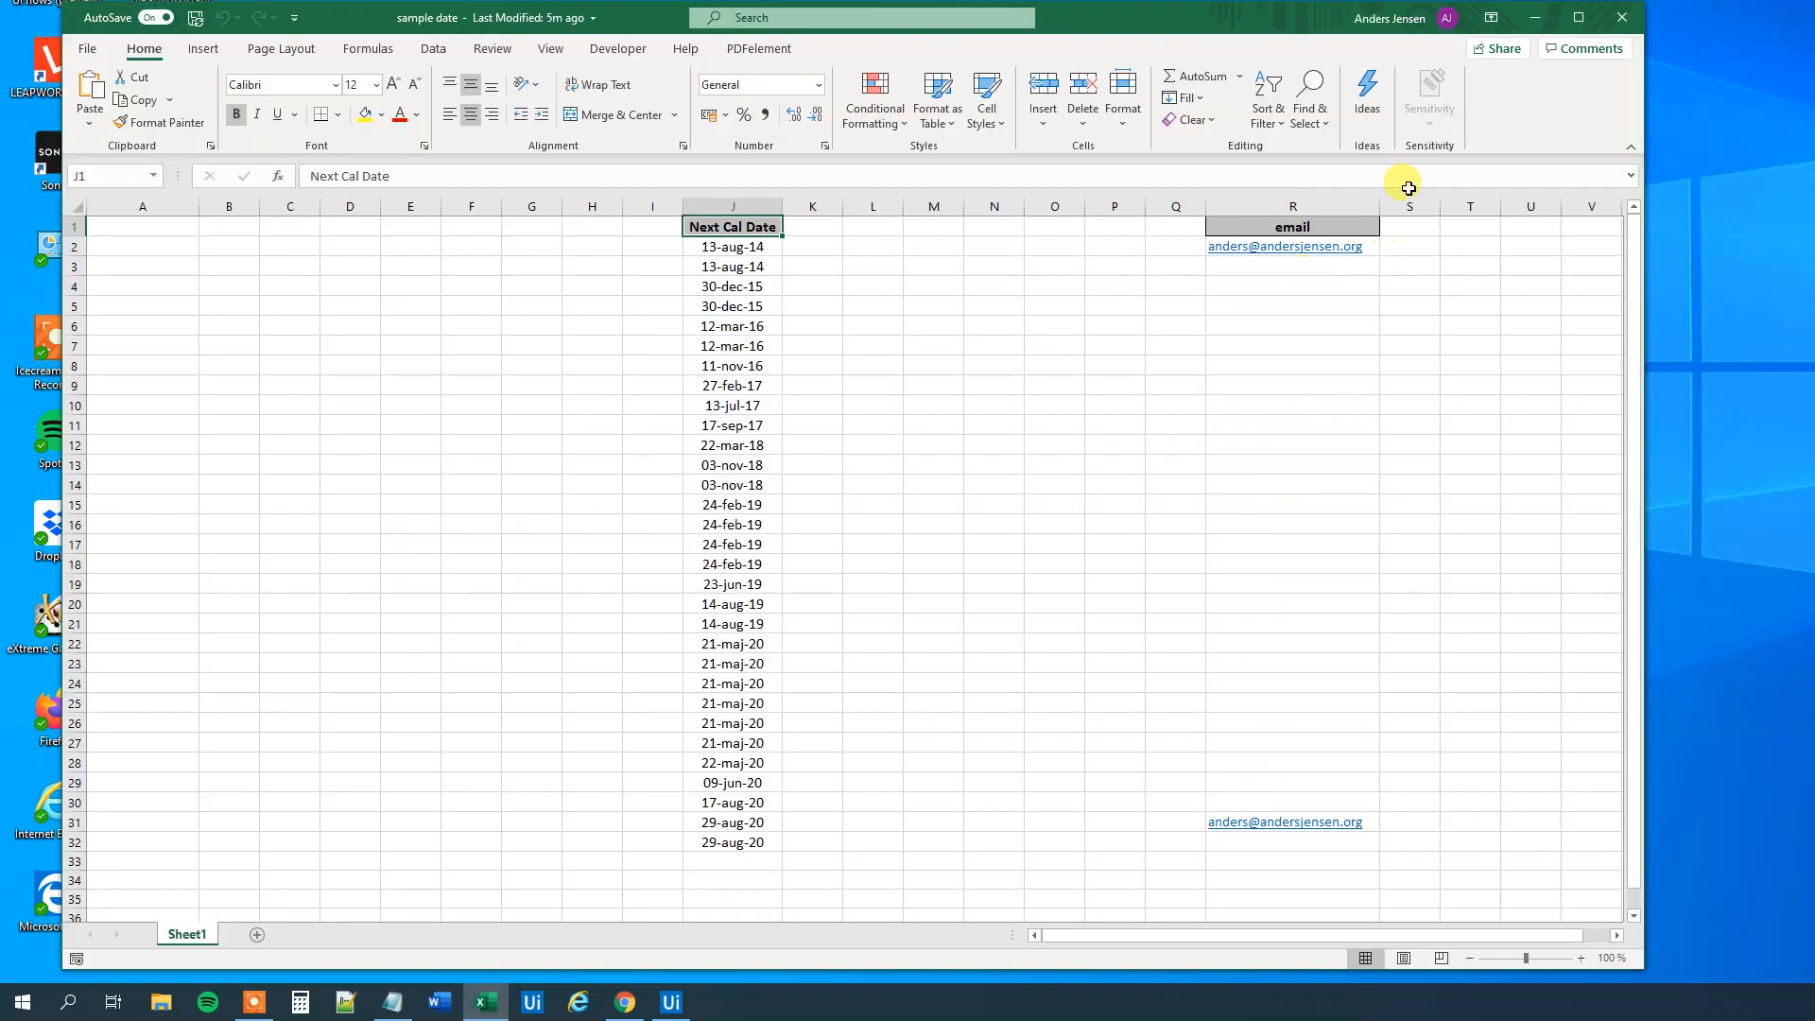
click(1291, 225)
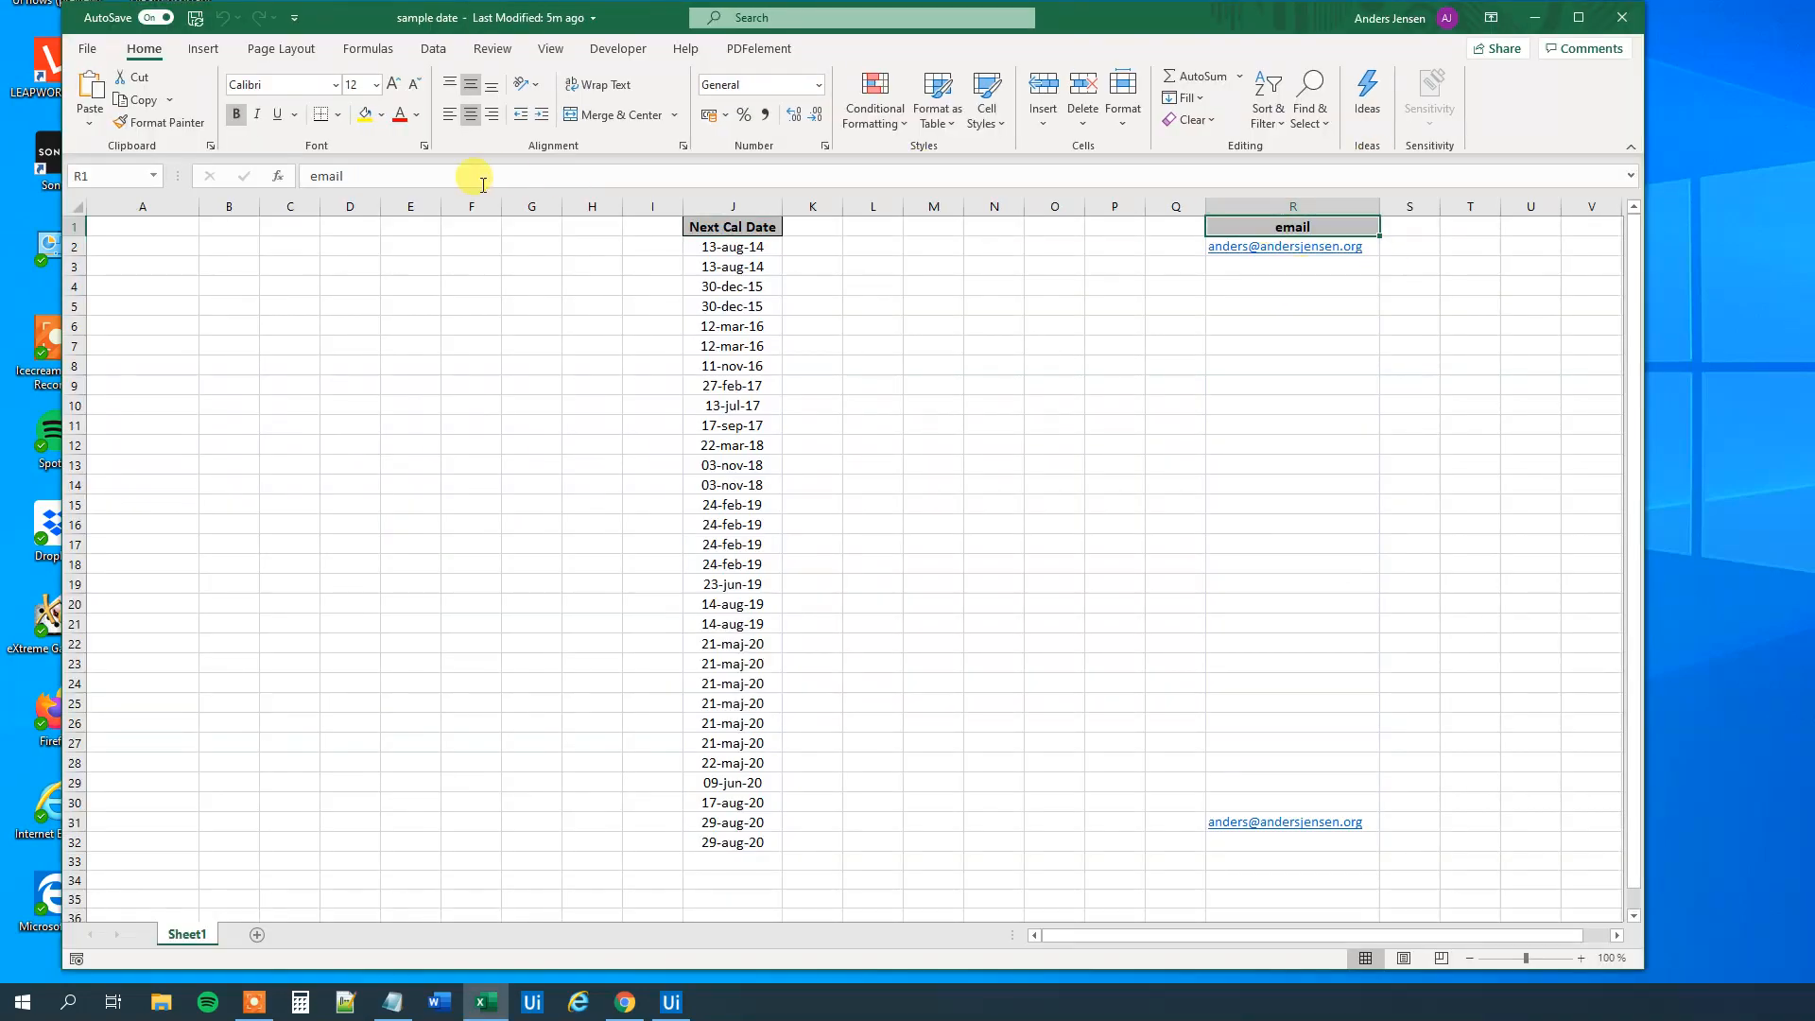
double_click(1291, 225)
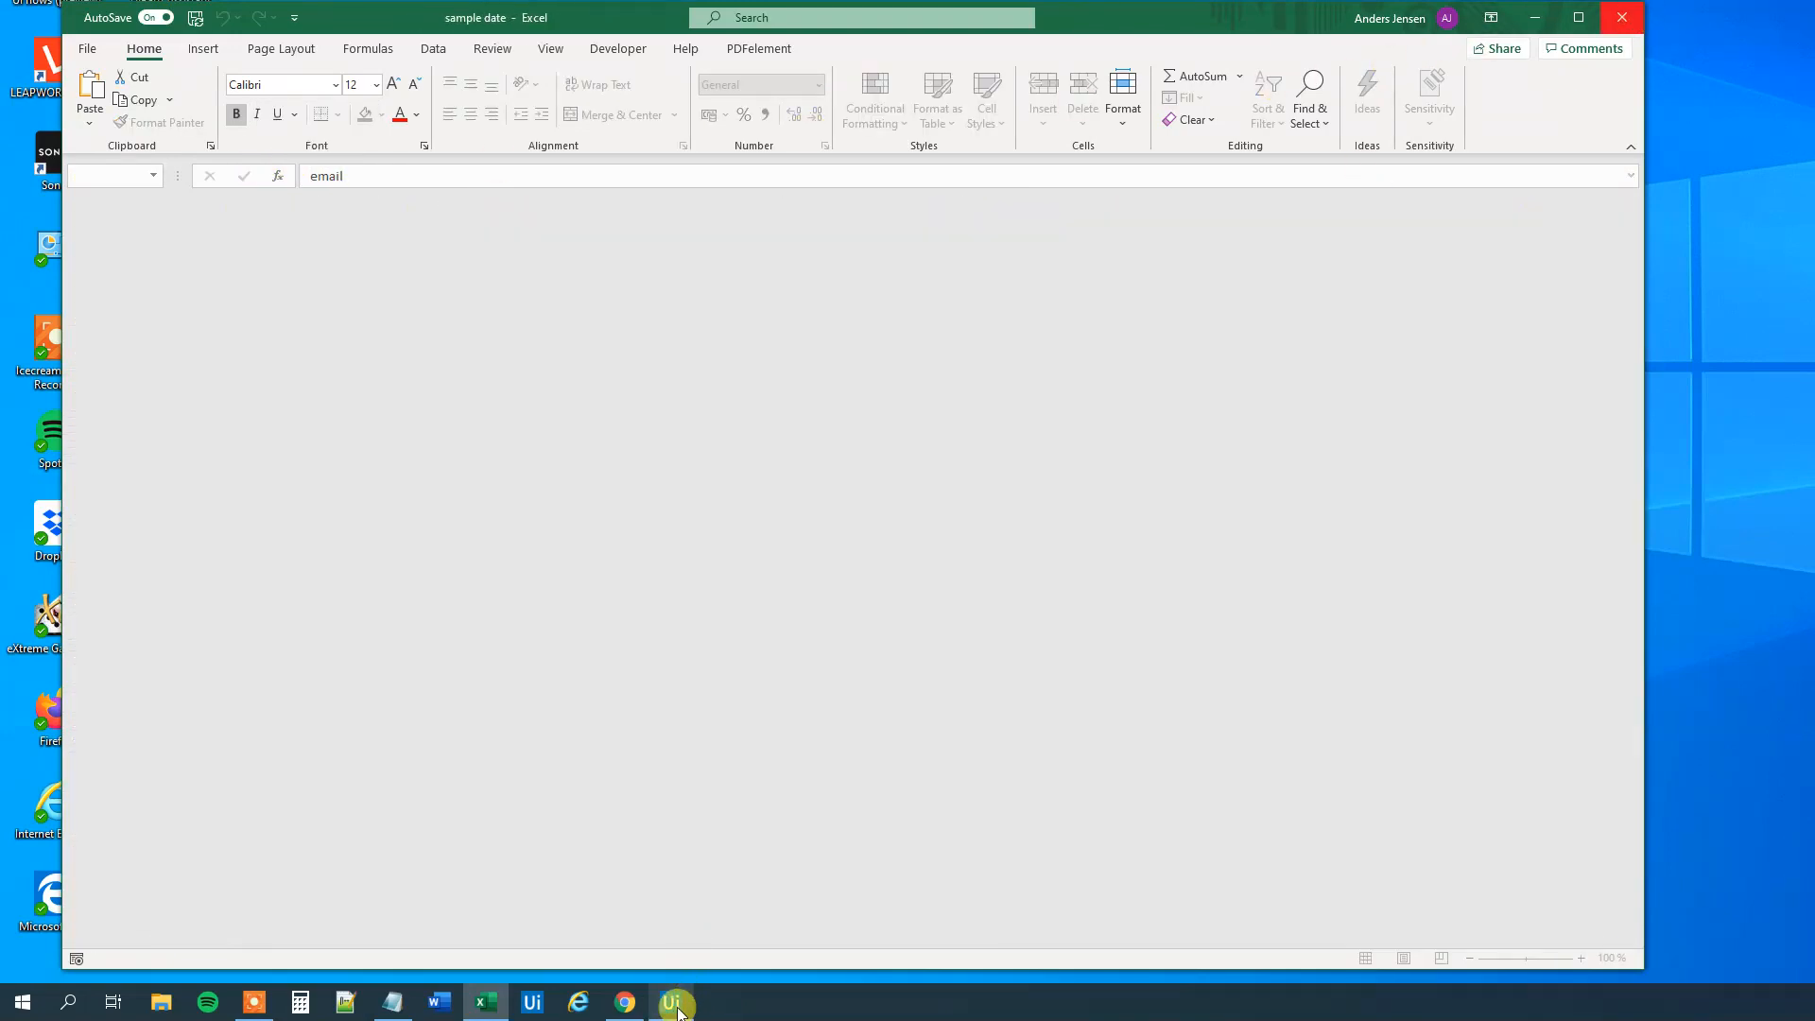
click(669, 1002)
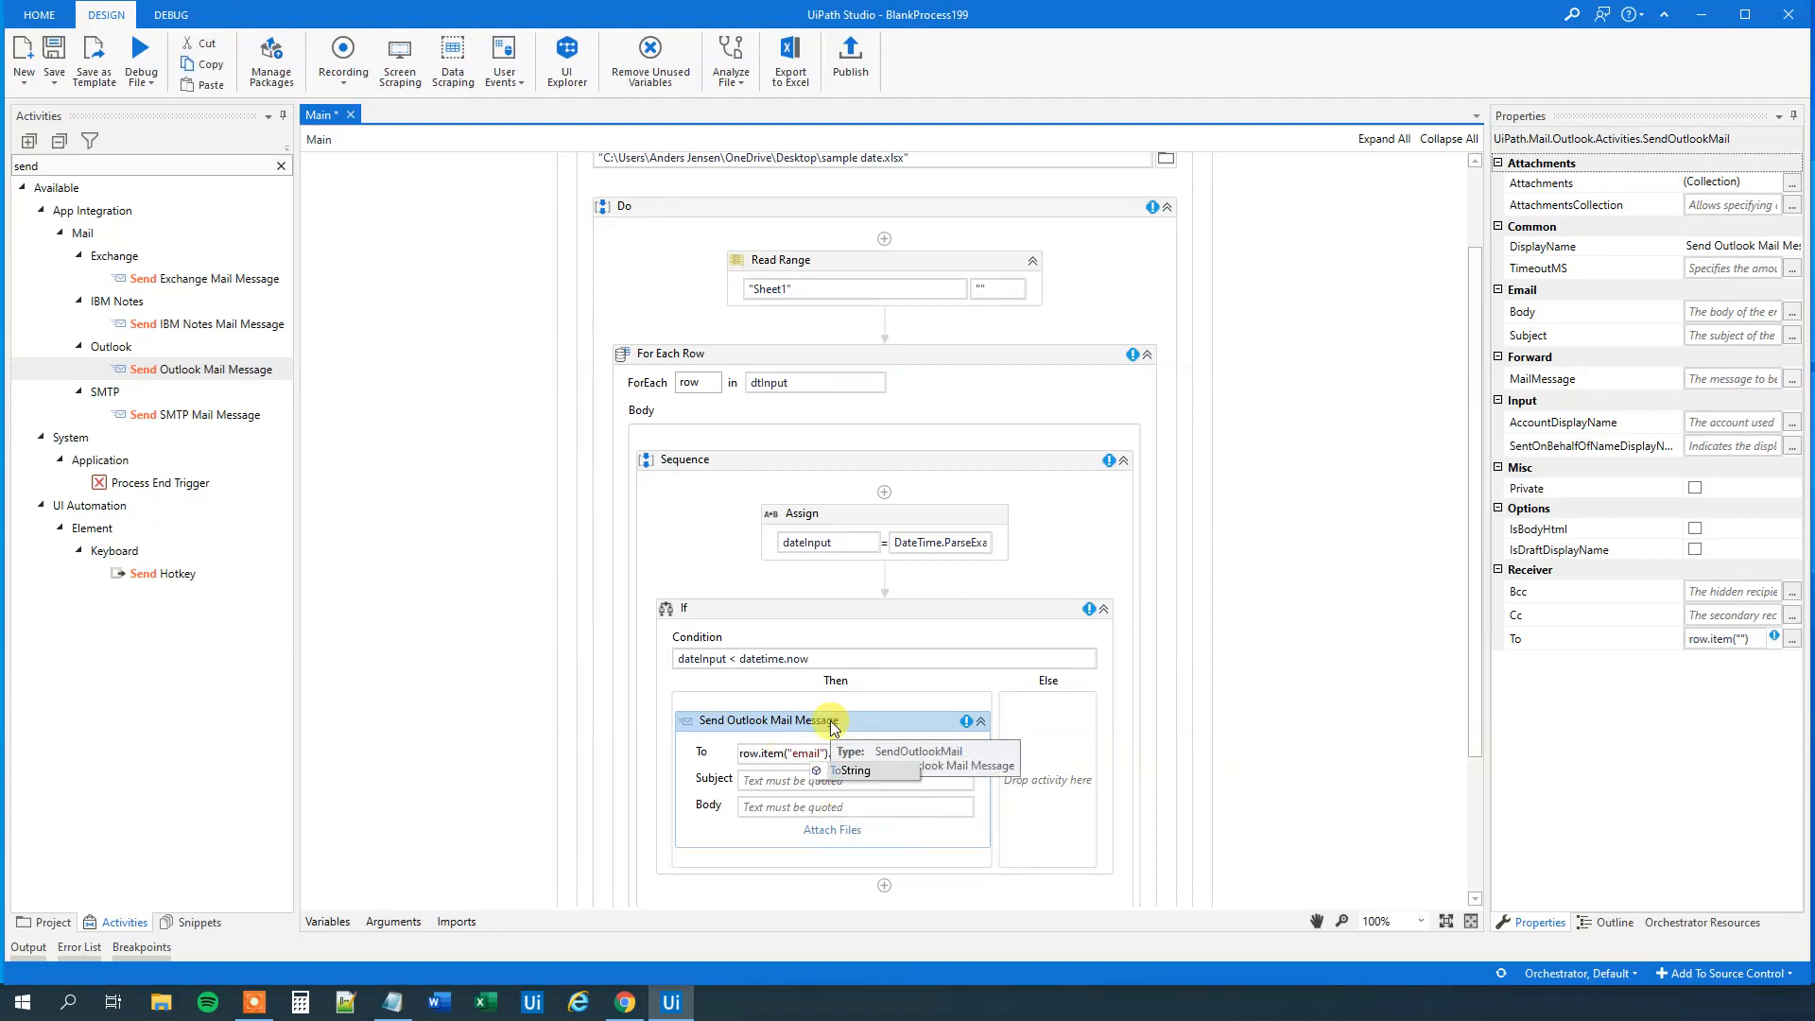
Step: Set To to row.item("email").ToString and Subject to dateInput.ToString + " is expired"
click(852, 772)
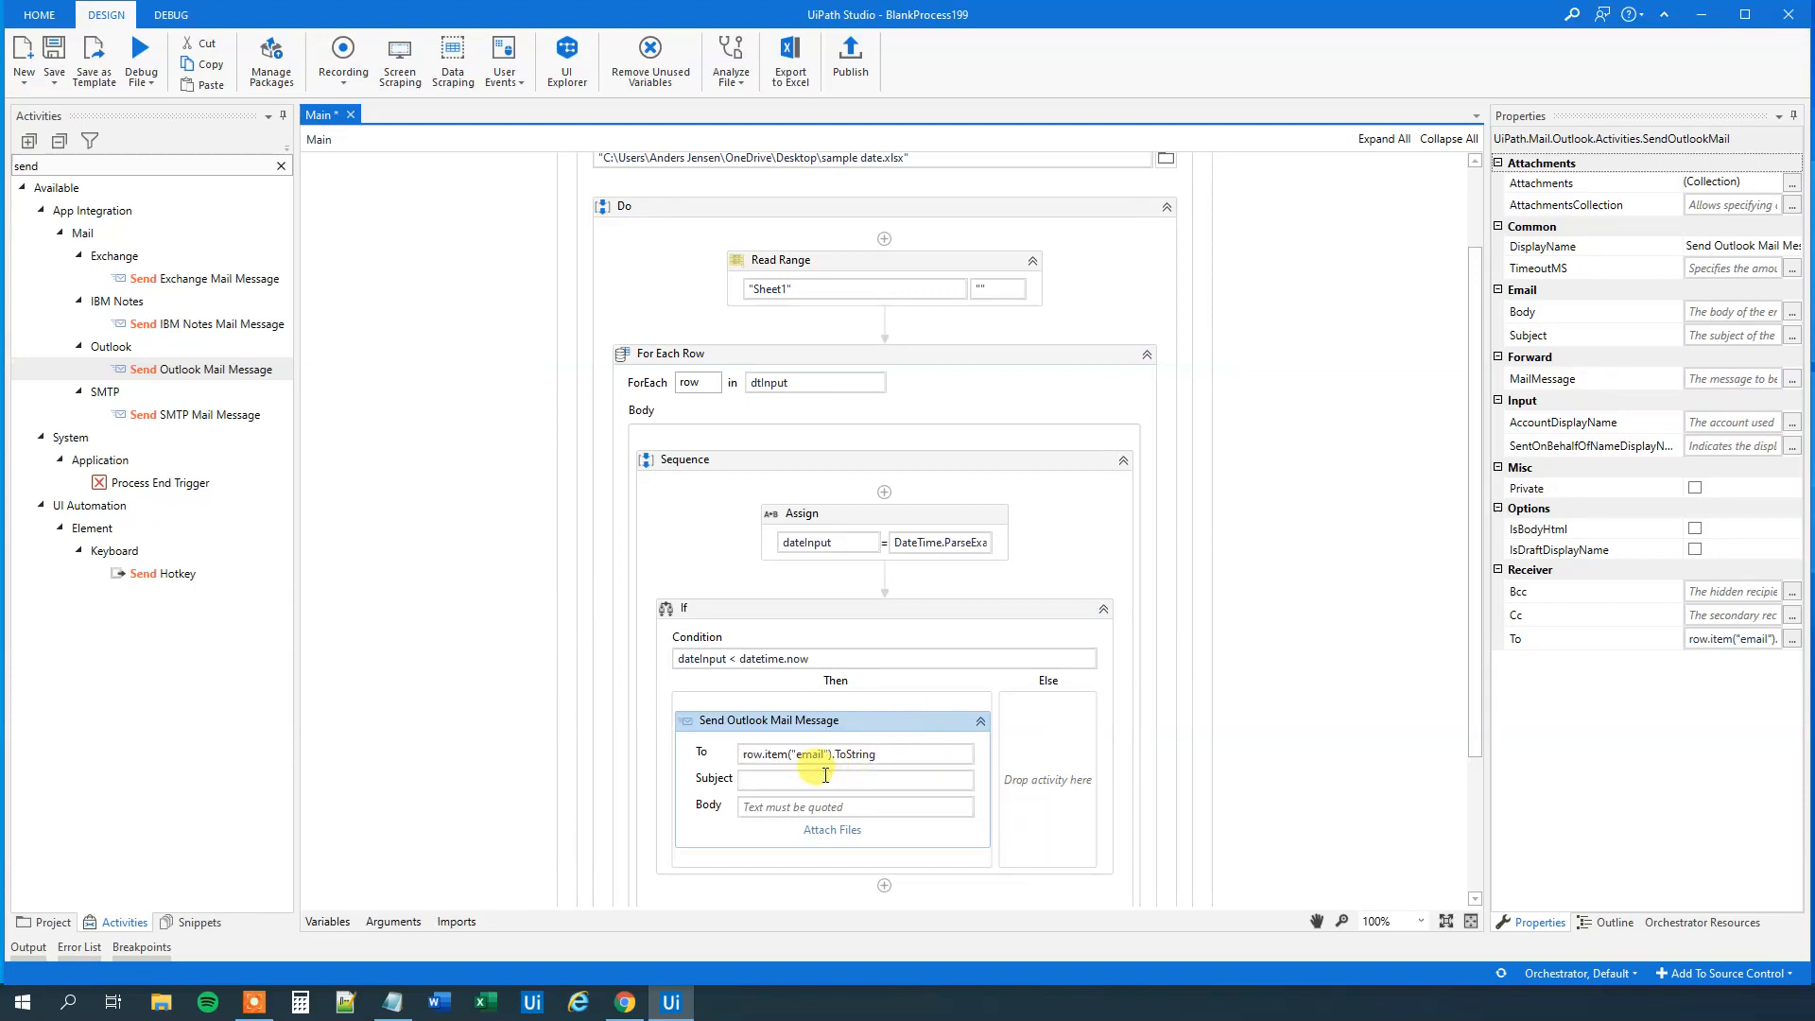
text(dateInput)
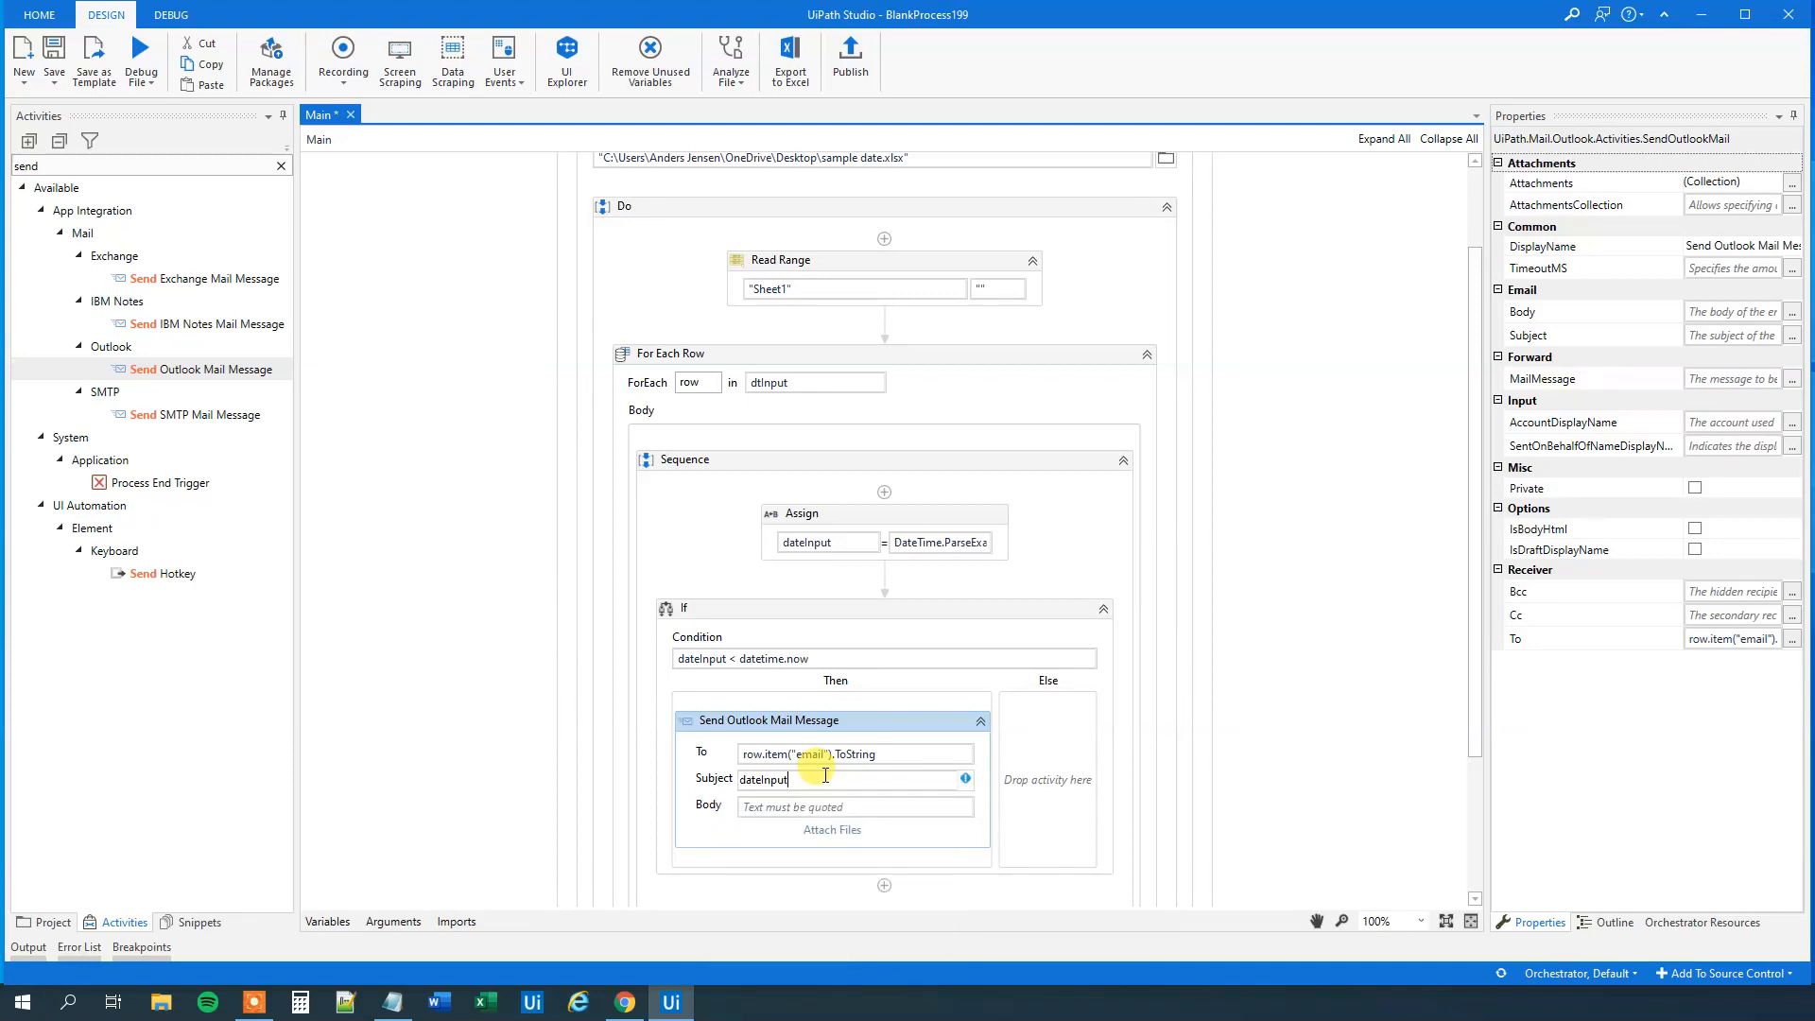
text(.tostr)
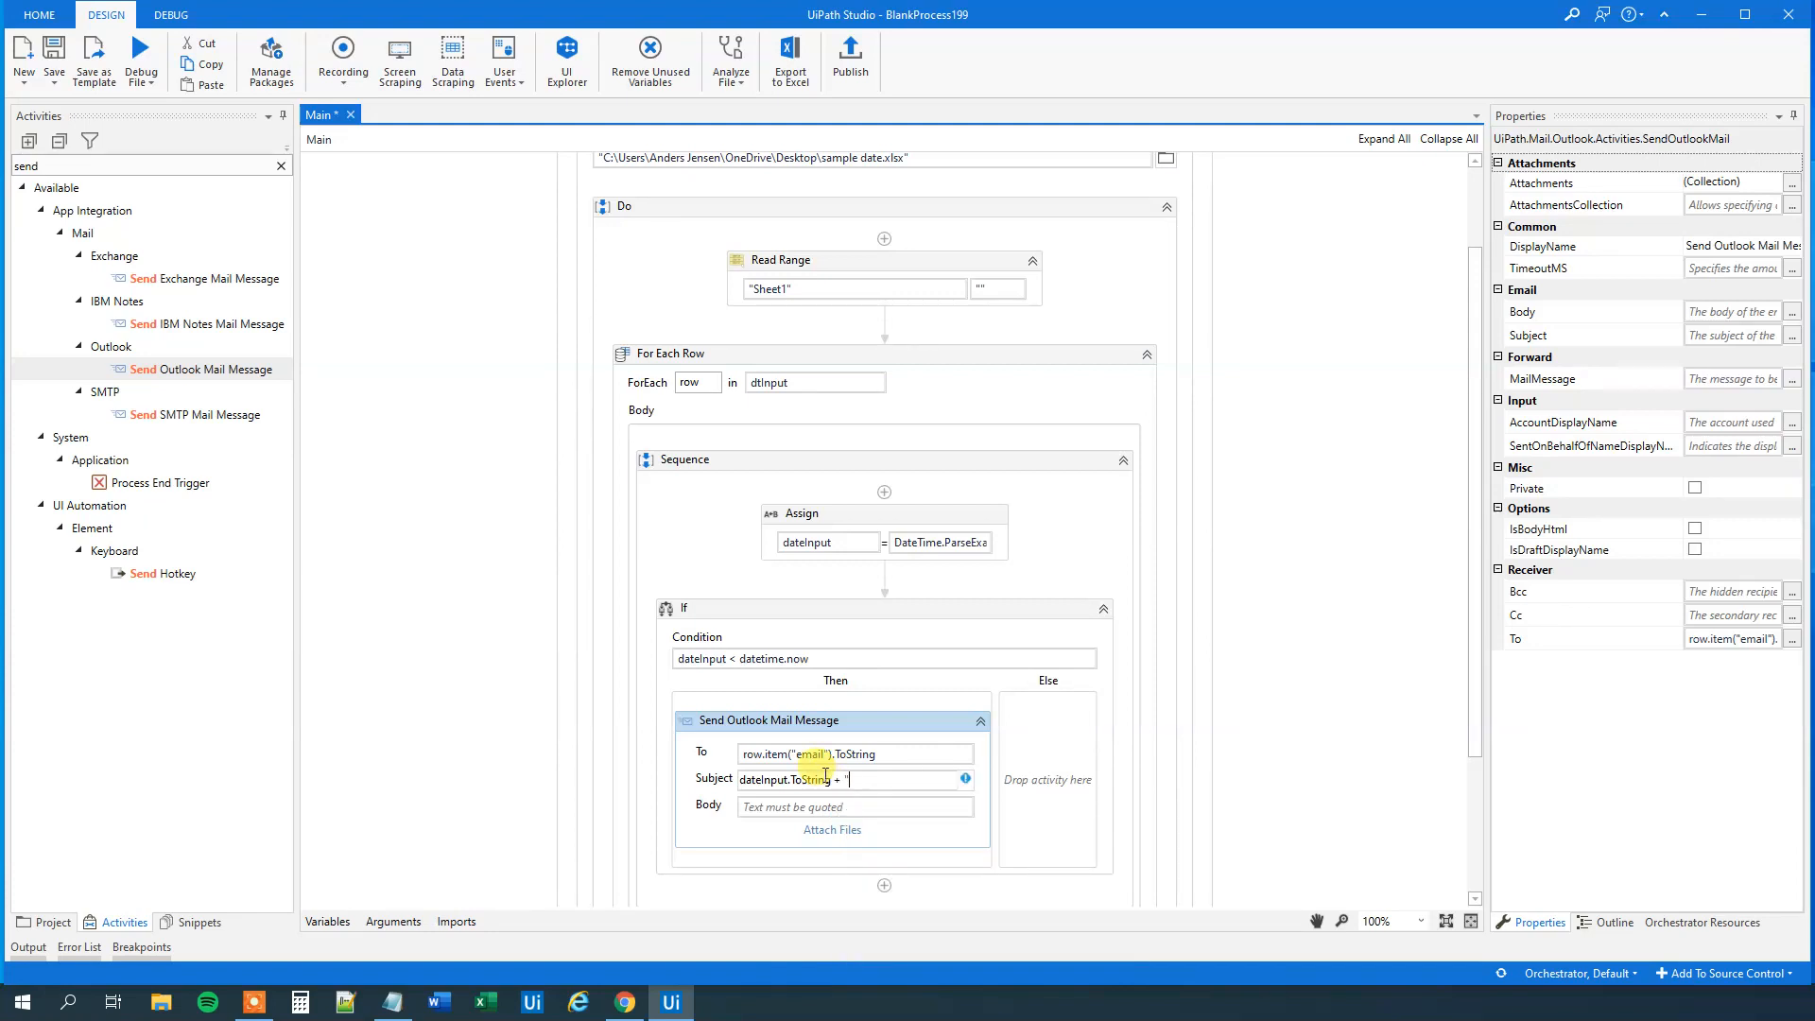
text(is expired")
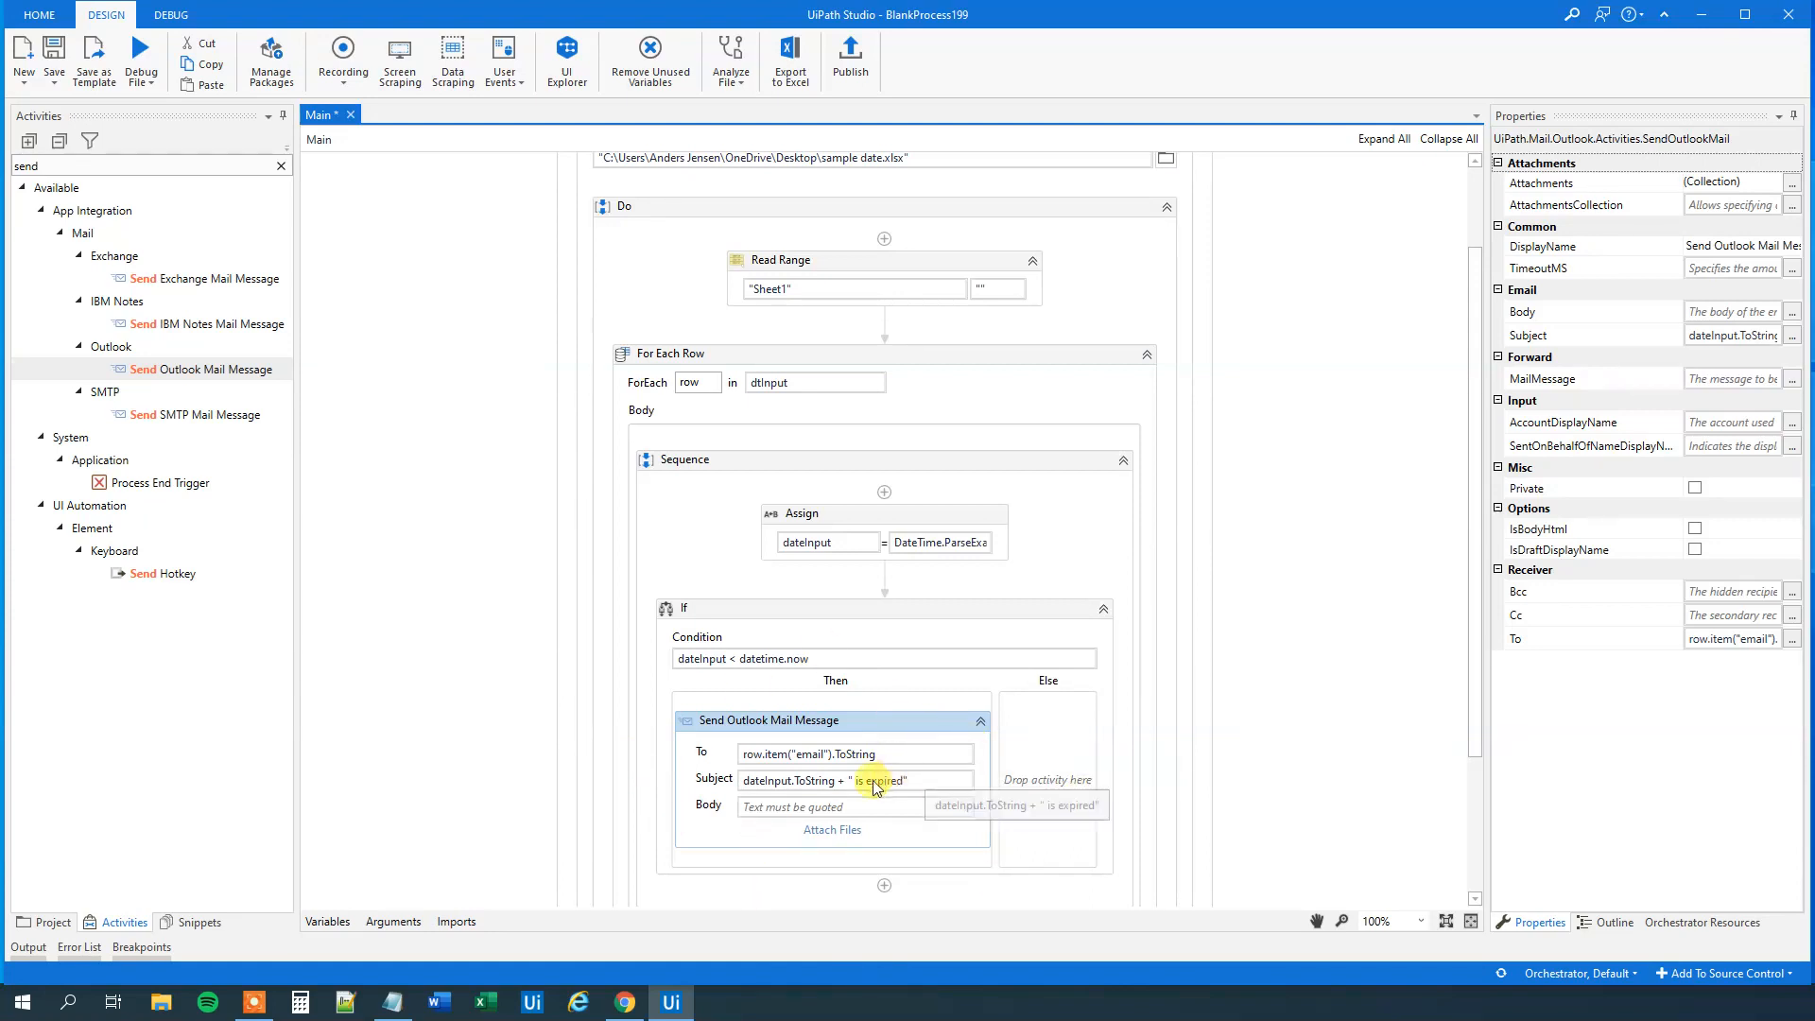
mouse_move(955, 769)
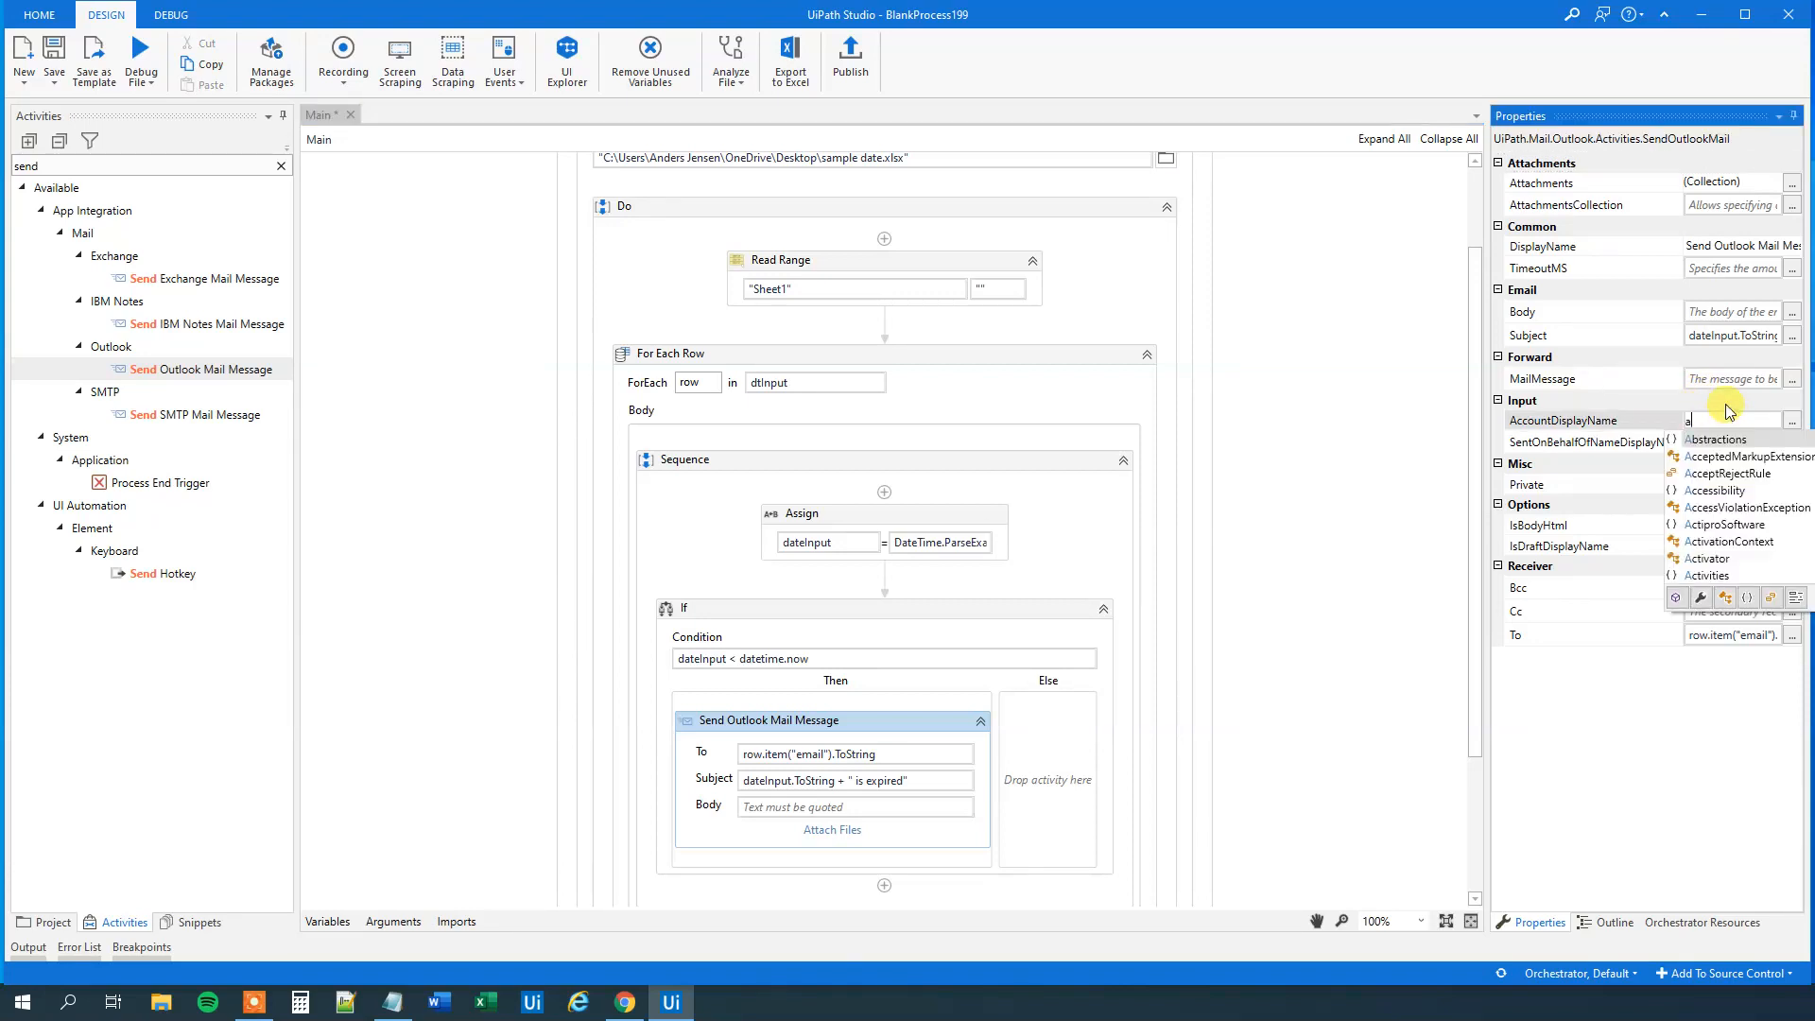
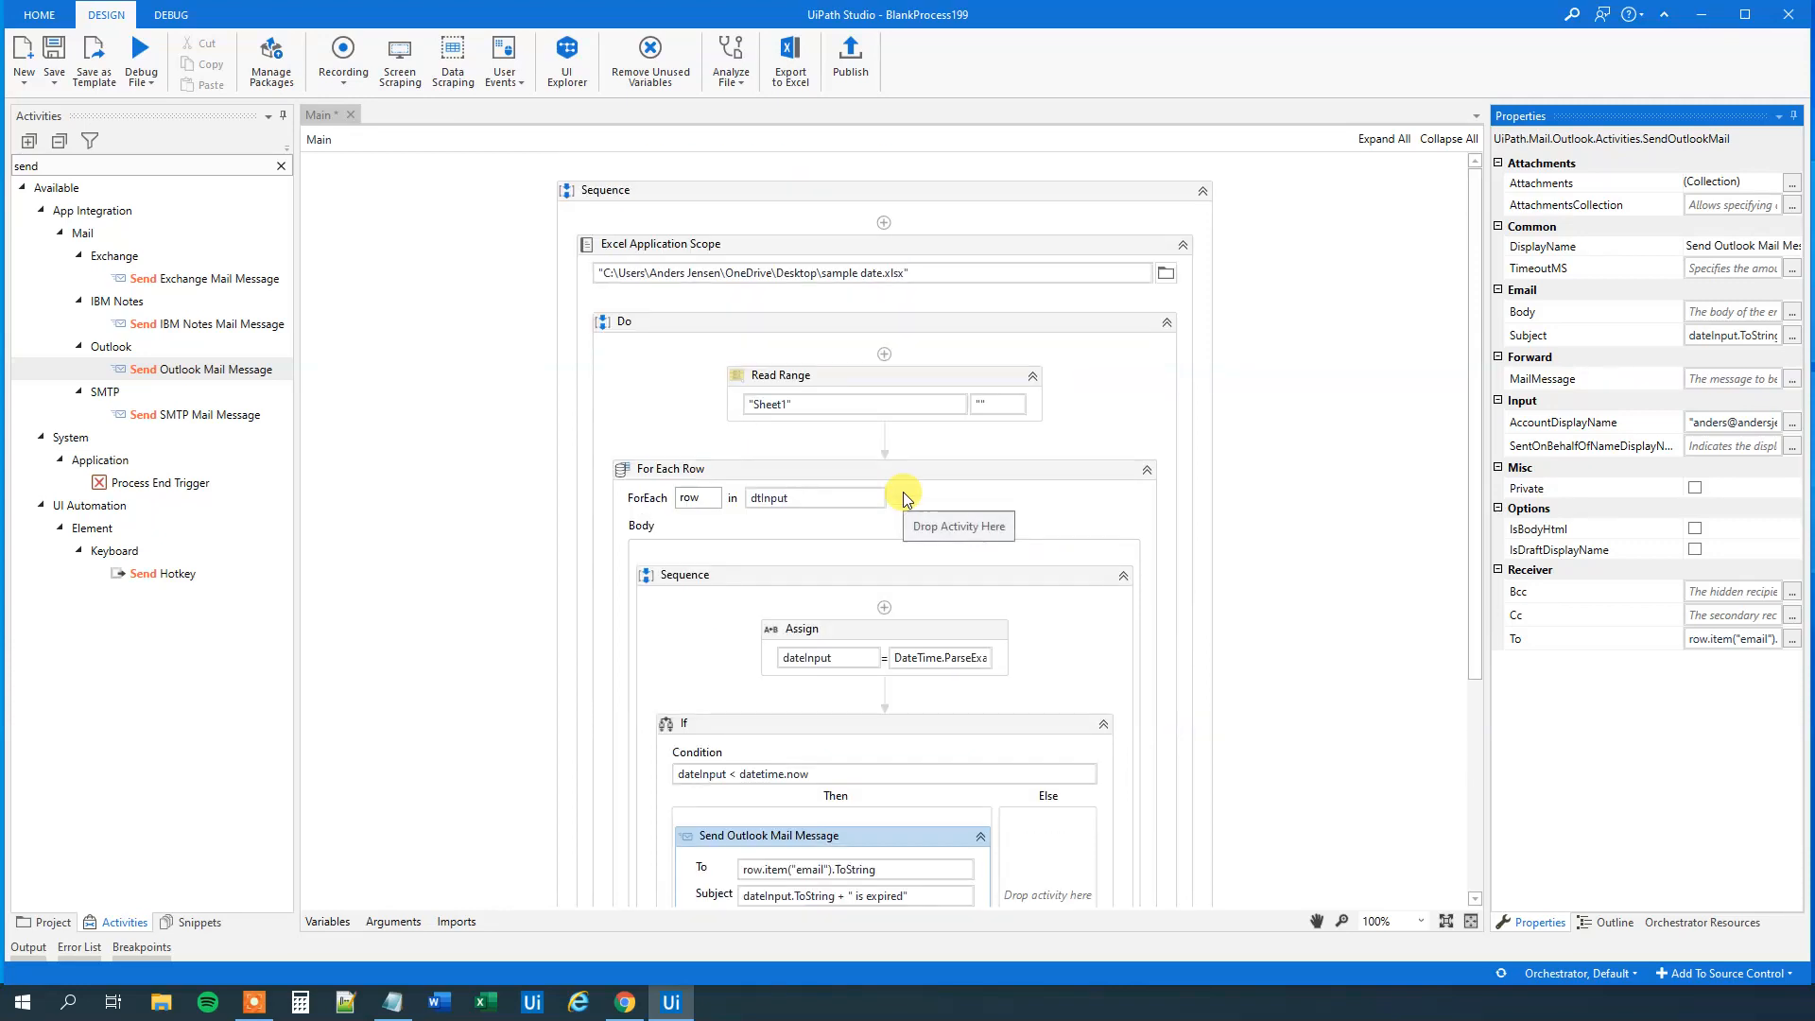
Step: Fill AccountDisplayName with the quoted sender address at andersjensen.org
mouse_move(849, 309)
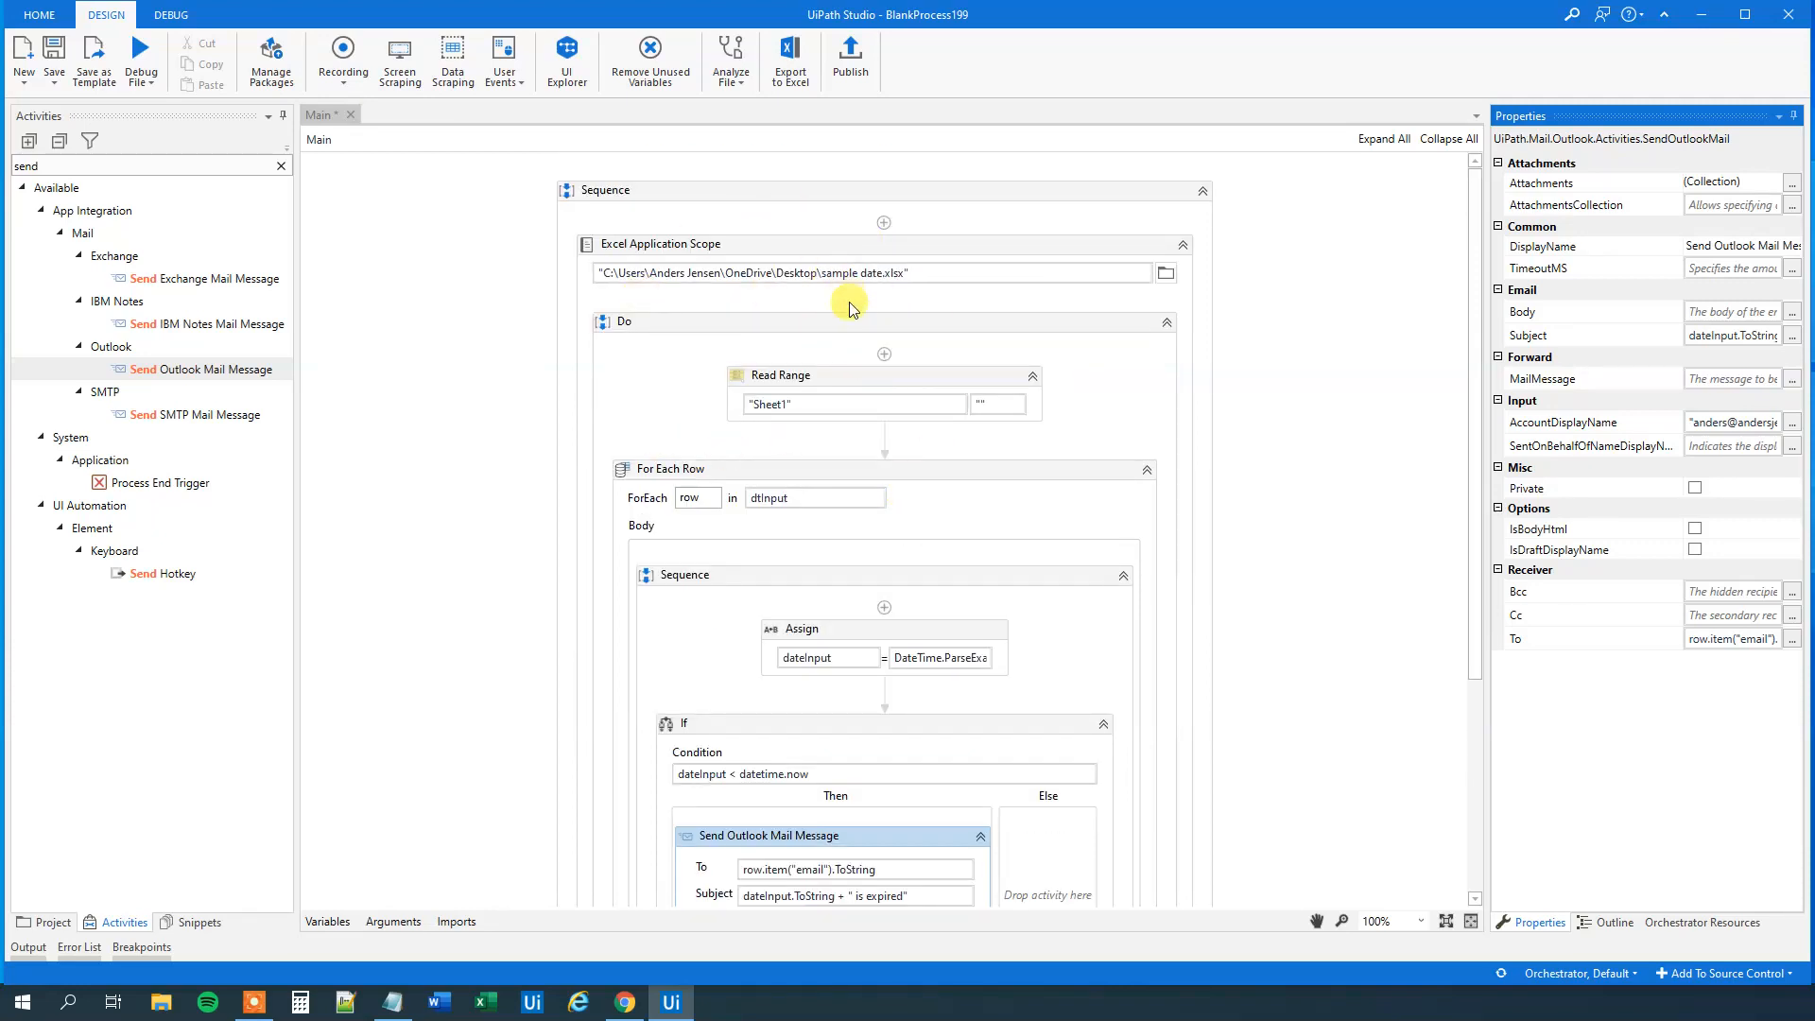
scroll(down, 3)
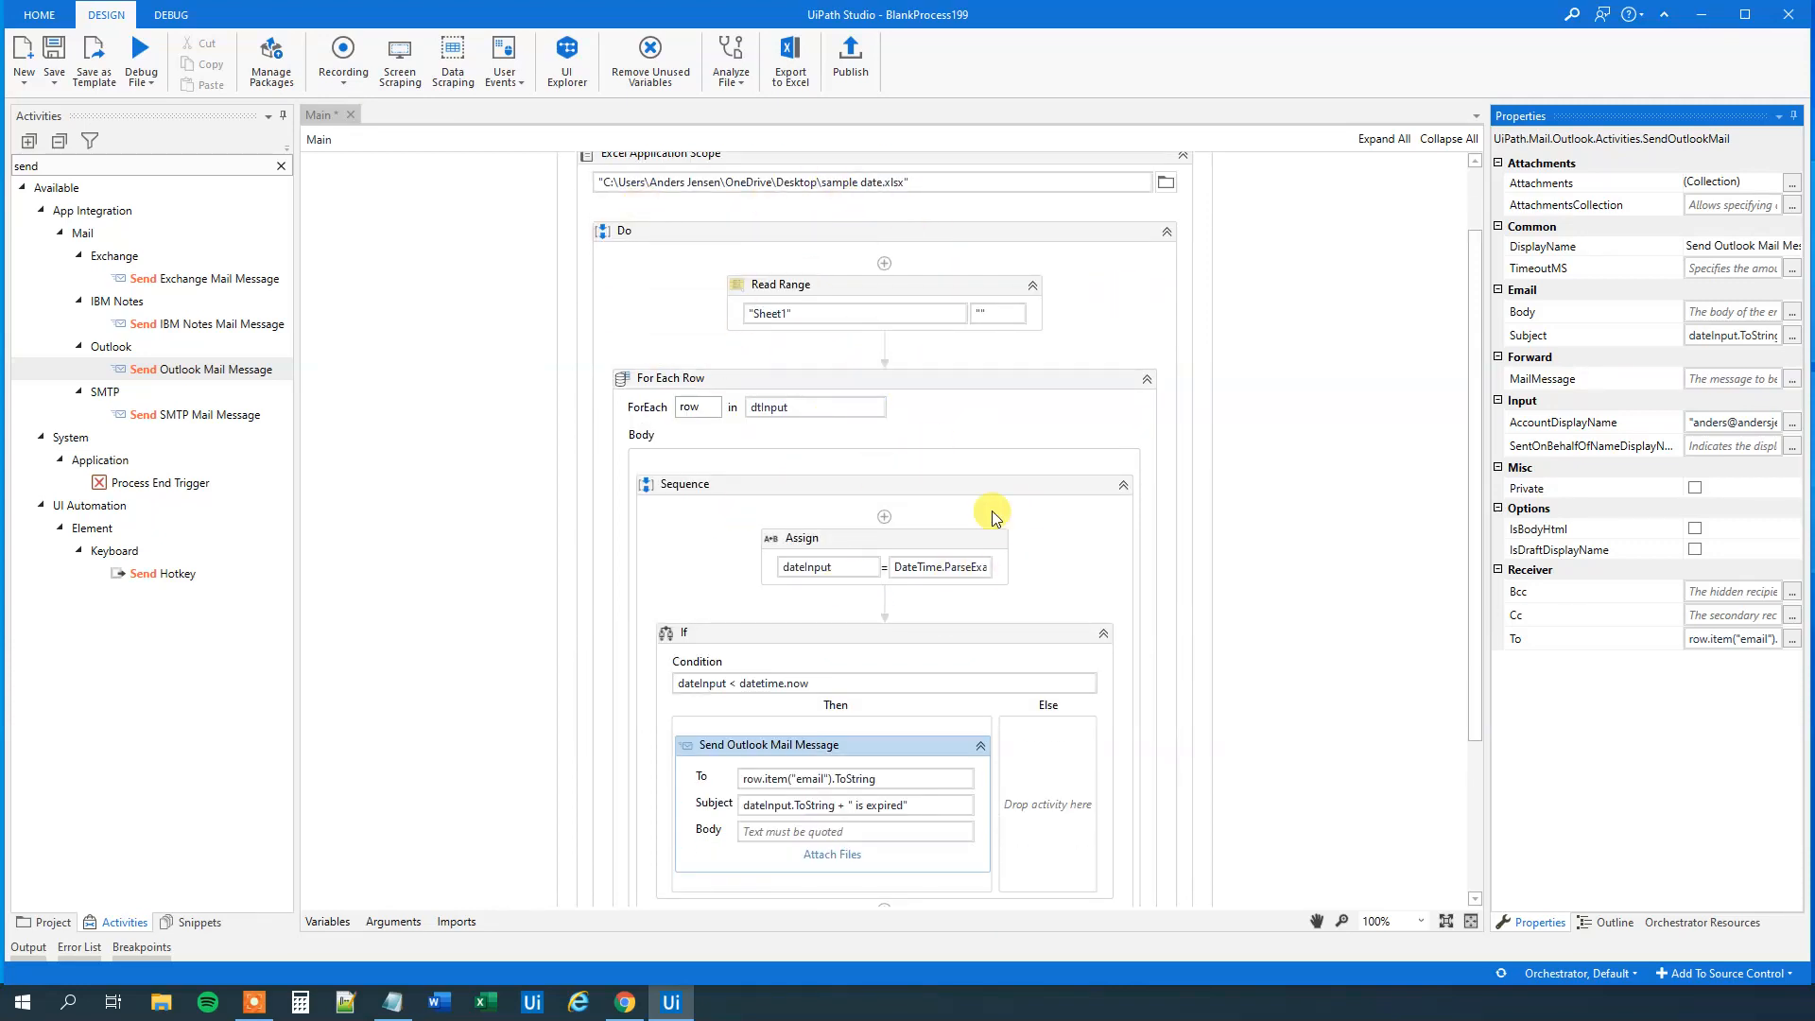
mouse_move(784, 777)
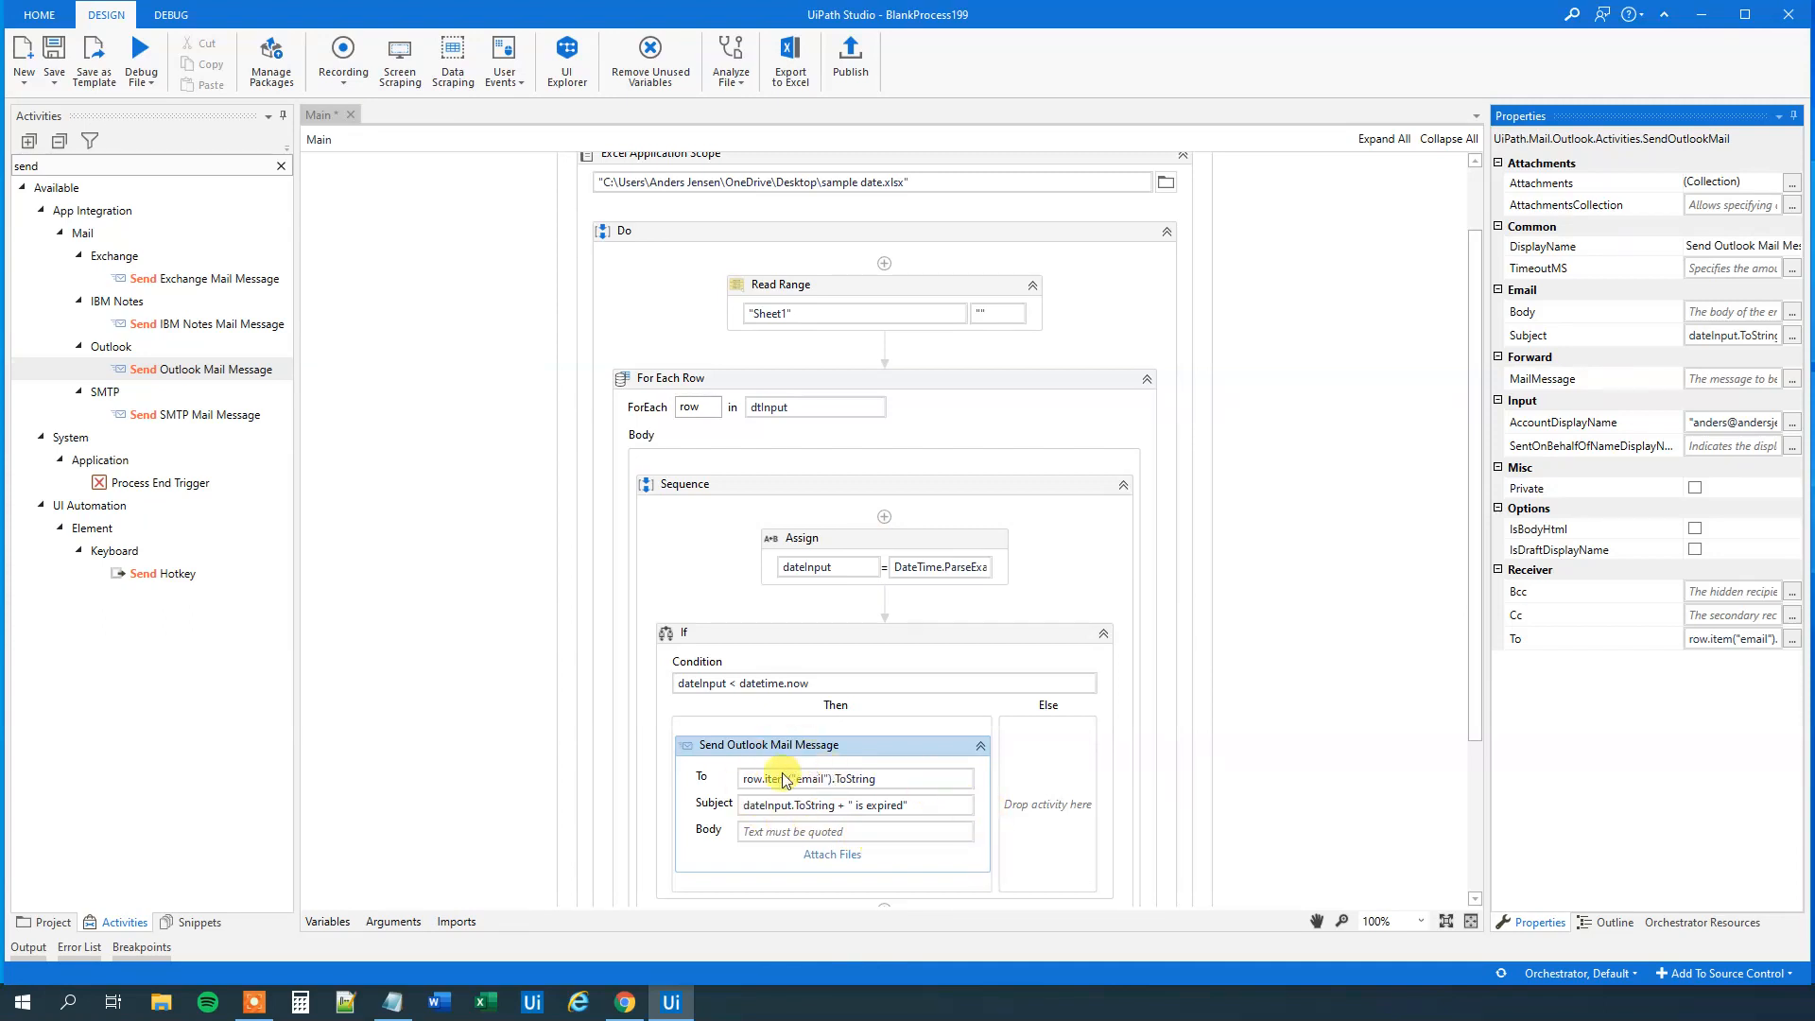